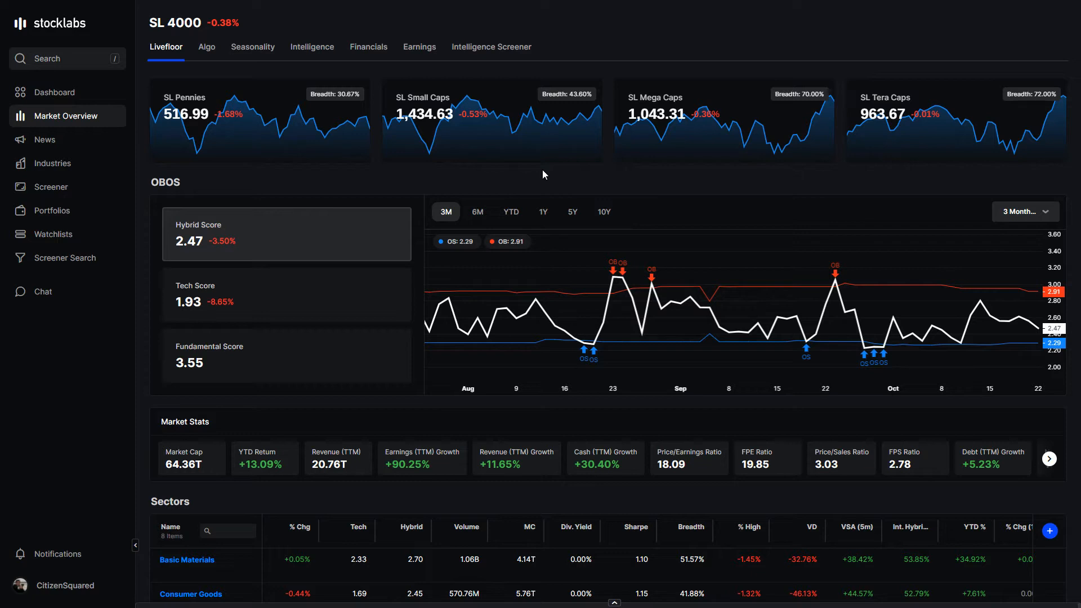
{"action": "mouse_move", "coordinate": [531, 181]}
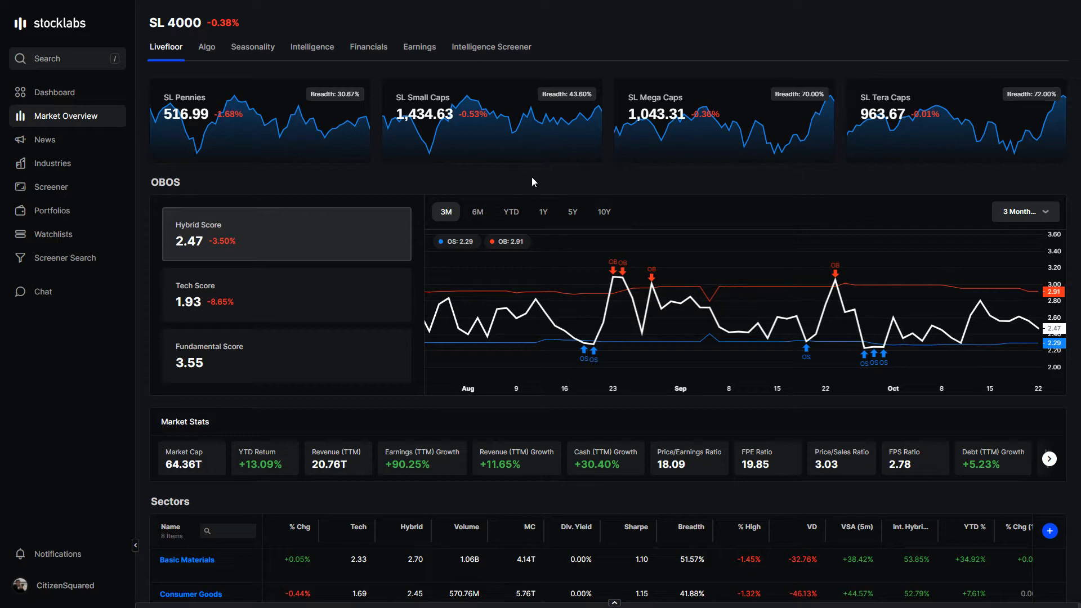
{"action": "mouse_move", "coordinate": [179, 180]}
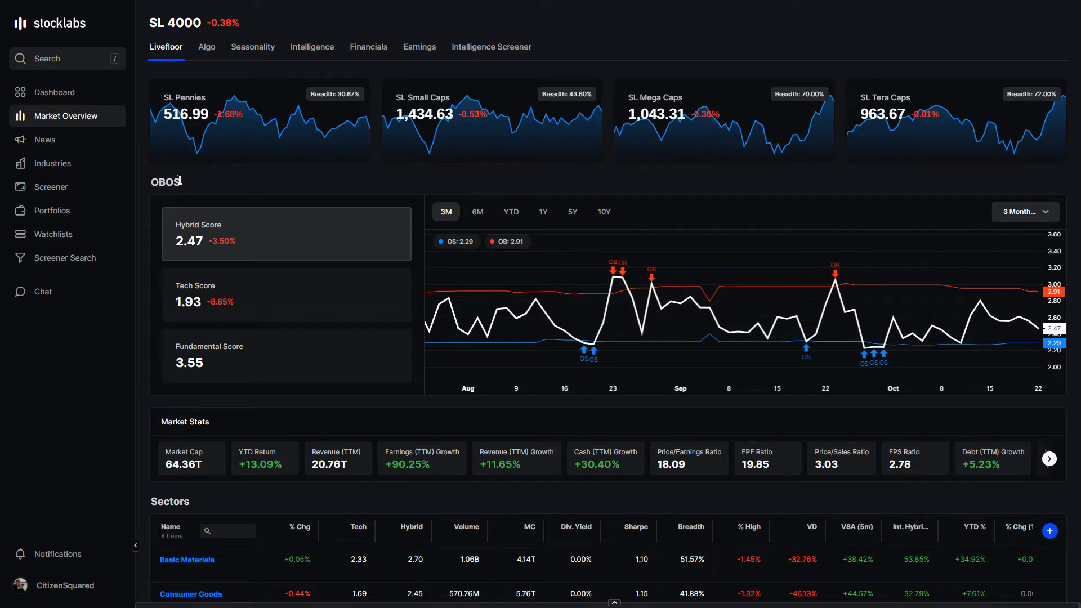
{"action": "mouse_move", "coordinate": [357, 170]}
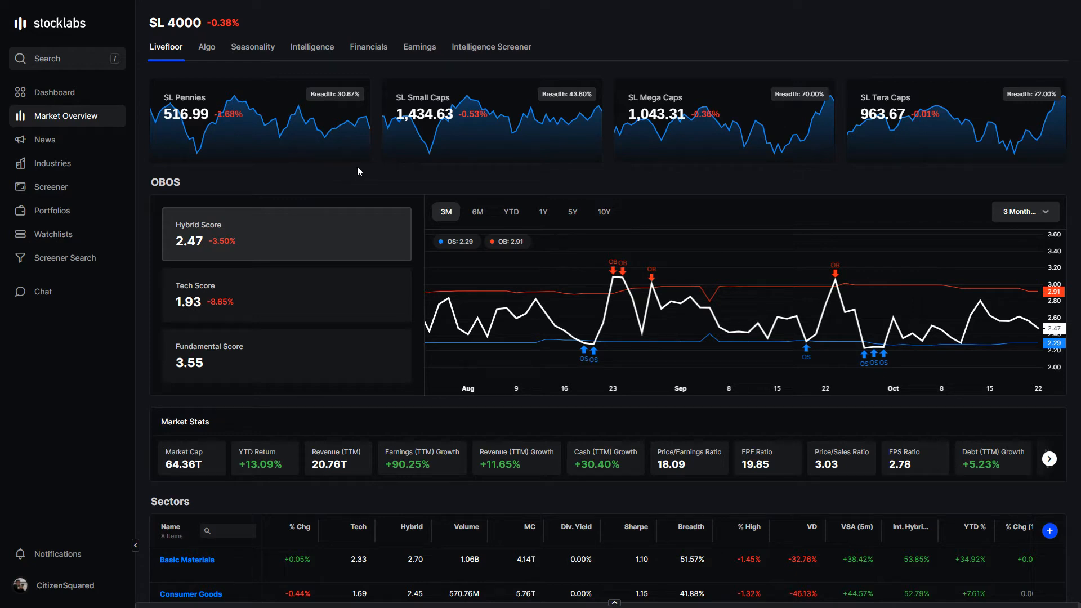
{"action": "mouse_move", "coordinate": [345, 177]}
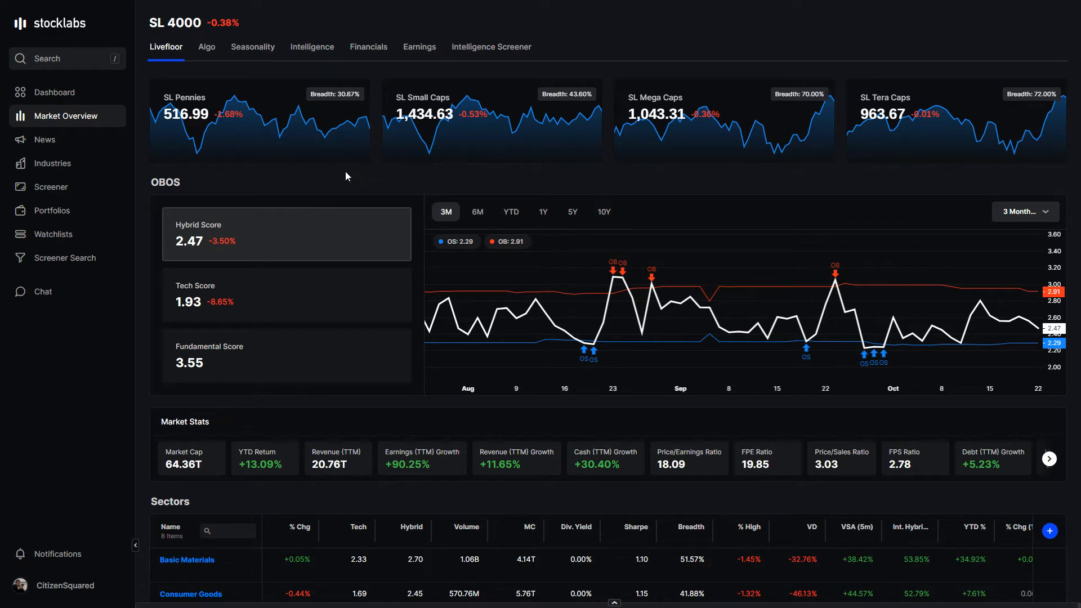
{"action": "mouse_move", "coordinate": [444, 178]}
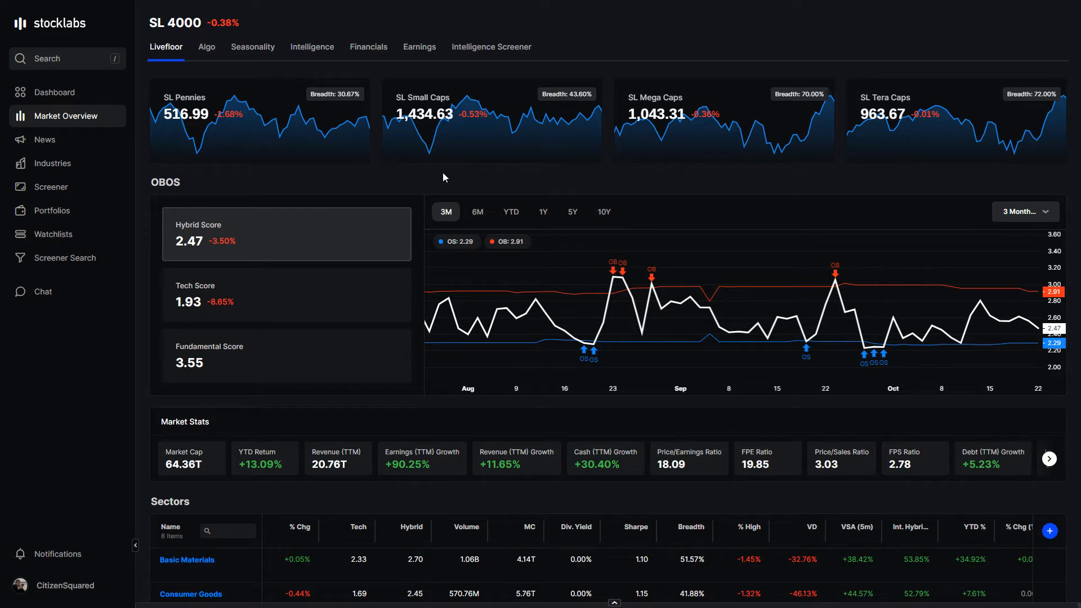
{"action": "mouse_move", "coordinate": [454, 174]}
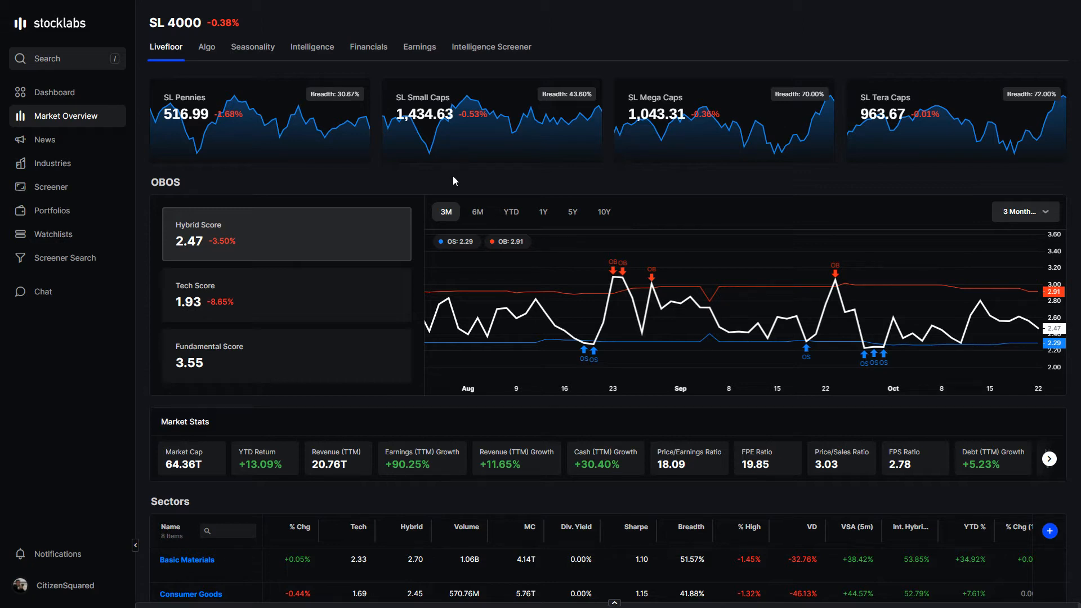
{"action": "mouse_move", "coordinate": [364, 179]}
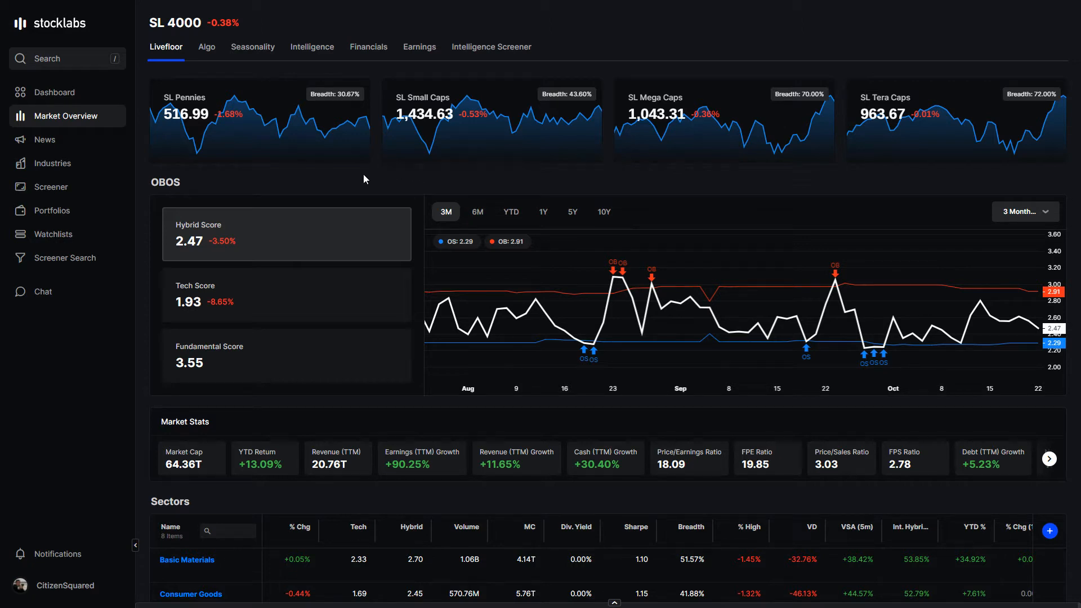
{"action": "mouse_move", "coordinate": [52, 187]}
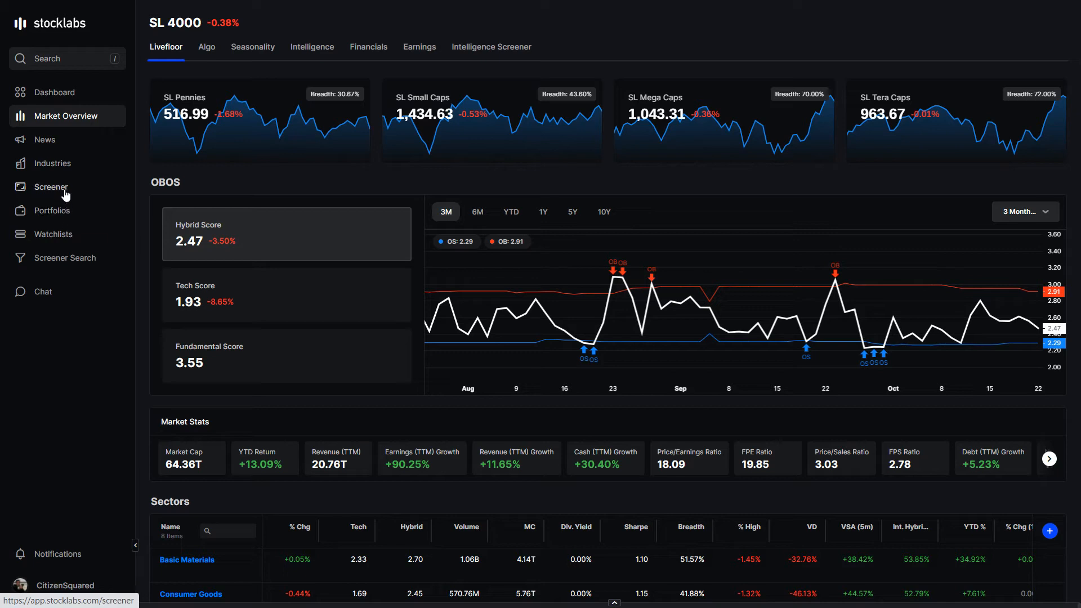
{"action": "mouse_move", "coordinate": [52, 210]}
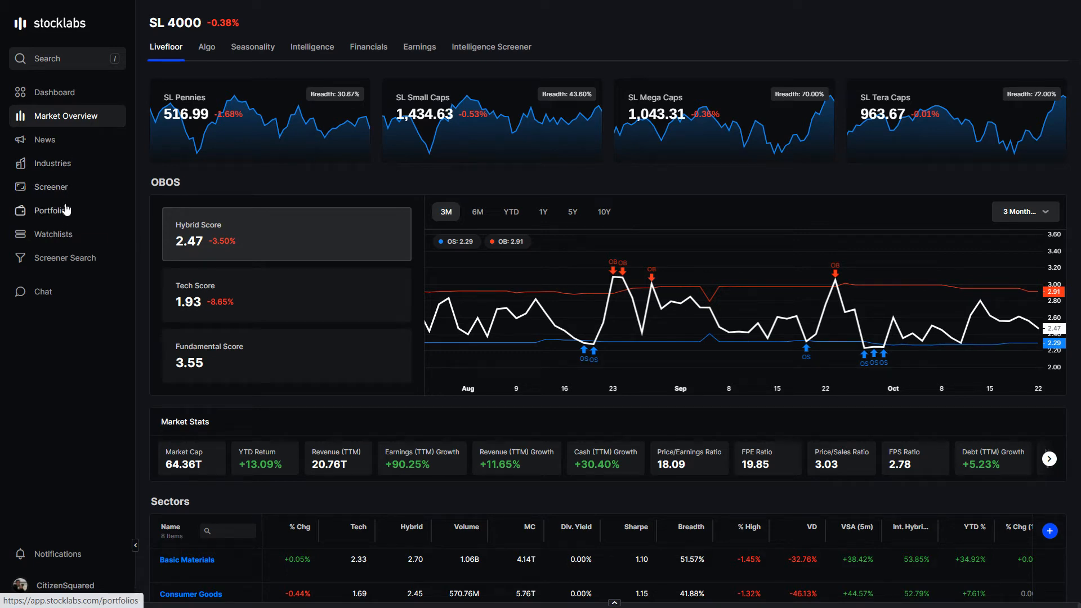
Add a WTD Return column to the Major ETFs watchlist table of nine ETFs
{"action": "left_click", "coordinate": [53, 235]}
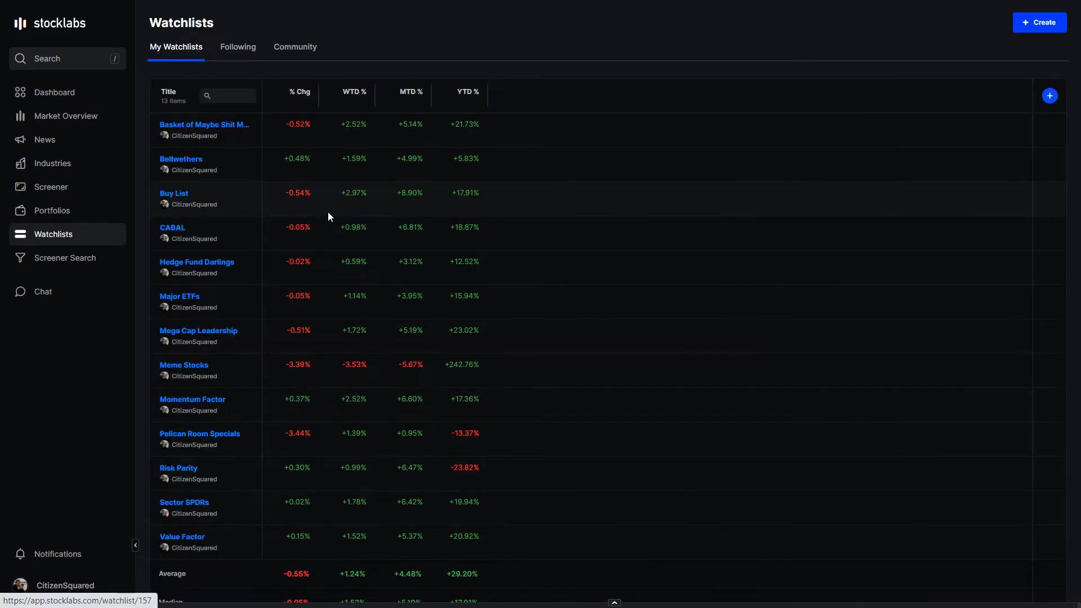
{"action": "left_click", "coordinate": [179, 296]}
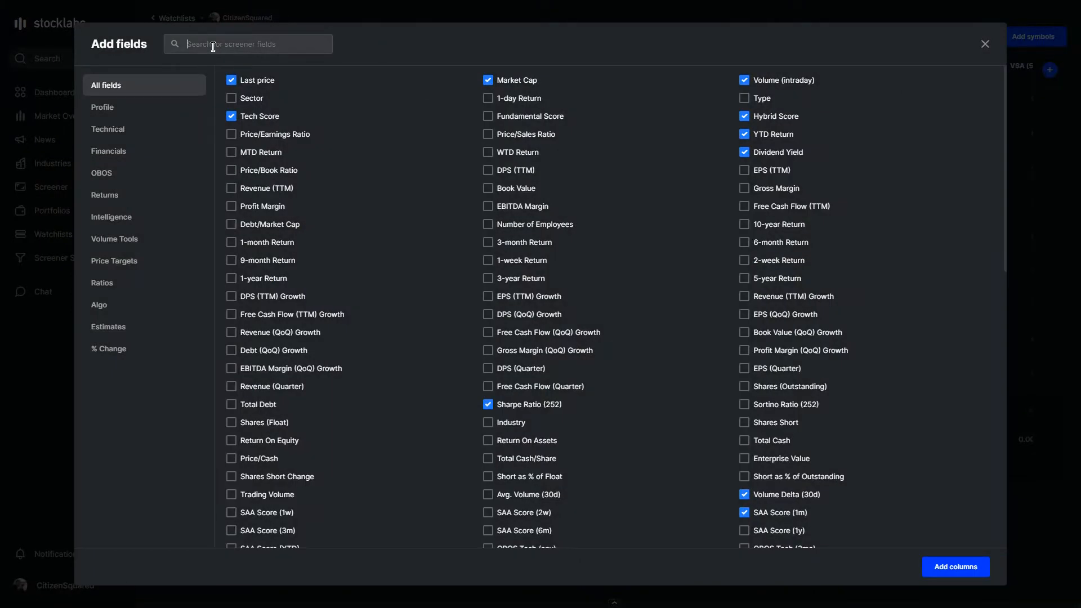
{"action": "type", "text": "wtd"}
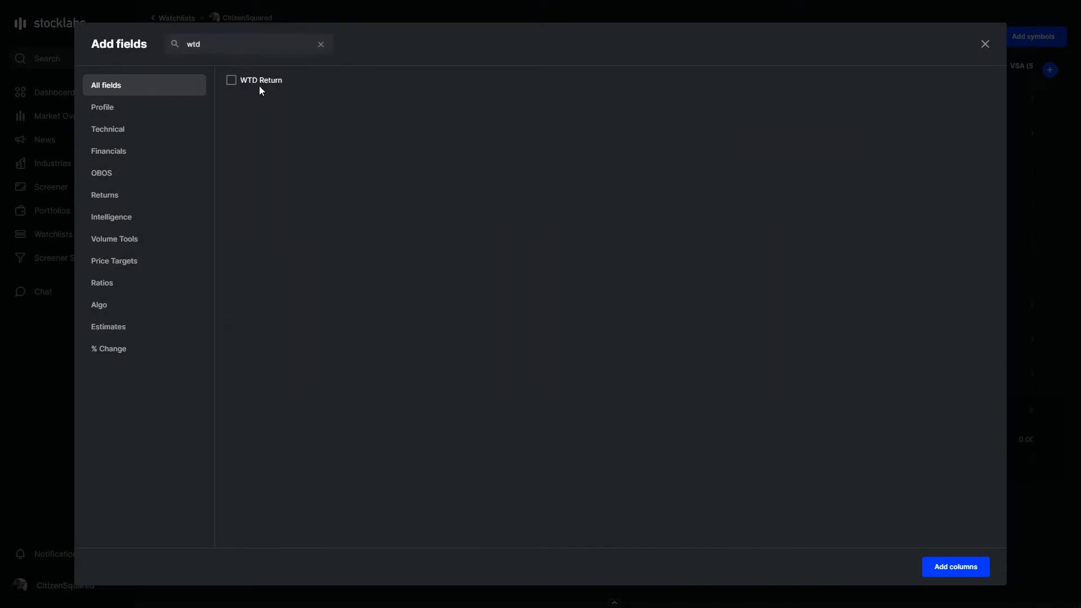
{"action": "left_click", "coordinate": [984, 44]}
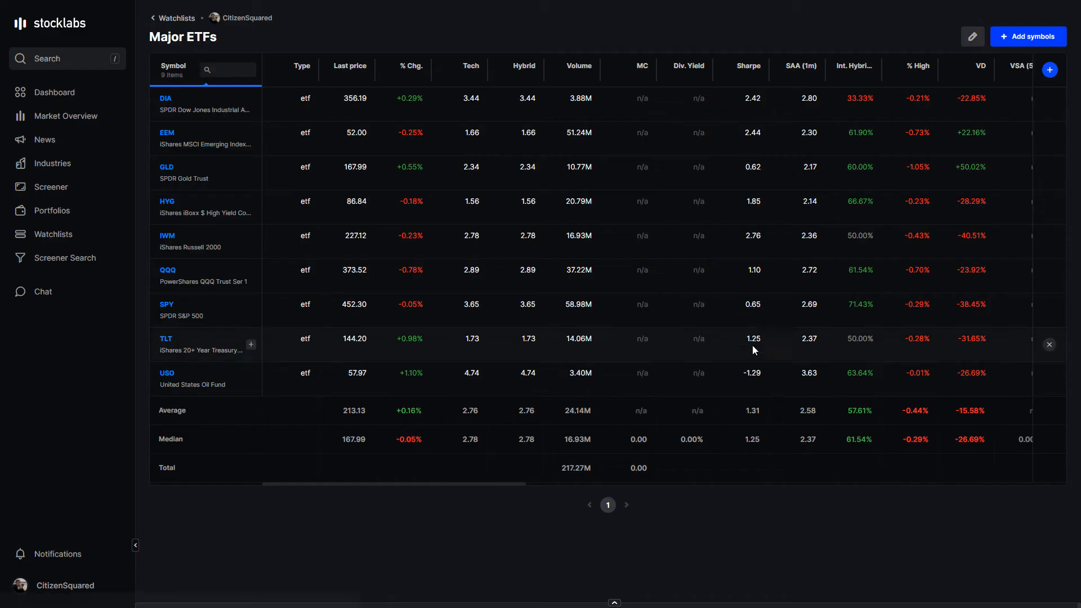
{"action": "scroll", "scroll_direction": "right", "scroll_amount": 3}
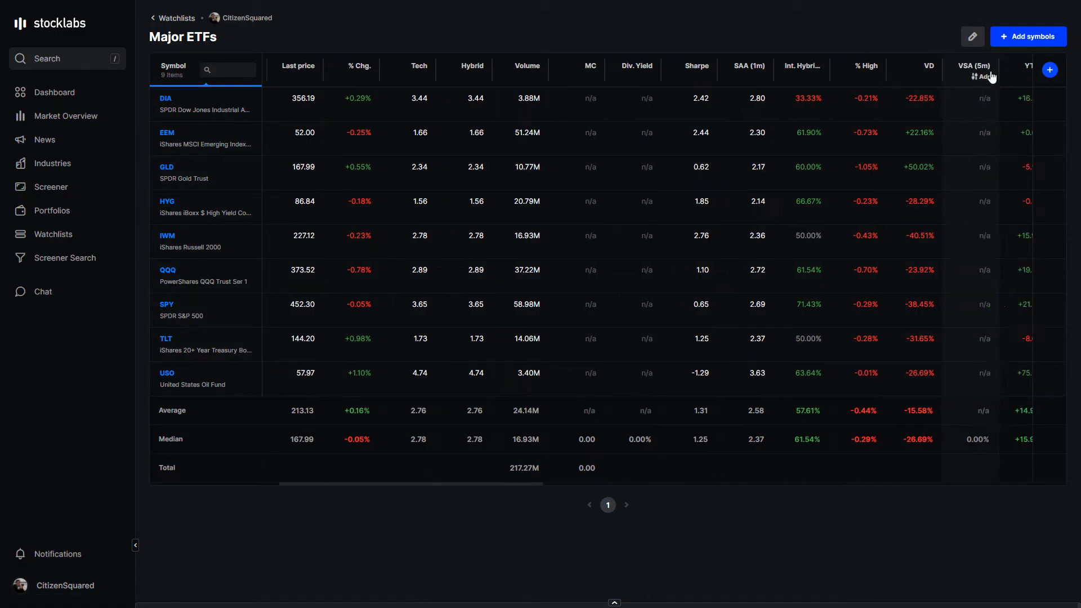
{"action": "left_click", "coordinate": [1013, 65]}
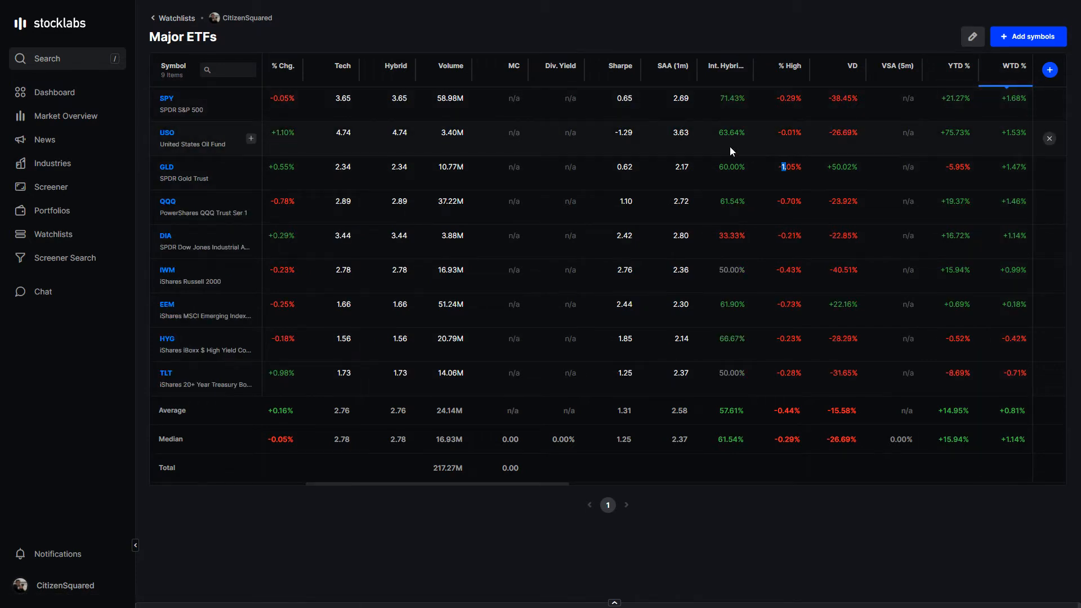
{"action": "mouse_move", "coordinate": [774, 155]}
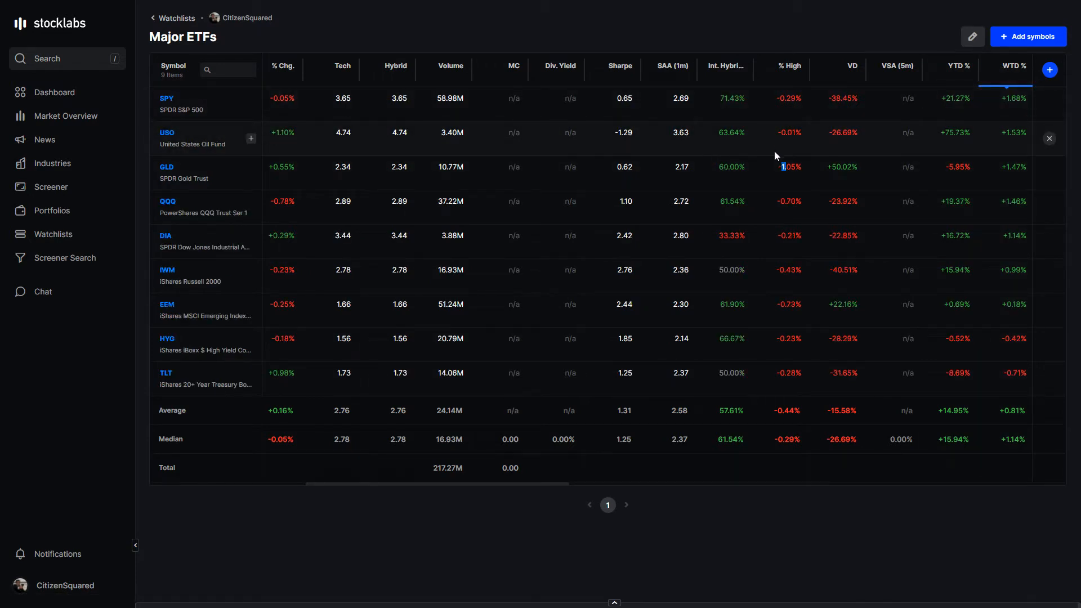
{"action": "mouse_move", "coordinate": [876, 145]}
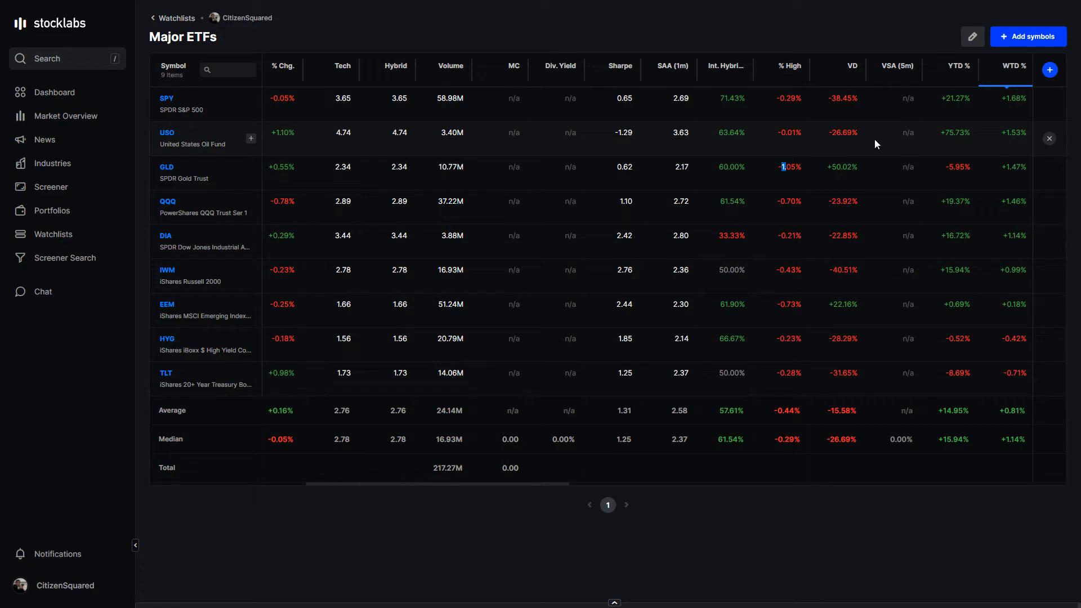
{"action": "mouse_move", "coordinate": [739, 213]}
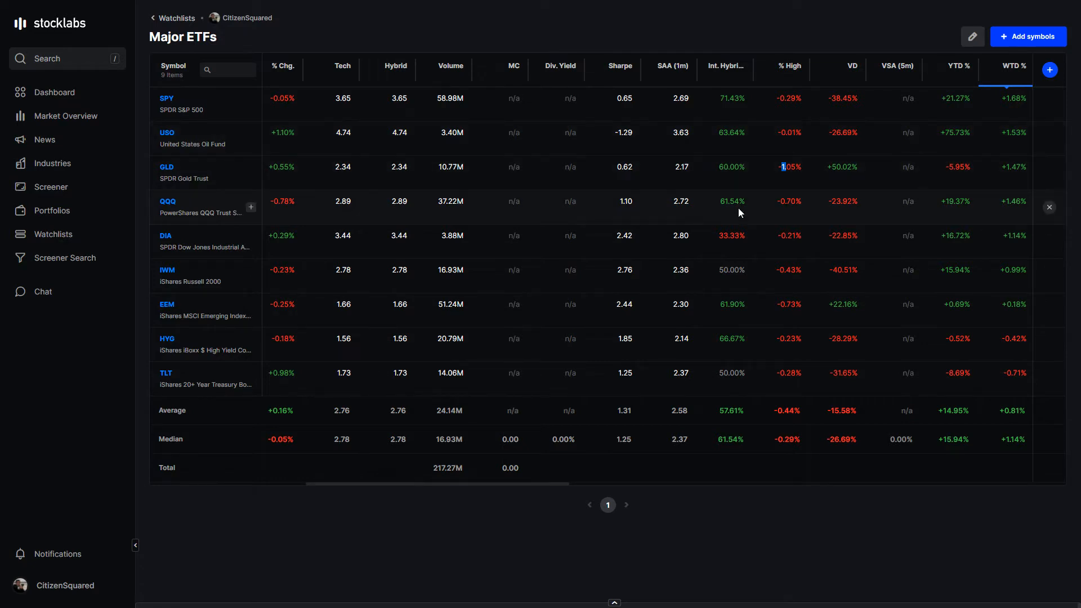
{"action": "mouse_move", "coordinate": [832, 212]}
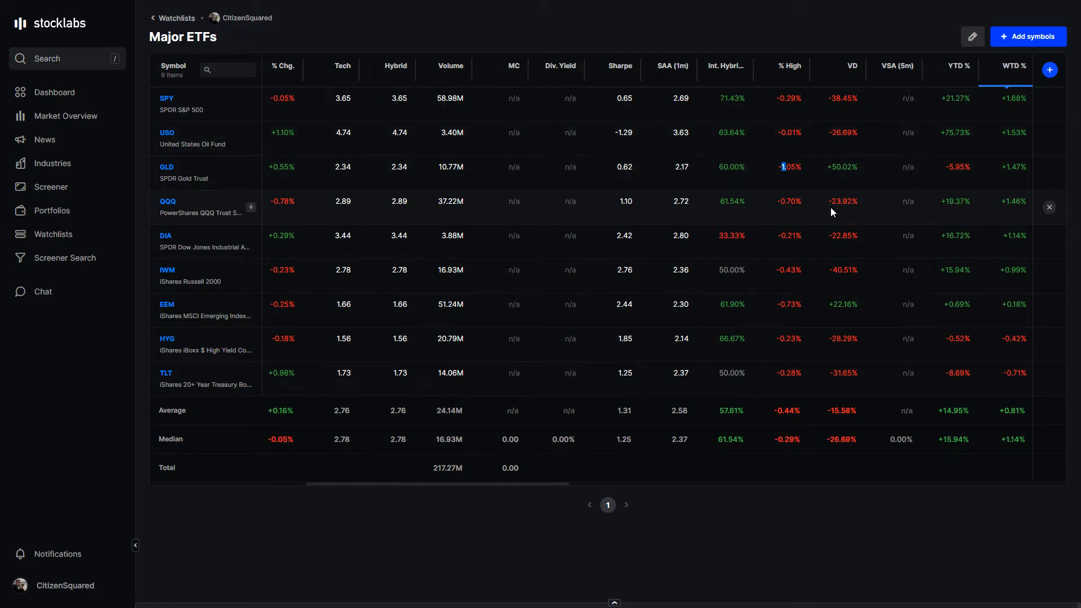
{"action": "mouse_move", "coordinate": [998, 234]}
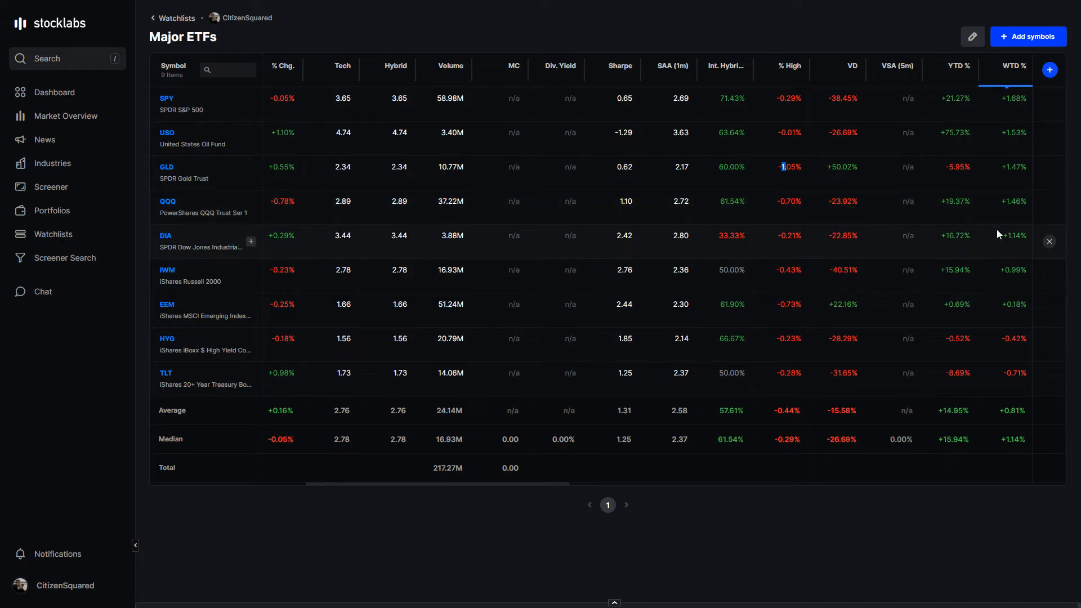
{"action": "mouse_move", "coordinate": [1021, 238]}
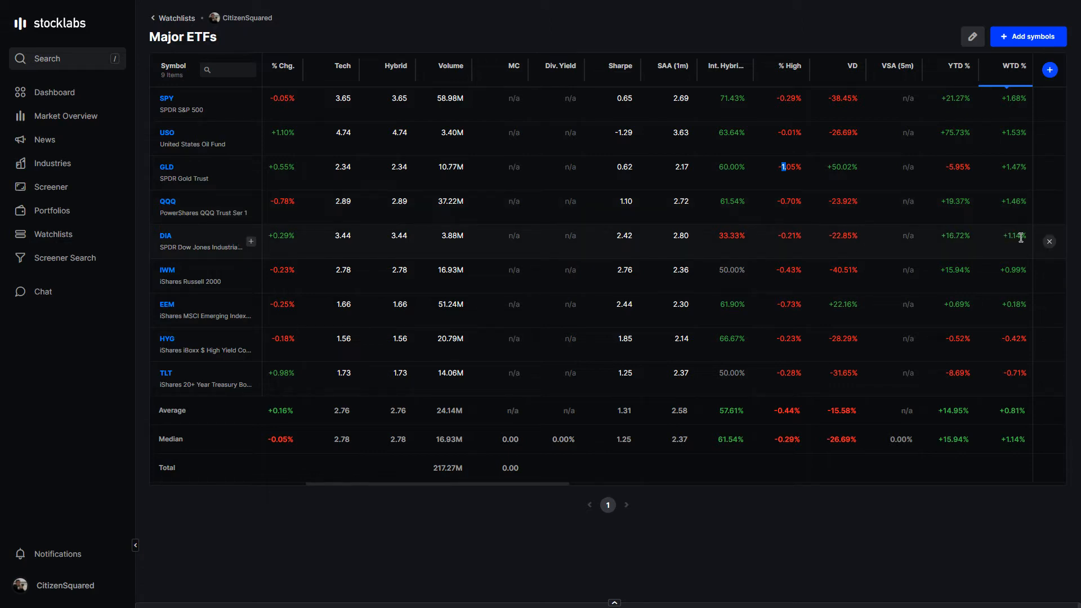
{"action": "mouse_move", "coordinate": [1015, 269]}
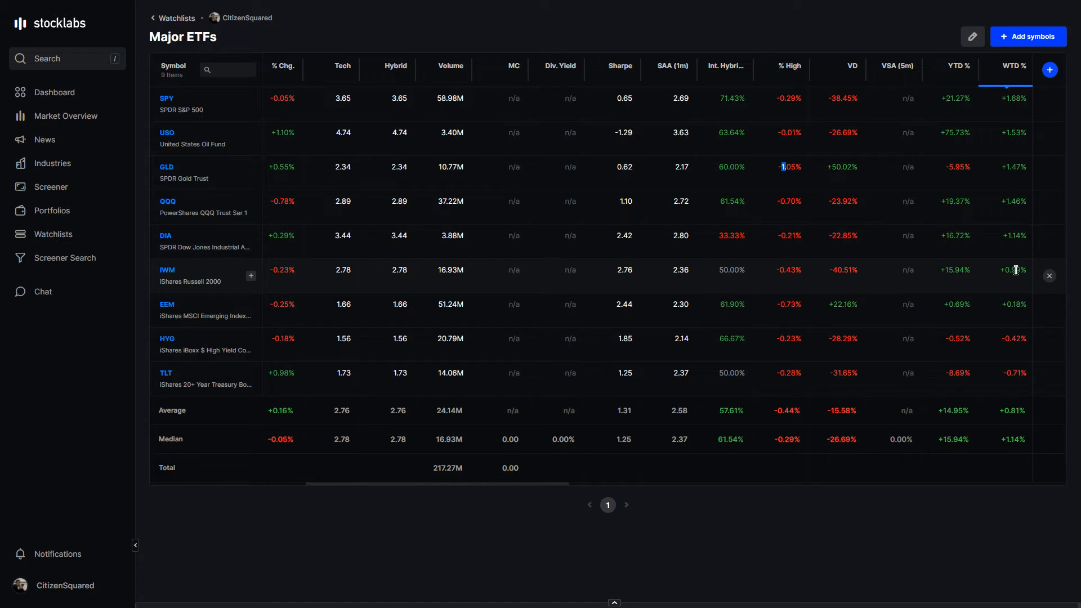
{"action": "mouse_move", "coordinate": [583, 221]}
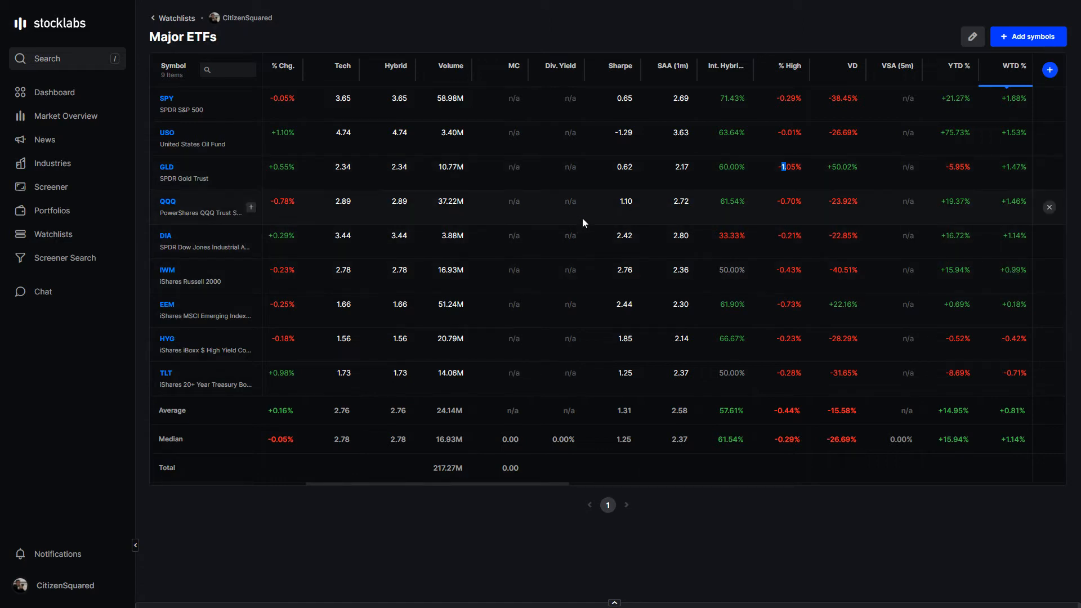
{"action": "mouse_move", "coordinate": [699, 146]}
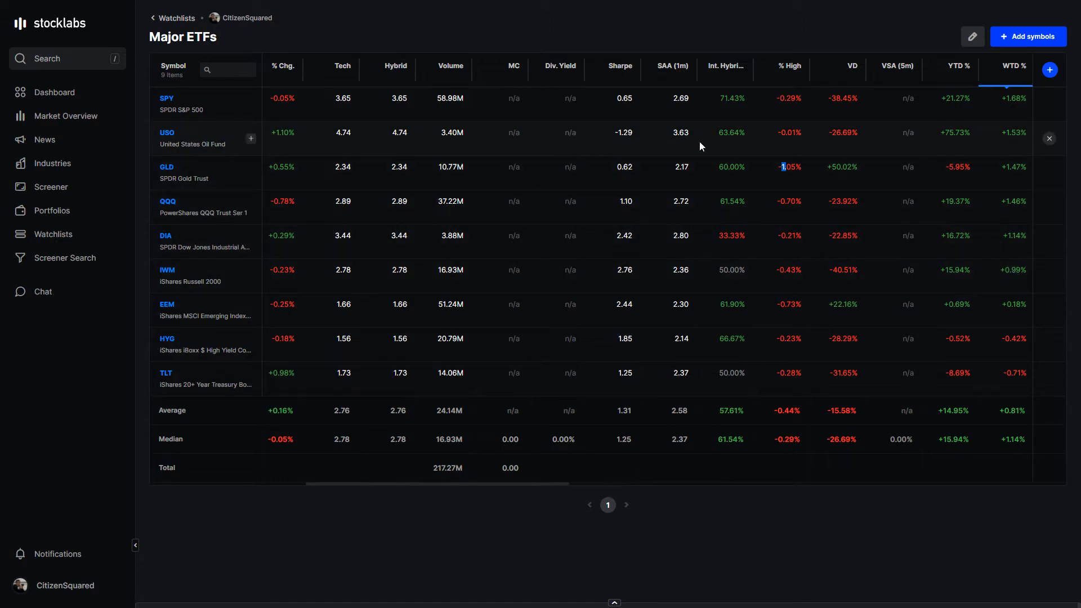
{"action": "mouse_move", "coordinate": [717, 135]}
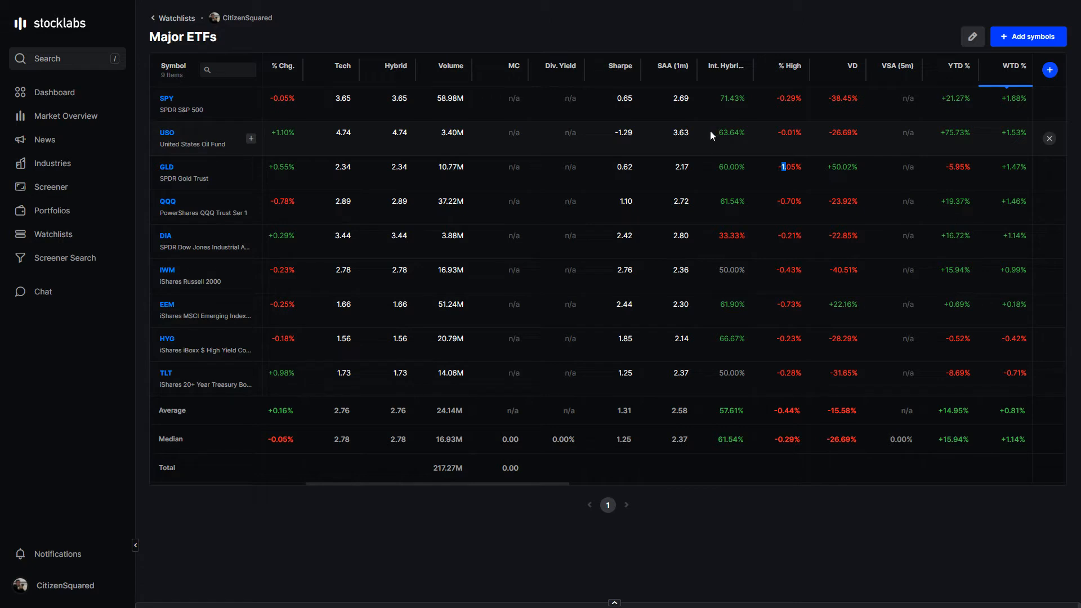
{"action": "mouse_move", "coordinate": [668, 168]}
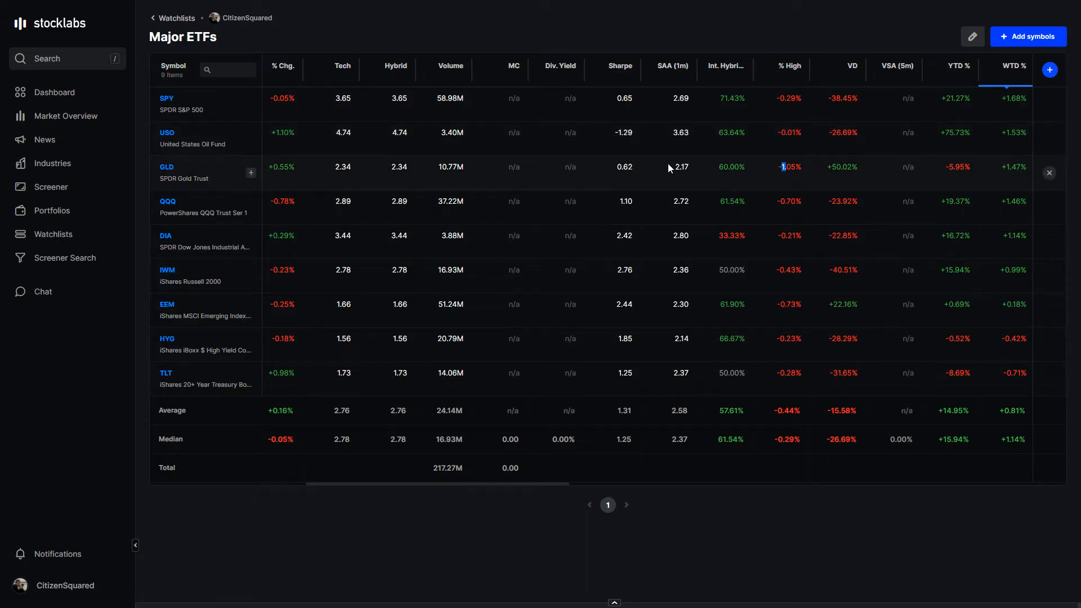
{"action": "mouse_move", "coordinate": [450, 223]}
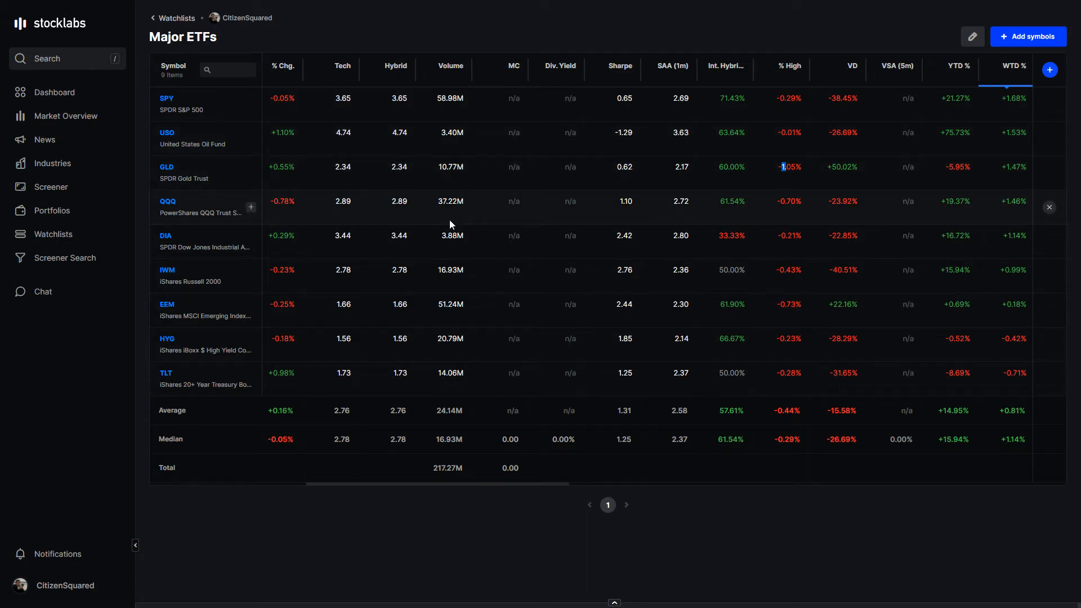
{"action": "mouse_move", "coordinate": [984, 170]}
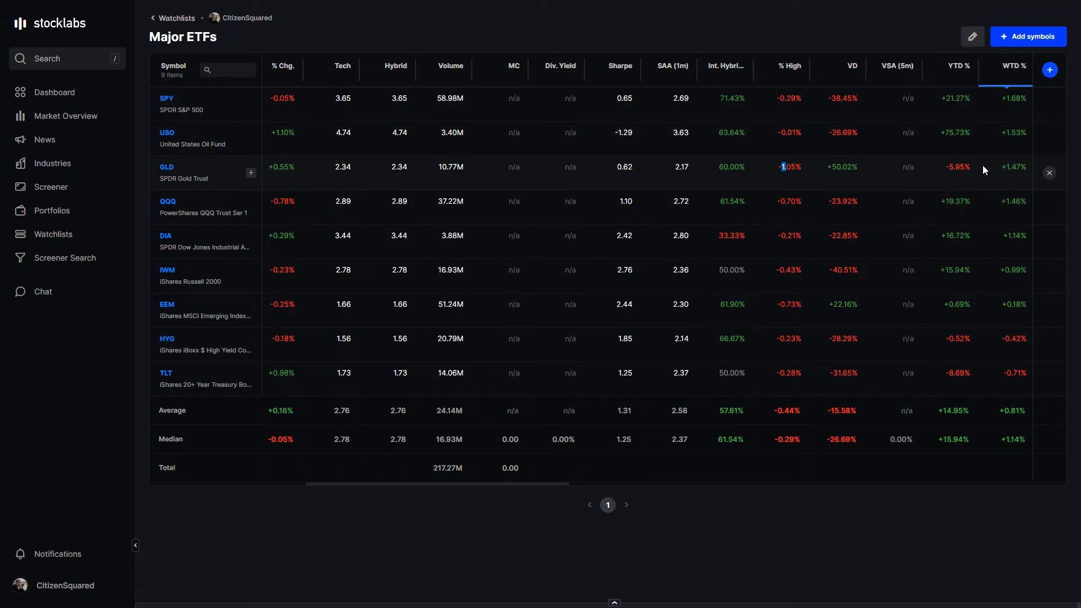
{"action": "mouse_move", "coordinate": [999, 176]}
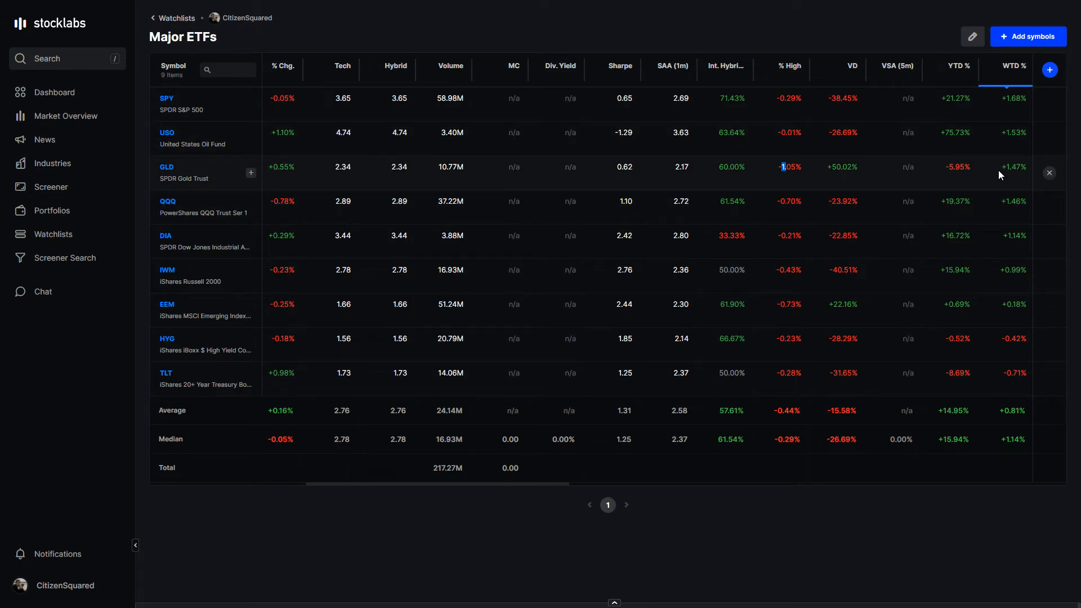
{"action": "mouse_move", "coordinate": [558, 258]}
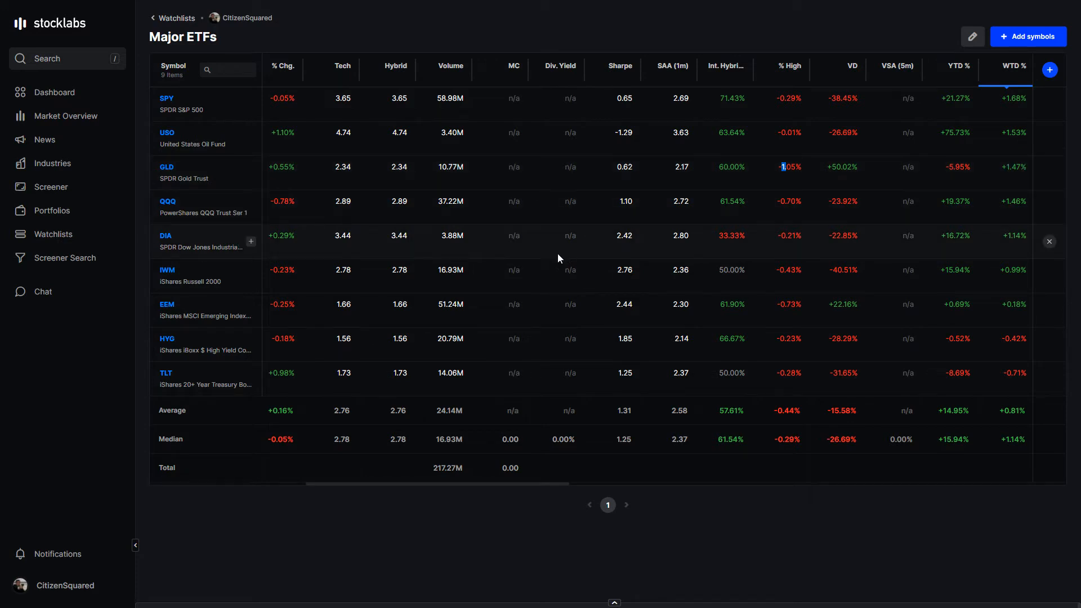
{"action": "mouse_move", "coordinate": [477, 325]}
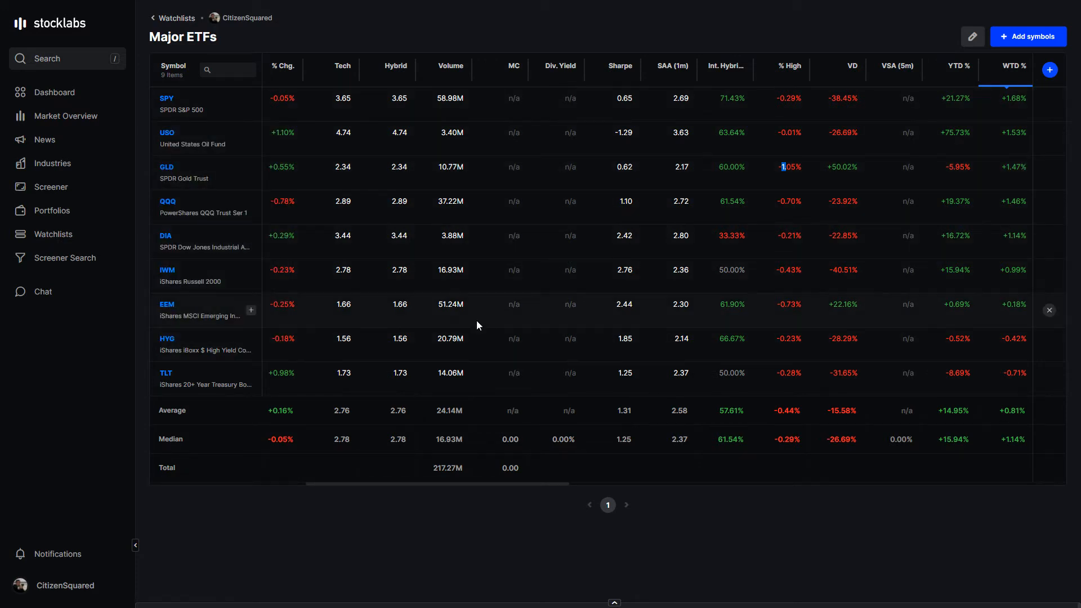
{"action": "mouse_move", "coordinate": [420, 302]}
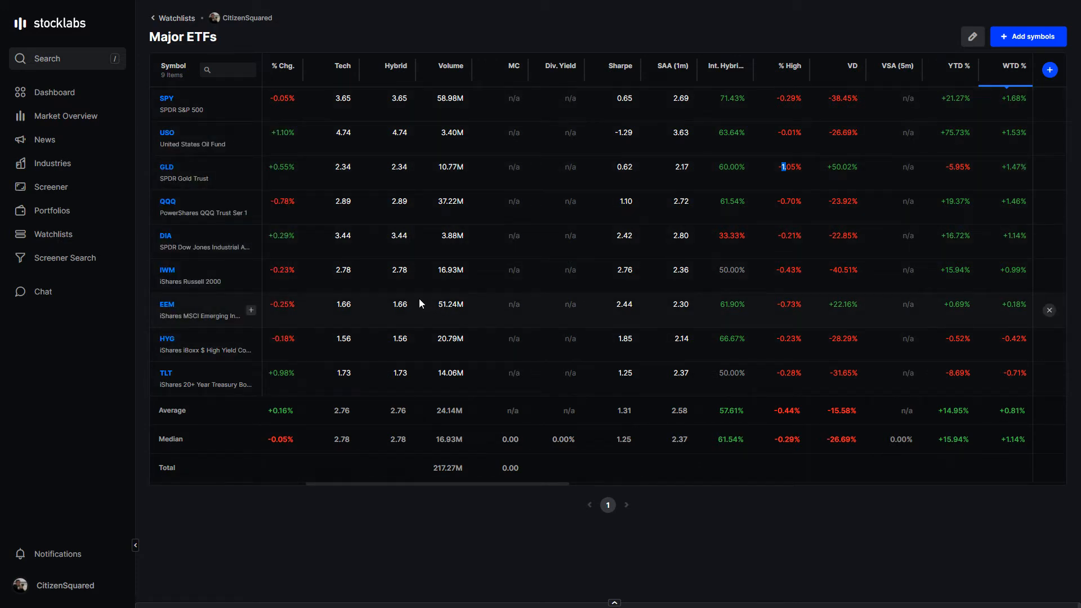
{"action": "mouse_move", "coordinate": [360, 386]}
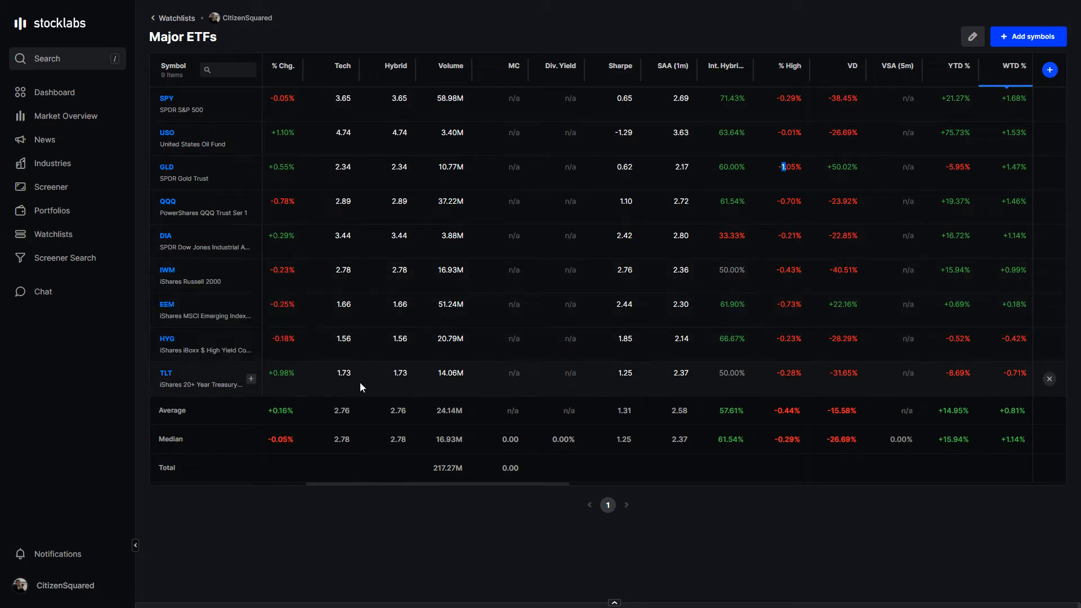
{"action": "mouse_move", "coordinate": [518, 250]}
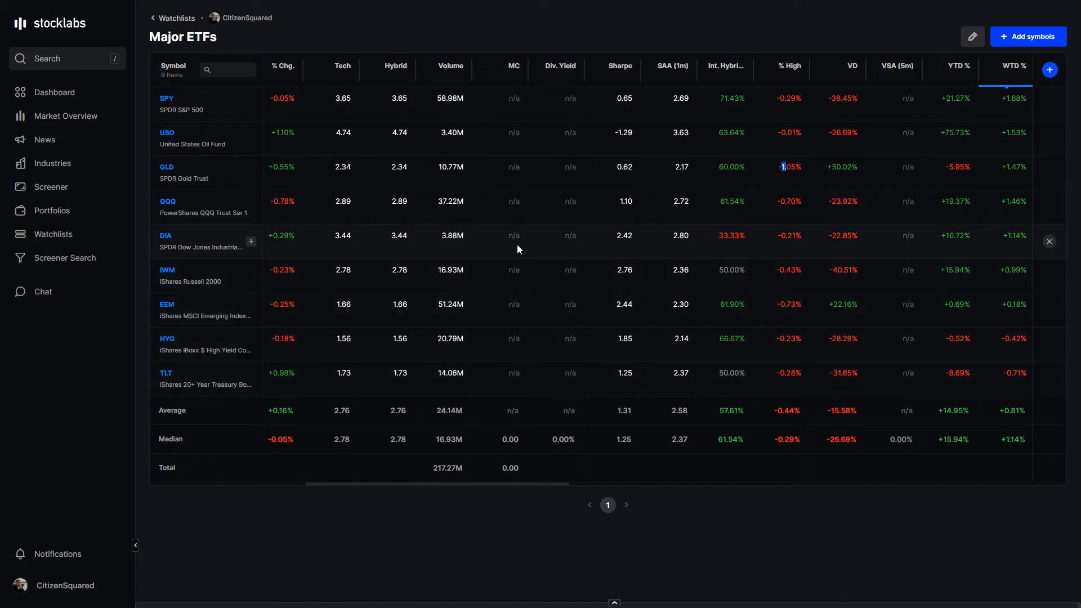
{"action": "mouse_move", "coordinate": [514, 234]}
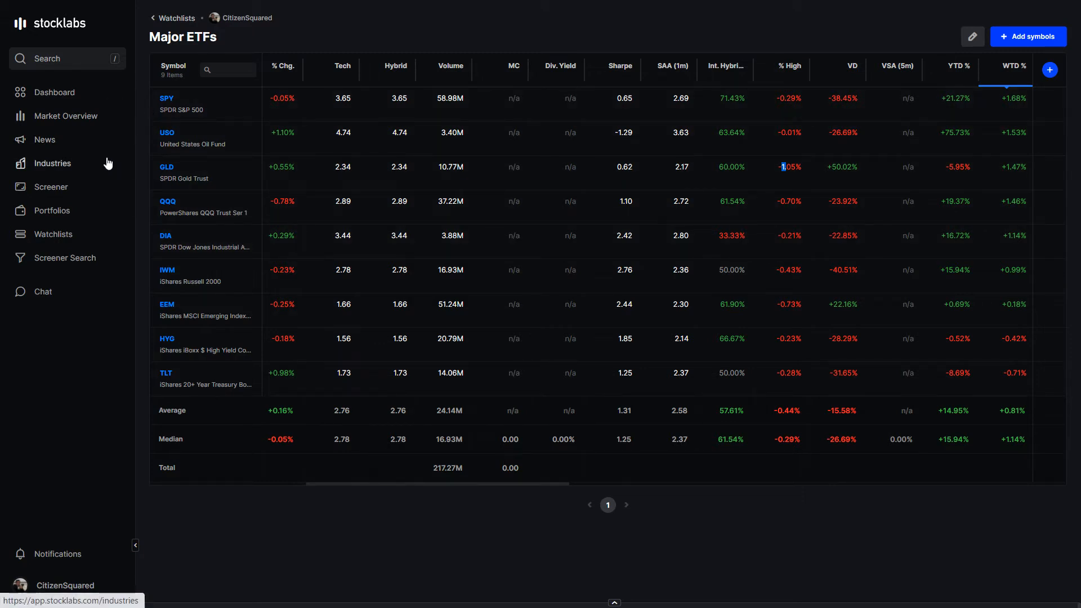
{"action": "mouse_move", "coordinate": [58, 215]}
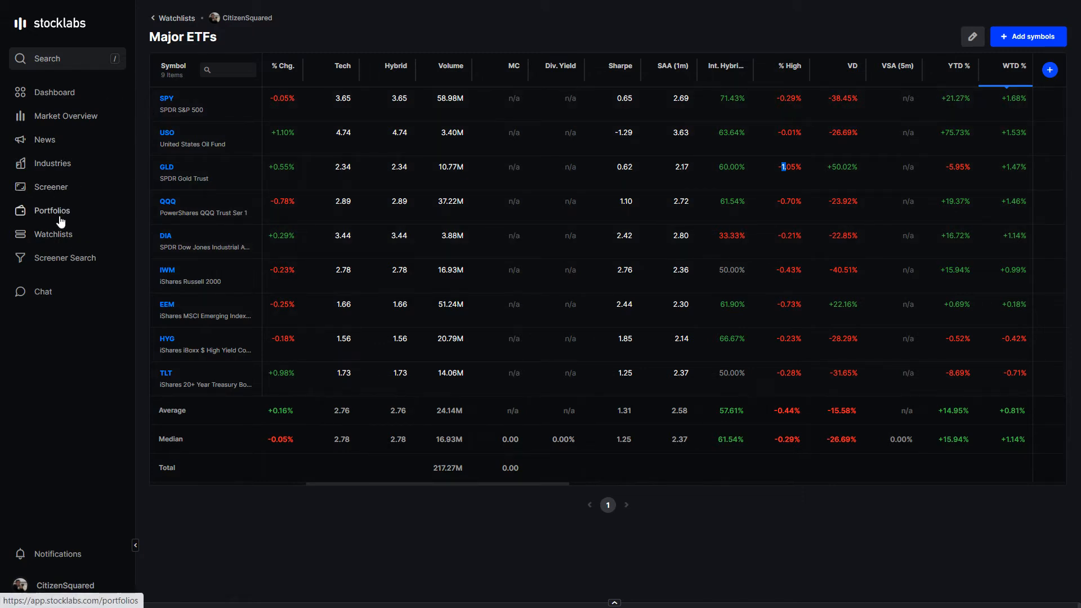
Add a WTD Return column to the seven-stock Mega Cap Leadership watchlist table
{"action": "left_click", "coordinate": [53, 234]}
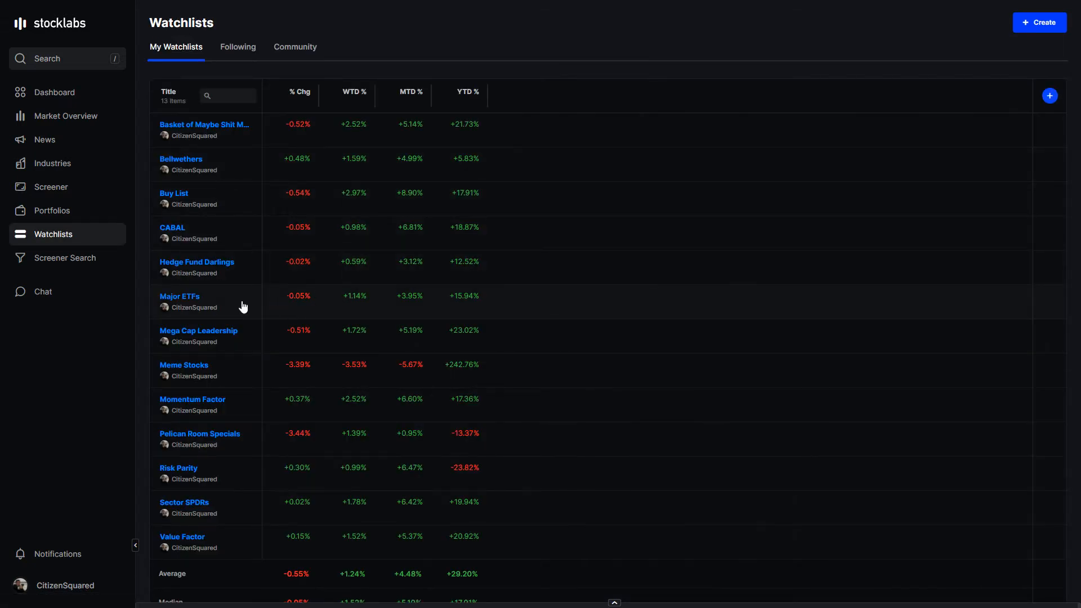
{"action": "left_click", "coordinate": [198, 330]}
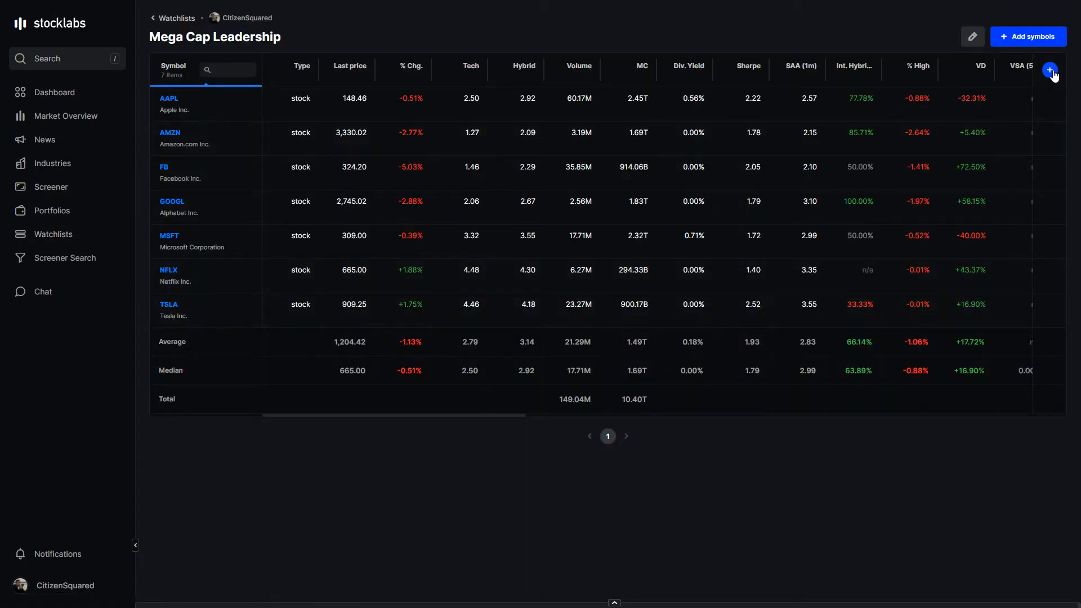
{"action": "left_click", "coordinate": [1049, 69]}
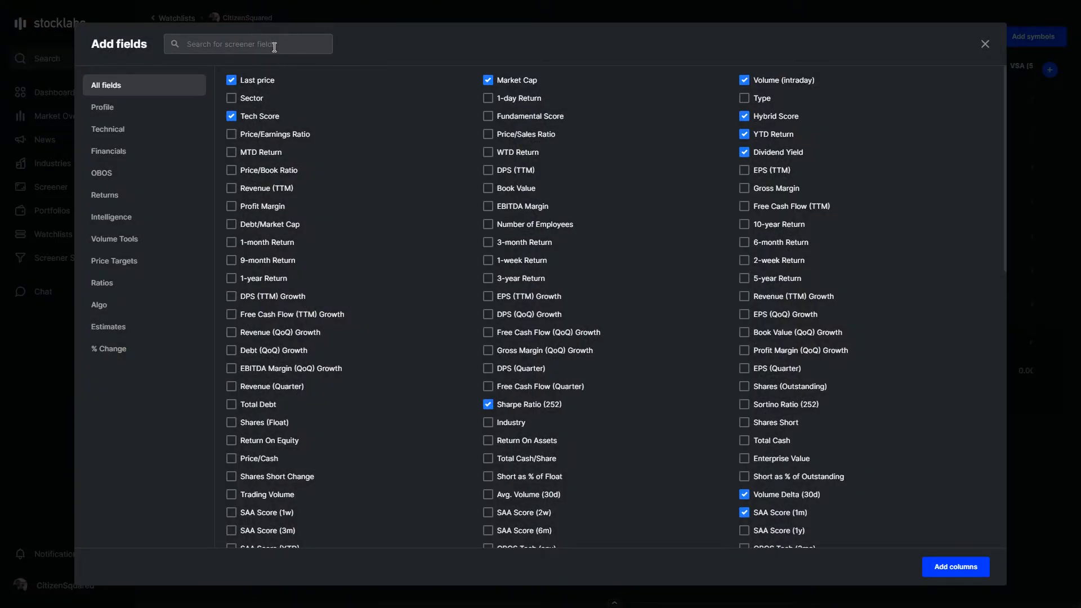
{"action": "type", "text": "wtd"}
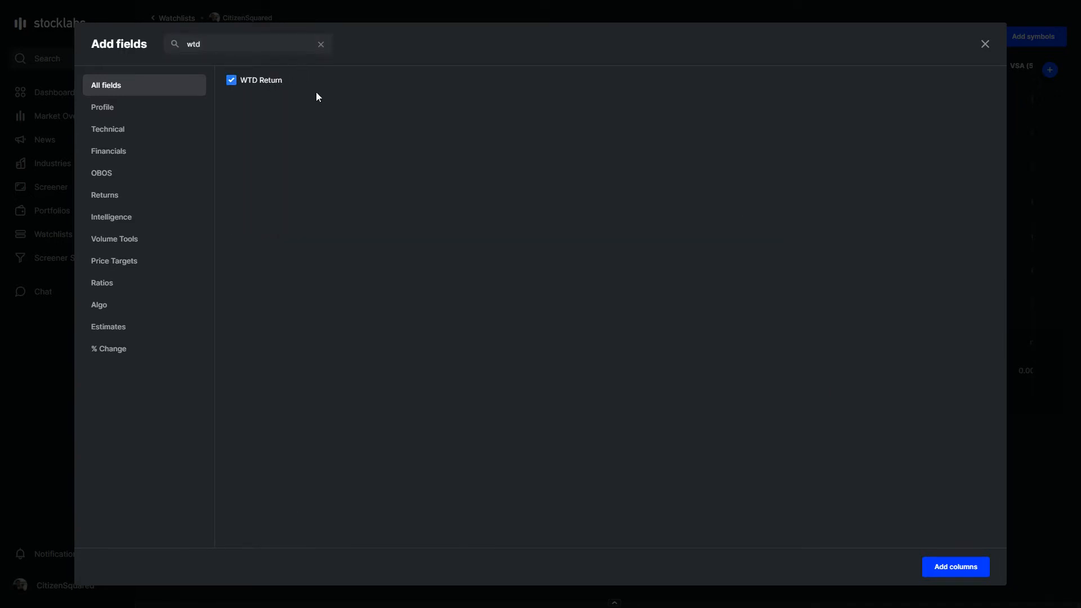
{"action": "left_click", "coordinate": [954, 566]}
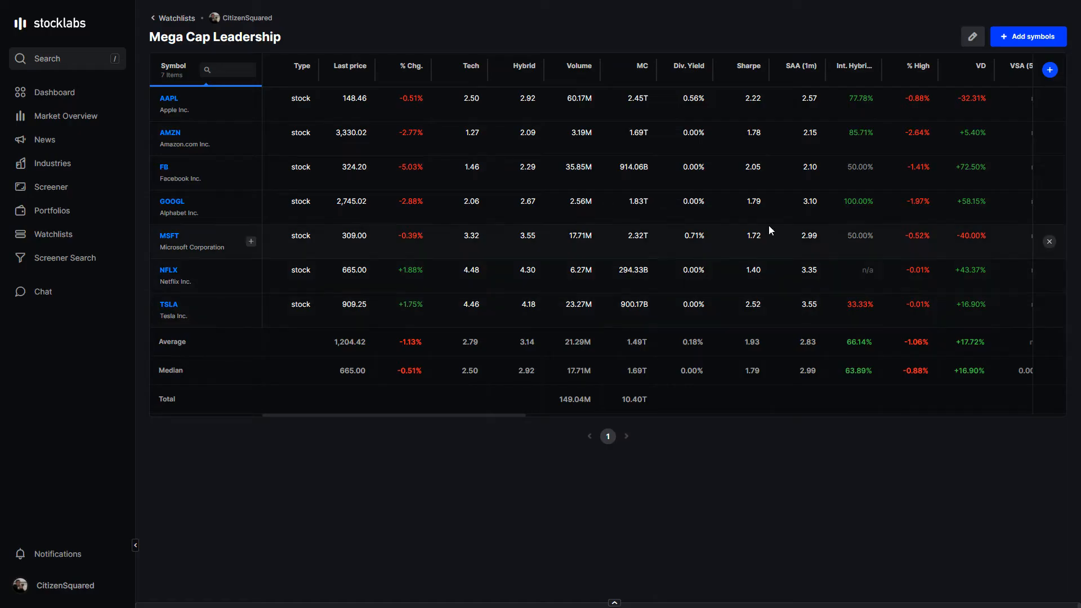
{"action": "scroll", "scroll_direction": "right", "scroll_amount": 3}
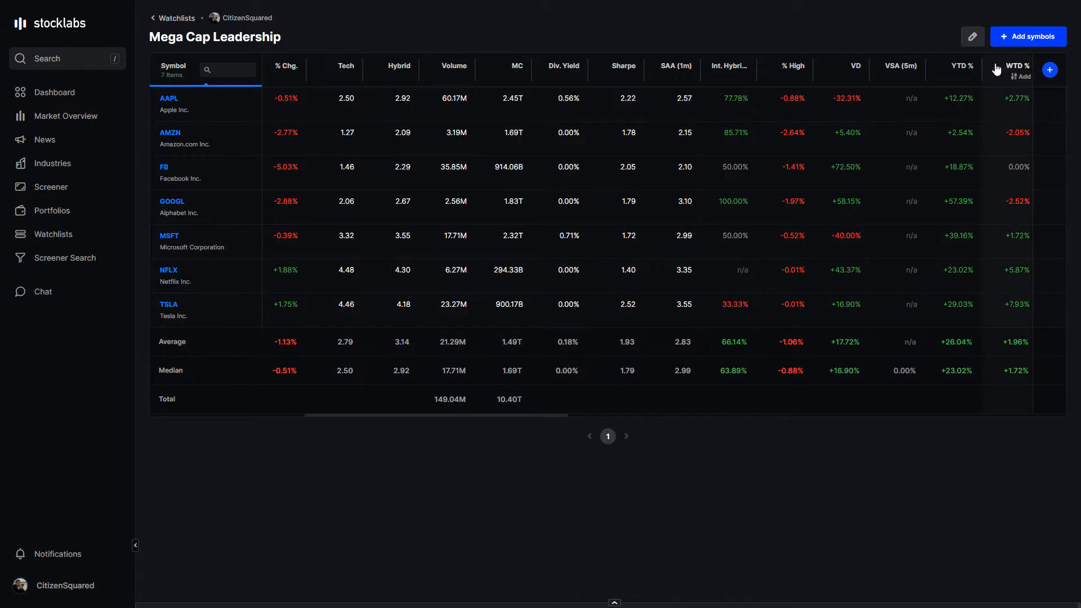
Sort the Mega Cap Leadership table by WTD % descending, Tesla highest and Alphabet lowest
{"action": "left_click", "coordinate": [1013, 65]}
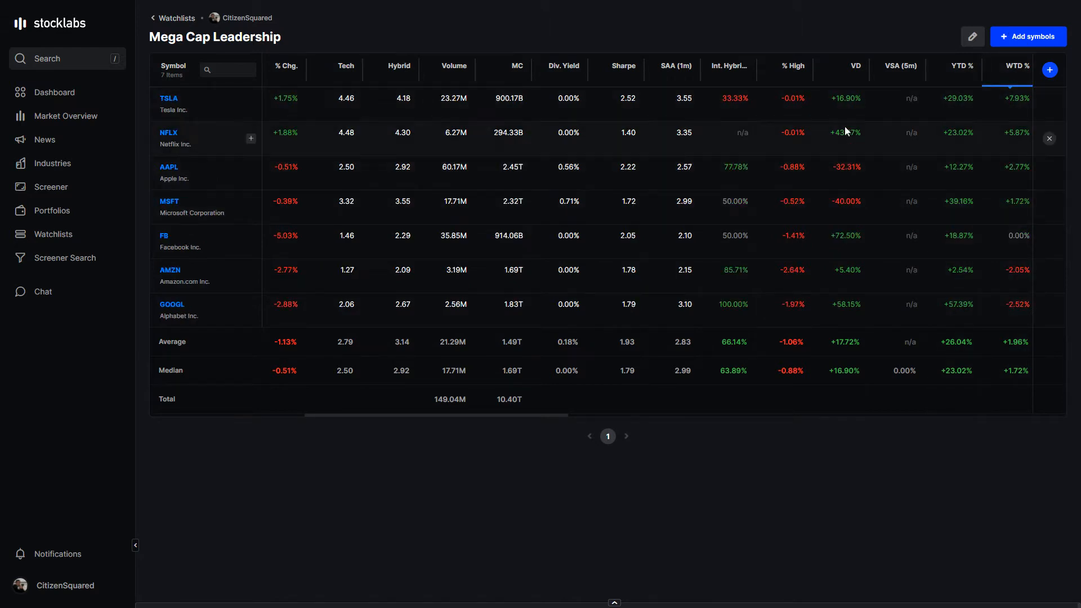
{"action": "mouse_move", "coordinate": [822, 145]}
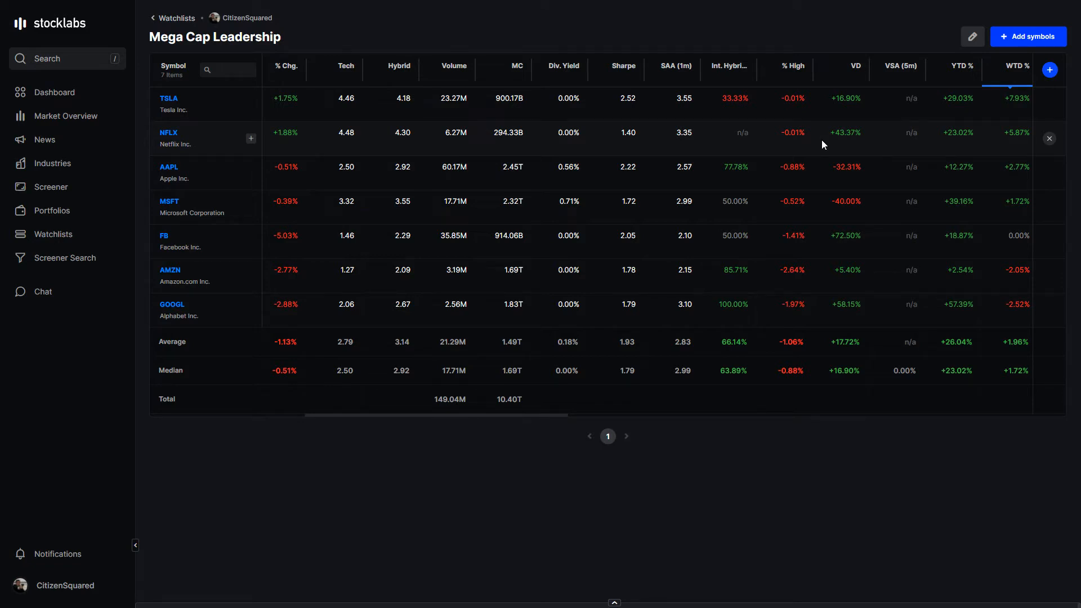
{"action": "mouse_move", "coordinate": [849, 164]}
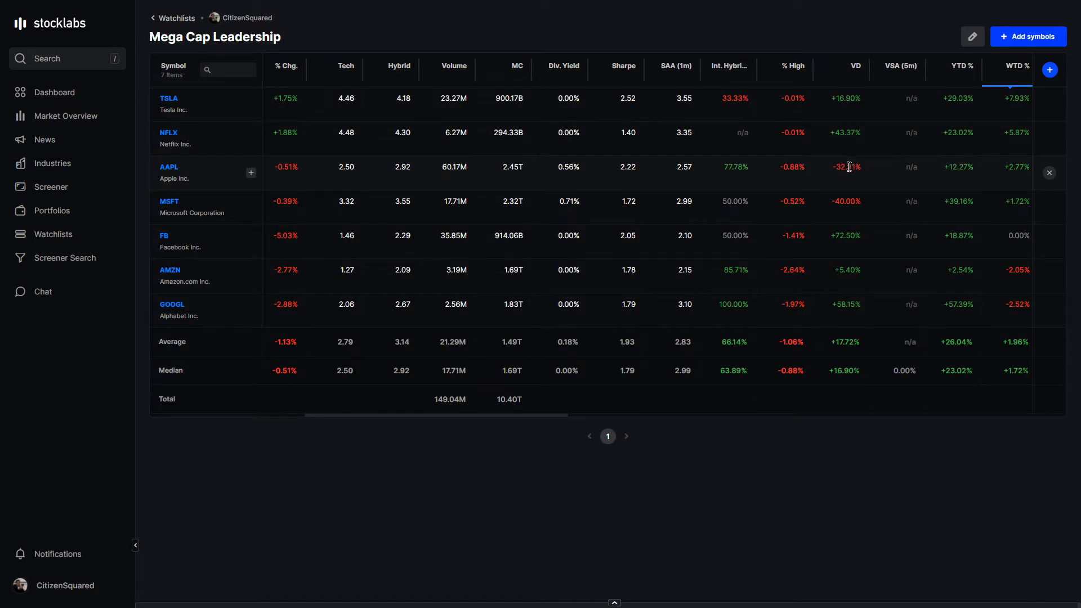
{"action": "mouse_move", "coordinate": [919, 207]}
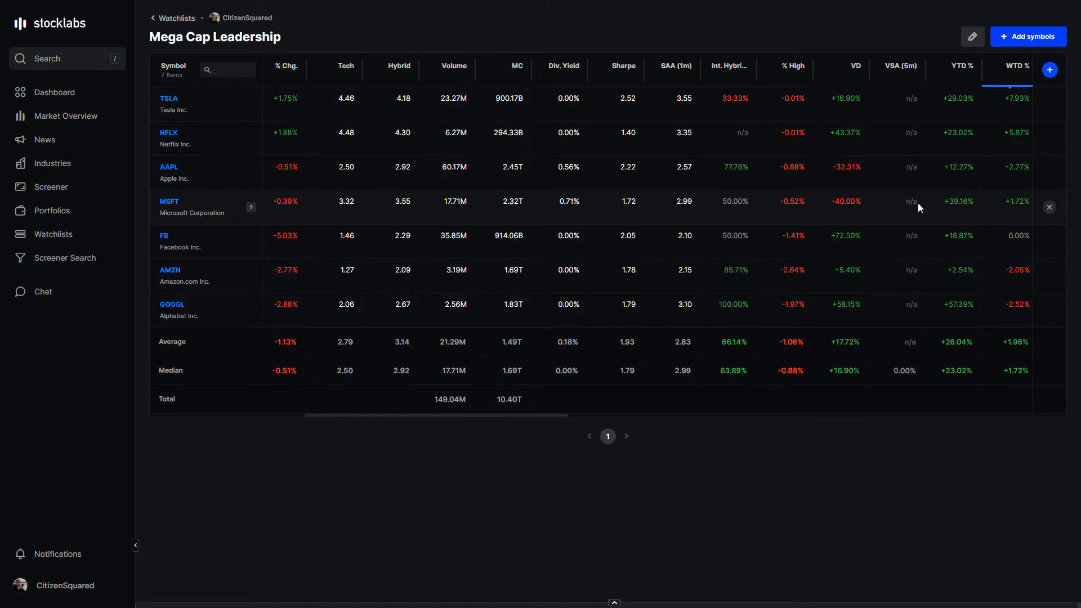
{"action": "scroll", "scroll_direction": "left", "scroll_amount": 3}
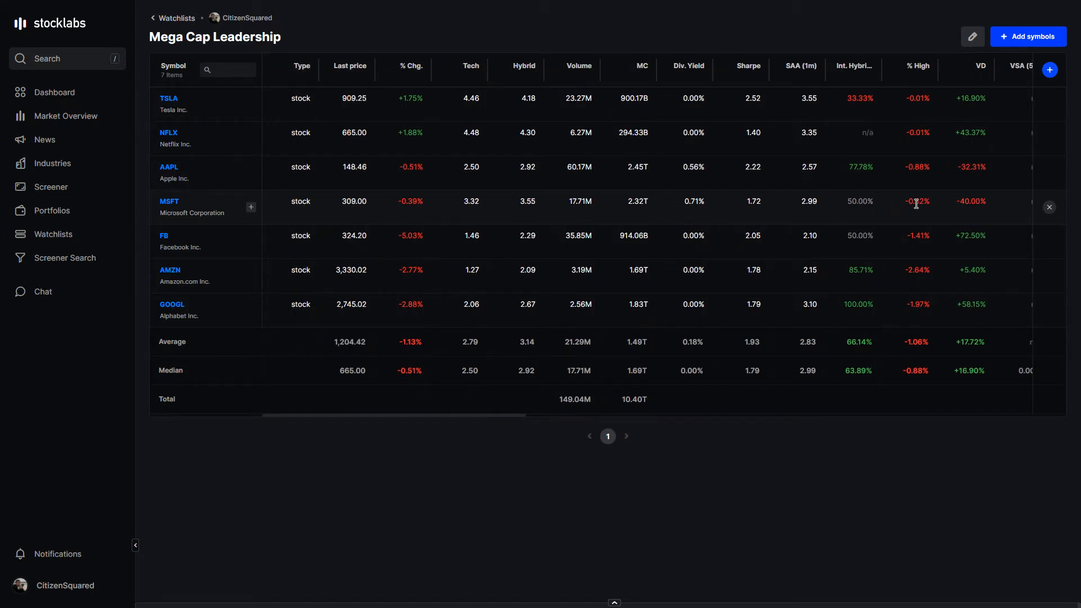
{"action": "mouse_move", "coordinate": [847, 221]}
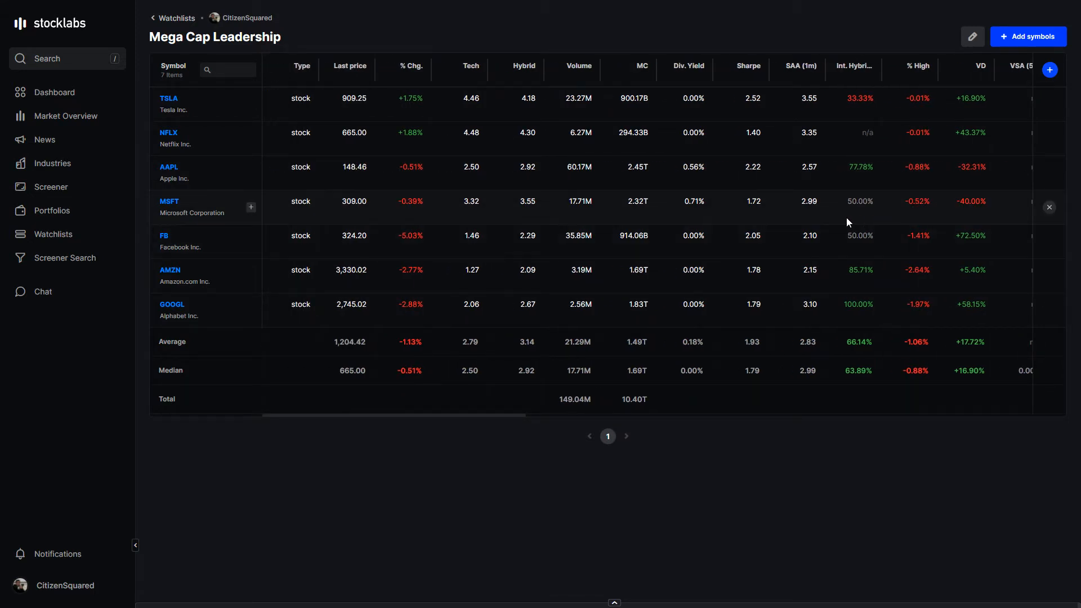
{"action": "mouse_move", "coordinate": [682, 232]}
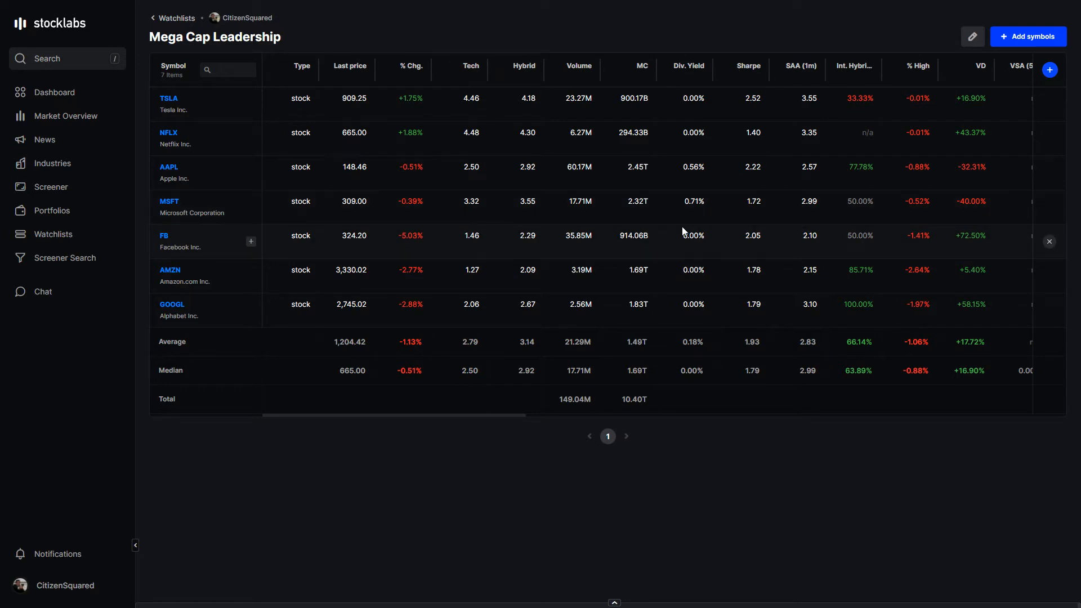
{"action": "mouse_move", "coordinate": [636, 237]}
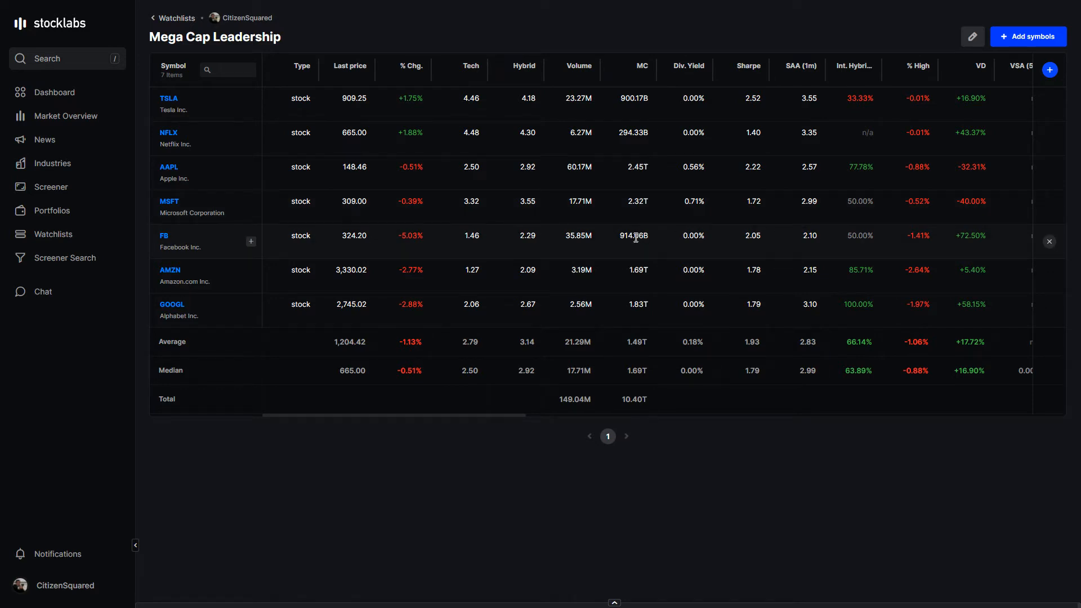
{"action": "scroll", "scroll_direction": "right", "scroll_amount": 3}
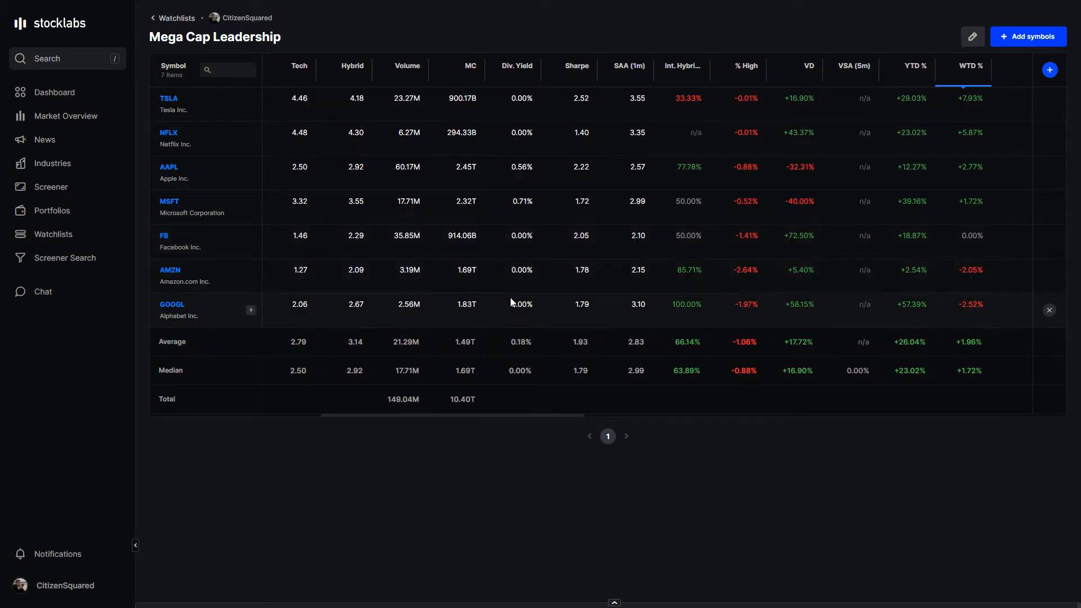
{"action": "scroll", "scroll_direction": "left", "scroll_amount": 3}
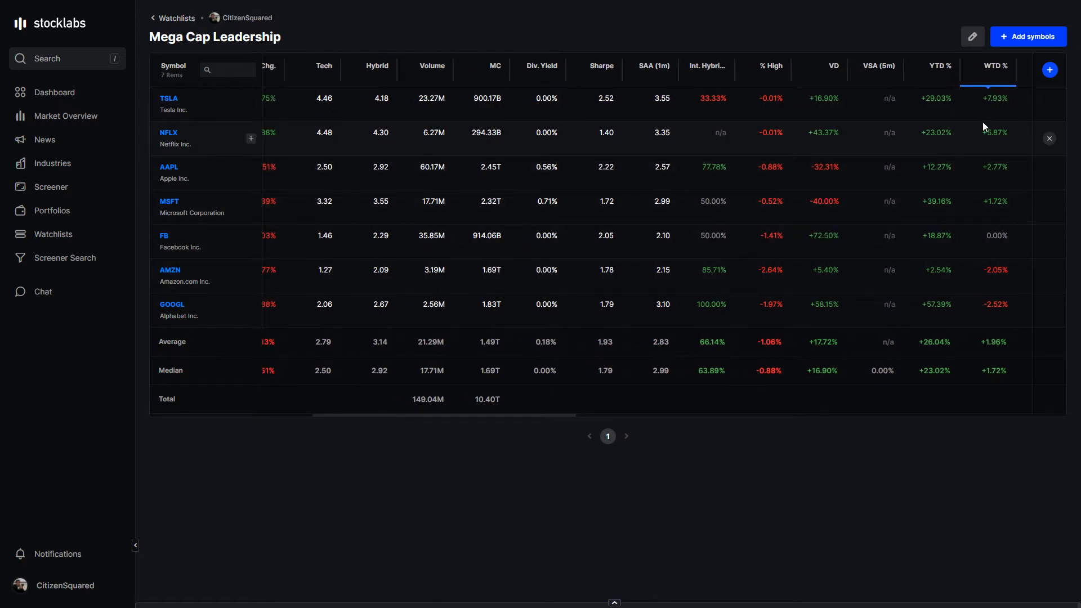
{"action": "mouse_move", "coordinate": [565, 220]}
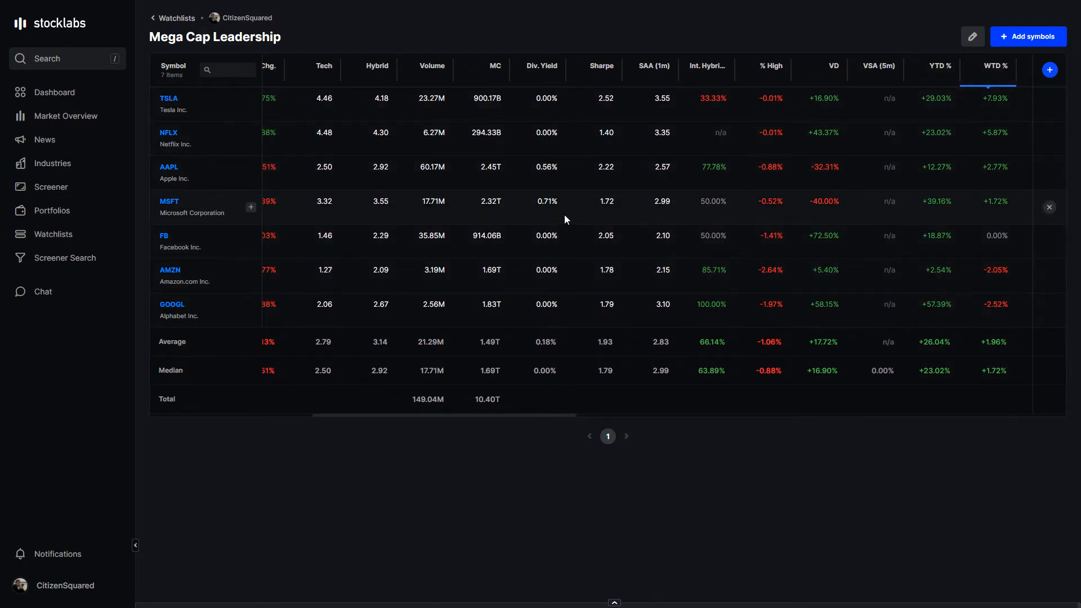
{"action": "mouse_move", "coordinate": [655, 195]}
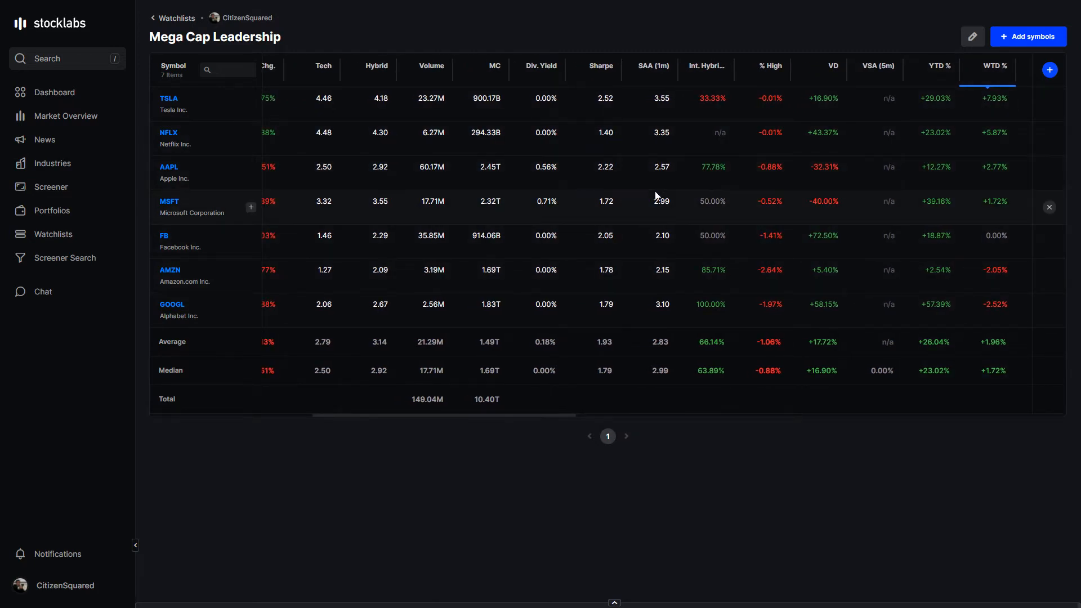
{"action": "mouse_move", "coordinate": [859, 319]}
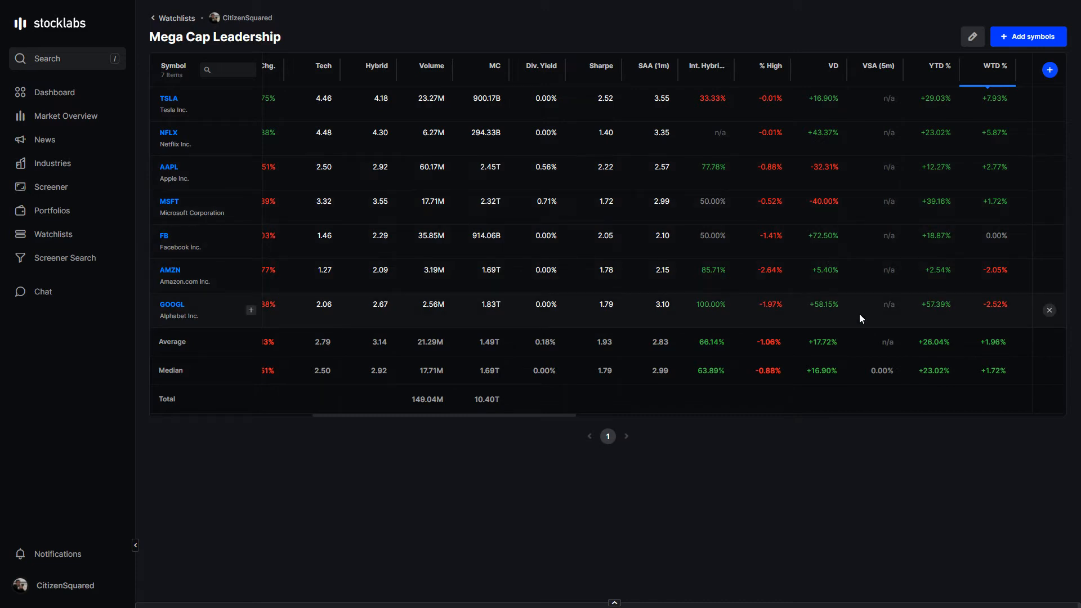
{"action": "mouse_move", "coordinate": [319, 245]}
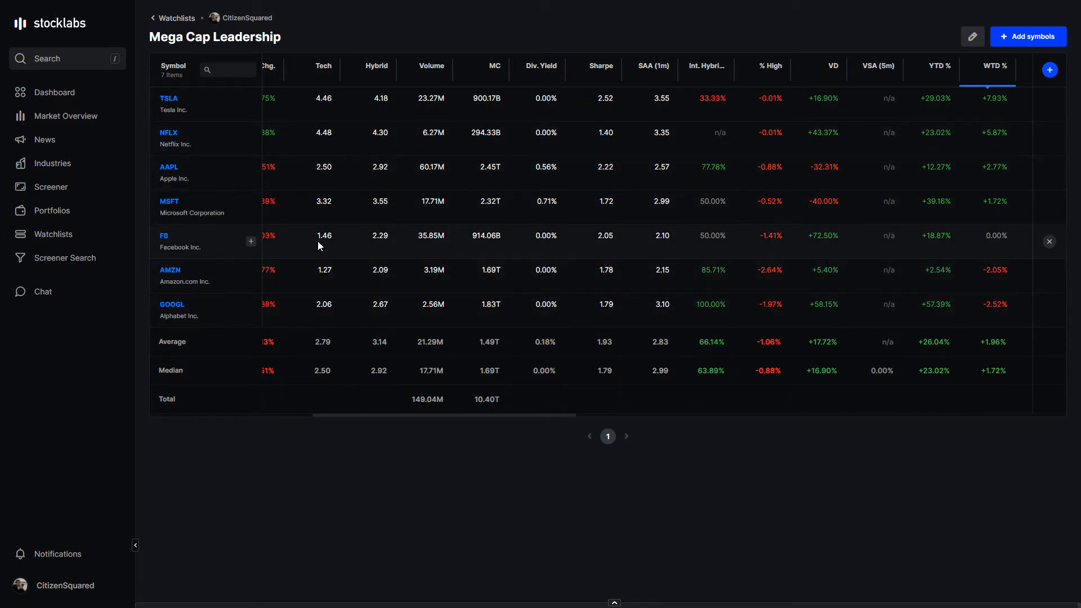
{"action": "mouse_move", "coordinate": [1016, 415]}
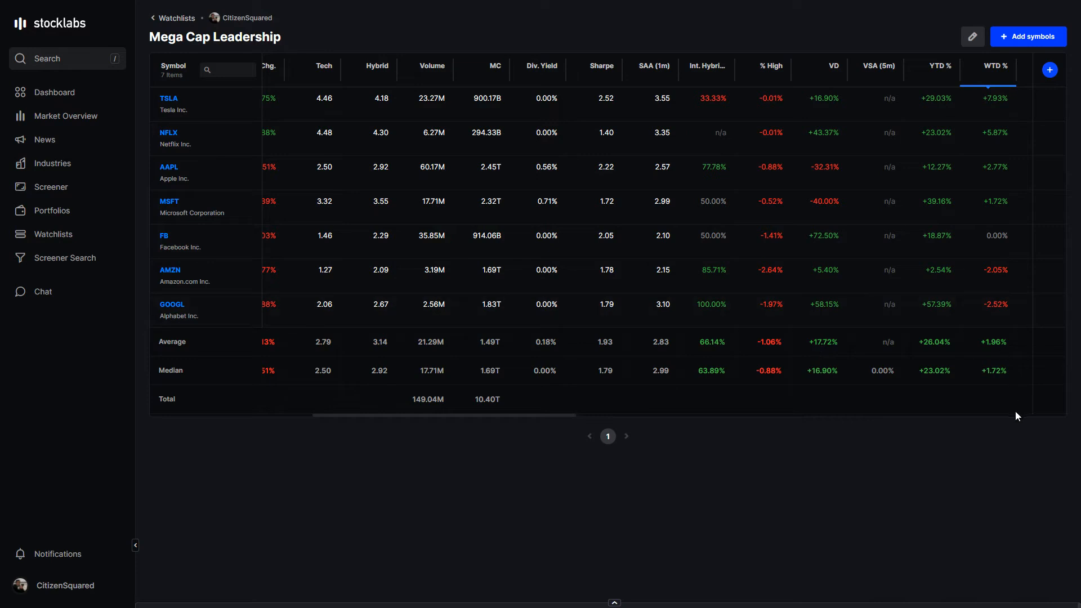
{"action": "mouse_move", "coordinate": [985, 351]}
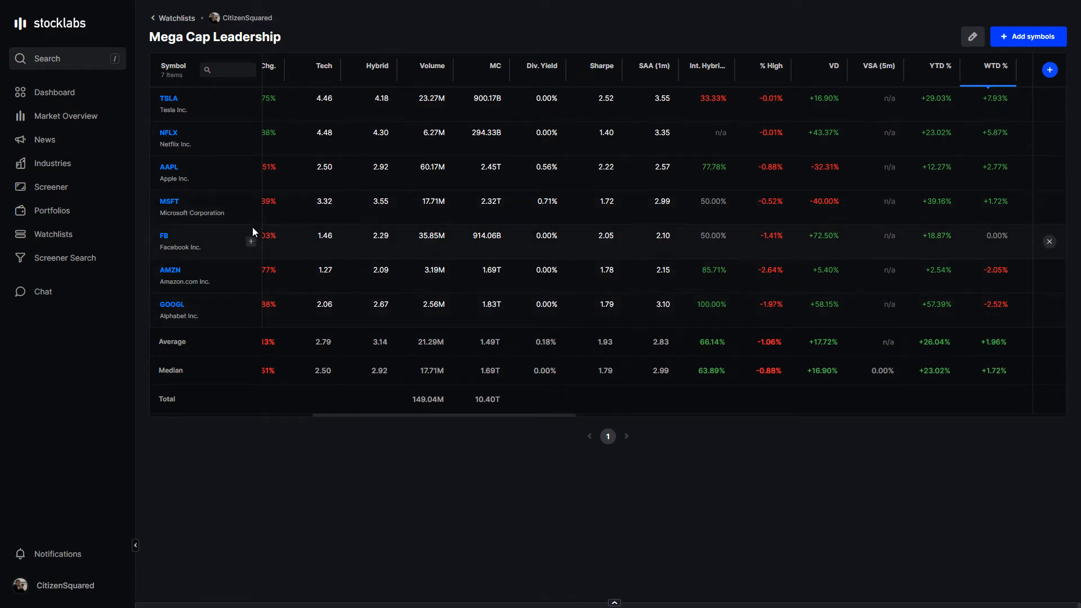
{"action": "mouse_move", "coordinate": [53, 164]}
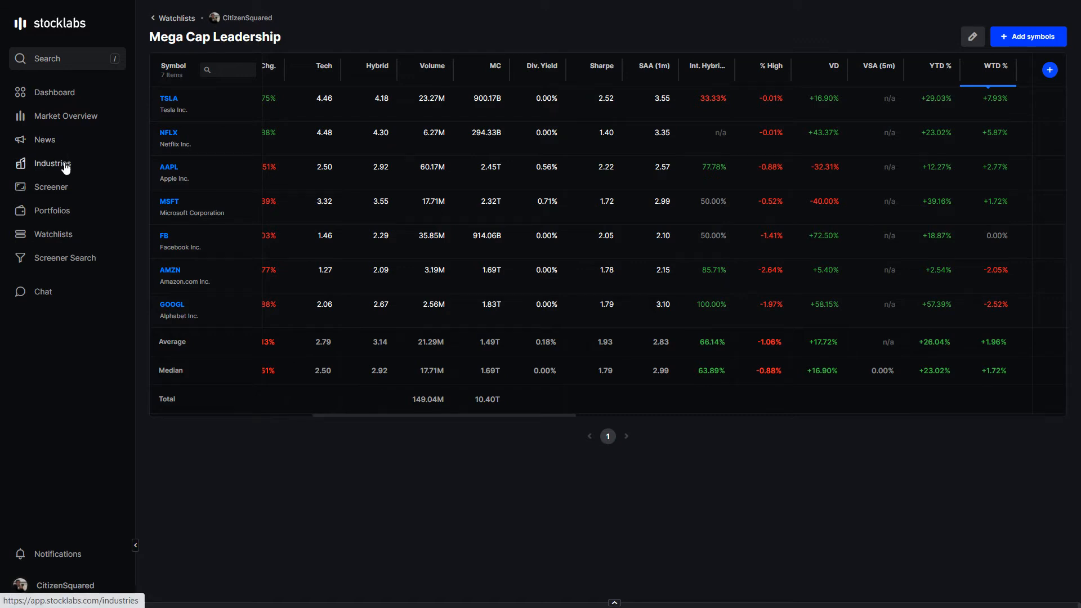
Switch the Industries page sector chart and table to the WTD Return period
{"action": "left_click", "coordinate": [52, 163]}
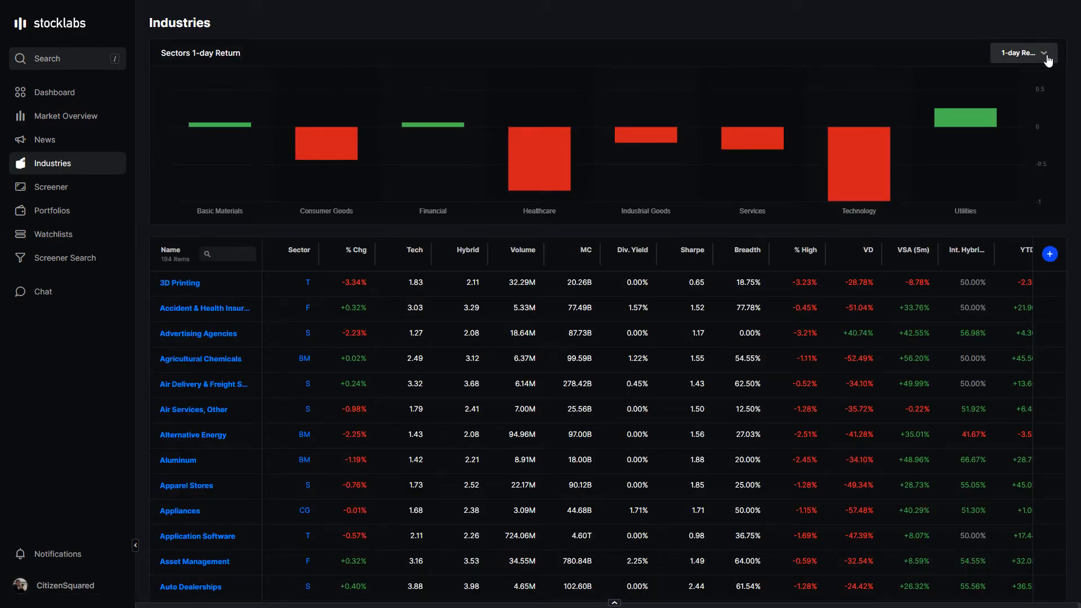
{"action": "left_click", "coordinate": [1023, 53]}
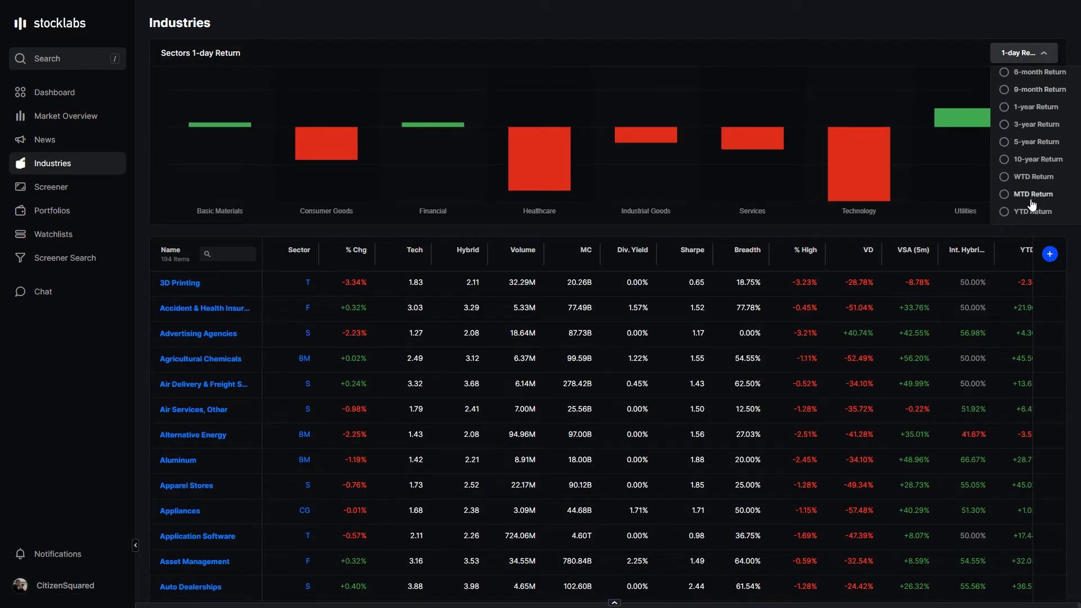
{"action": "left_click", "coordinate": [1032, 177]}
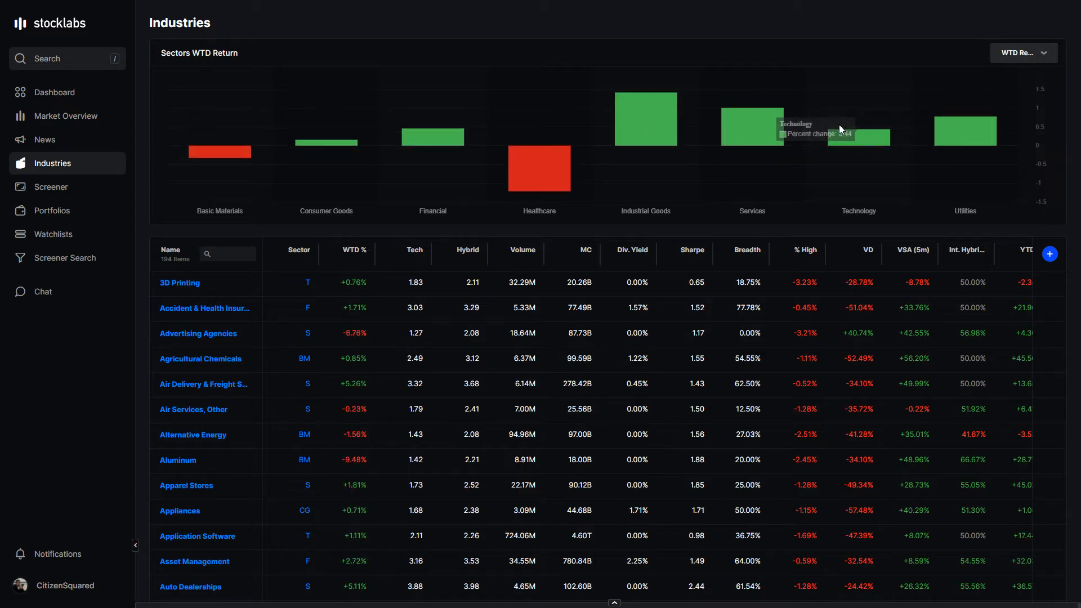
{"action": "mouse_move", "coordinate": [802, 198]}
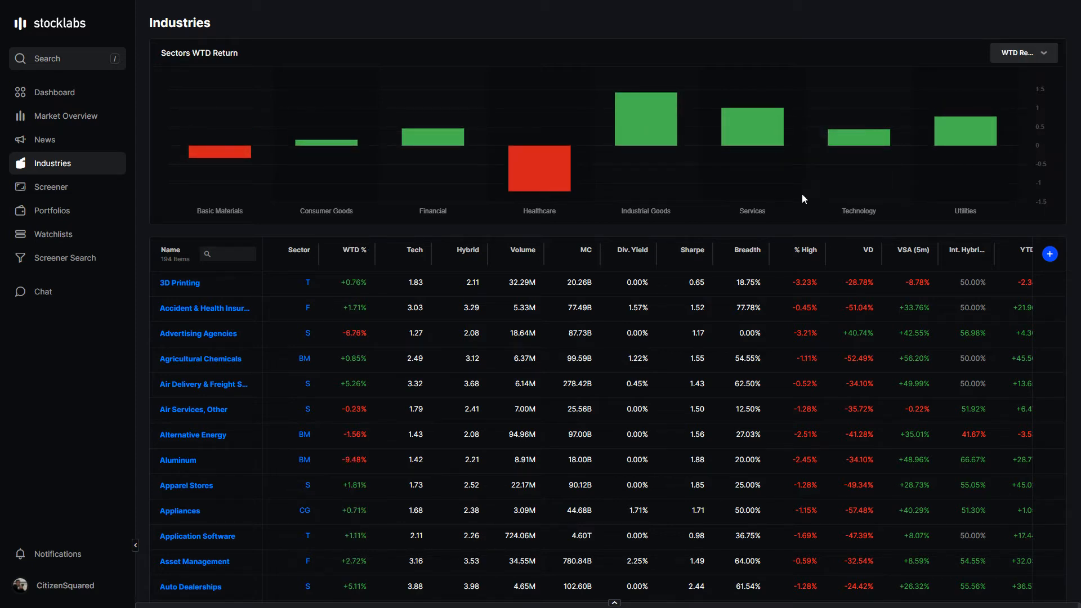
{"action": "mouse_move", "coordinate": [708, 200]}
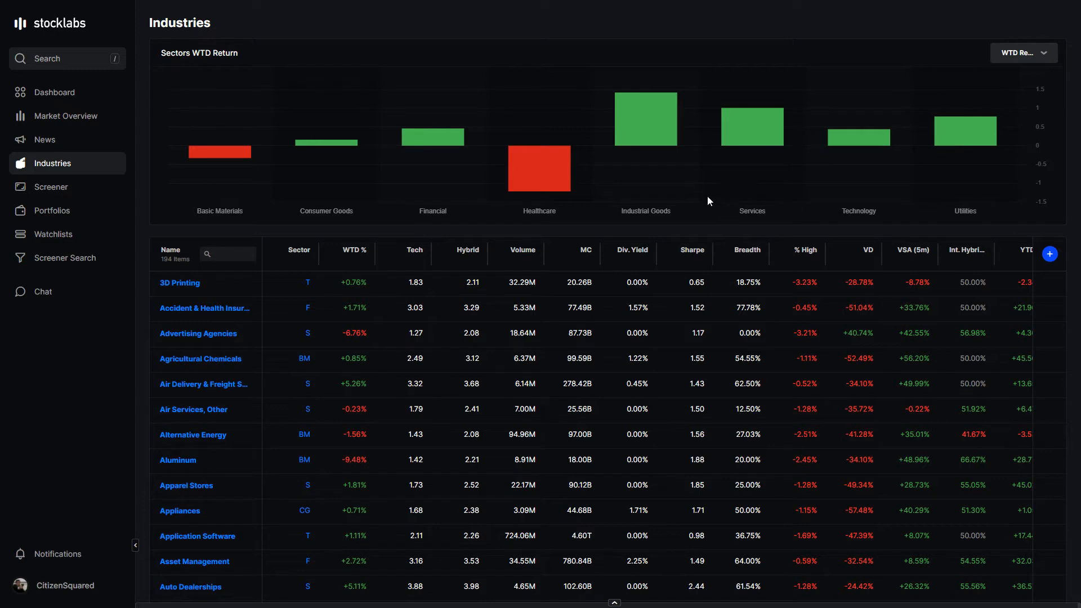
{"action": "mouse_move", "coordinate": [513, 215]}
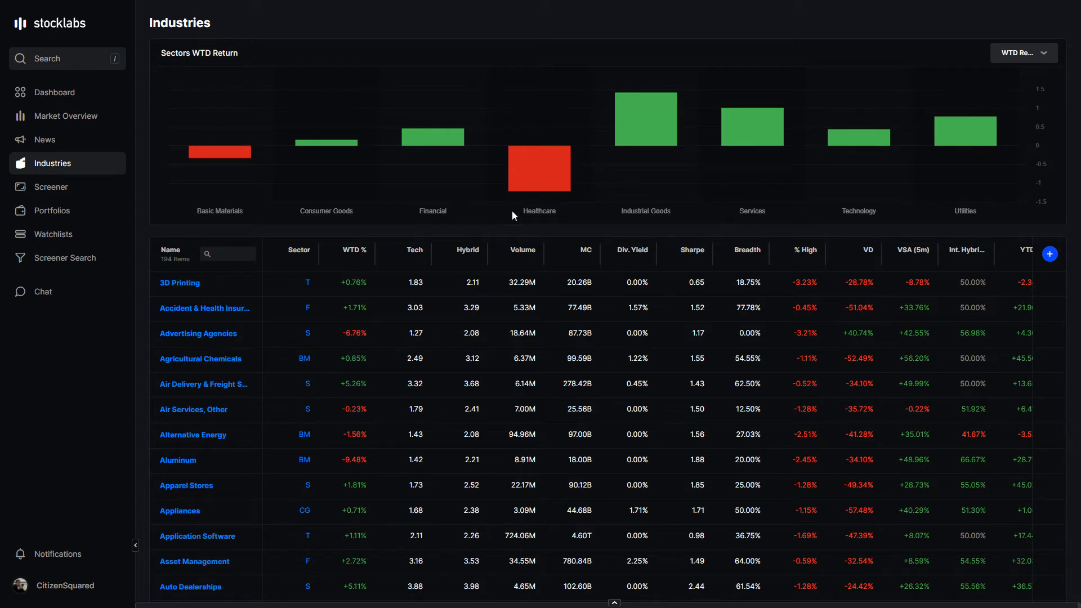
{"action": "mouse_move", "coordinate": [351, 185]}
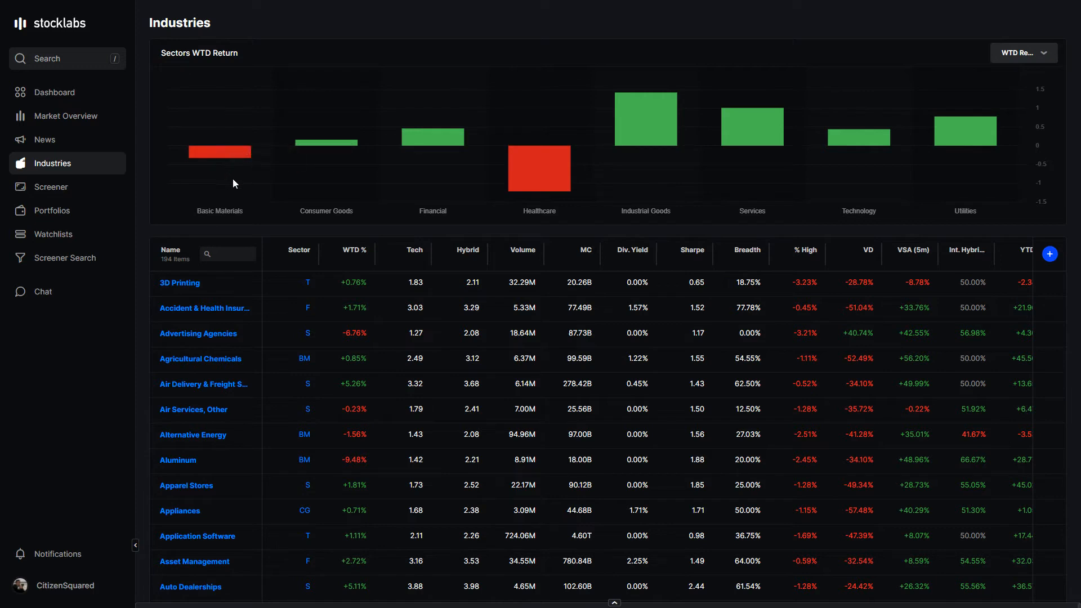
{"action": "mouse_move", "coordinate": [320, 198]}
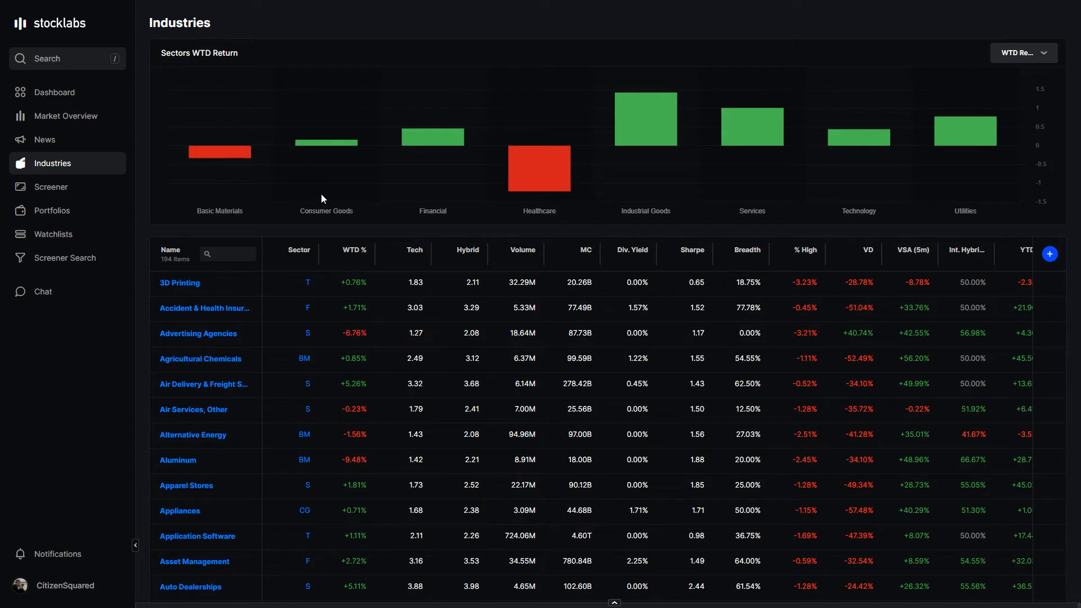
{"action": "mouse_move", "coordinate": [464, 223]}
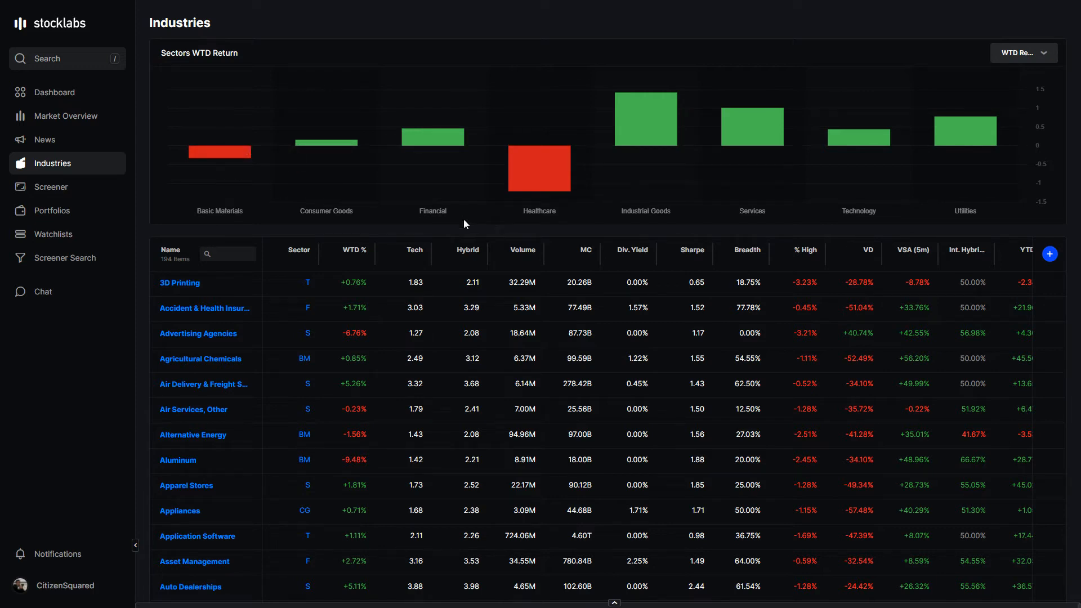
{"action": "mouse_move", "coordinate": [668, 198]}
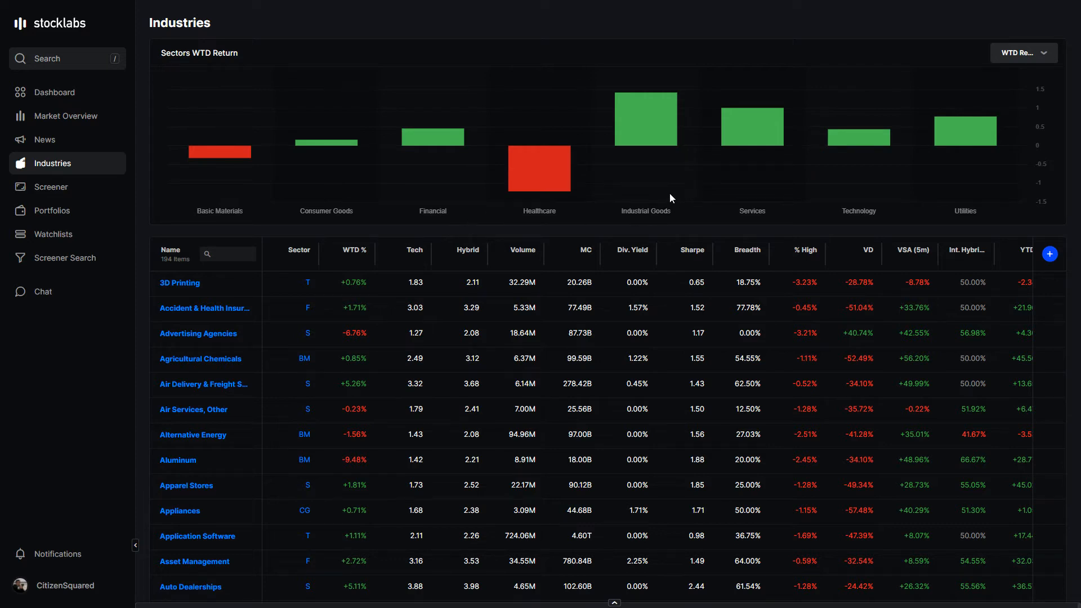
{"action": "mouse_move", "coordinate": [637, 195]}
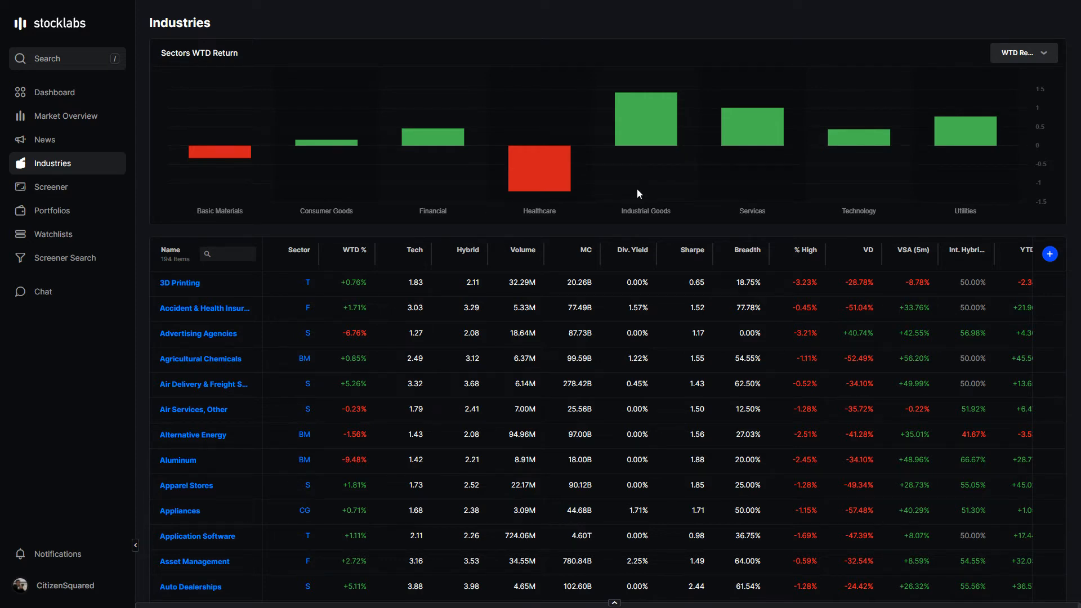
{"action": "mouse_move", "coordinate": [544, 176]}
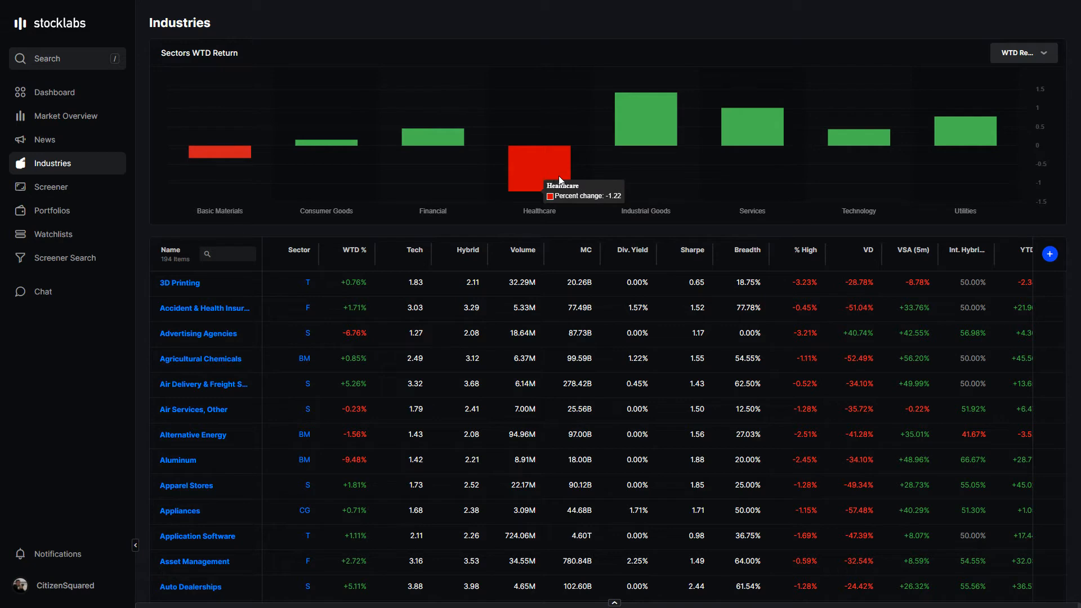
{"action": "mouse_move", "coordinate": [705, 213]}
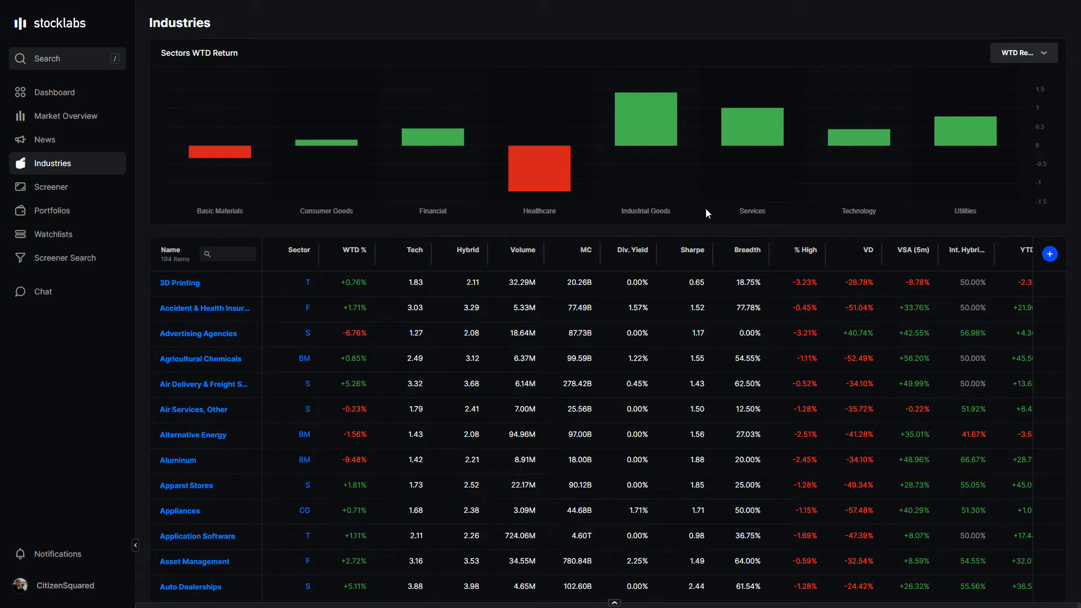
{"action": "mouse_move", "coordinate": [858, 138]}
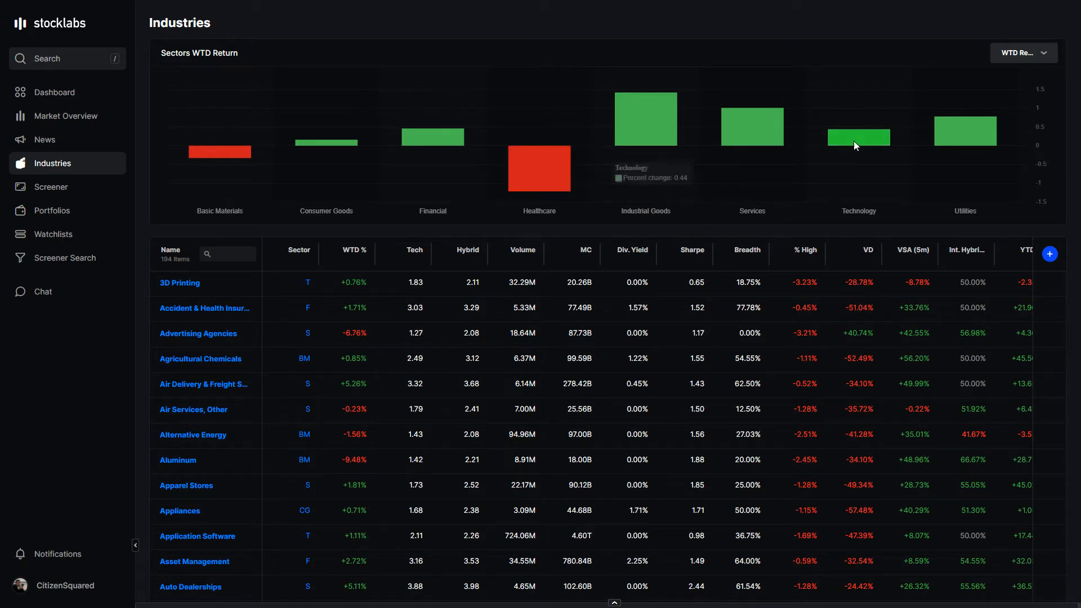
{"action": "mouse_move", "coordinate": [855, 145]}
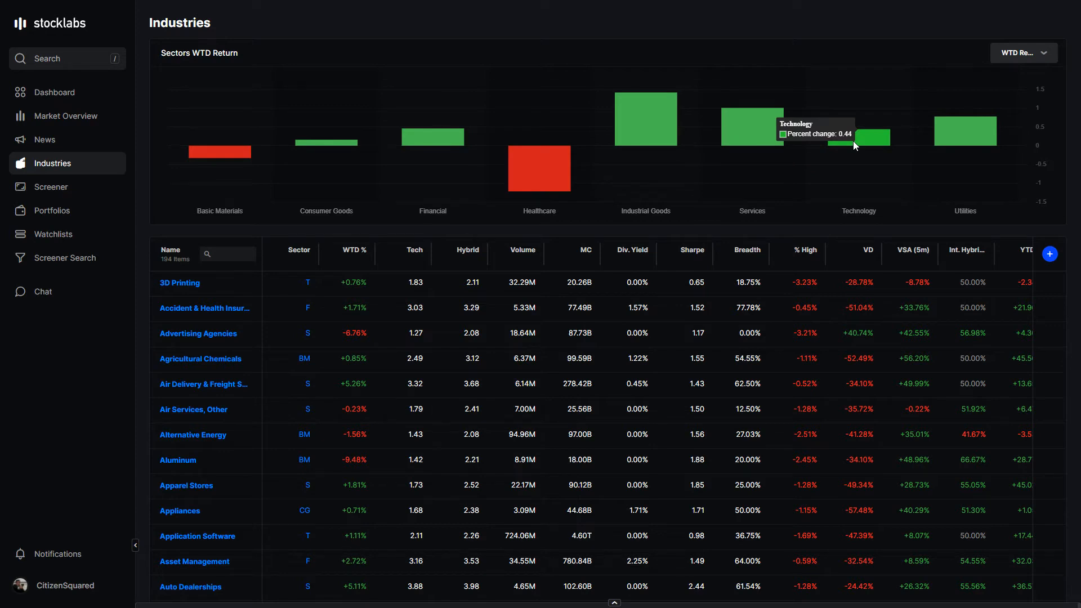
{"action": "mouse_move", "coordinate": [872, 143]}
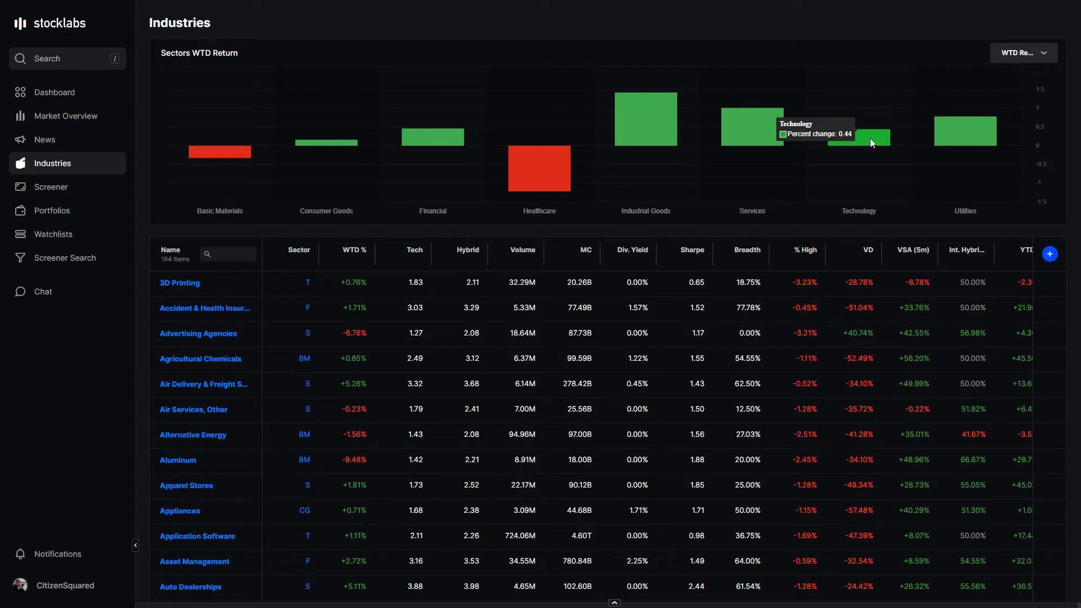
{"action": "mouse_move", "coordinate": [870, 141]}
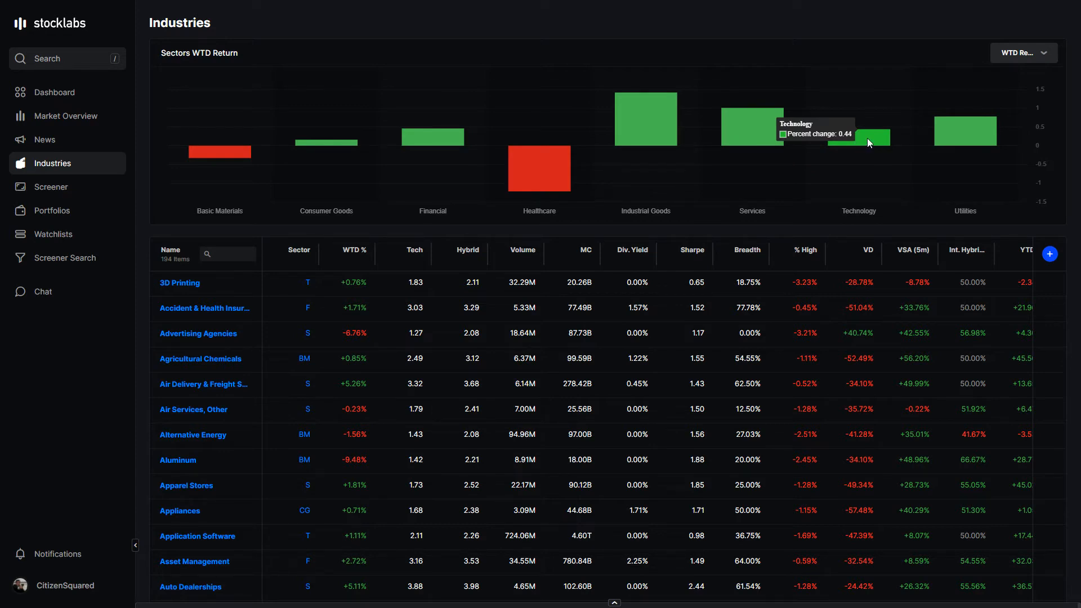
{"action": "mouse_move", "coordinate": [871, 142]}
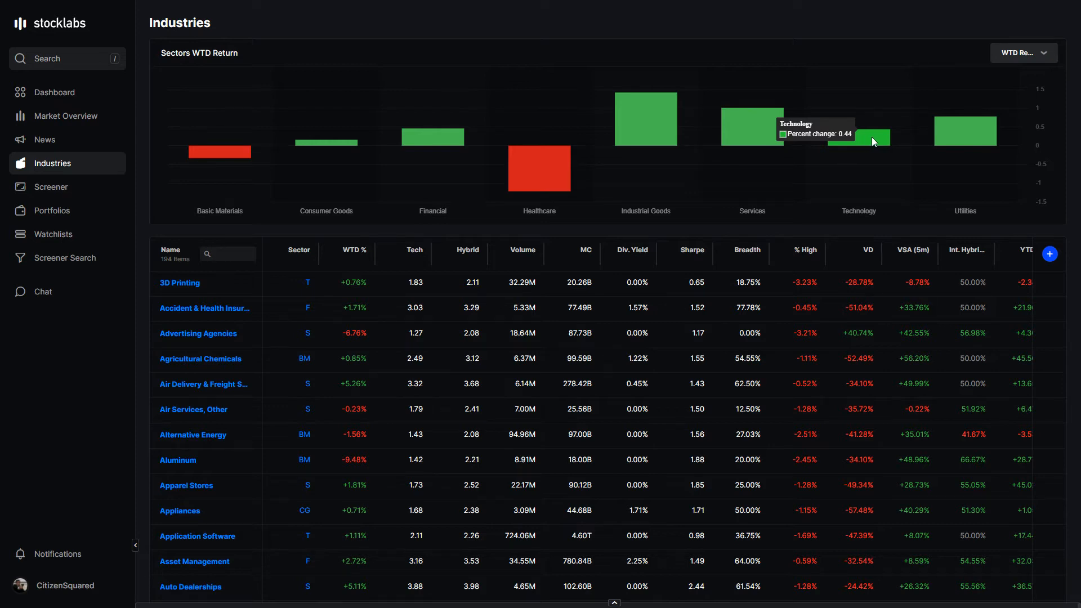
{"action": "mouse_move", "coordinate": [756, 220]}
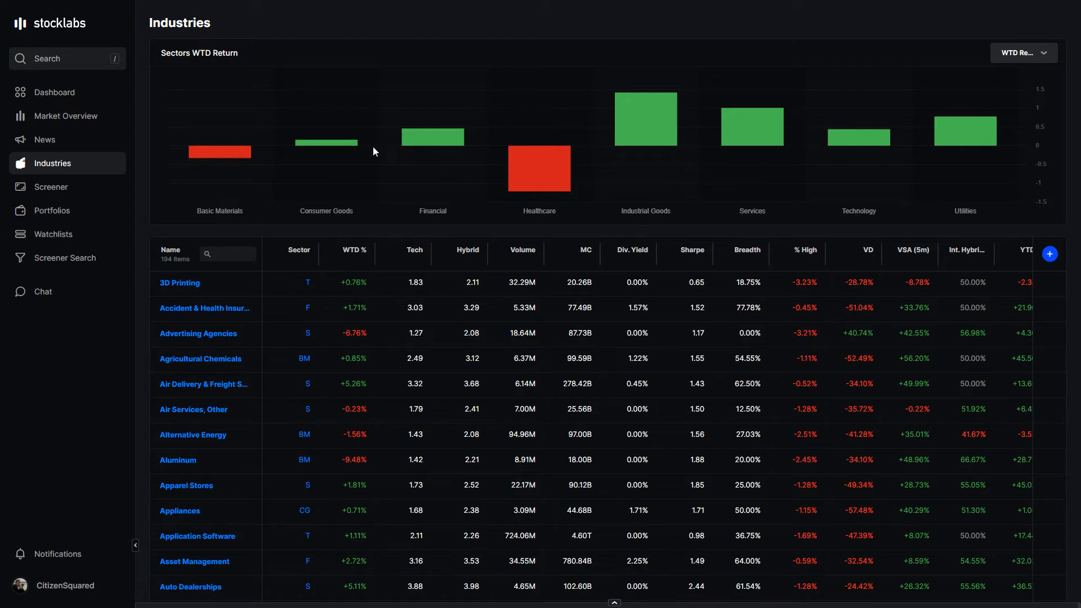
{"action": "mouse_move", "coordinate": [431, 138]}
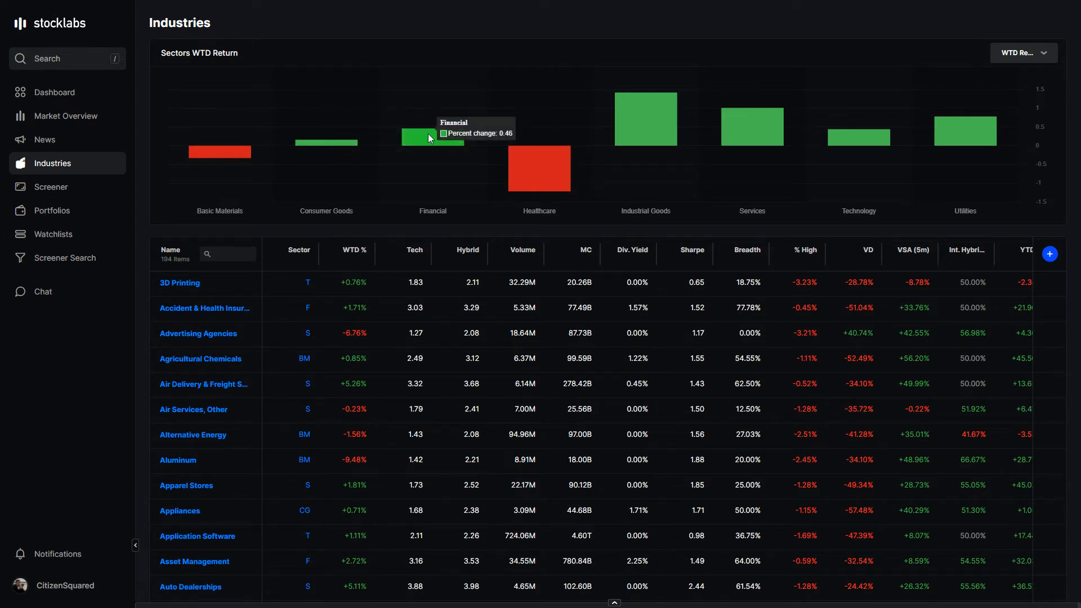
{"action": "mouse_move", "coordinate": [660, 117]}
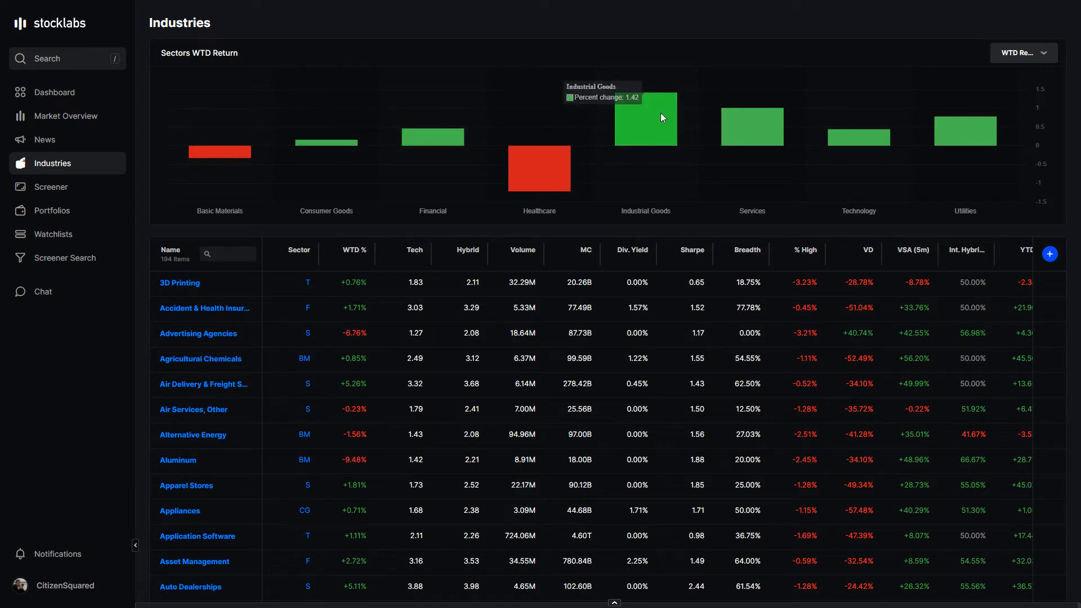
{"action": "mouse_move", "coordinate": [728, 121]}
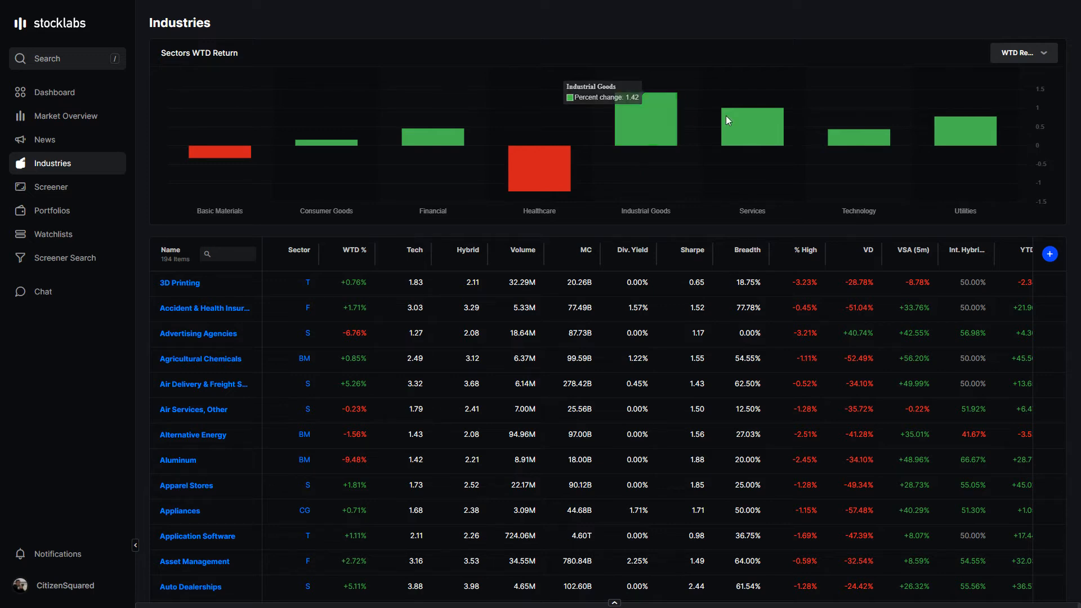
{"action": "mouse_move", "coordinate": [929, 135]}
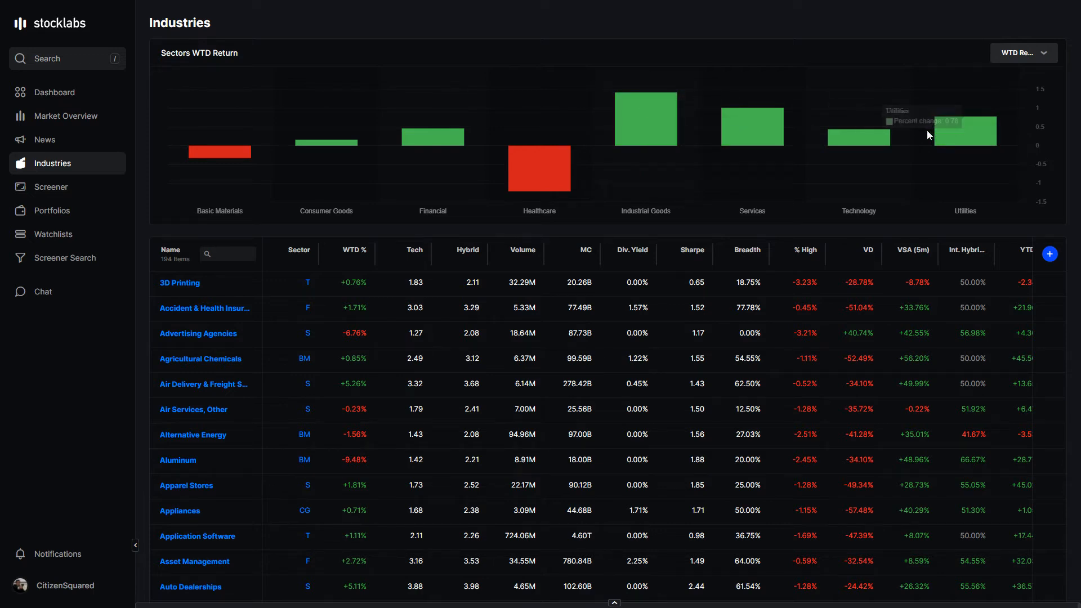
{"action": "mouse_move", "coordinate": [644, 134]}
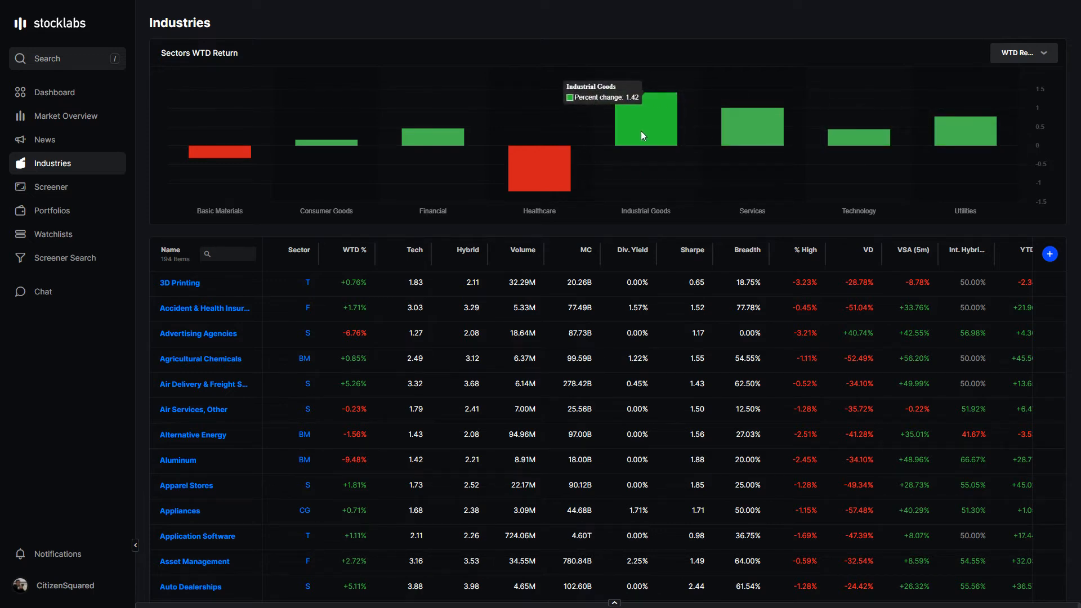
{"action": "mouse_move", "coordinate": [350, 249]}
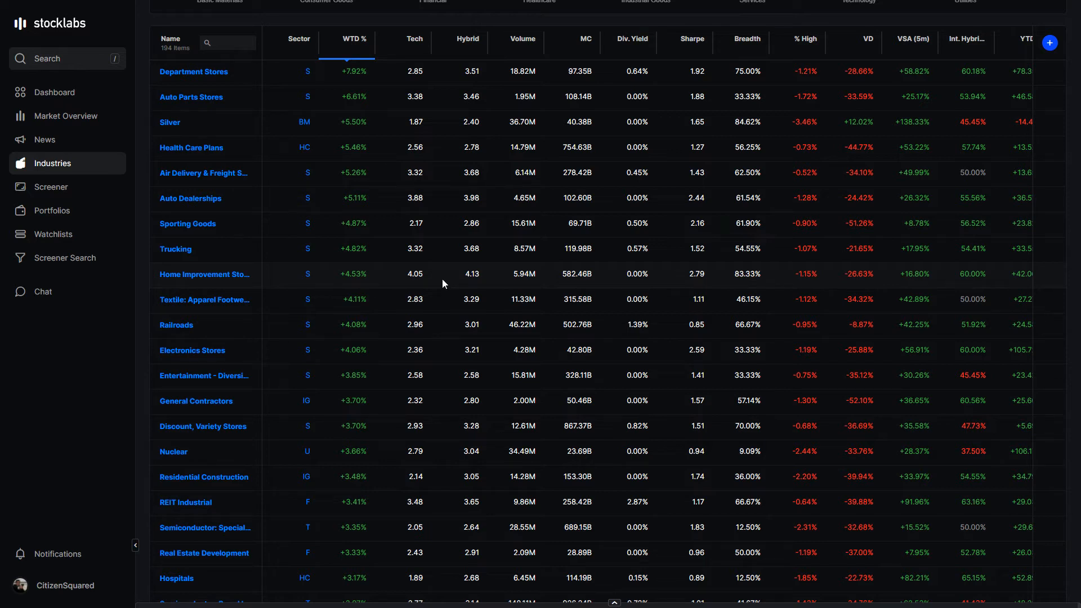
{"action": "mouse_move", "coordinate": [205, 146]}
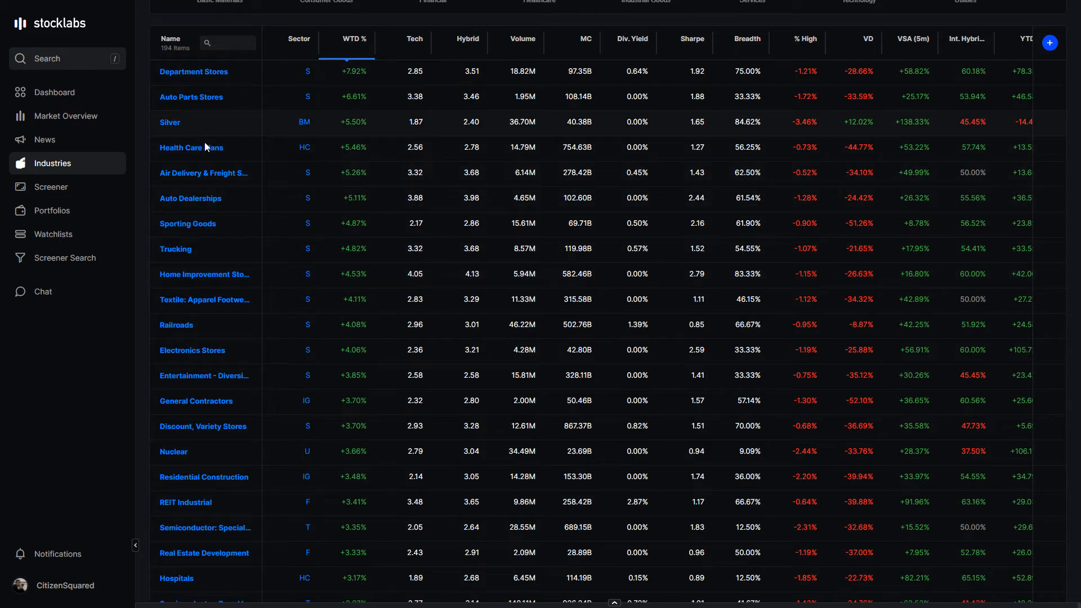
{"action": "mouse_move", "coordinate": [341, 273]}
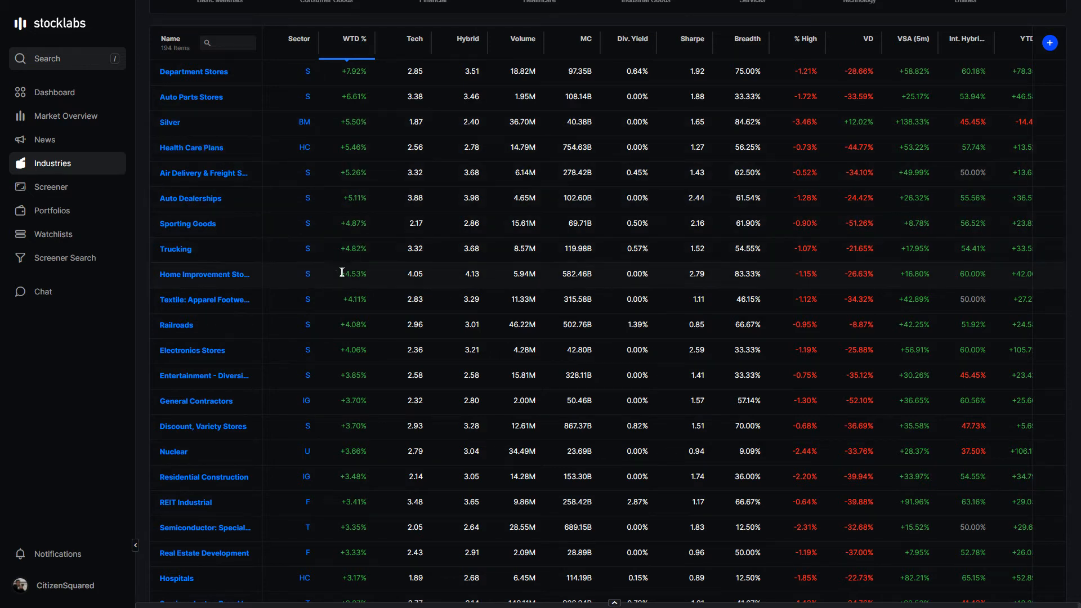
{"action": "mouse_move", "coordinate": [371, 498]}
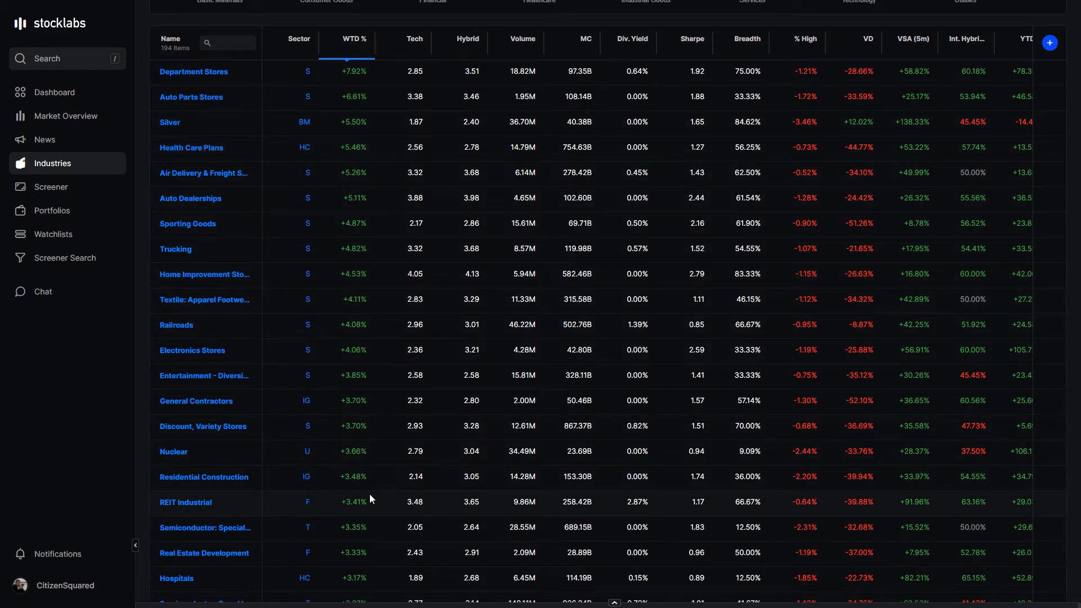
{"action": "mouse_move", "coordinate": [350, 188]}
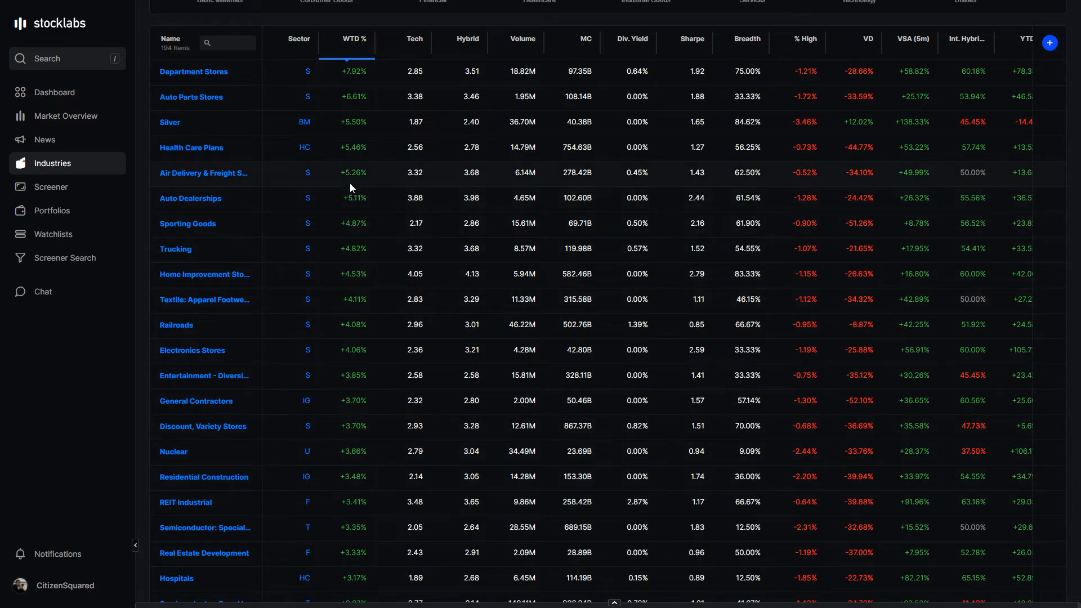
{"action": "mouse_move", "coordinate": [371, 202]}
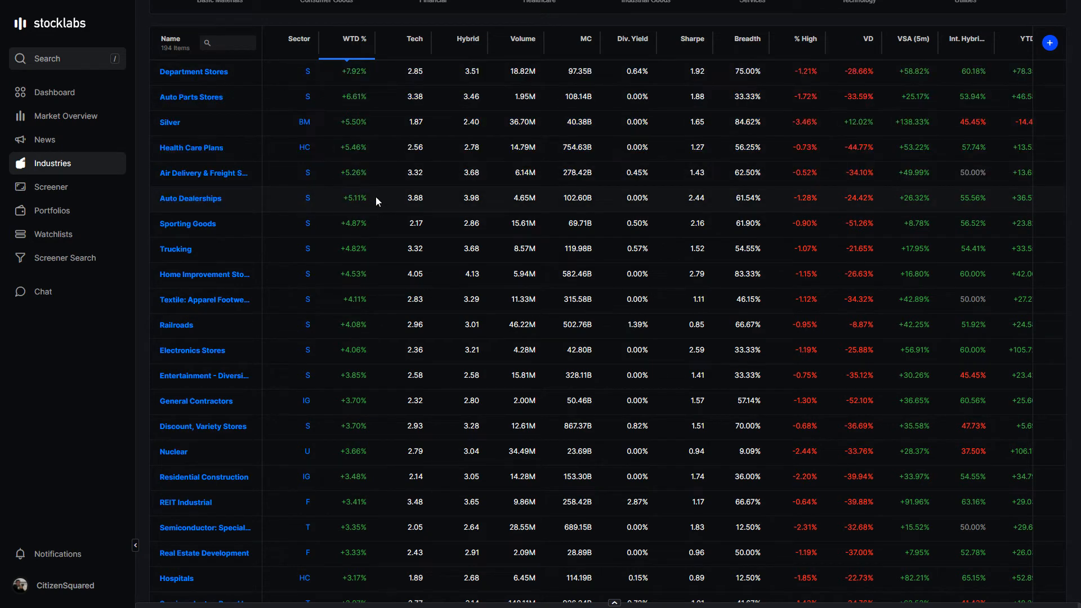
{"action": "mouse_move", "coordinate": [463, 342]}
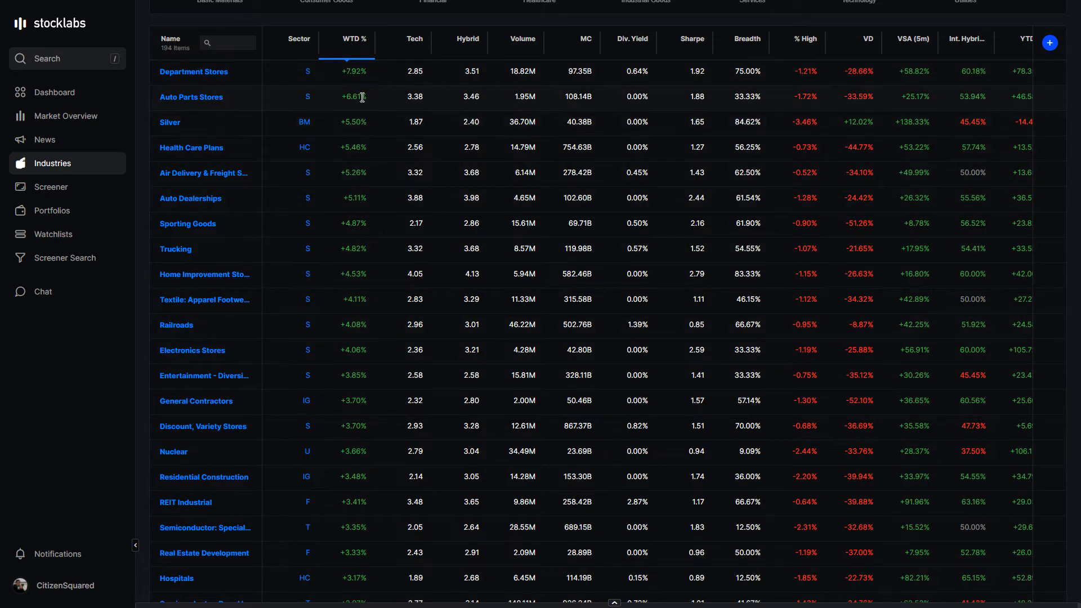
{"action": "mouse_move", "coordinate": [355, 198]}
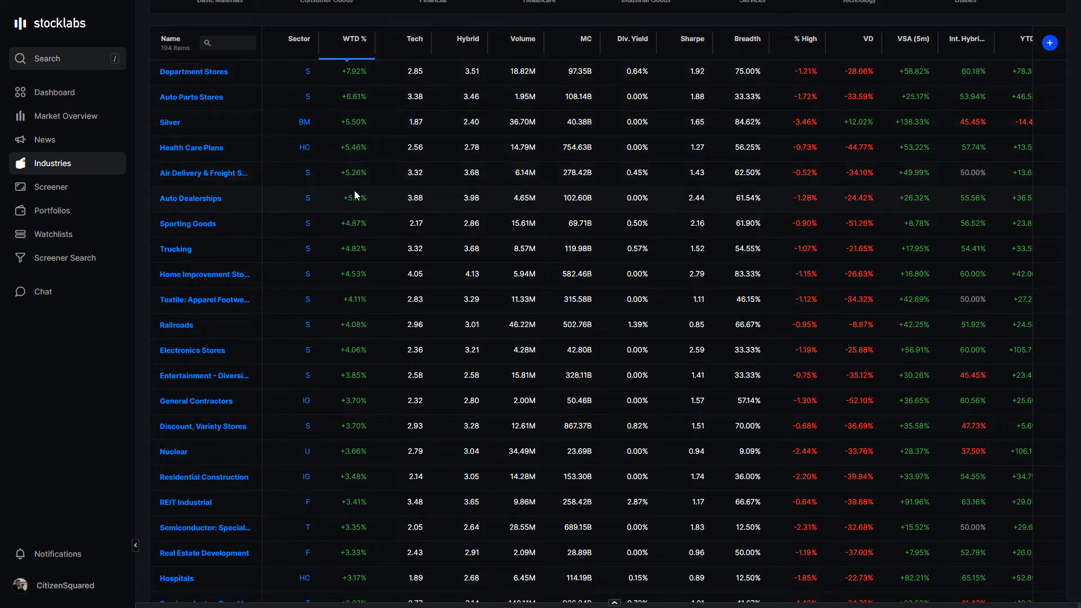
{"action": "mouse_move", "coordinate": [349, 120]}
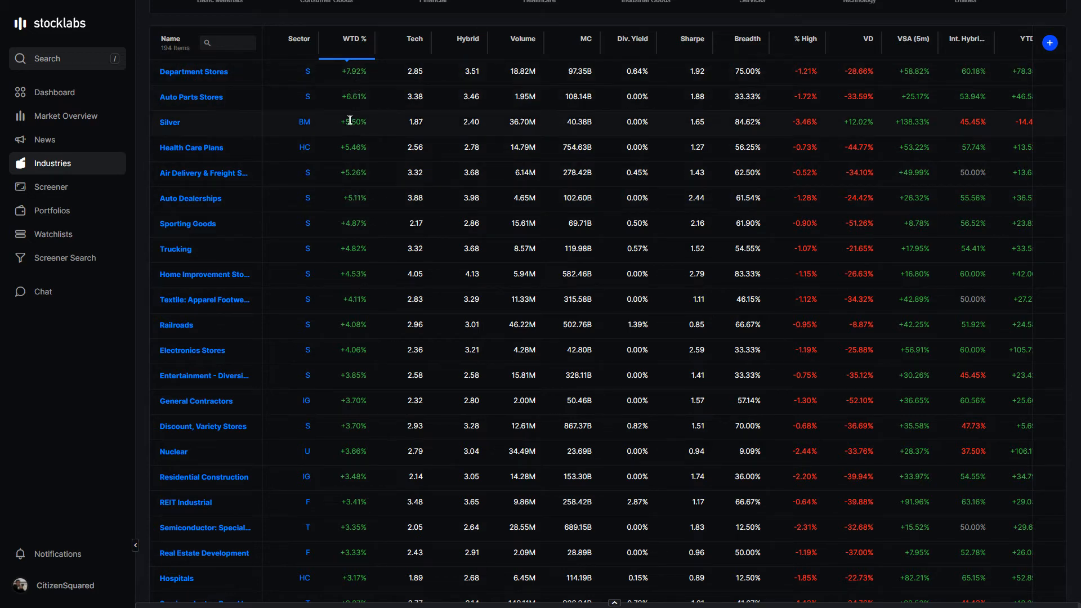
{"action": "mouse_move", "coordinate": [355, 207]}
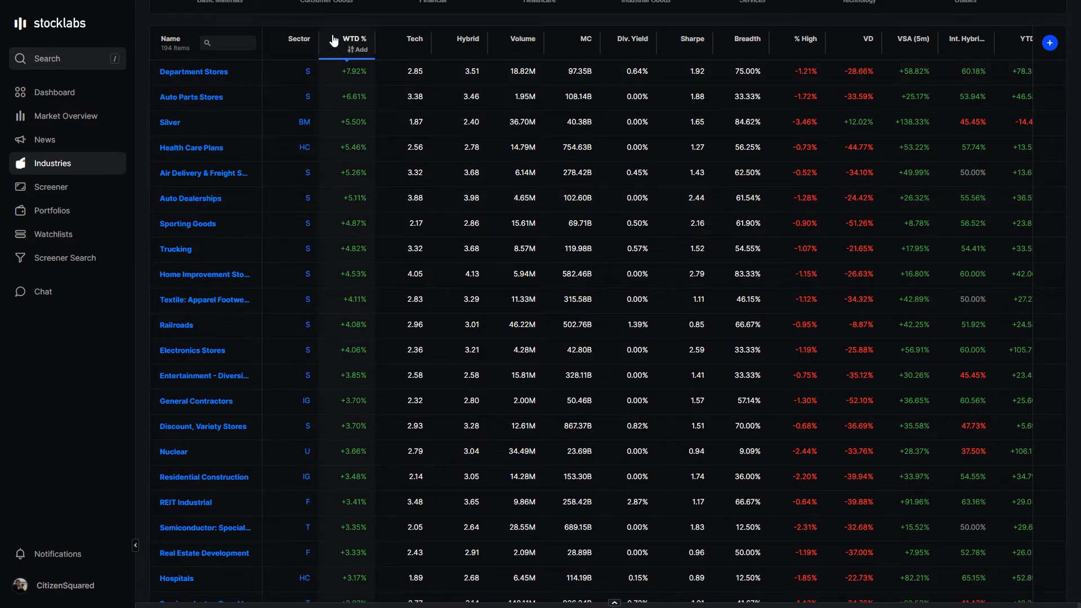
Sort the industries table by WTD % ascending, weakest weekly return first
{"action": "left_click", "coordinate": [351, 38]}
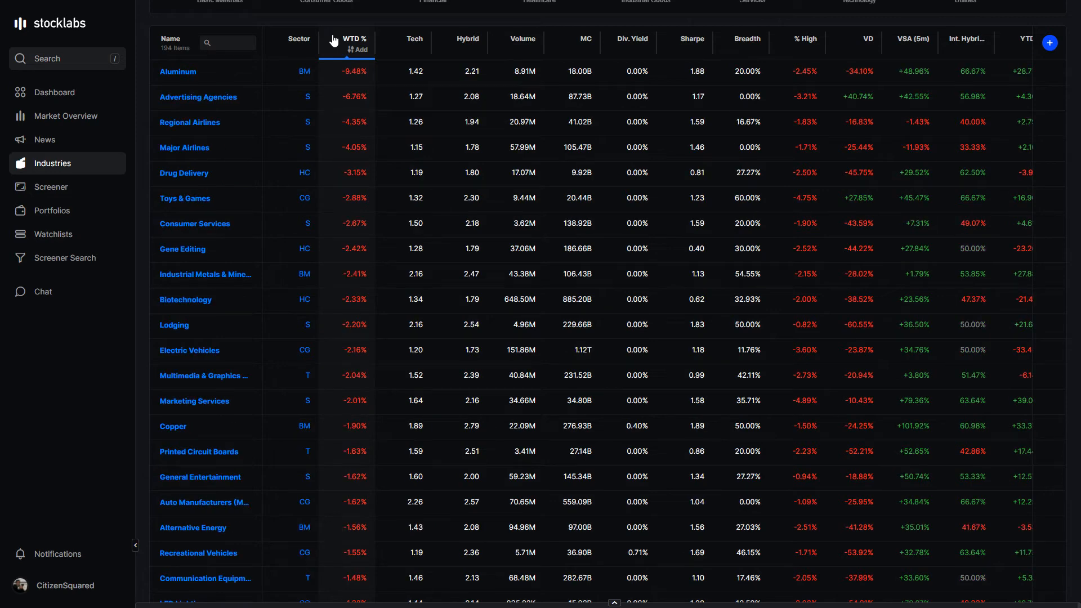
{"action": "mouse_move", "coordinate": [343, 140]}
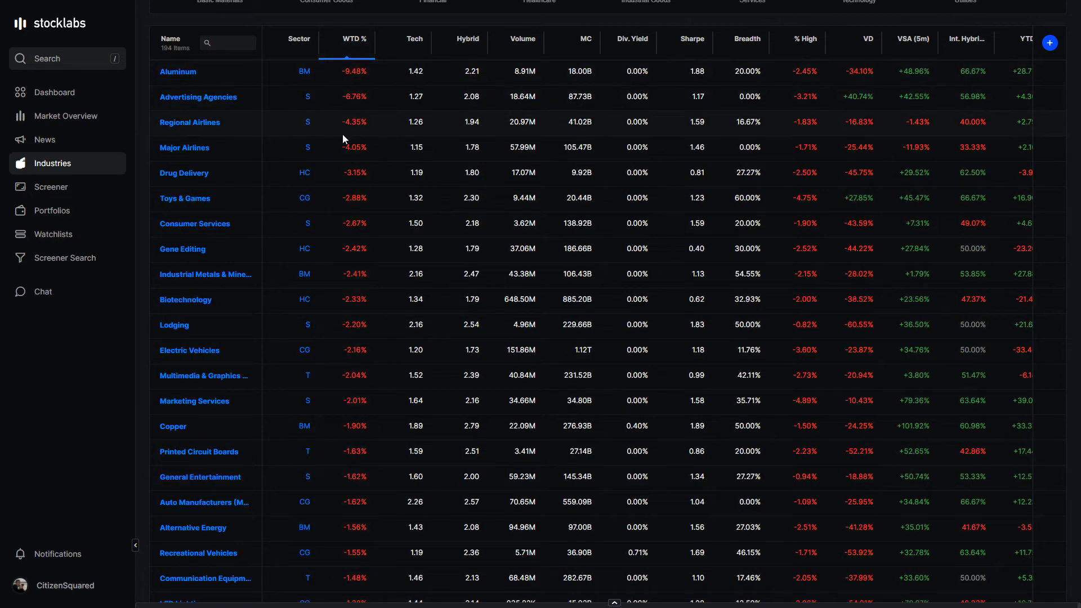
{"action": "mouse_move", "coordinate": [348, 97]}
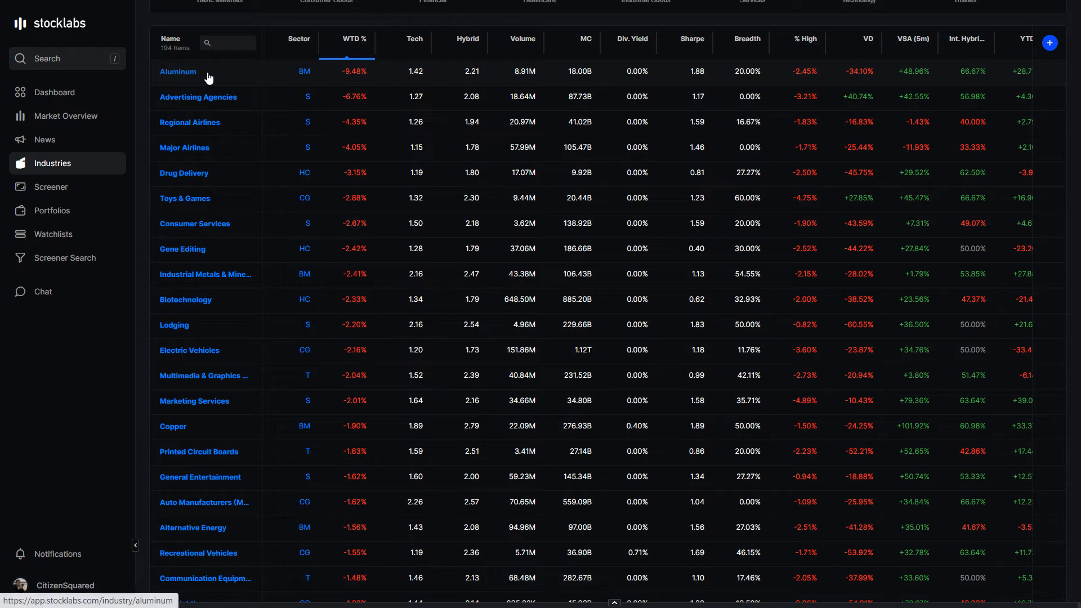
{"action": "mouse_move", "coordinate": [367, 87]}
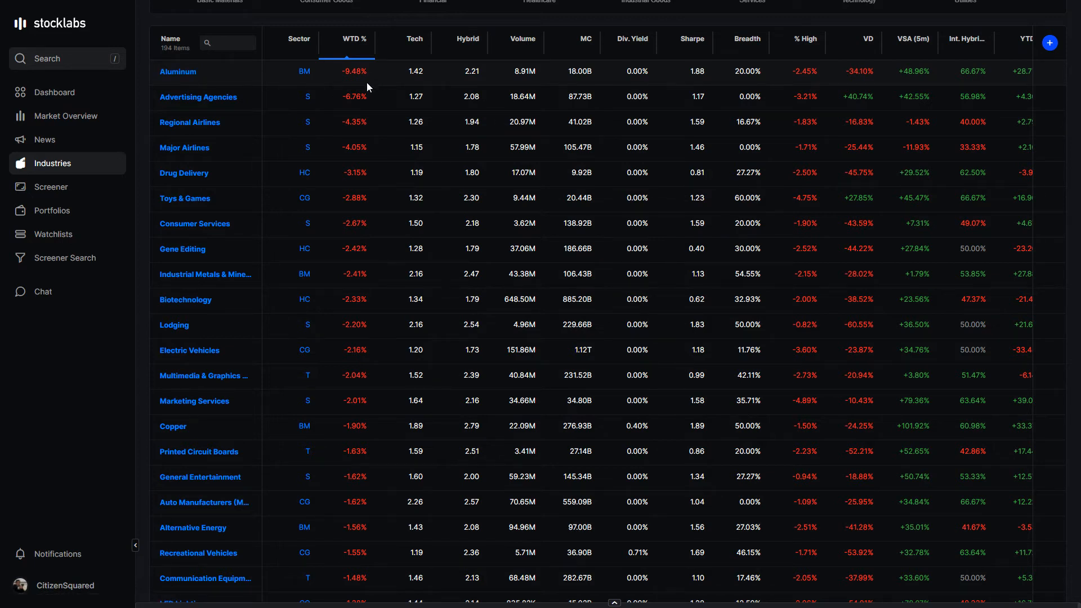
{"action": "mouse_move", "coordinate": [362, 123]}
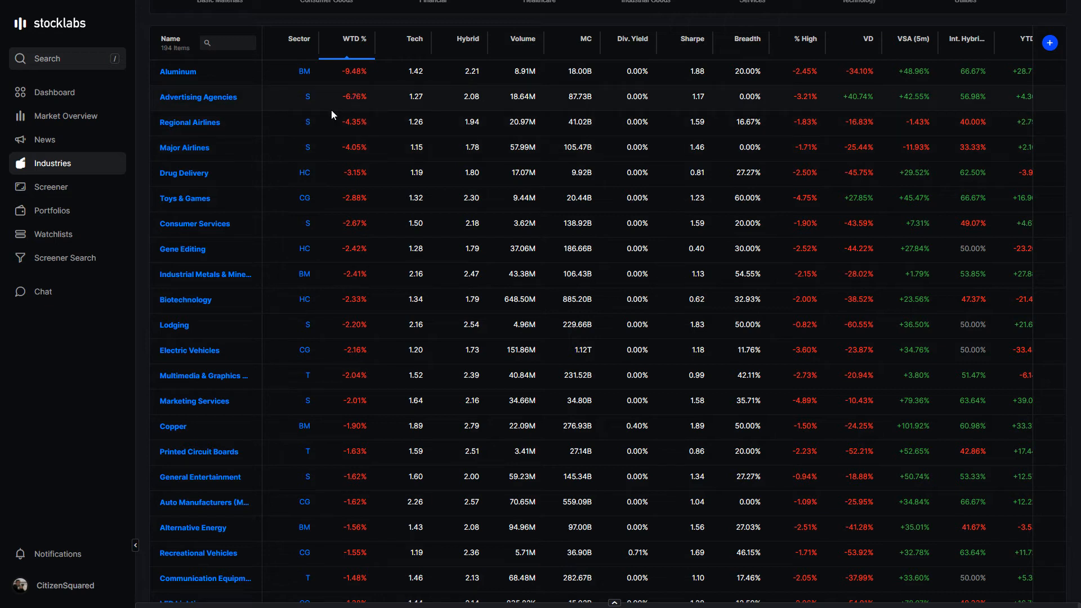
{"action": "mouse_move", "coordinate": [198, 97]}
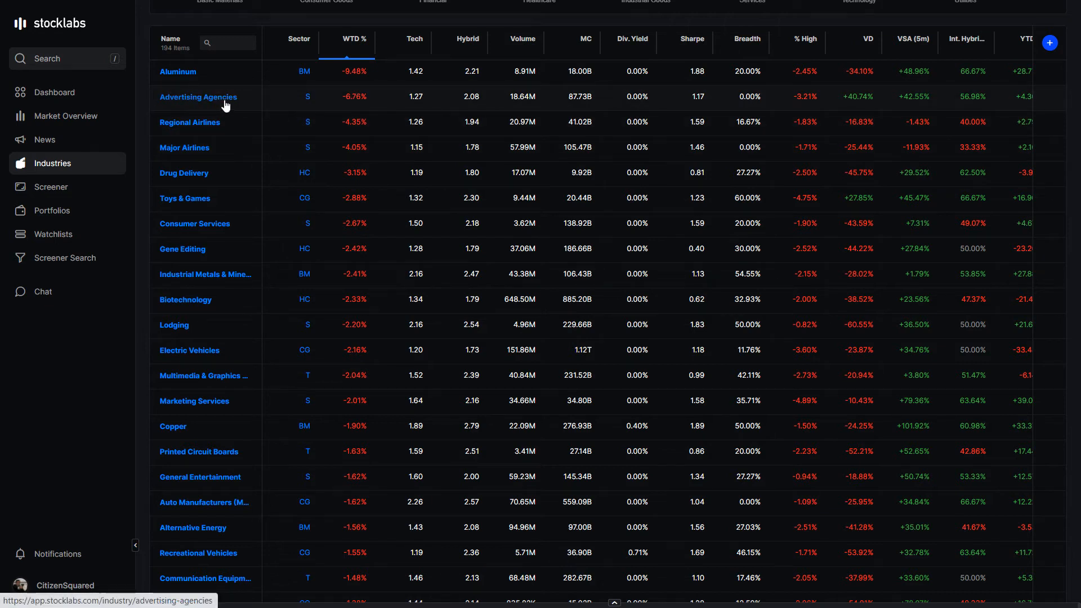
{"action": "mouse_move", "coordinate": [378, 156]}
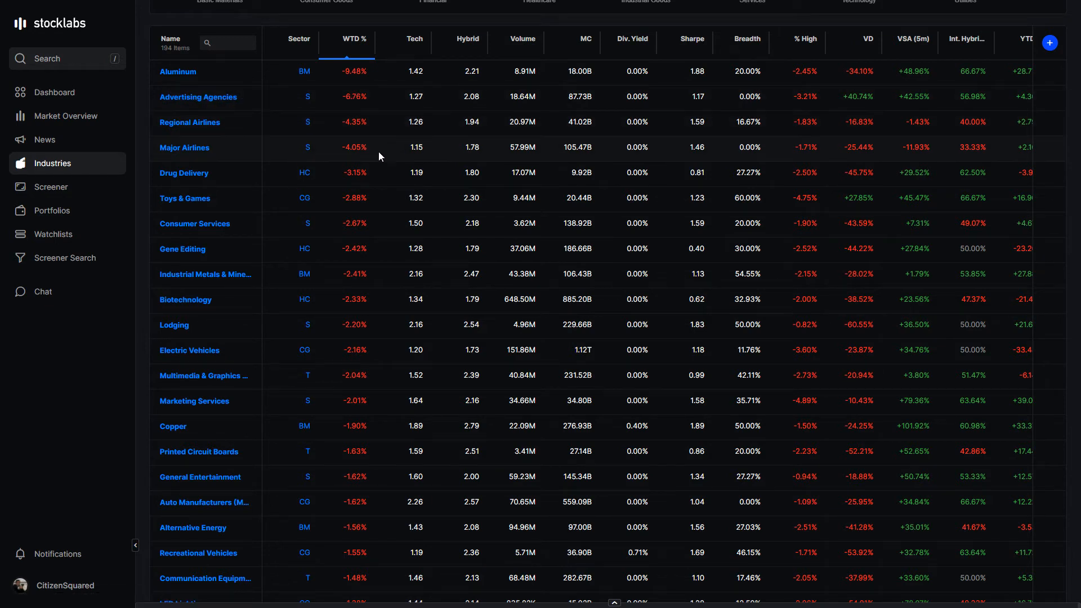
{"action": "mouse_move", "coordinate": [359, 146]}
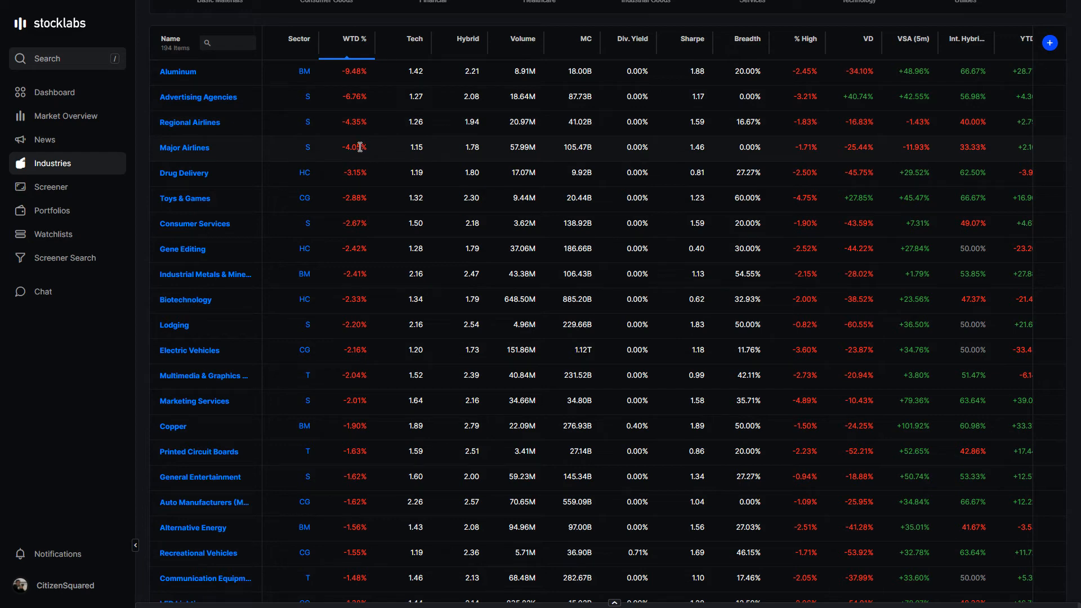
{"action": "scroll", "scroll_direction": "down", "scroll_amount": 3}
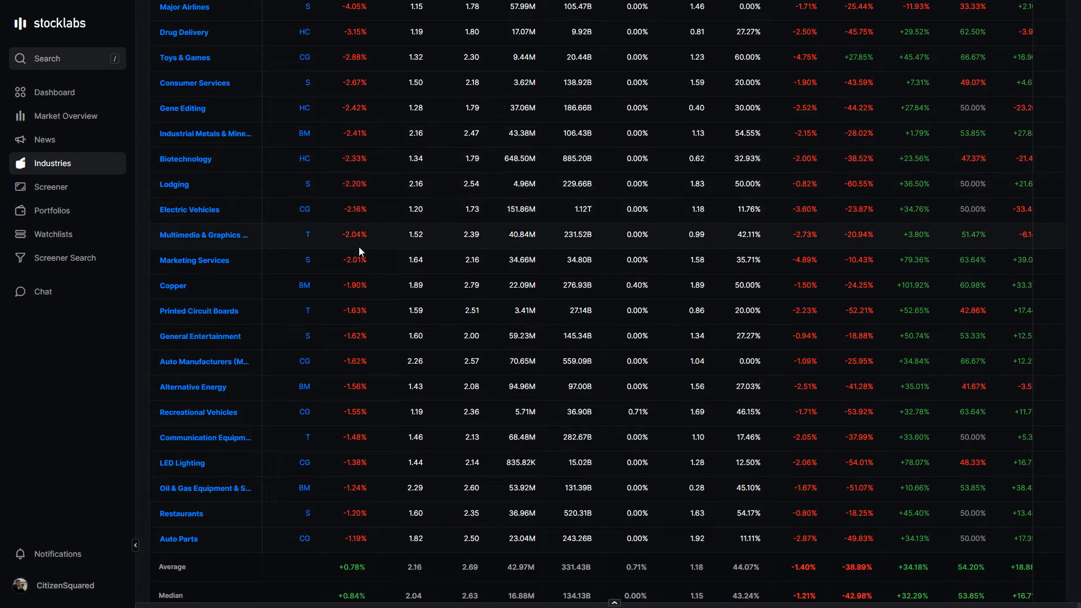
{"action": "mouse_move", "coordinate": [373, 345]}
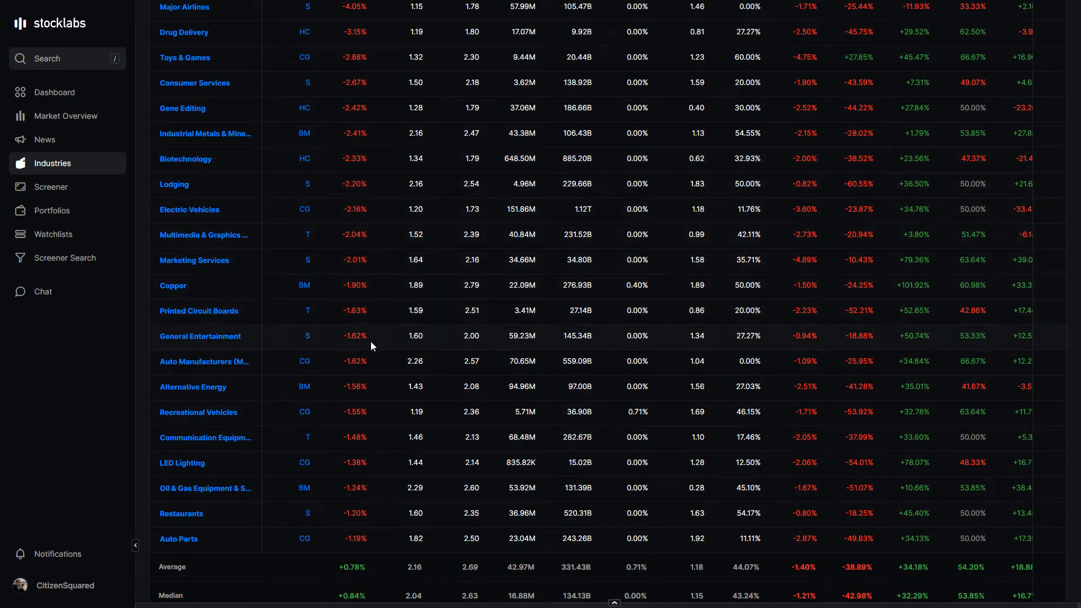
{"action": "mouse_move", "coordinate": [363, 352]}
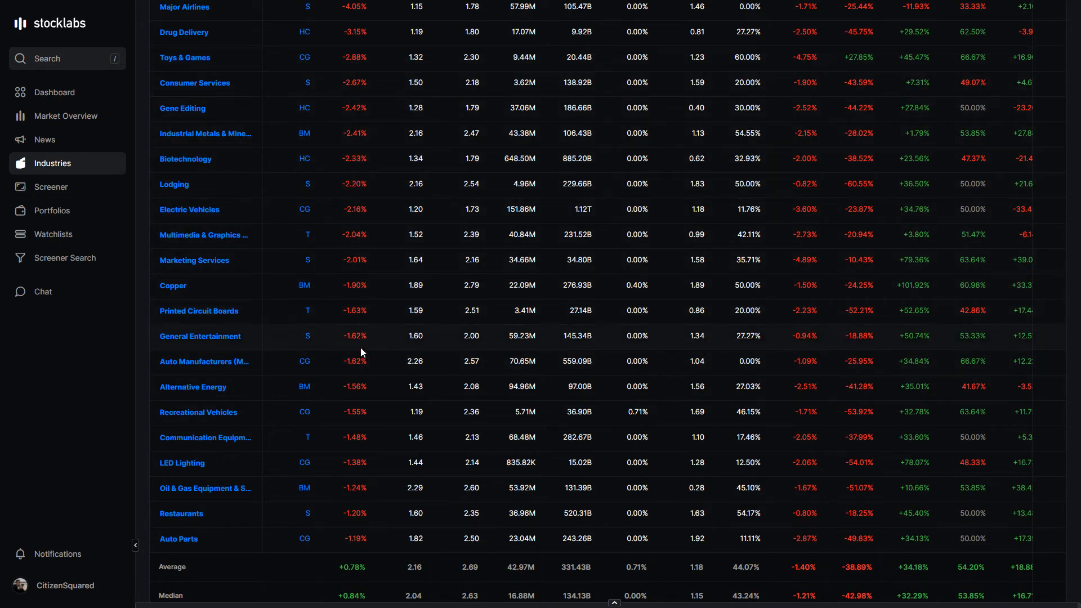
{"action": "scroll", "scroll_direction": "down", "scroll_amount": 3}
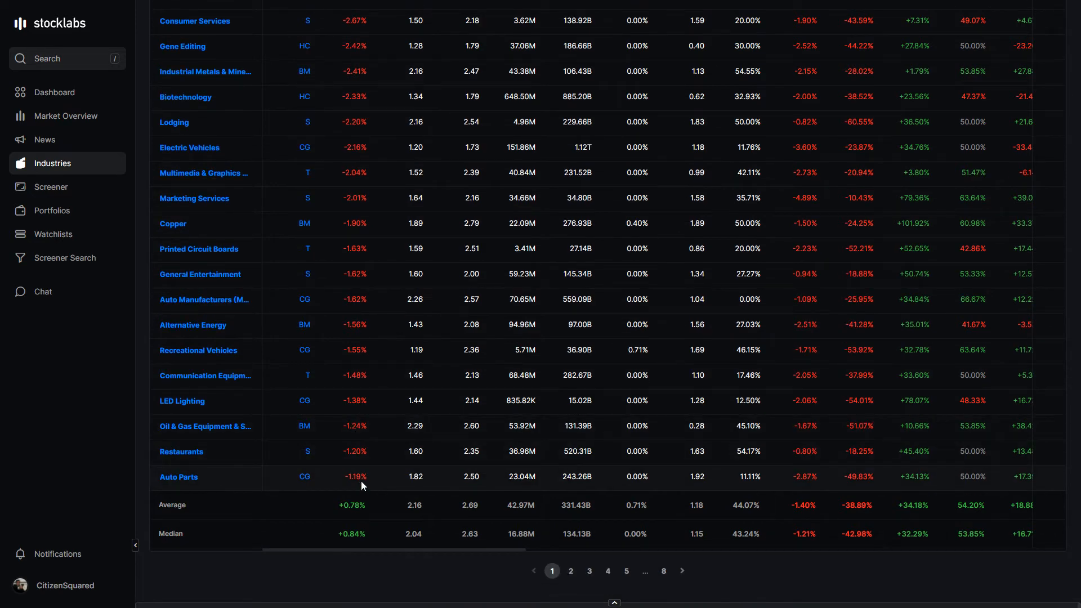
{"action": "scroll", "scroll_direction": "up", "scroll_amount": 3}
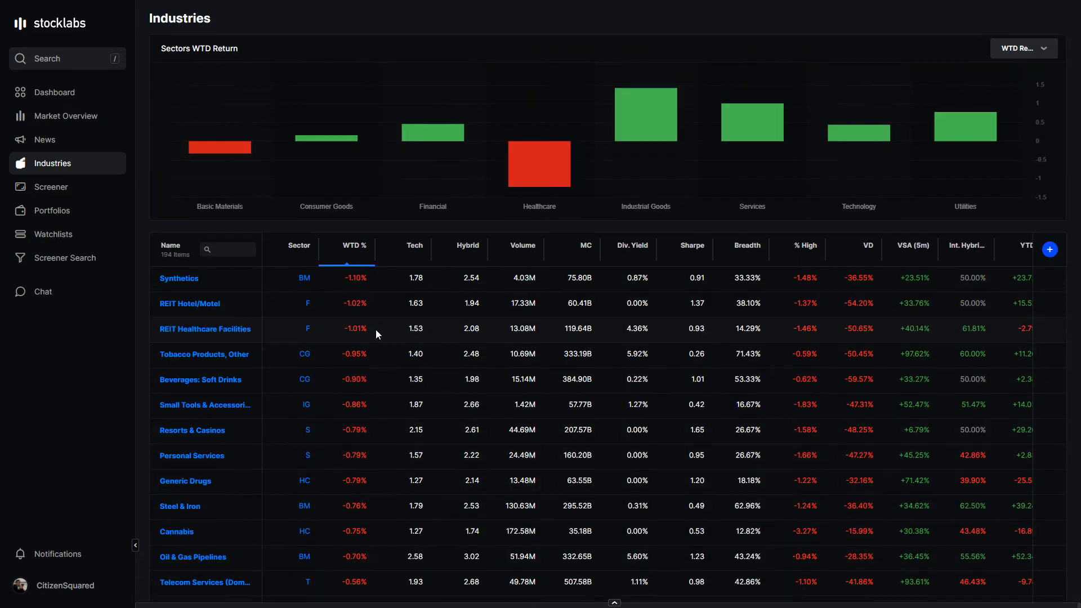
Advance through page 2 to page 3 of the industries results, where returns turn positive
{"action": "left_click", "coordinate": [570, 570]}
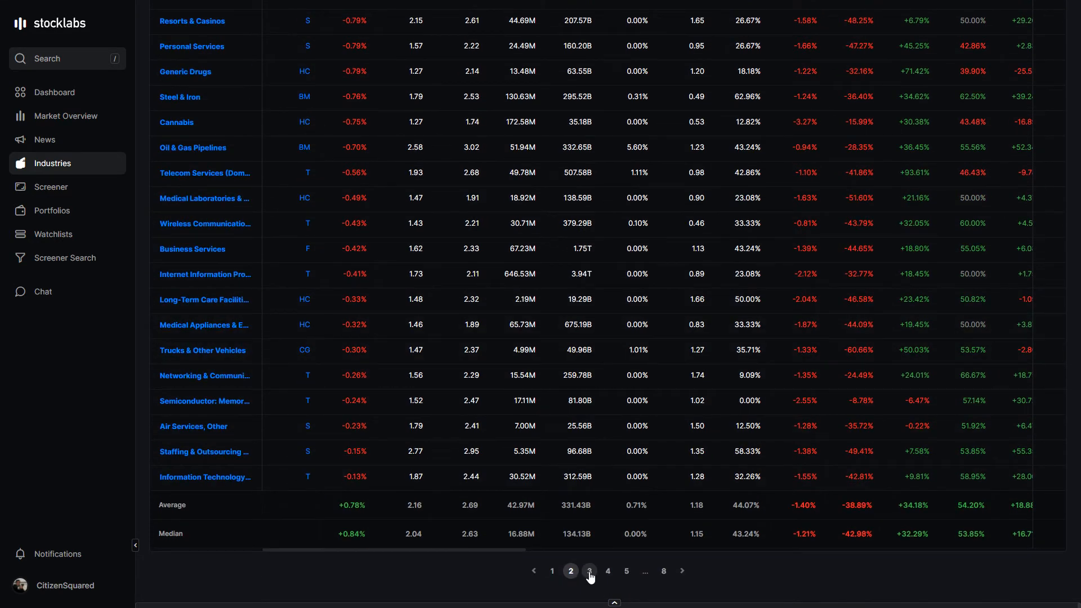
{"action": "left_click", "coordinate": [589, 571]}
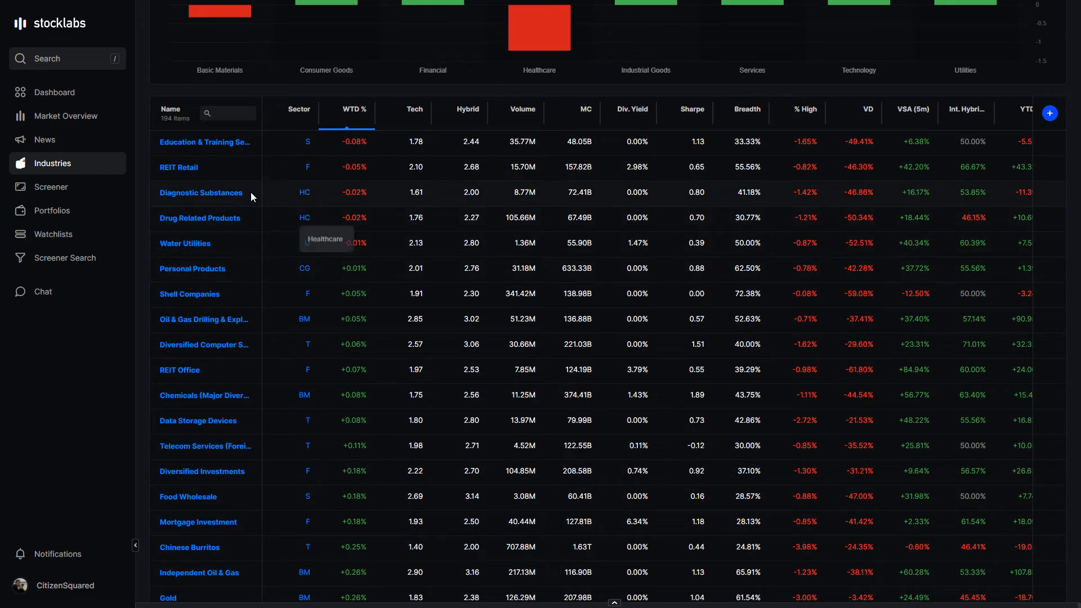
{"action": "mouse_move", "coordinate": [385, 301]}
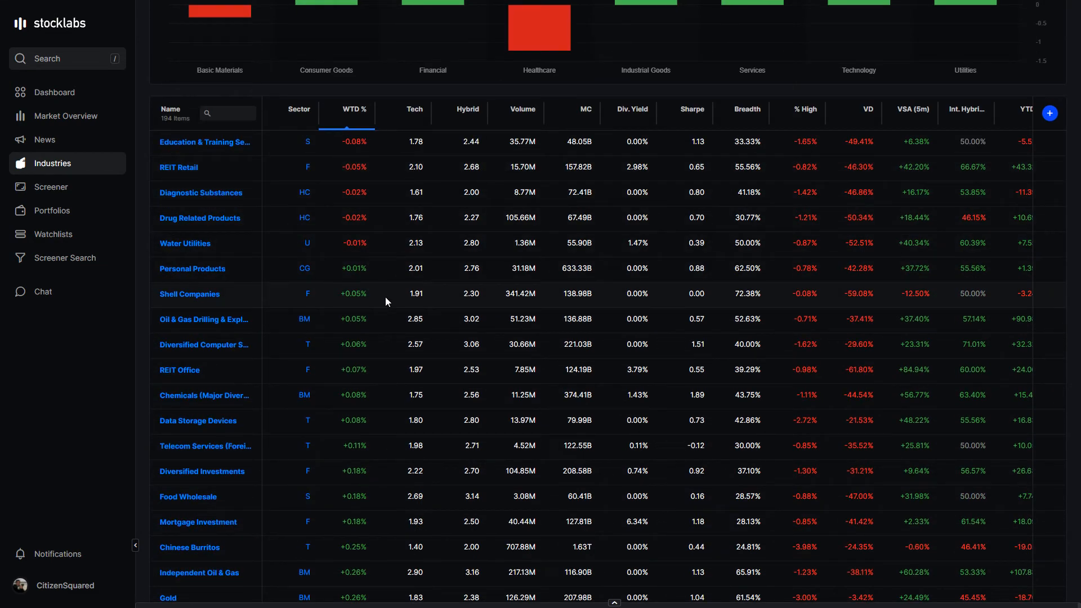
{"action": "scroll", "scroll_direction": "down", "scroll_amount": 3}
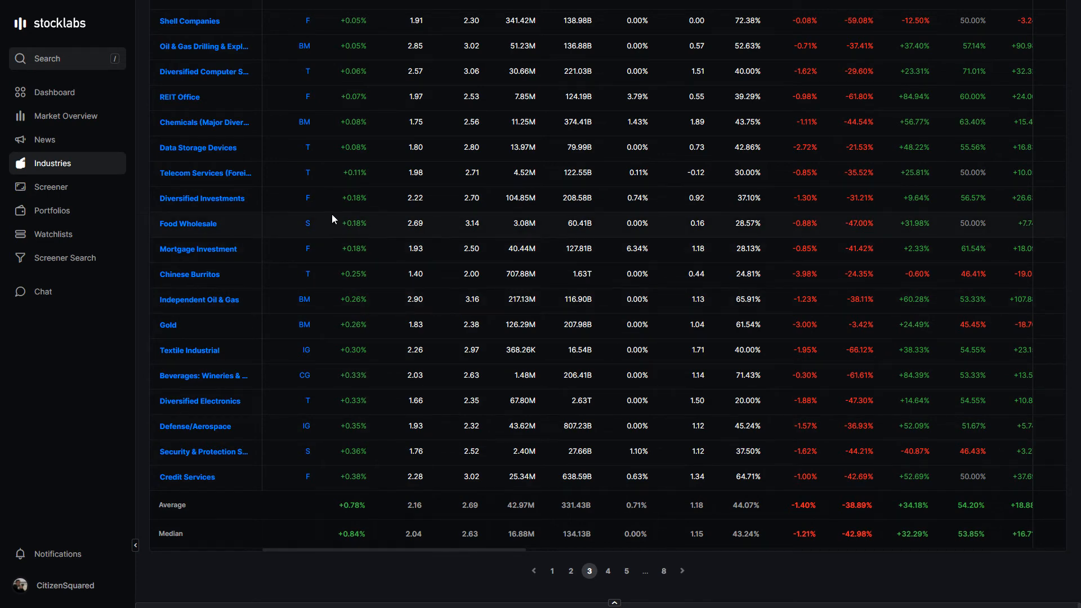
{"action": "scroll", "scroll_direction": "up", "scroll_amount": 3}
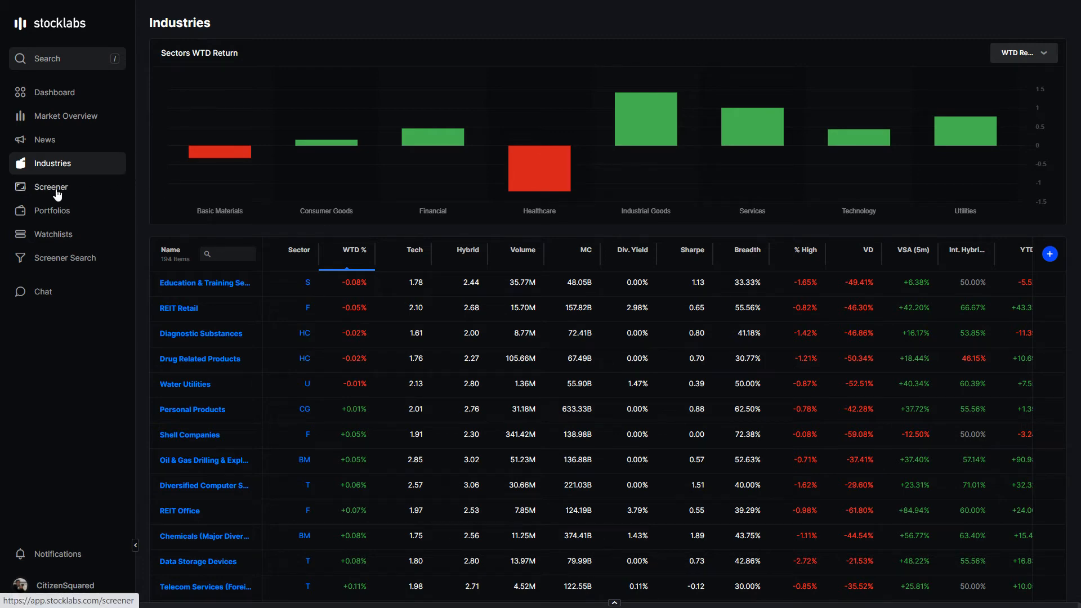
Load the Quick Sort screener limited to mid-cap stocks ($5–10B) ranked by WTD return
{"action": "left_click", "coordinate": [51, 187]}
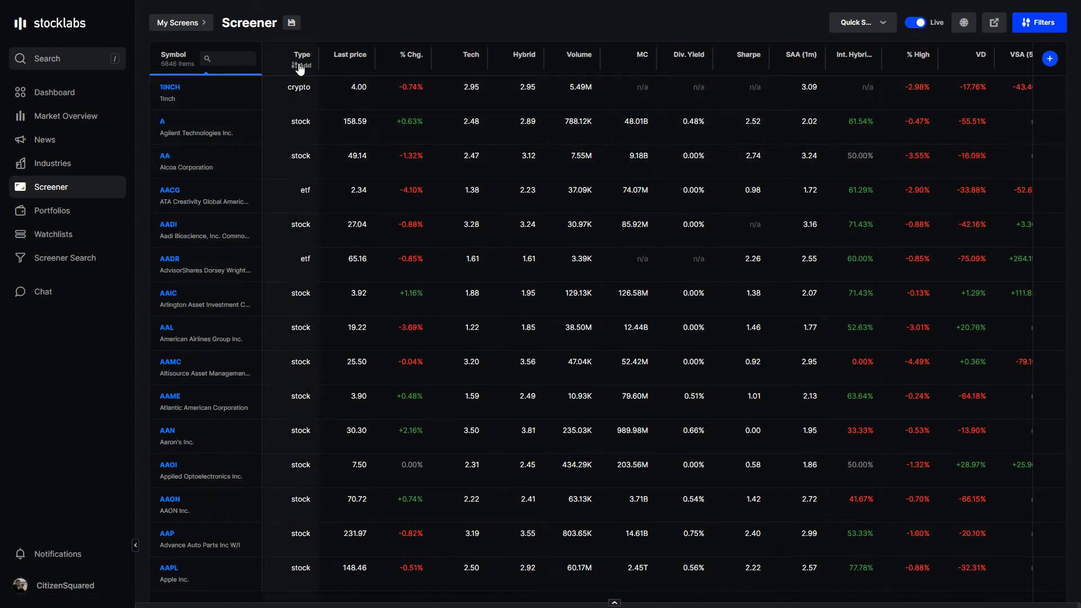
{"action": "left_click", "coordinate": [290, 23]}
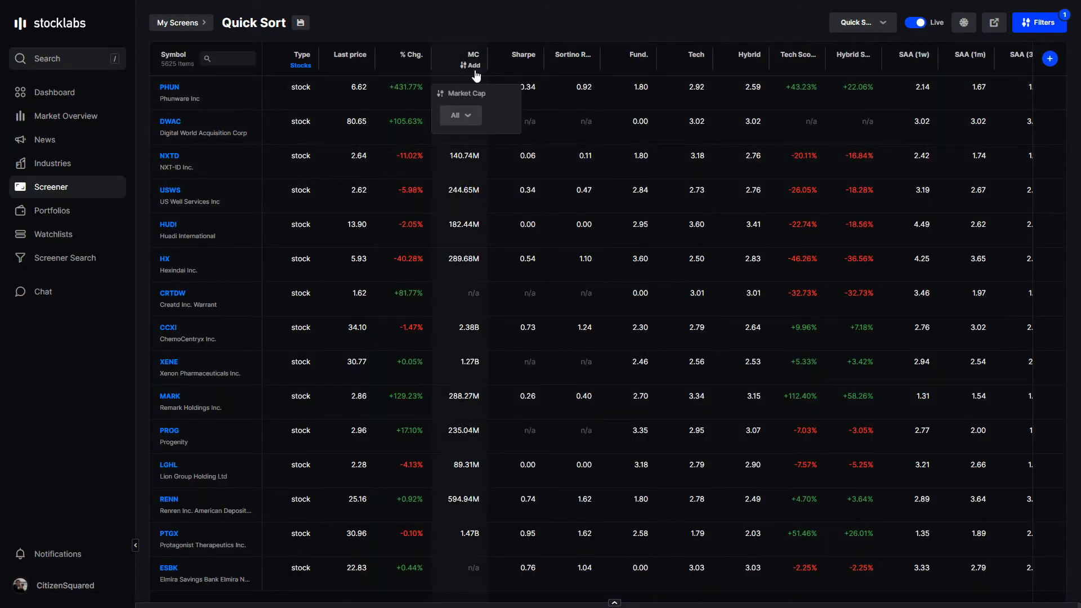
{"action": "left_click", "coordinate": [453, 177]}
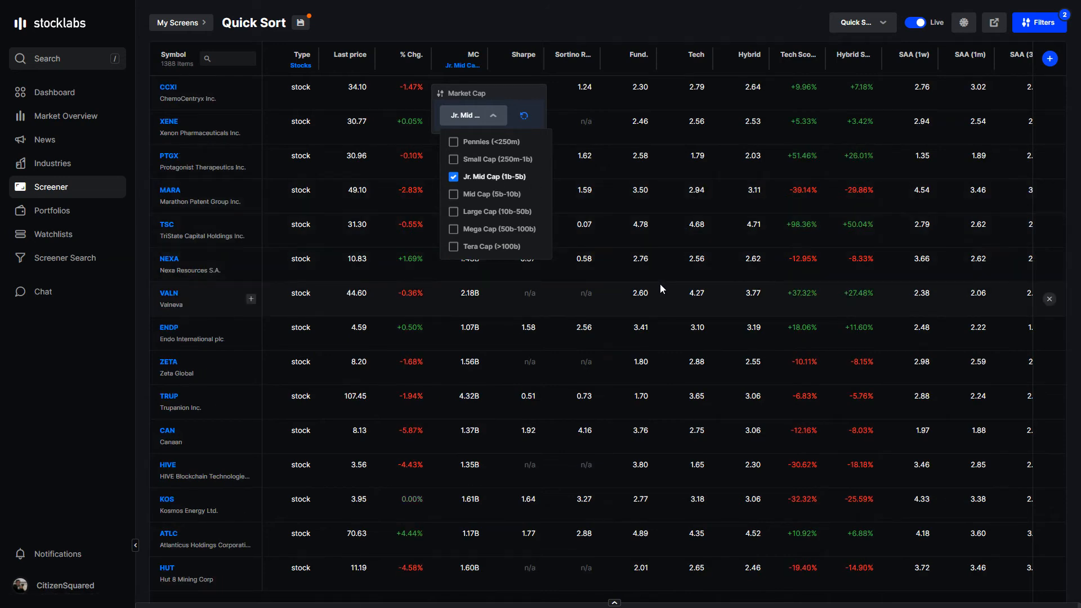
{"action": "scroll", "scroll_direction": "right", "scroll_amount": 3}
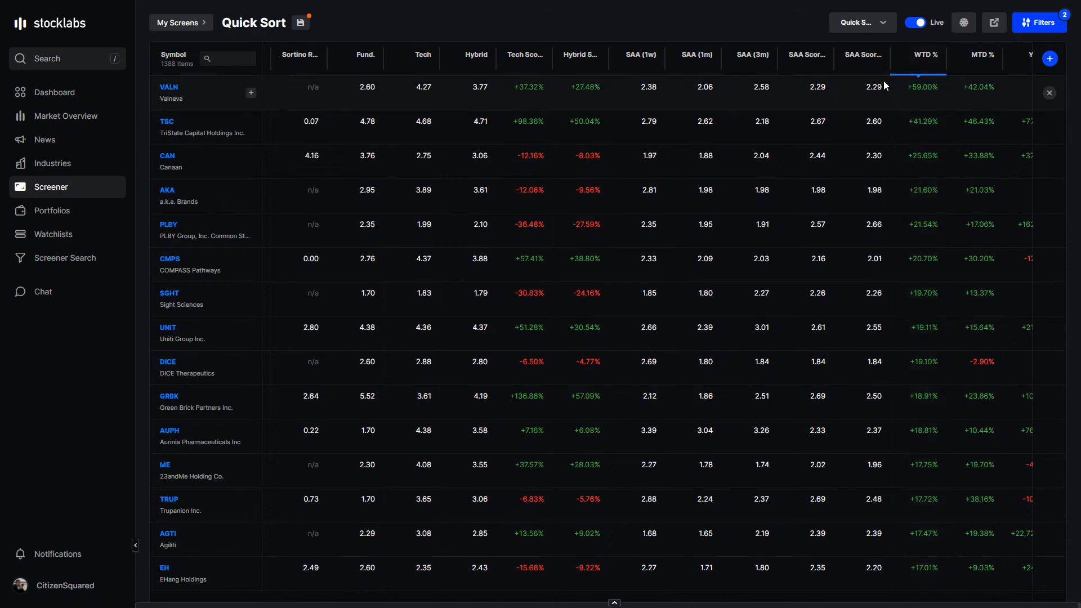
{"action": "mouse_move", "coordinate": [921, 222]}
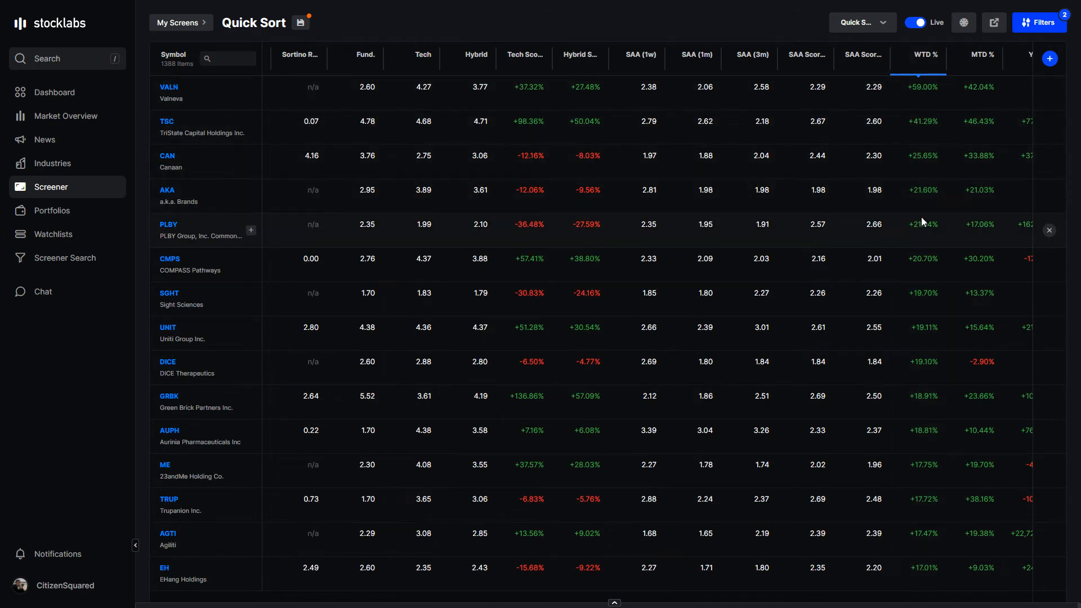
{"action": "scroll", "scroll_direction": "down", "scroll_amount": 3}
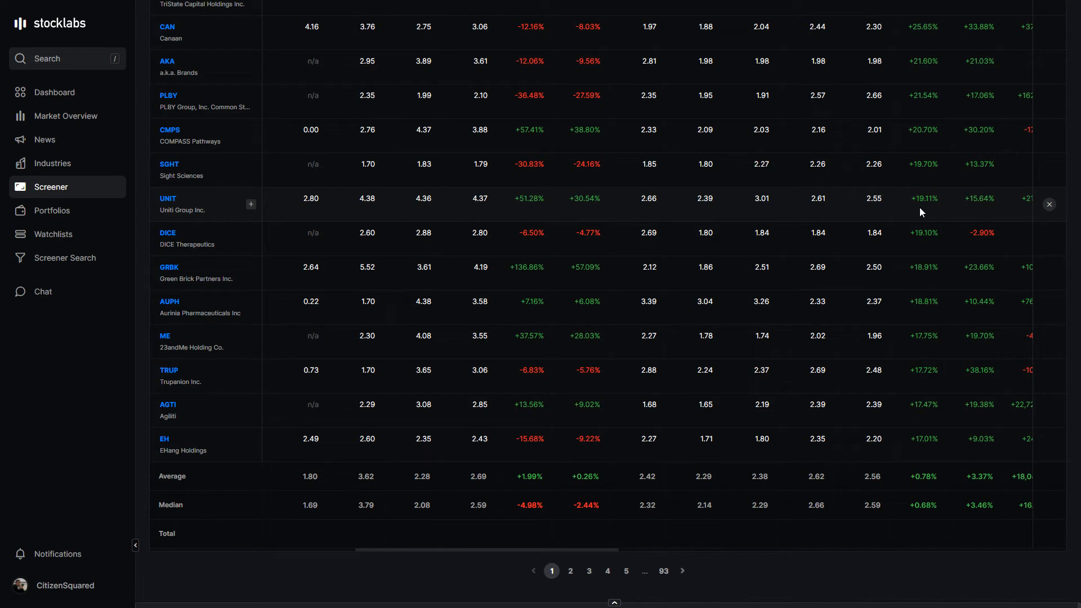
{"action": "mouse_move", "coordinate": [934, 486]}
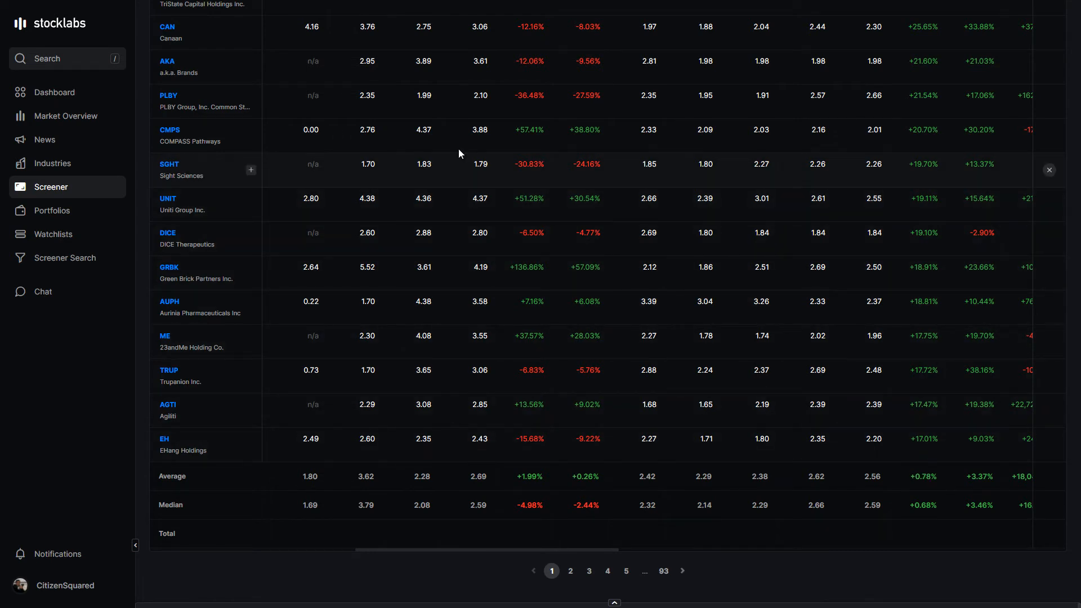
{"action": "left_click", "coordinate": [463, 59]}
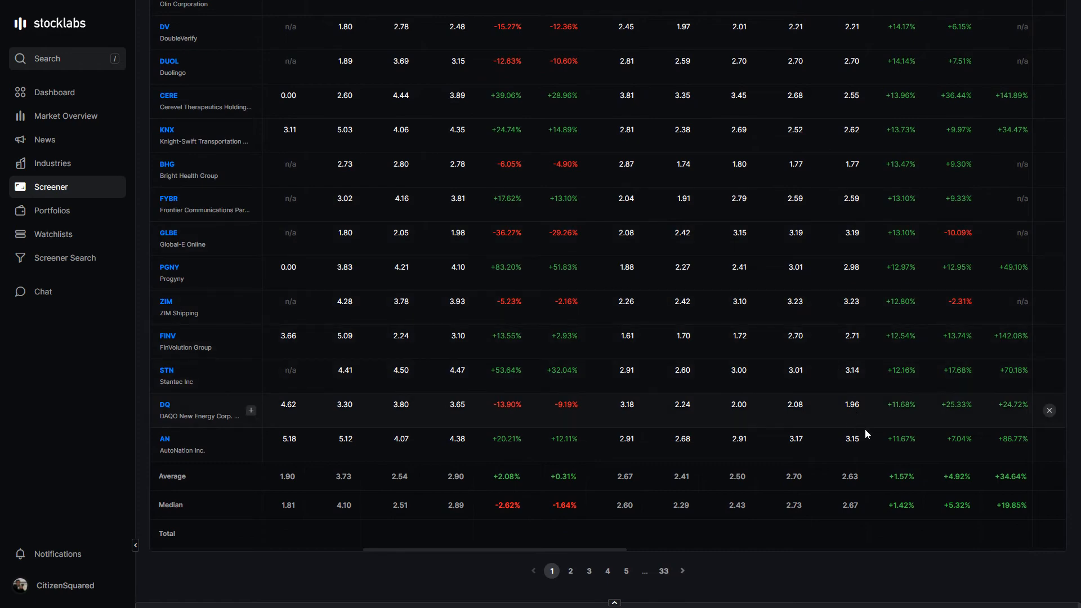
{"action": "scroll", "scroll_direction": "left", "scroll_amount": 3}
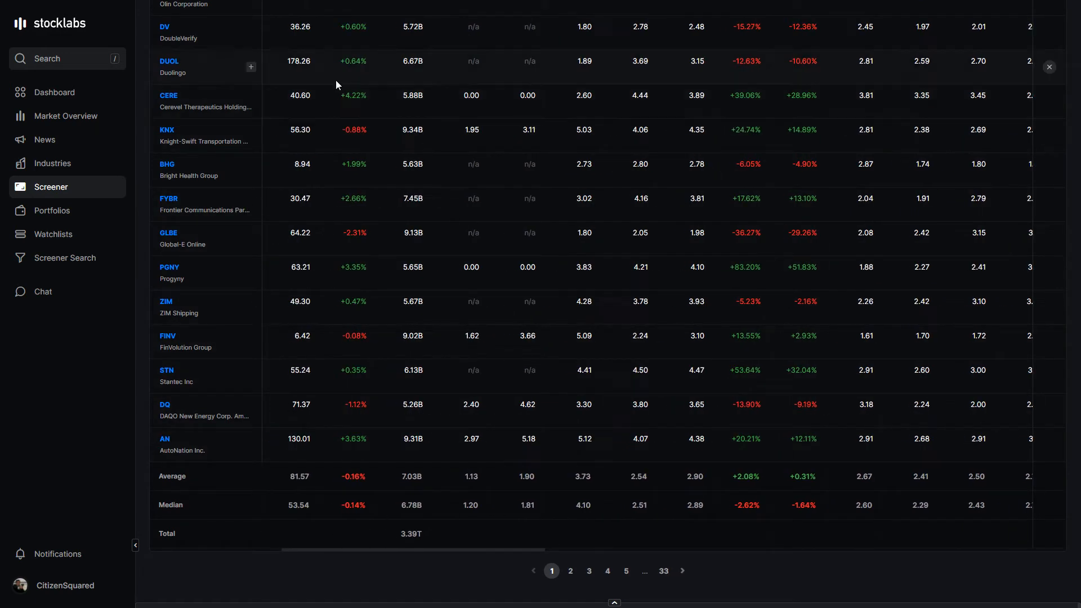
Change the Market Cap filter from Mid Cap to Tera Cap, then Mega Cap, leaving 129 stocks
{"action": "left_click", "coordinate": [405, 58]}
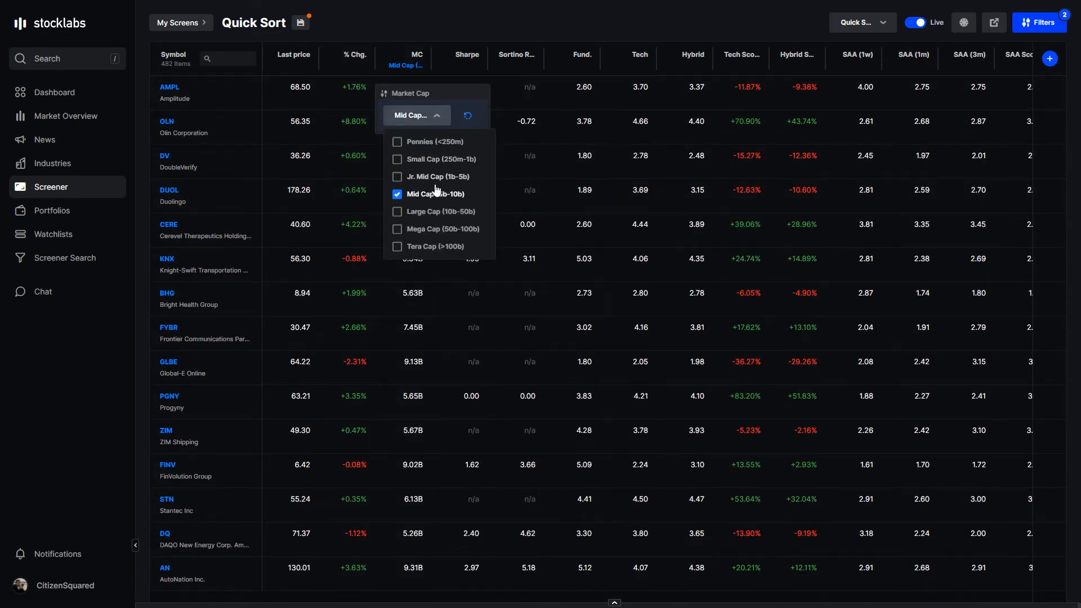
{"action": "left_click", "coordinate": [397, 211]}
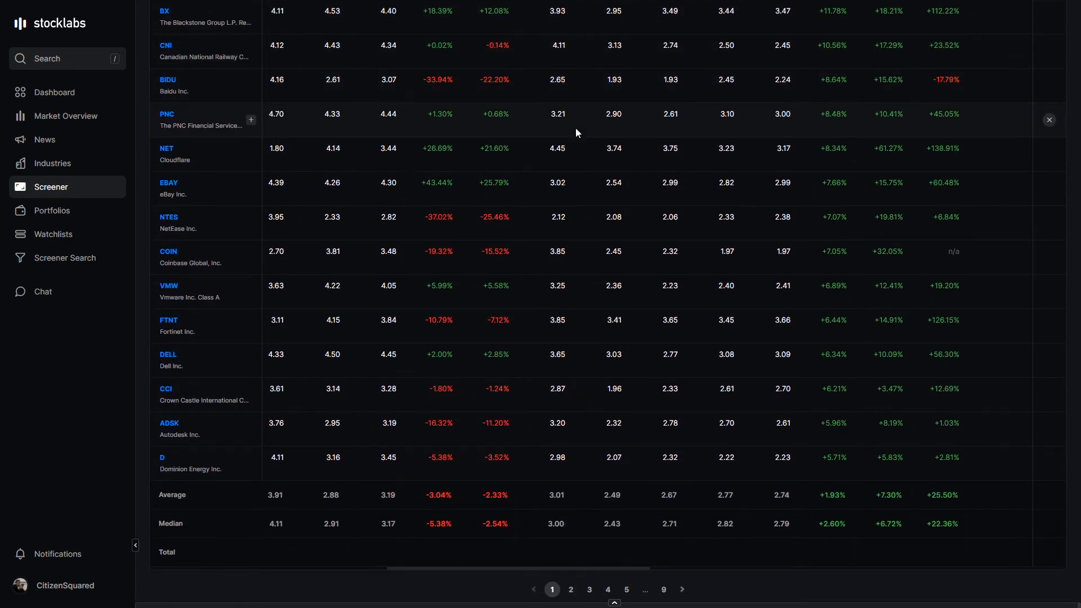
{"action": "scroll", "scroll_direction": "up", "scroll_amount": 3}
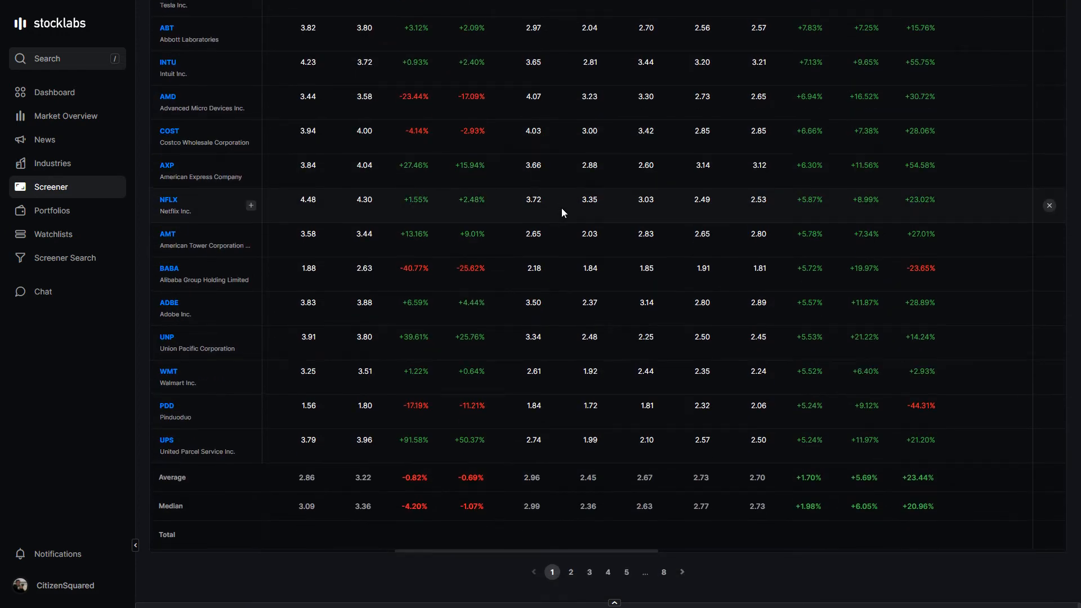
{"action": "scroll", "scroll_direction": "up", "scroll_amount": 3}
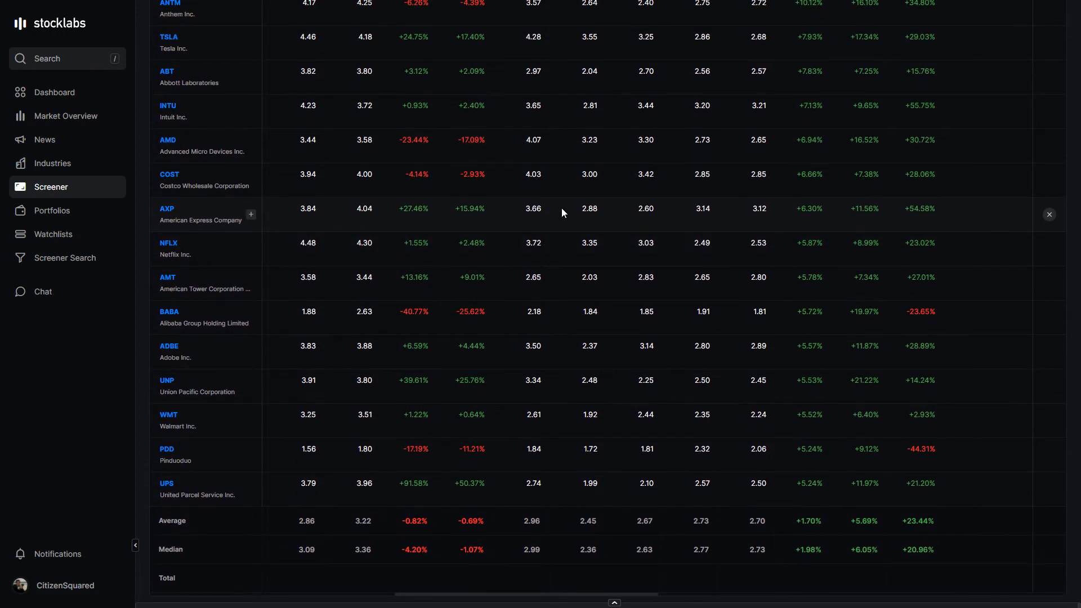
{"action": "scroll", "scroll_direction": "left", "scroll_amount": 3}
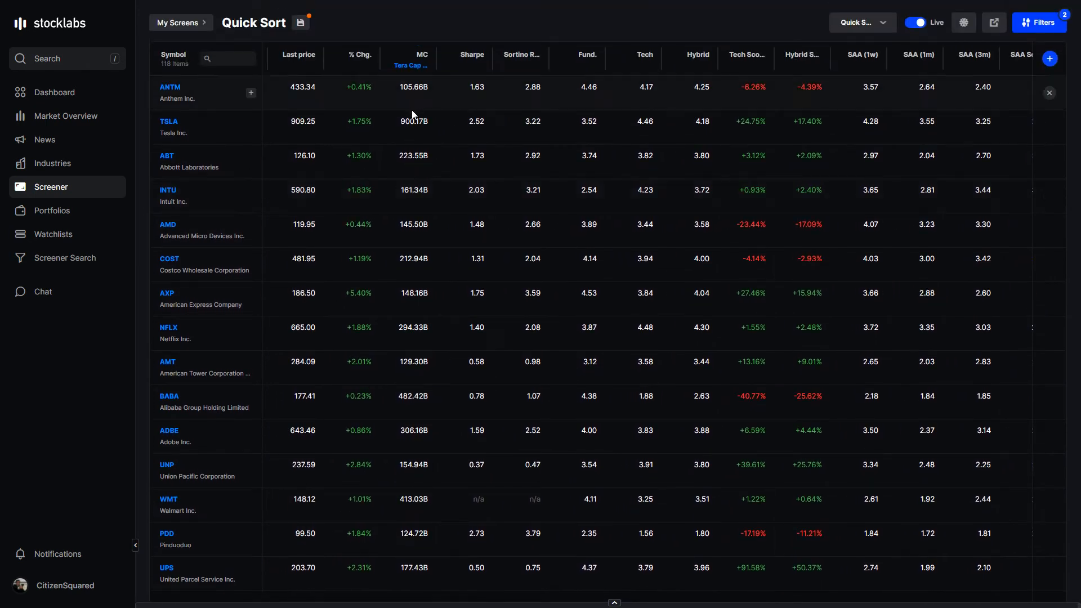
{"action": "mouse_move", "coordinate": [472, 200]}
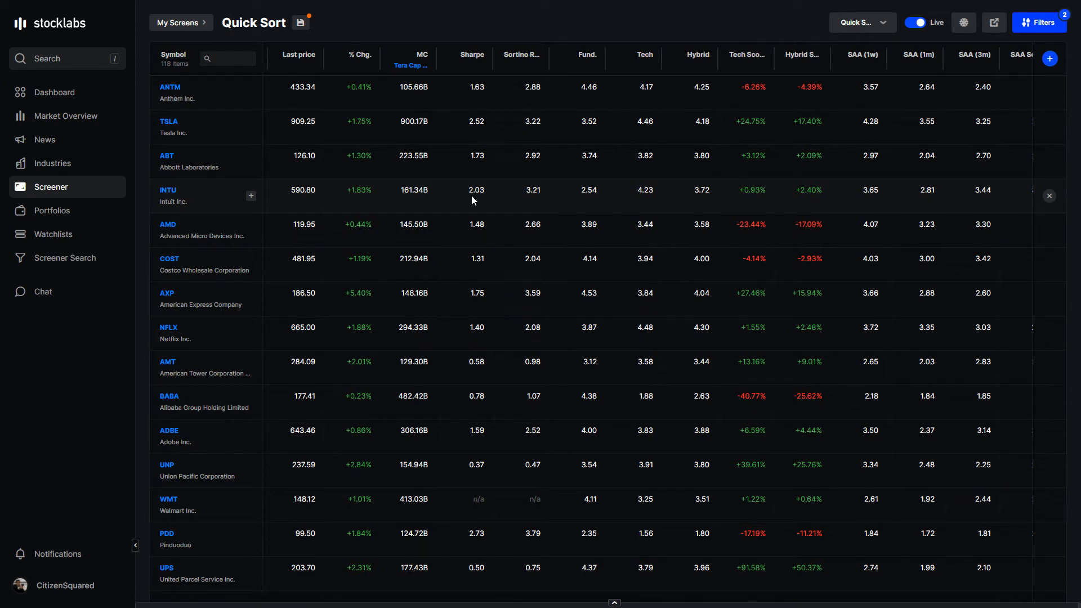
{"action": "mouse_move", "coordinate": [463, 165]}
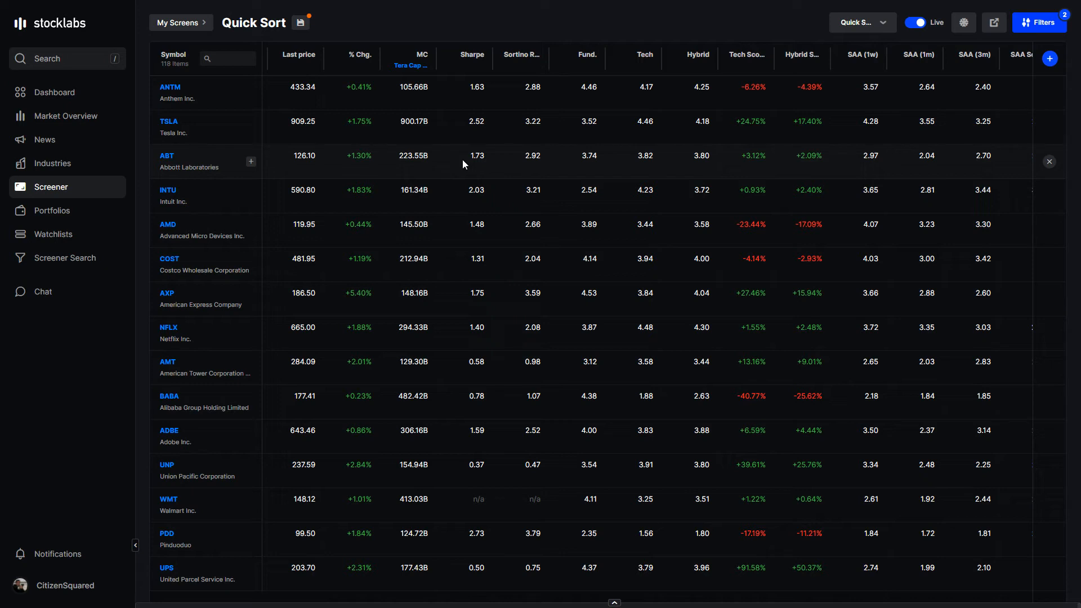
{"action": "left_click", "coordinate": [410, 65]}
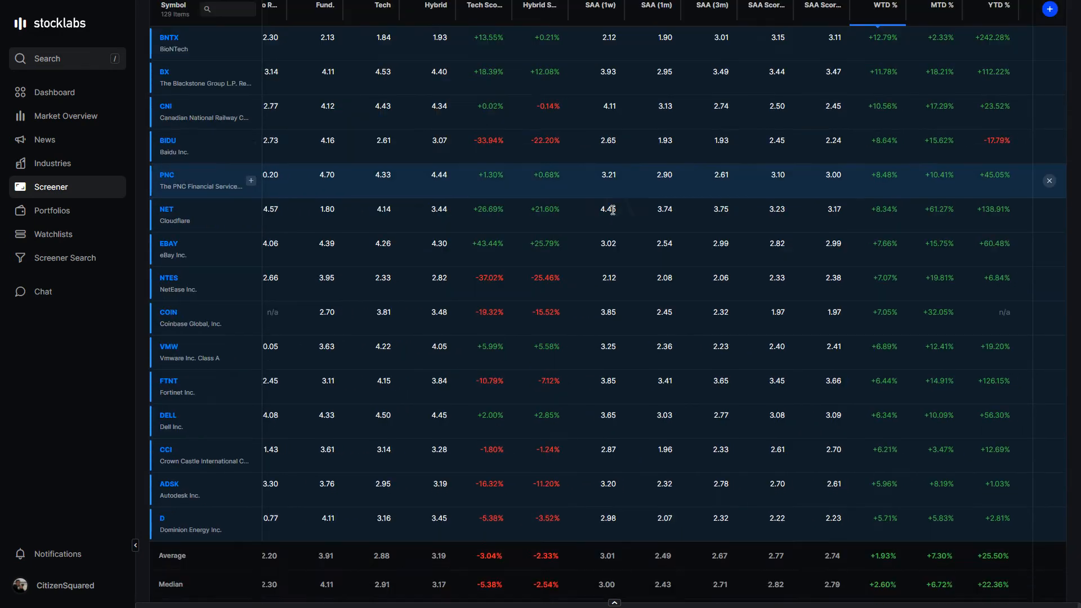
{"action": "scroll", "scroll_direction": "down", "scroll_amount": 3}
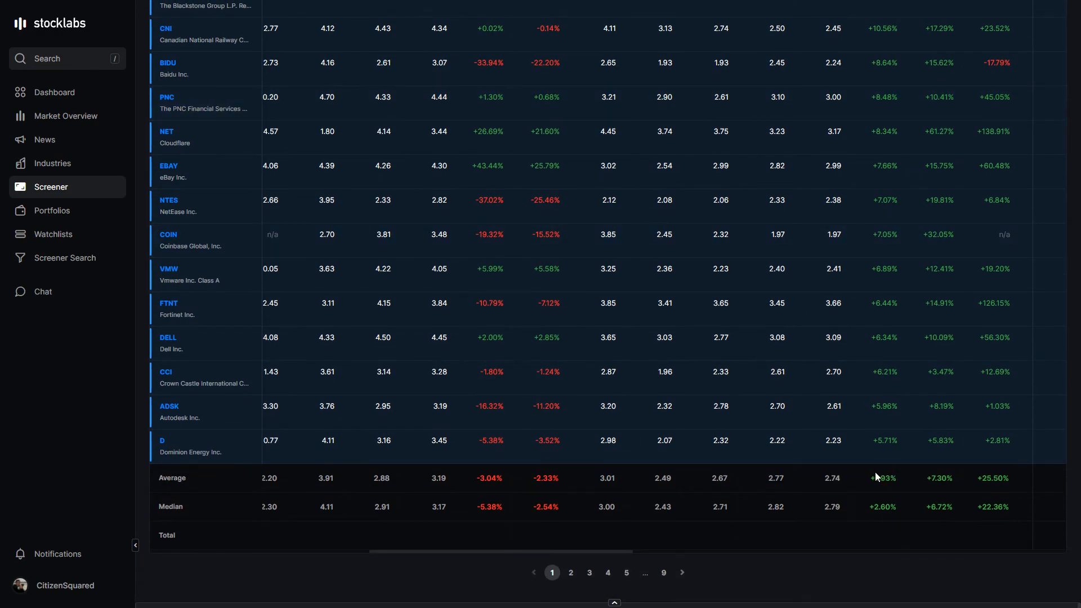
{"action": "scroll", "scroll_direction": "up", "scroll_amount": 3}
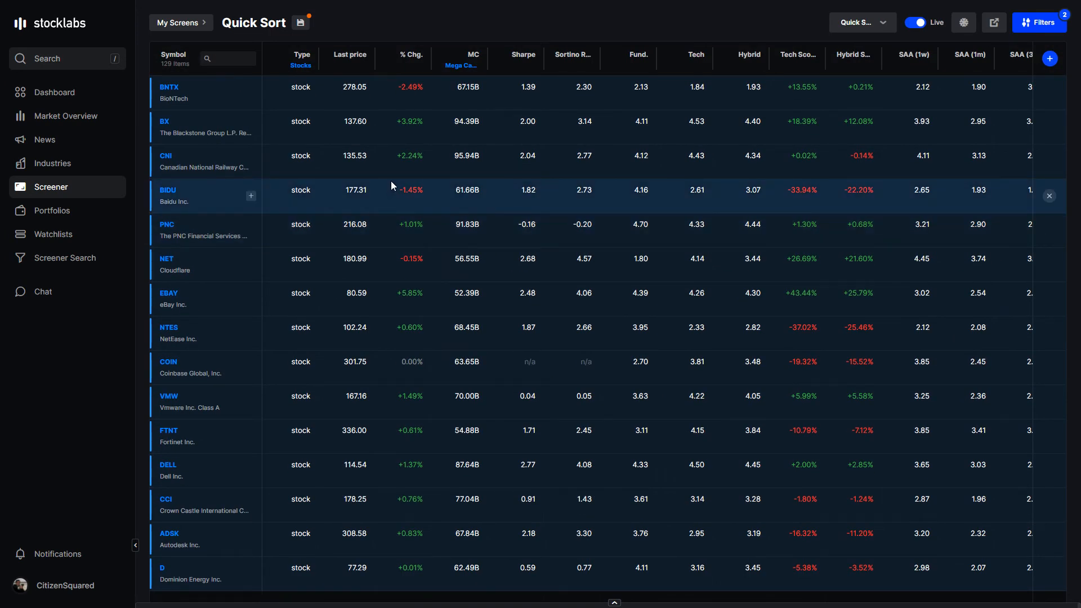
{"action": "mouse_move", "coordinate": [207, 35]}
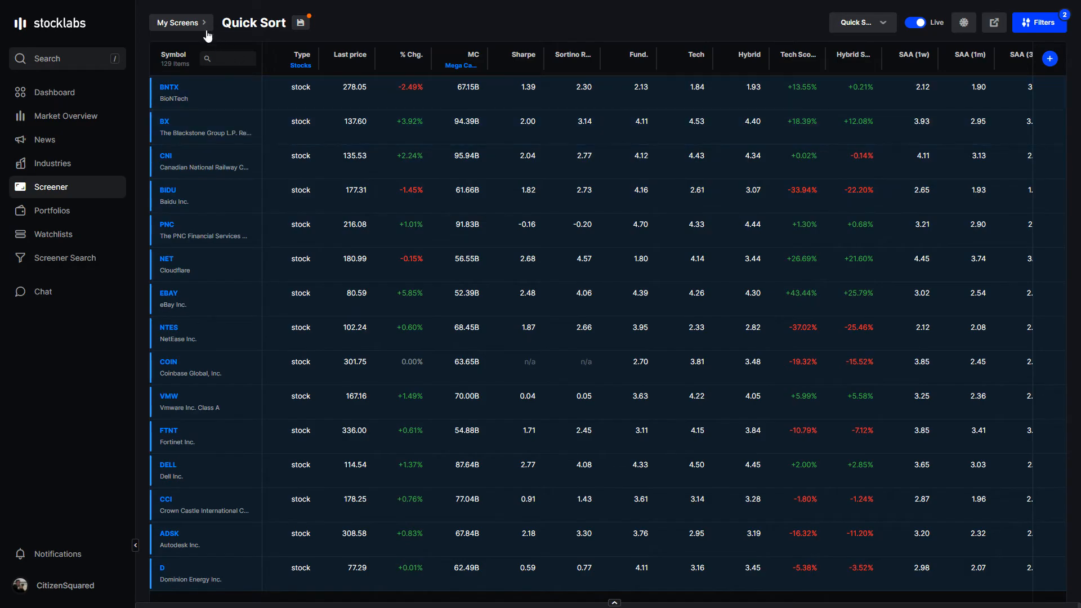
Load the saved Intelligence ETFs screen from the Screener Library
{"action": "left_click", "coordinate": [299, 23]}
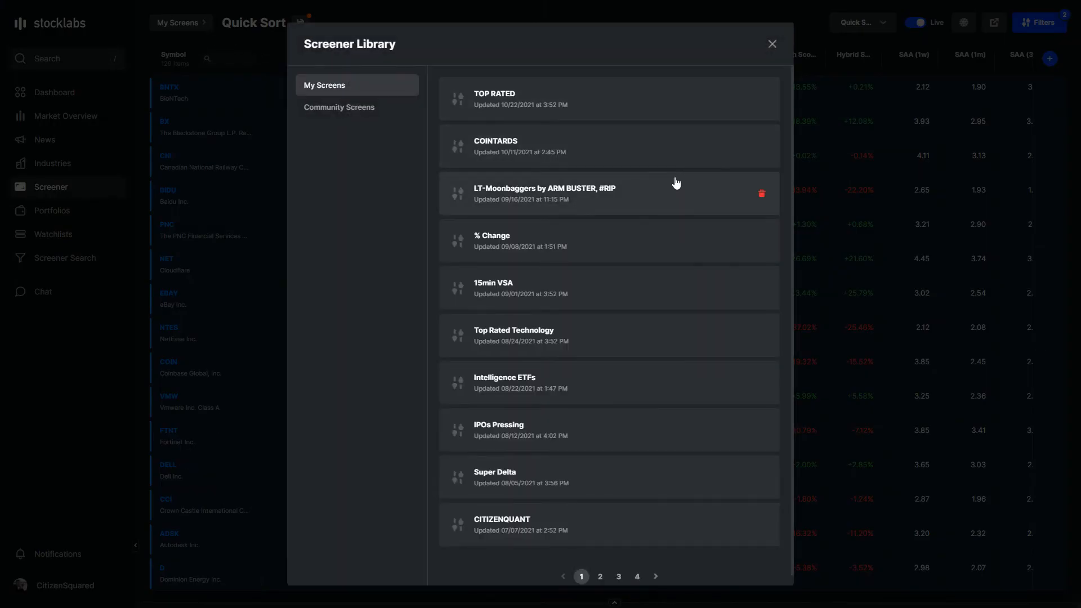
{"action": "mouse_move", "coordinate": [672, 225]}
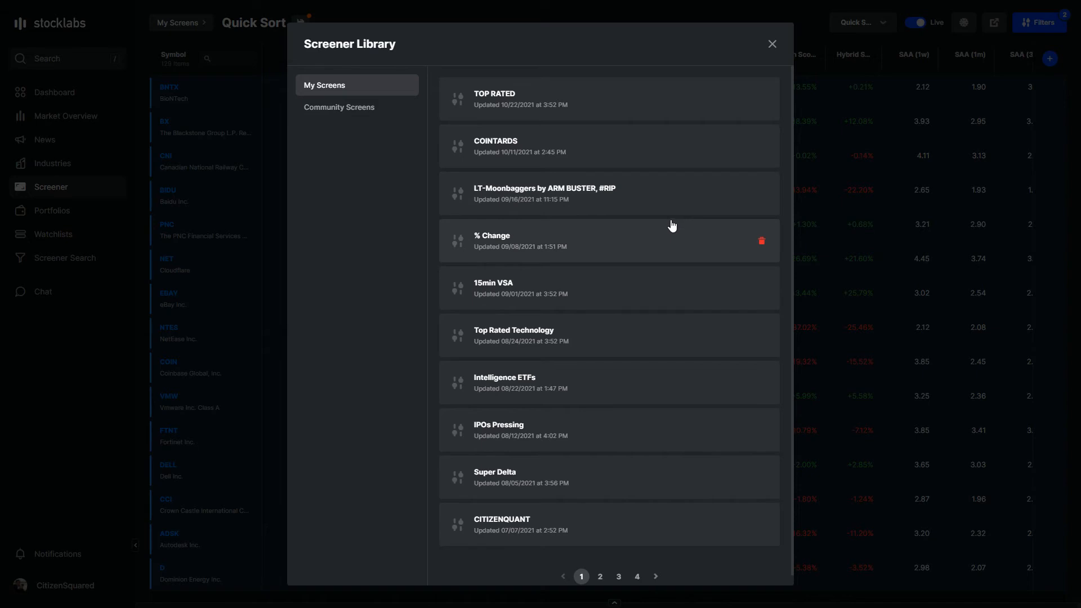
{"action": "mouse_move", "coordinate": [661, 236]}
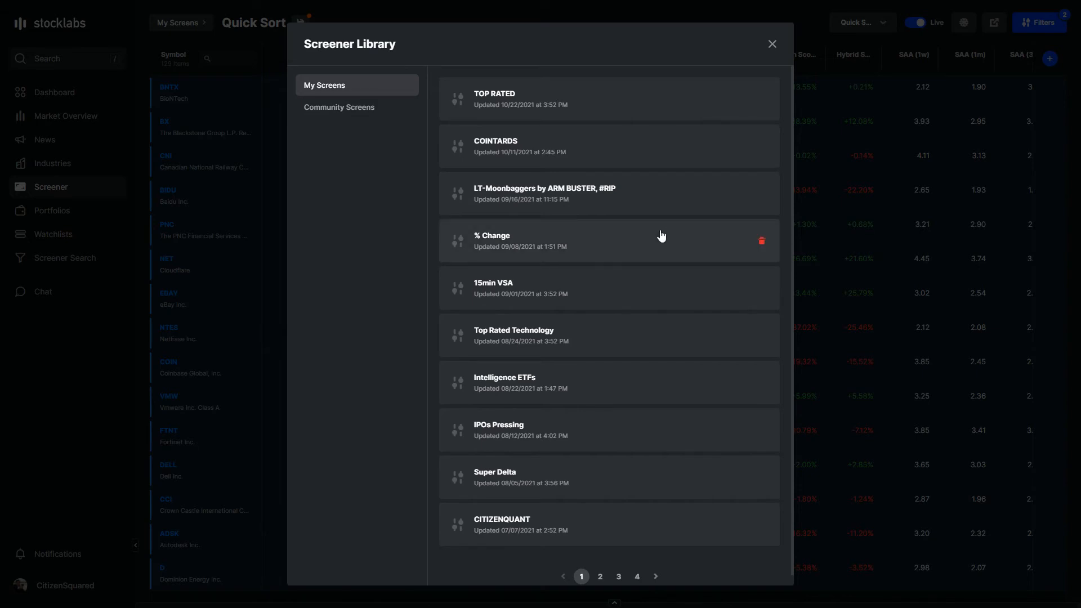
{"action": "mouse_move", "coordinate": [653, 296]}
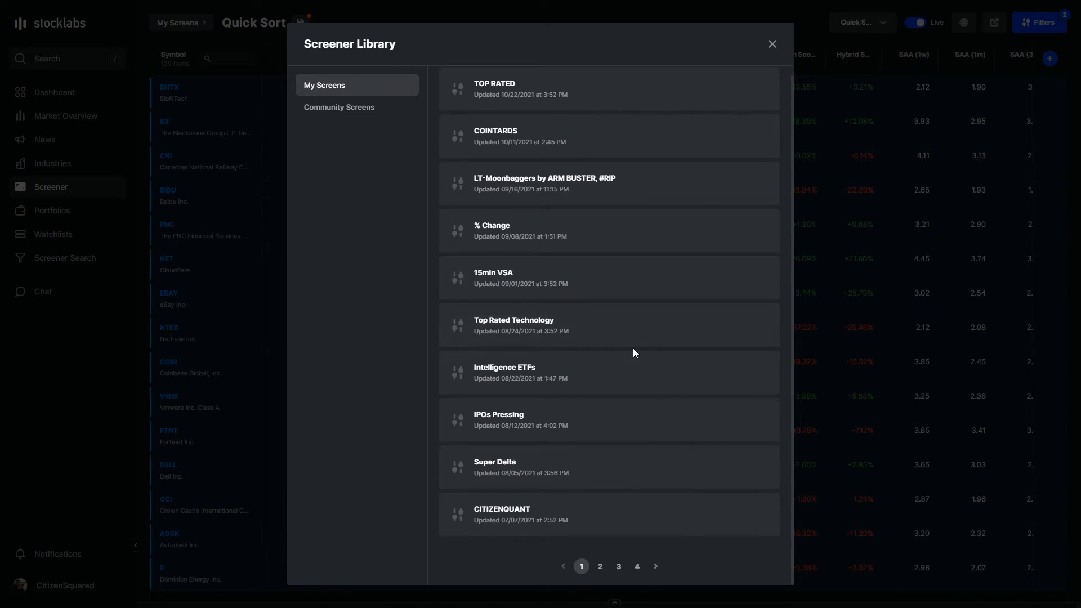
{"action": "left_click", "coordinate": [522, 373]}
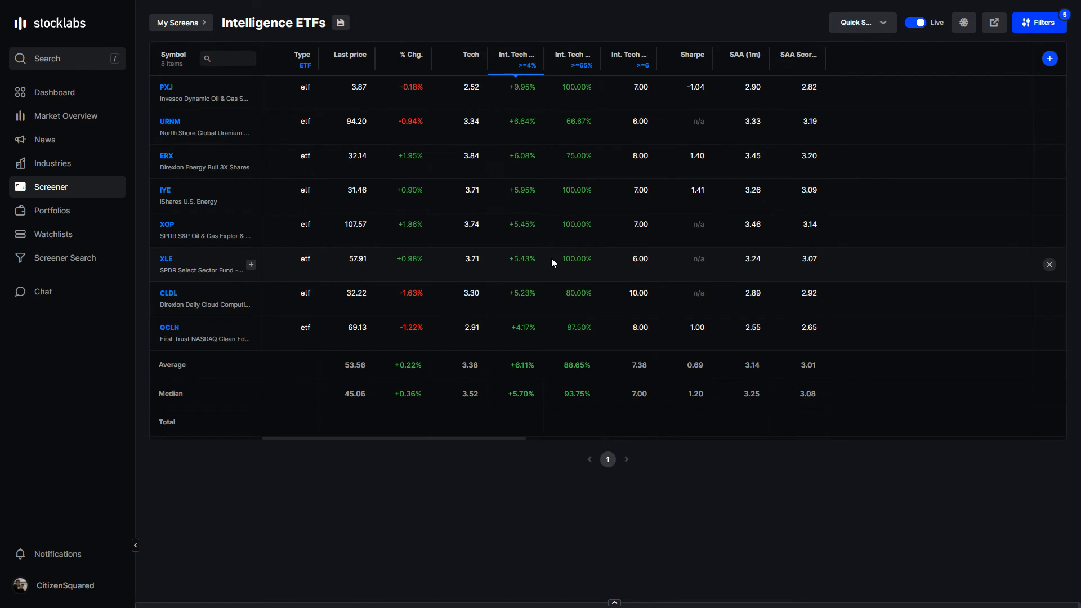
{"action": "mouse_move", "coordinate": [530, 250]}
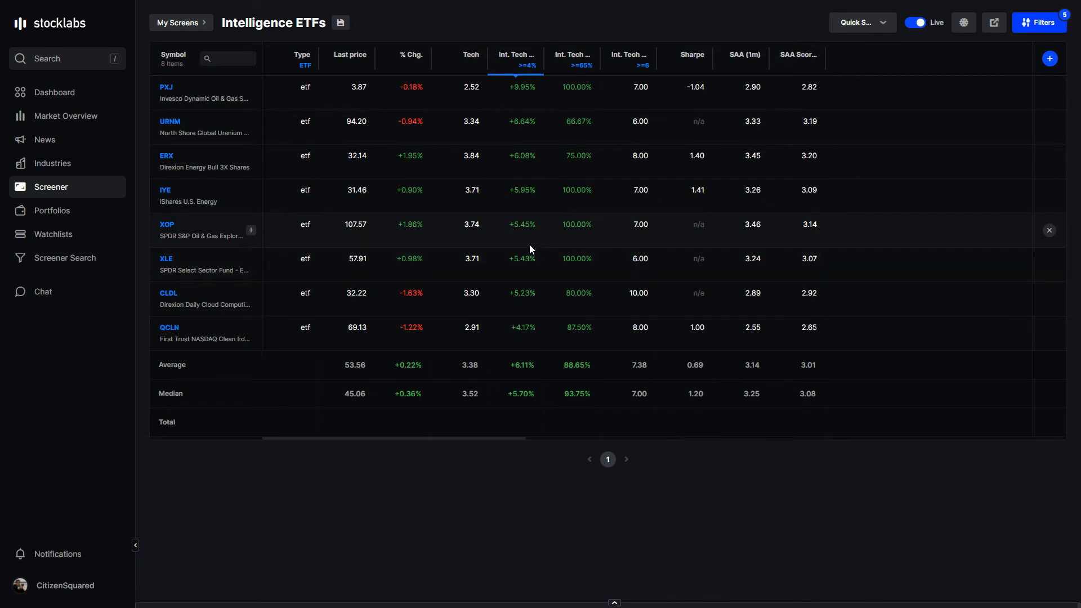
{"action": "mouse_move", "coordinate": [512, 138]}
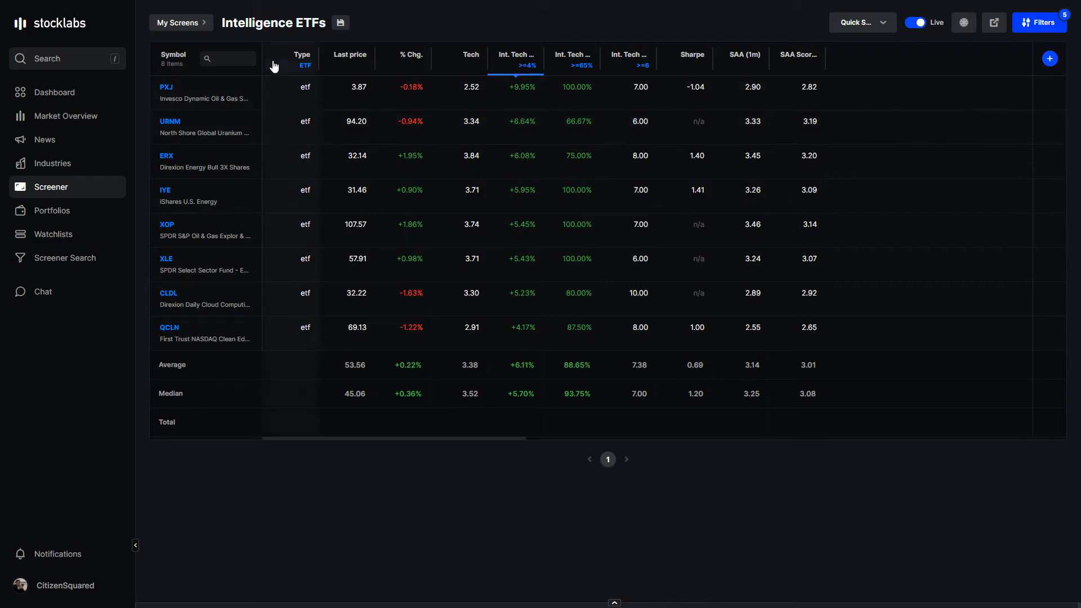
{"action": "left_click_drag", "start_coordinate": [274, 57], "coordinate": [314, 58]}
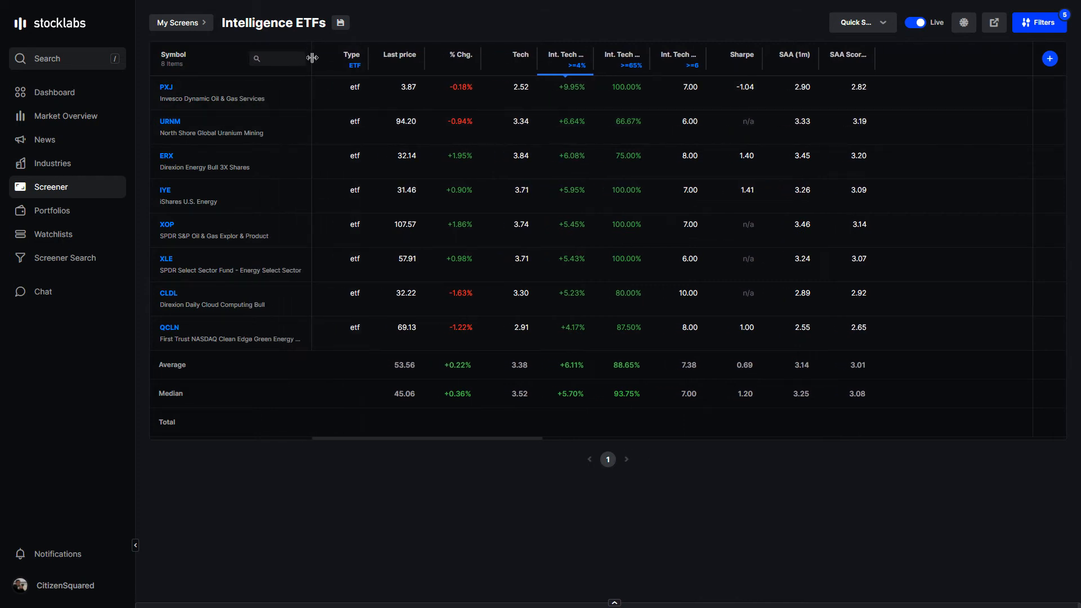
{"action": "mouse_move", "coordinate": [228, 99]}
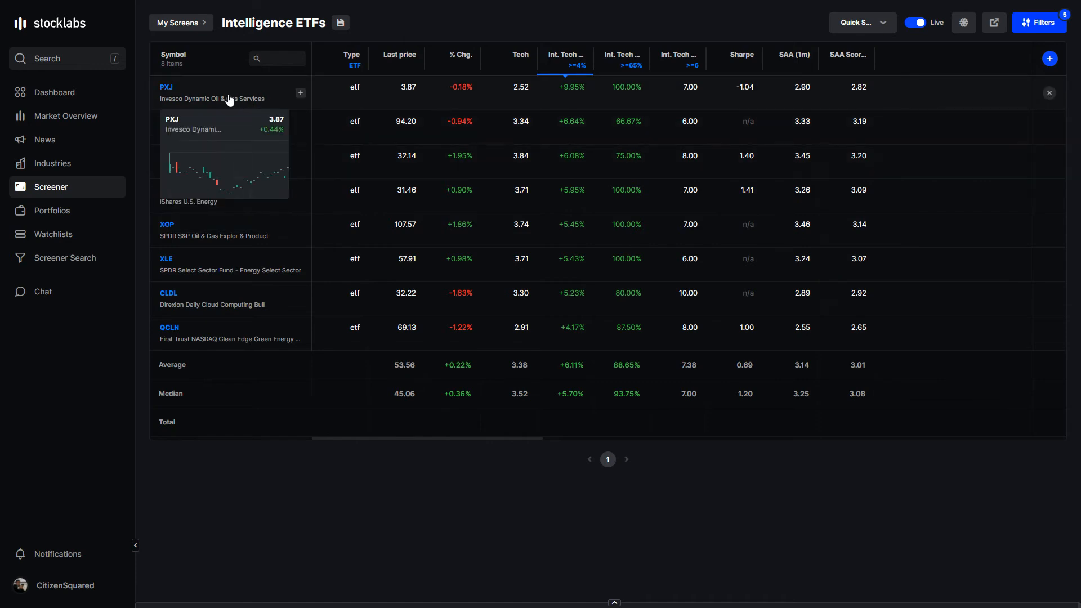
{"action": "mouse_move", "coordinate": [238, 174]}
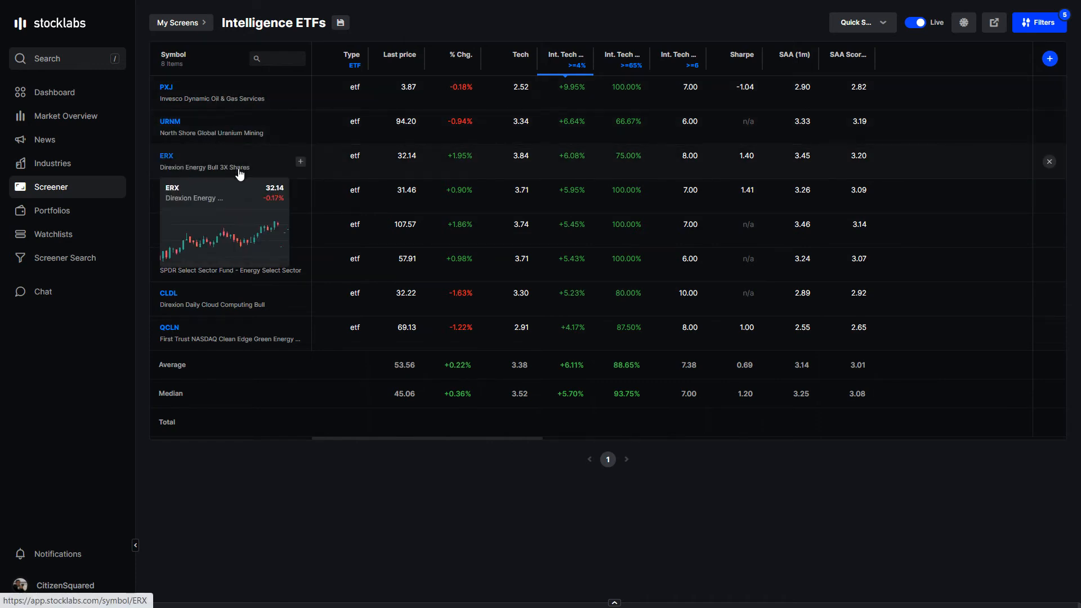
{"action": "mouse_move", "coordinate": [267, 177]}
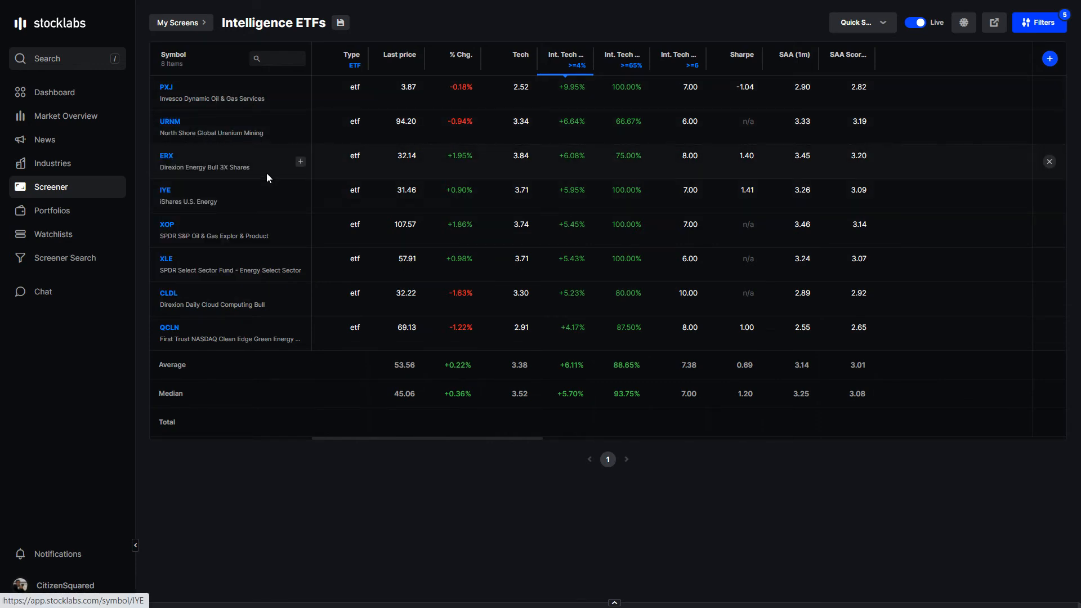
{"action": "mouse_move", "coordinate": [255, 217]}
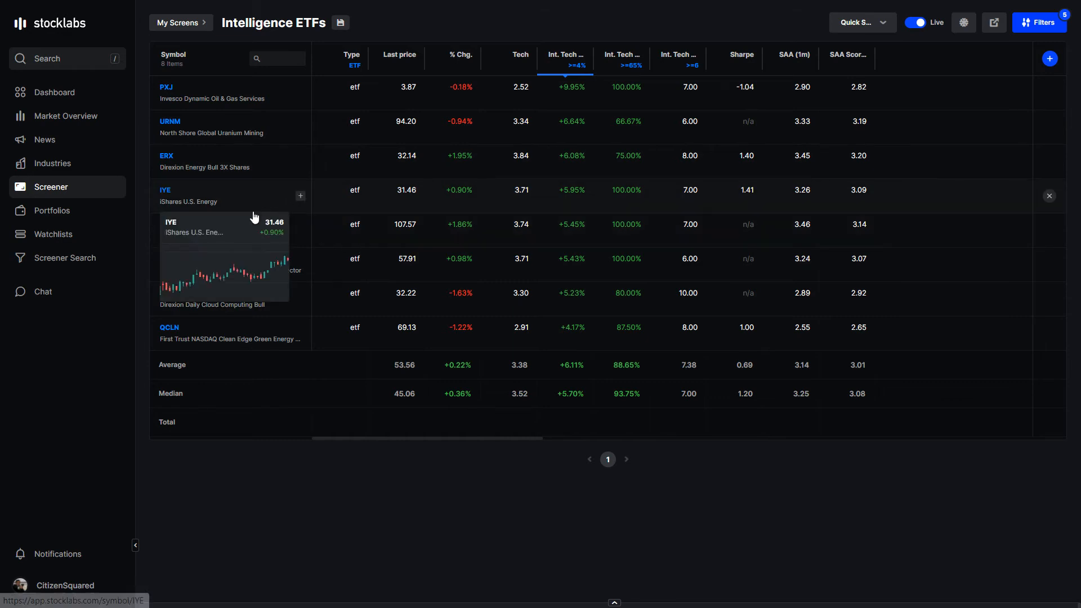
{"action": "mouse_move", "coordinate": [382, 257]}
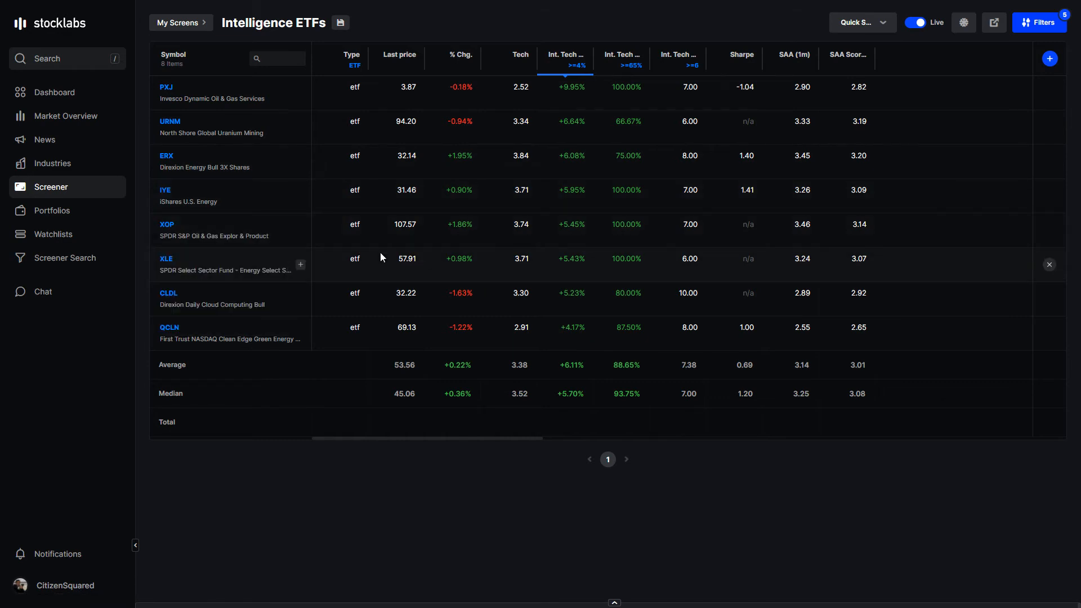
{"action": "mouse_move", "coordinate": [378, 212]}
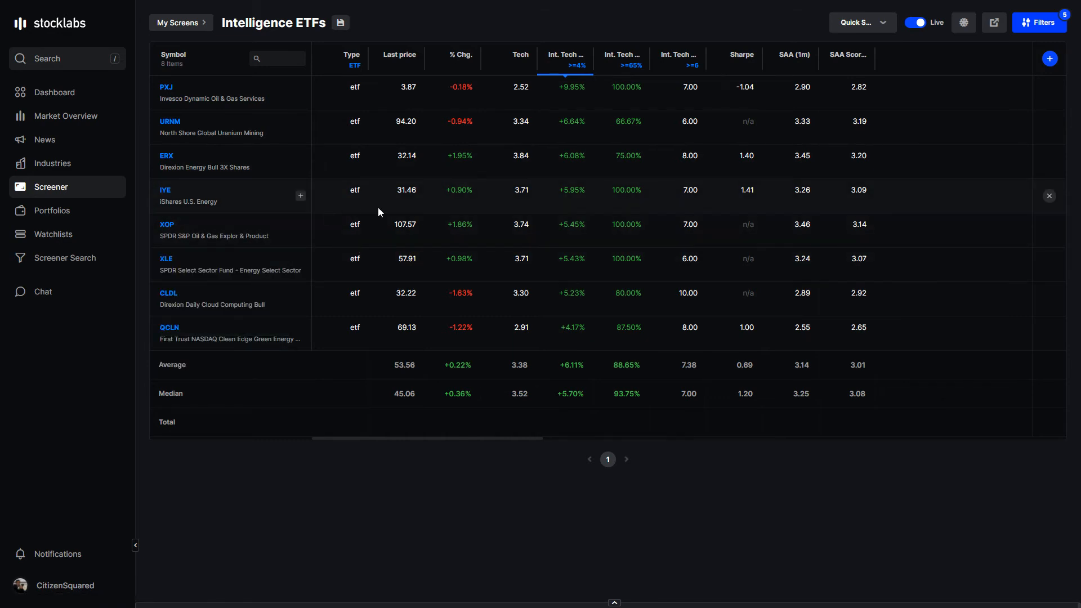
{"action": "mouse_move", "coordinate": [356, 223]}
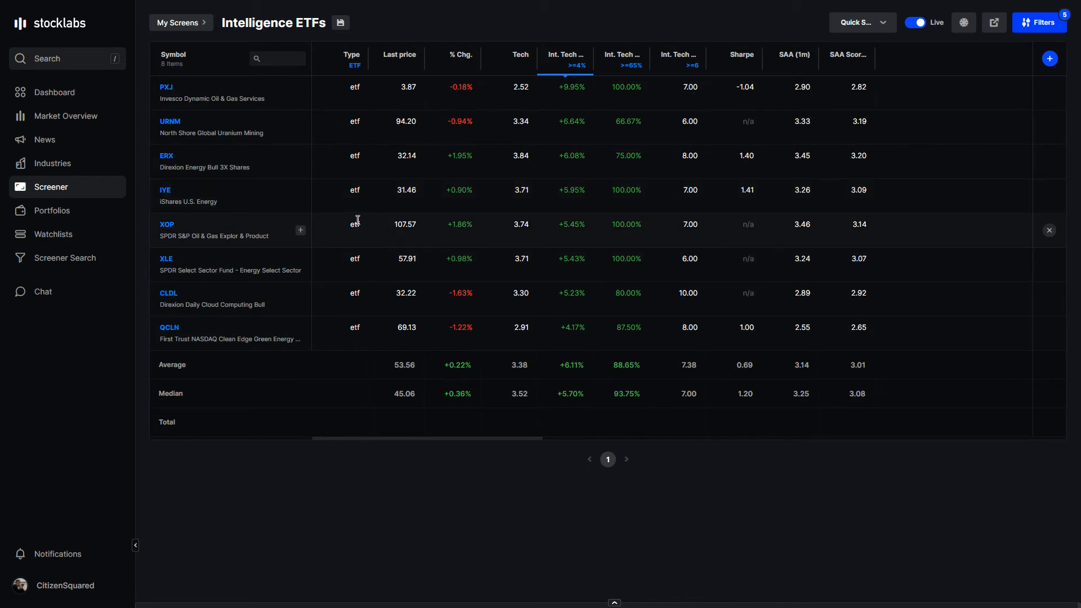
{"action": "mouse_move", "coordinate": [305, 278]}
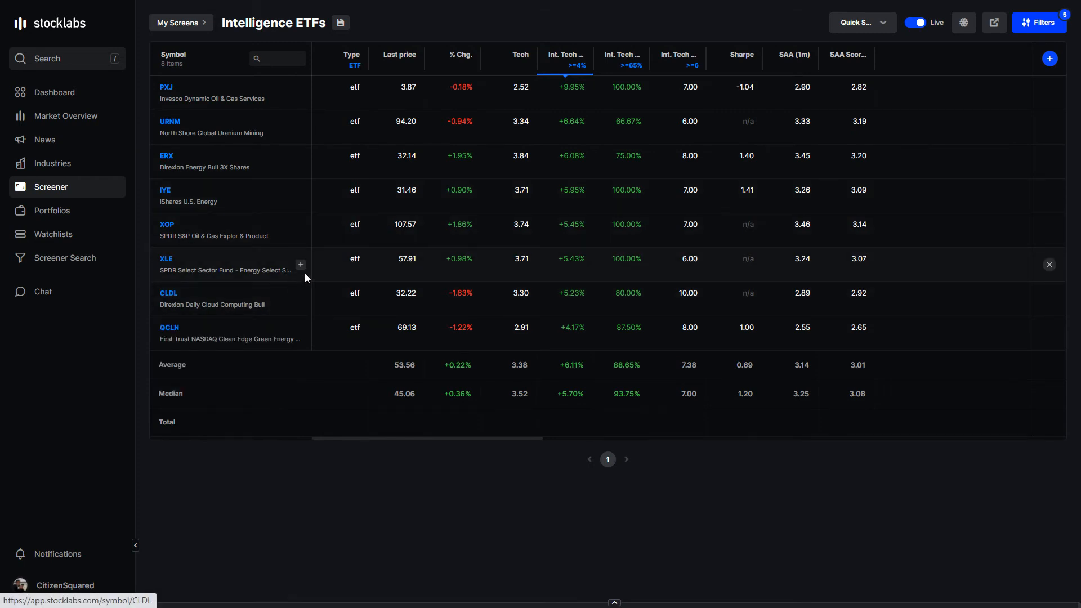
{"action": "mouse_move", "coordinate": [279, 332]}
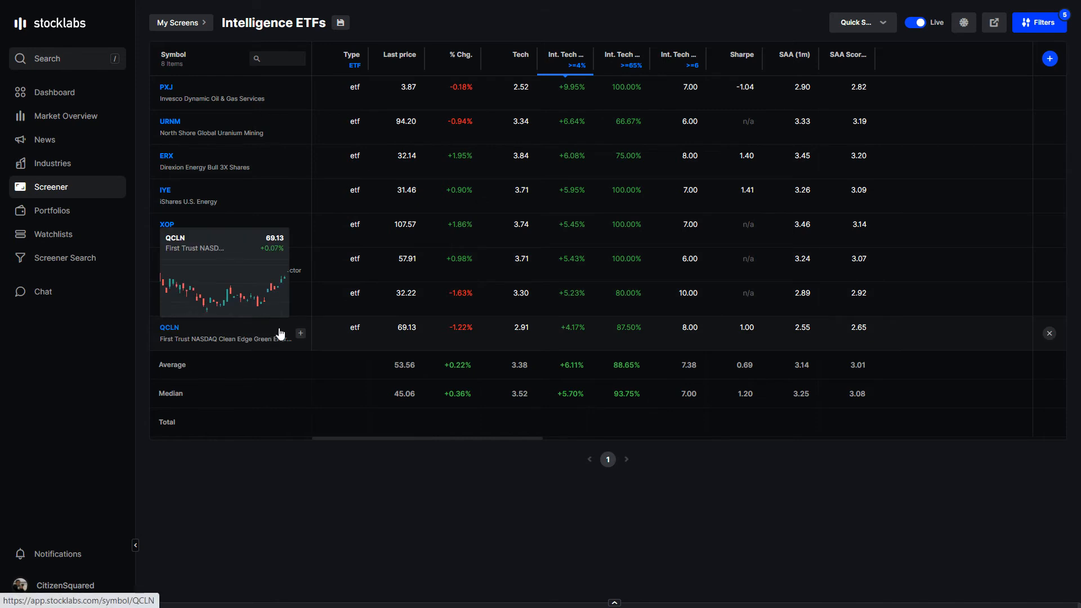
{"action": "mouse_move", "coordinate": [377, 321]}
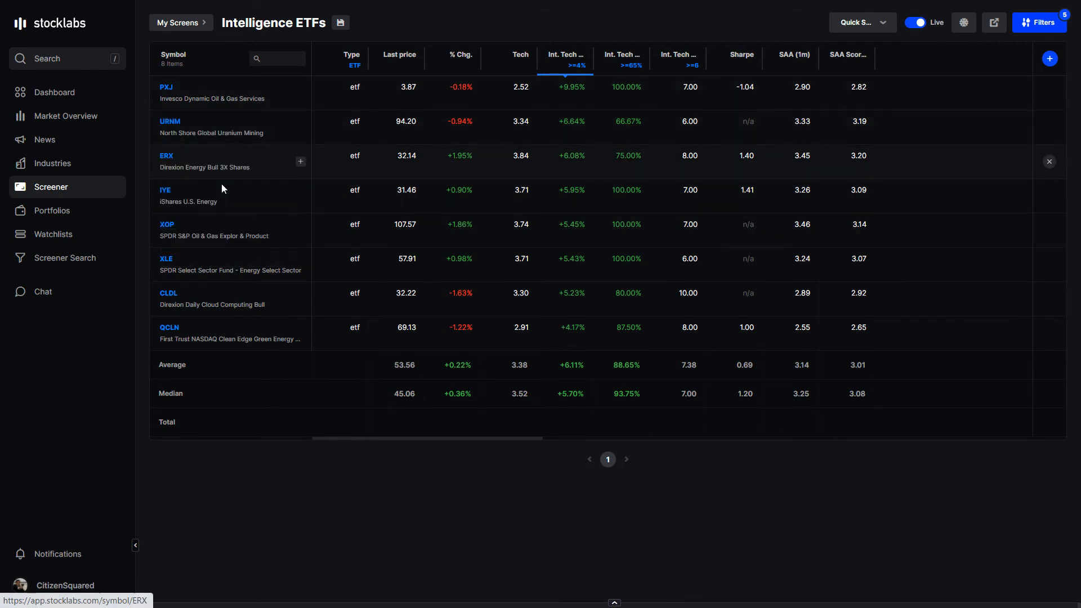
{"action": "mouse_move", "coordinate": [275, 217]}
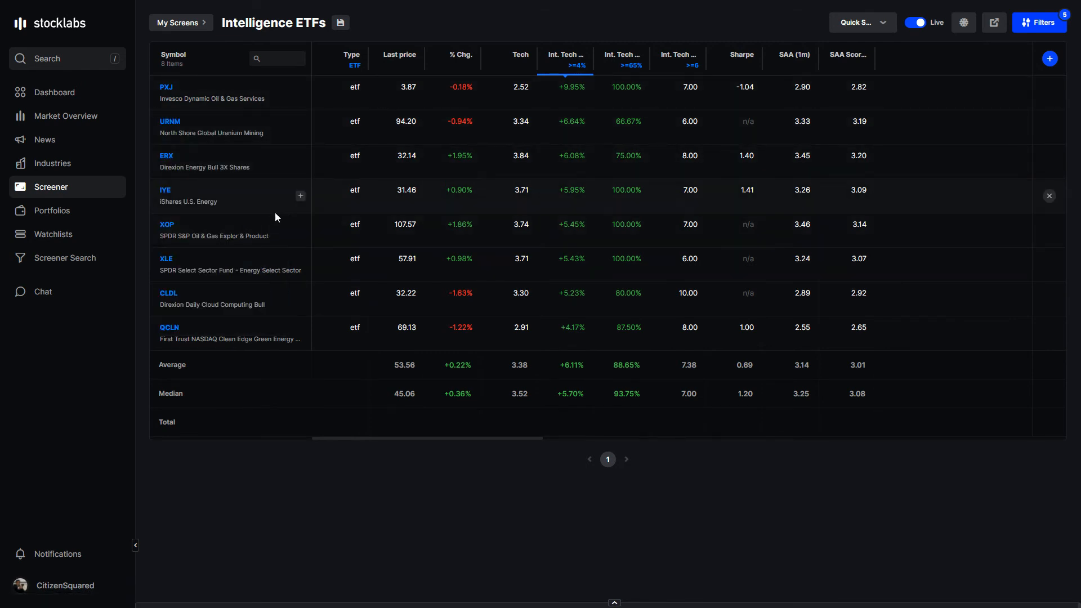
{"action": "mouse_move", "coordinate": [312, 115]}
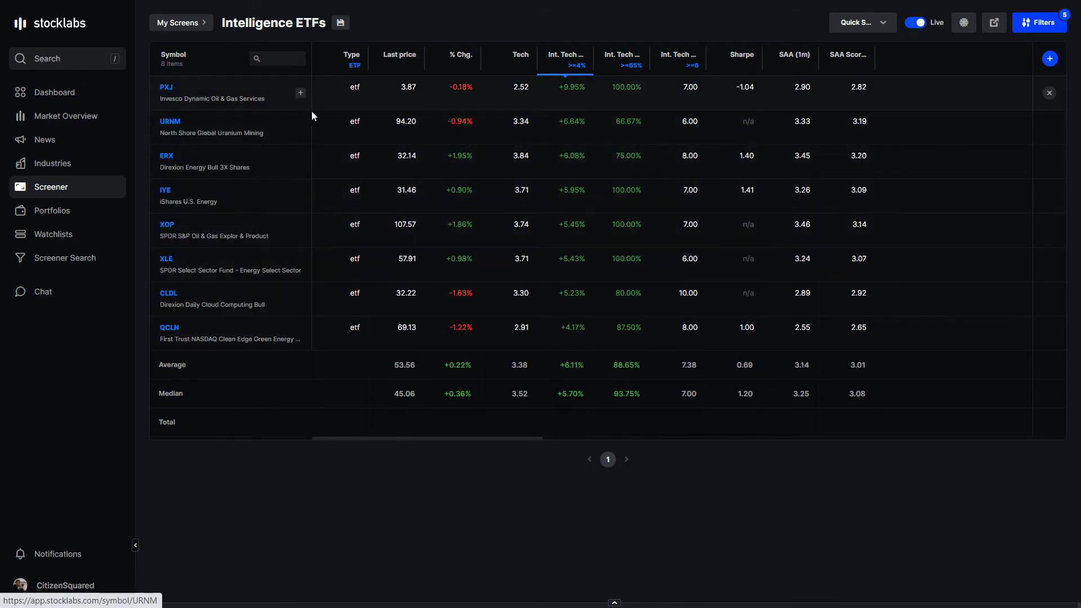
{"action": "mouse_move", "coordinate": [205, 142]}
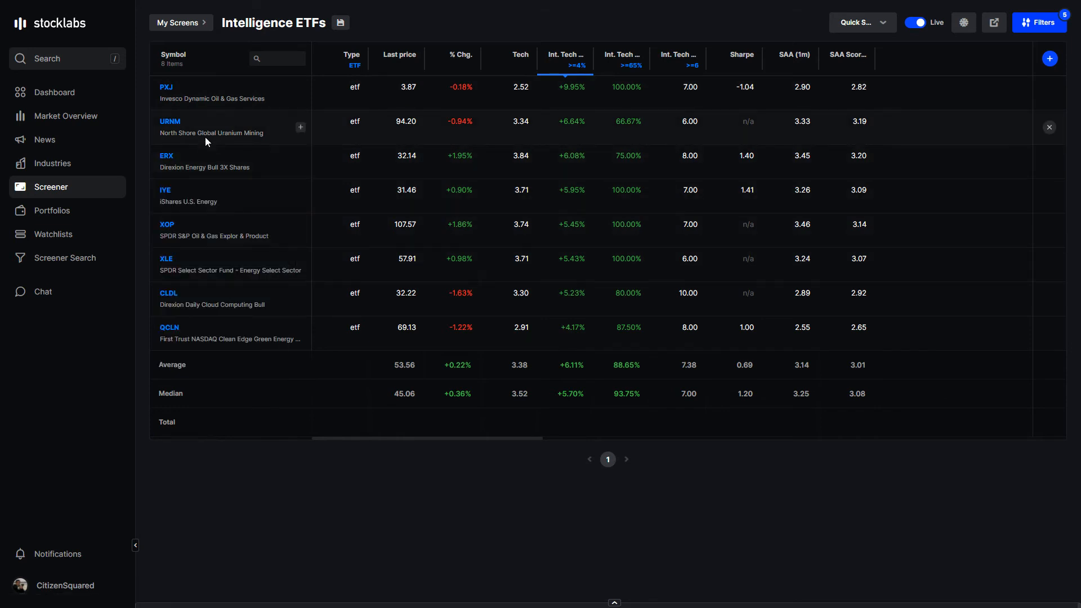
{"action": "mouse_move", "coordinate": [445, 201]}
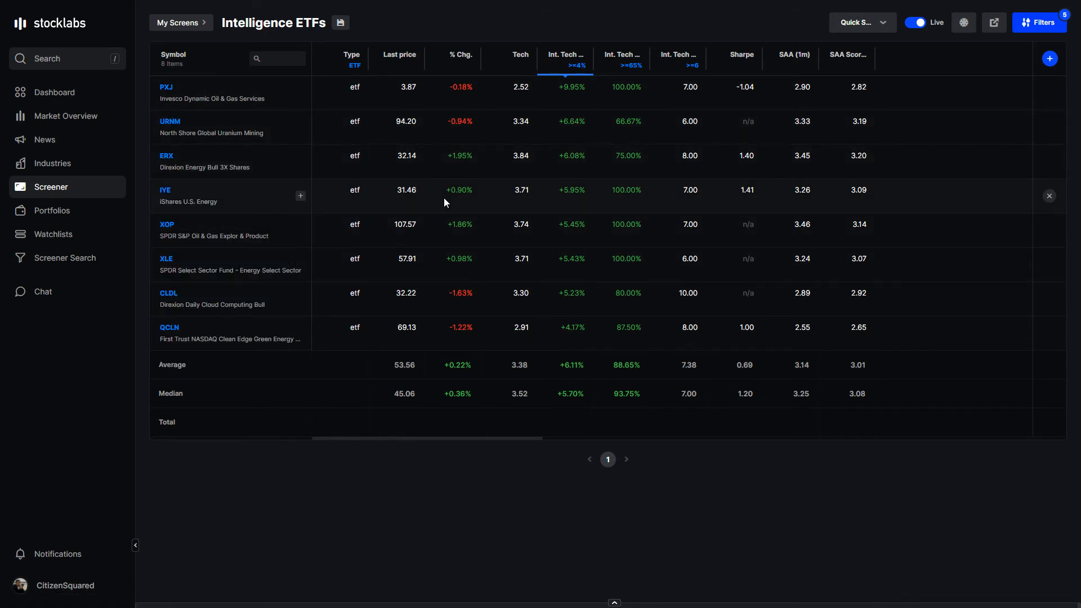
{"action": "mouse_move", "coordinate": [401, 63]}
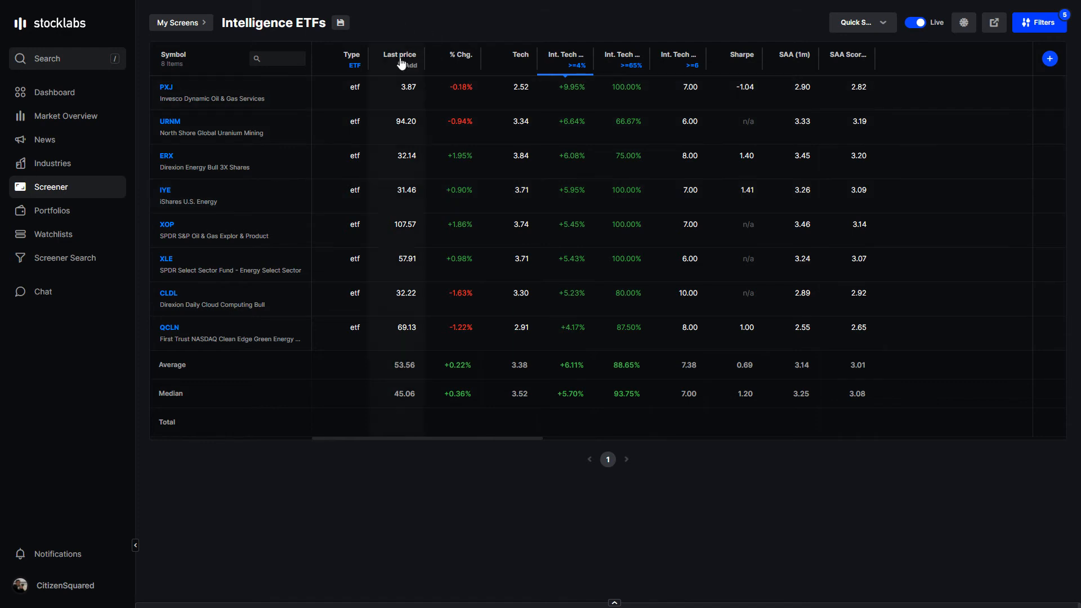
Set Int. Tech Avg. Return to less or equal -4 and % Up to less or equal
{"action": "left_click", "coordinate": [564, 60]}
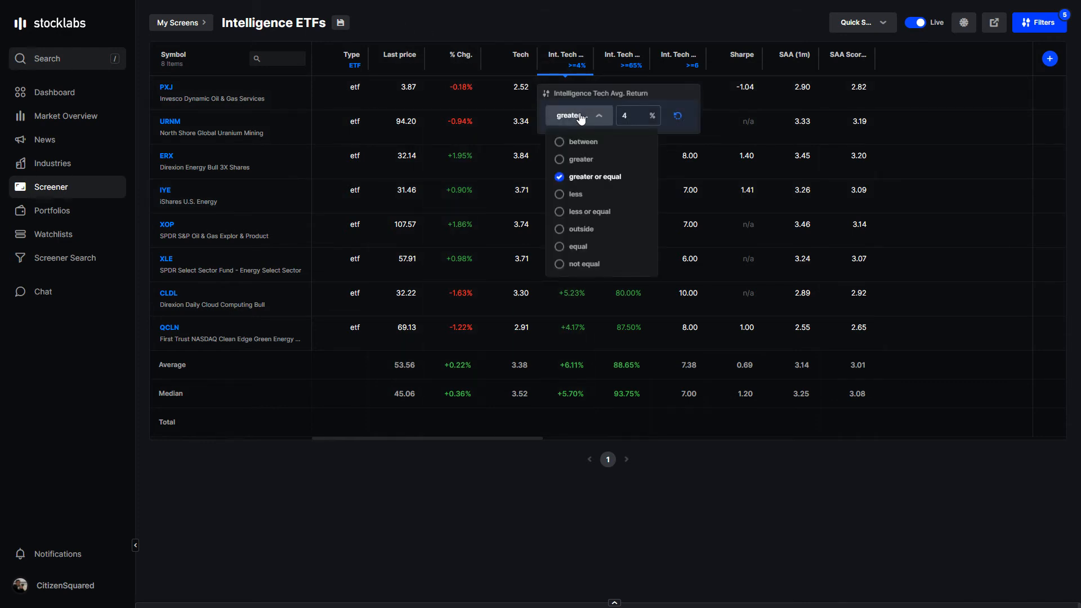
{"action": "left_click", "coordinate": [575, 211]}
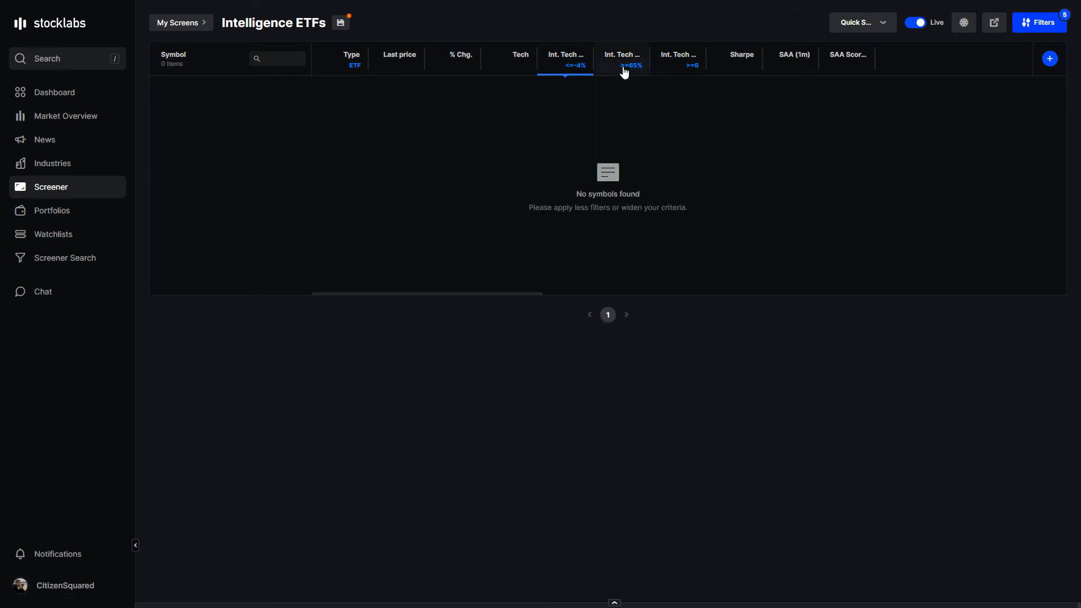
{"action": "left_click", "coordinate": [619, 59]}
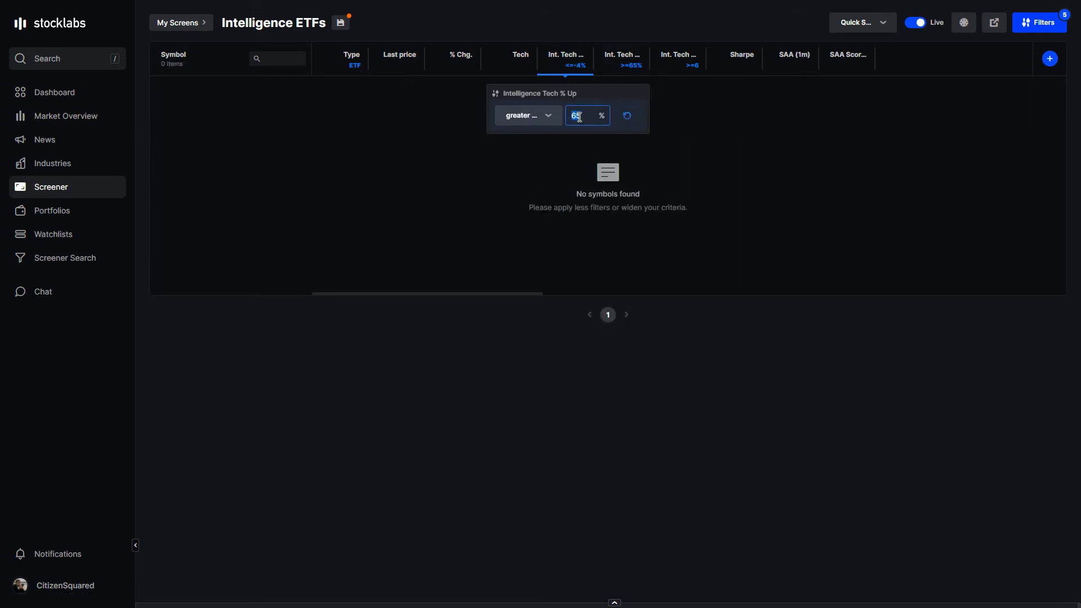
{"action": "left_click", "coordinate": [525, 115]}
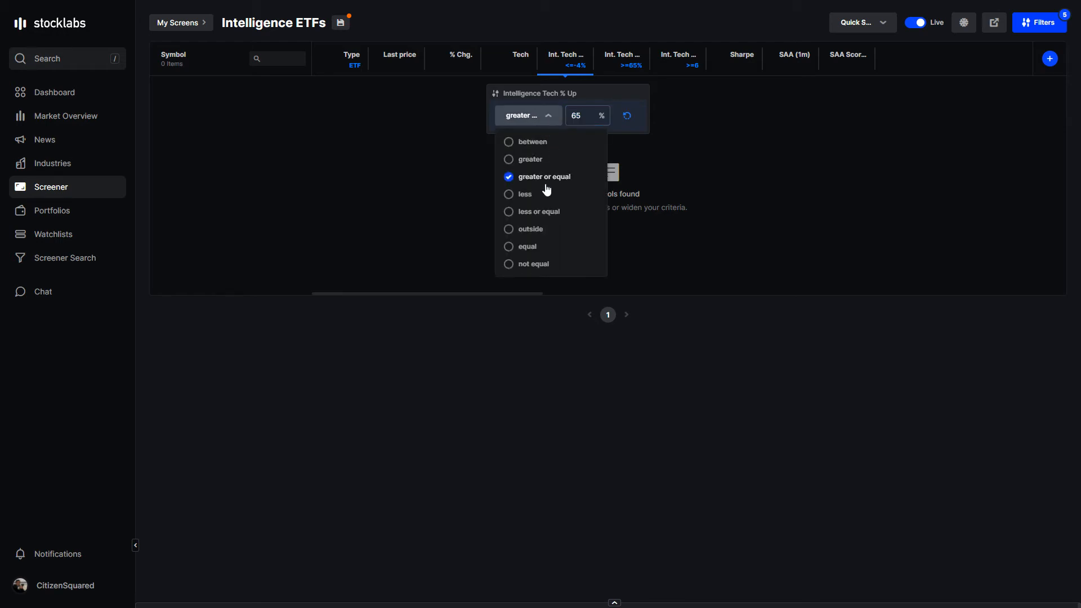
{"action": "left_click", "coordinate": [539, 212]}
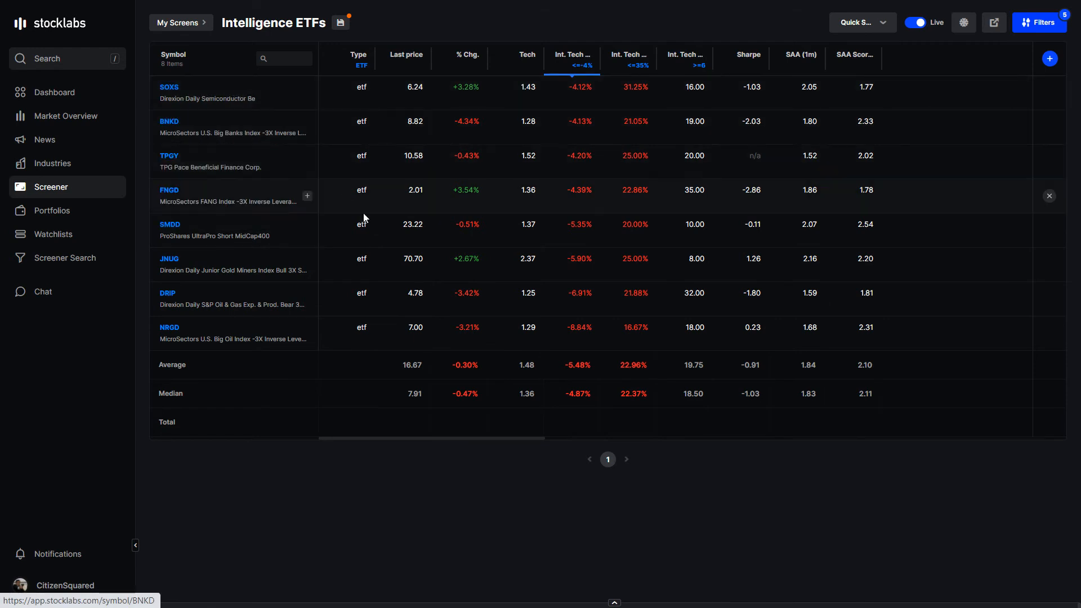
{"action": "mouse_move", "coordinate": [379, 243]}
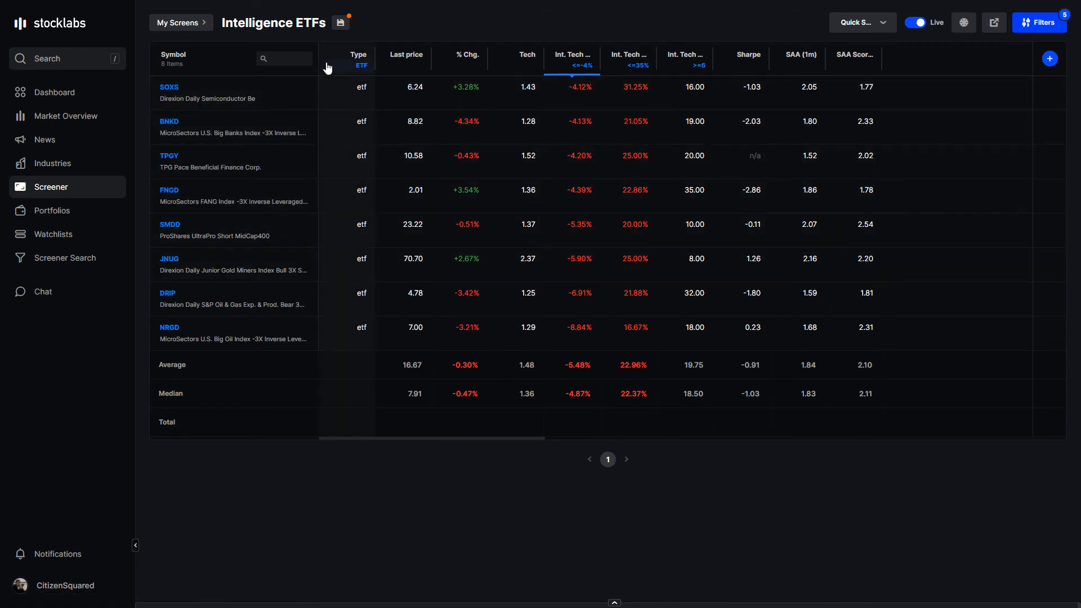
{"action": "mouse_move", "coordinate": [276, 132]}
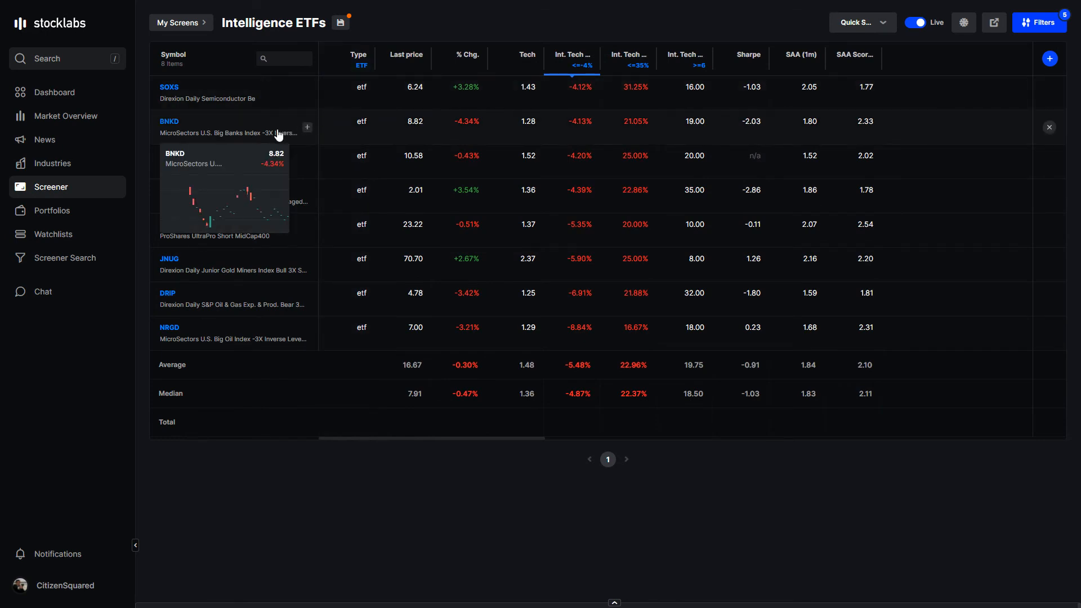
{"action": "mouse_move", "coordinate": [269, 167]}
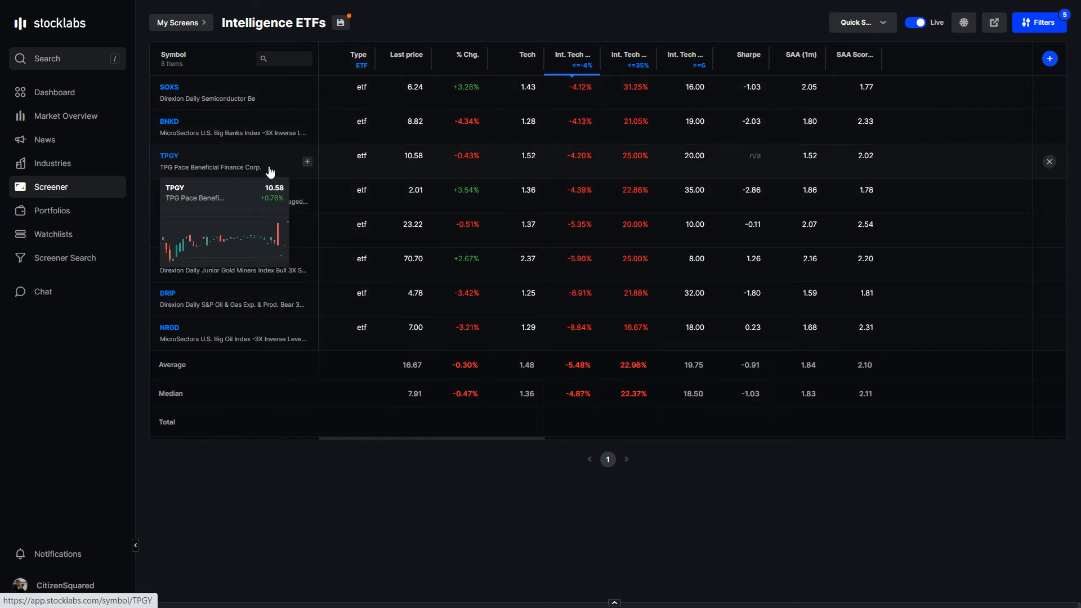
{"action": "mouse_move", "coordinate": [237, 202]}
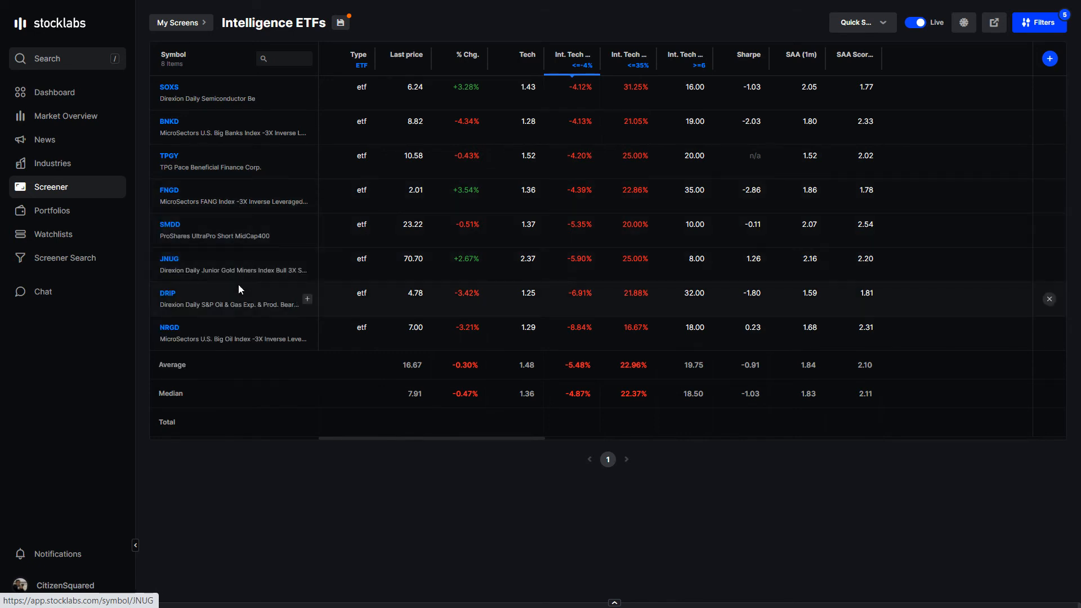
{"action": "mouse_move", "coordinate": [241, 236]}
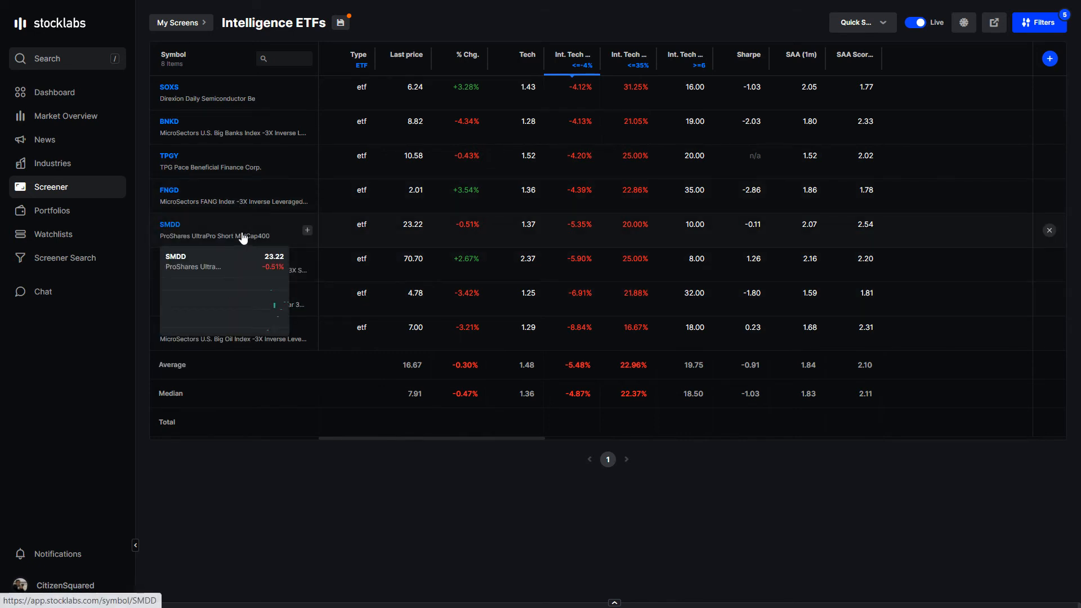
{"action": "mouse_move", "coordinate": [240, 269]}
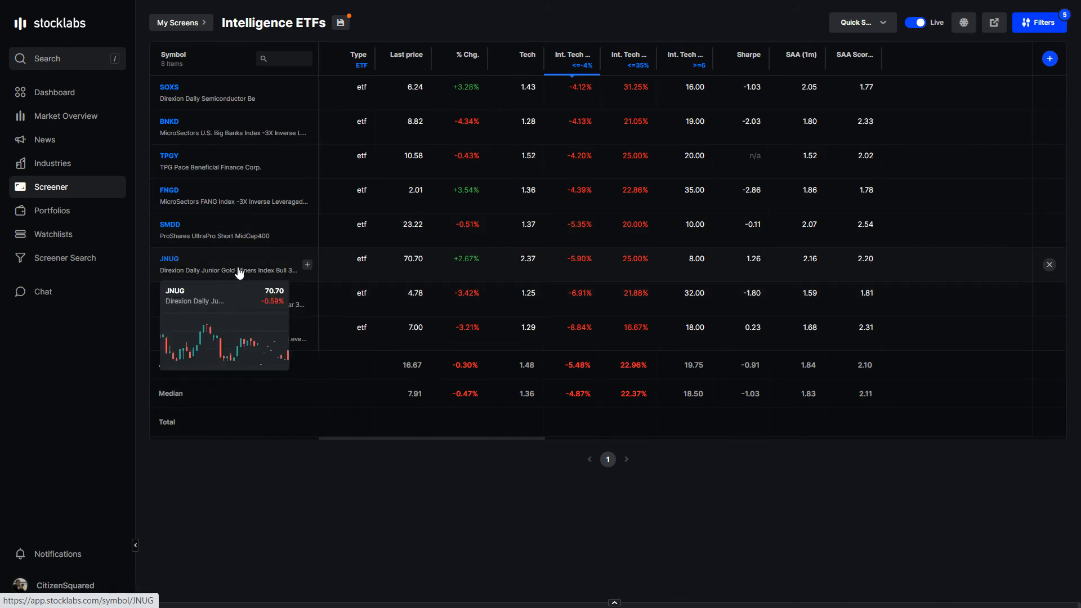
{"action": "mouse_move", "coordinate": [386, 410]}
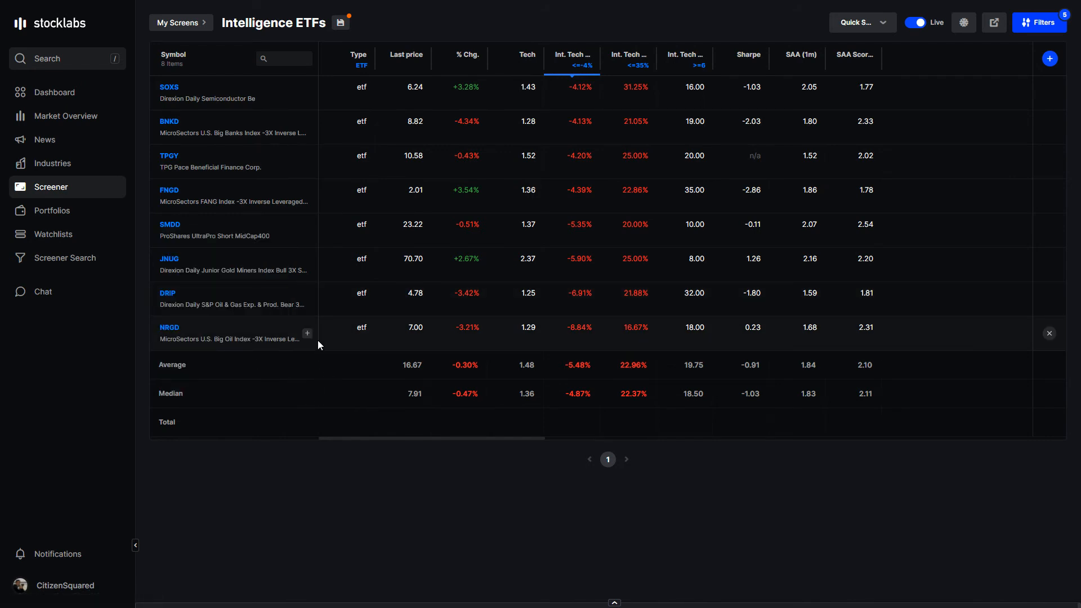
{"action": "mouse_move", "coordinate": [410, 170]}
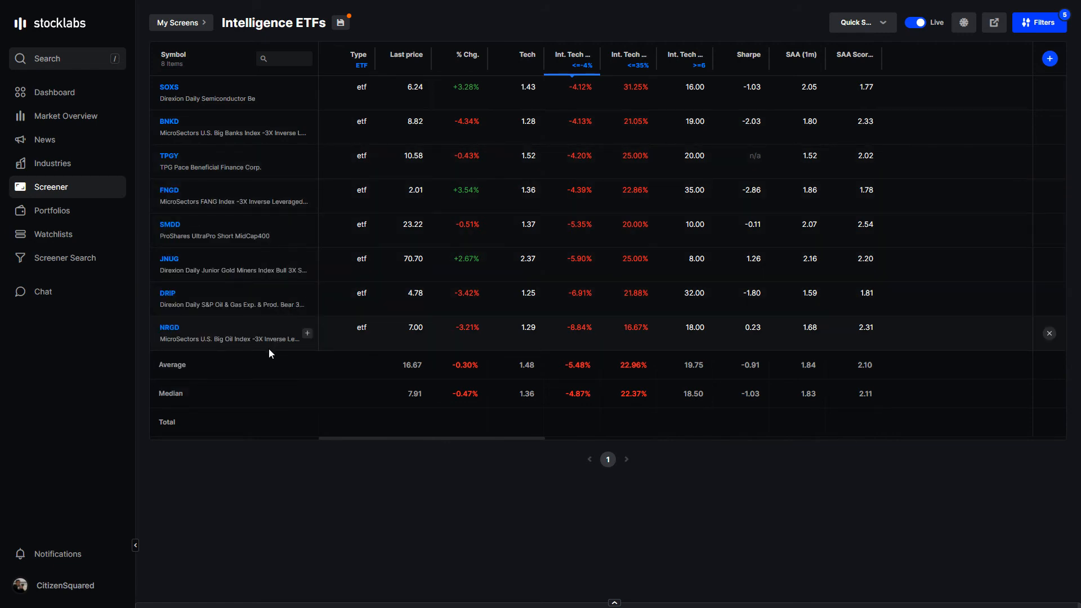
{"action": "mouse_move", "coordinate": [269, 352]}
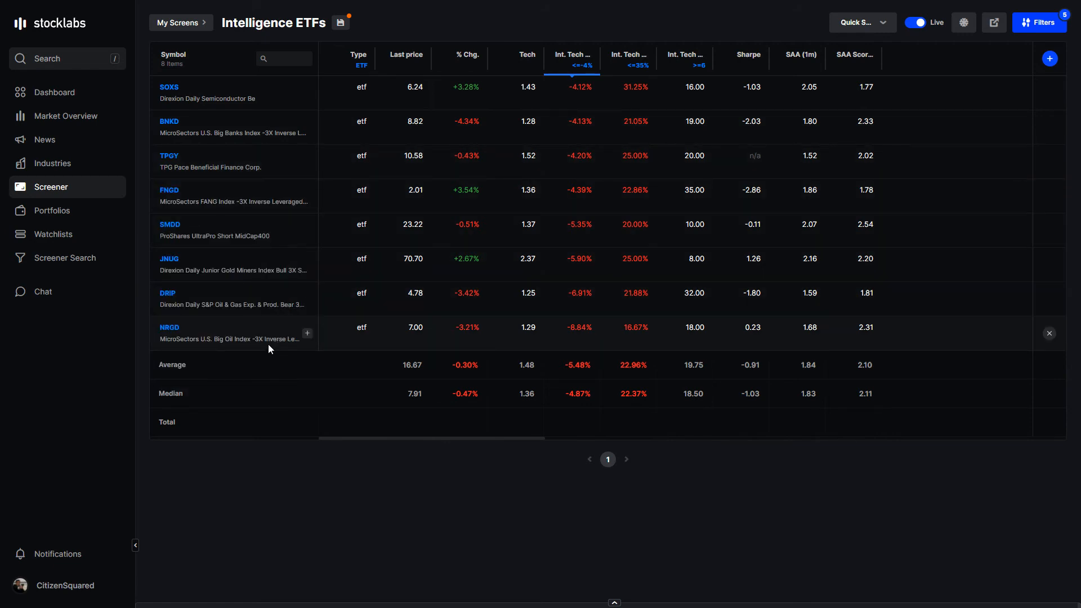
{"action": "mouse_move", "coordinate": [278, 357]}
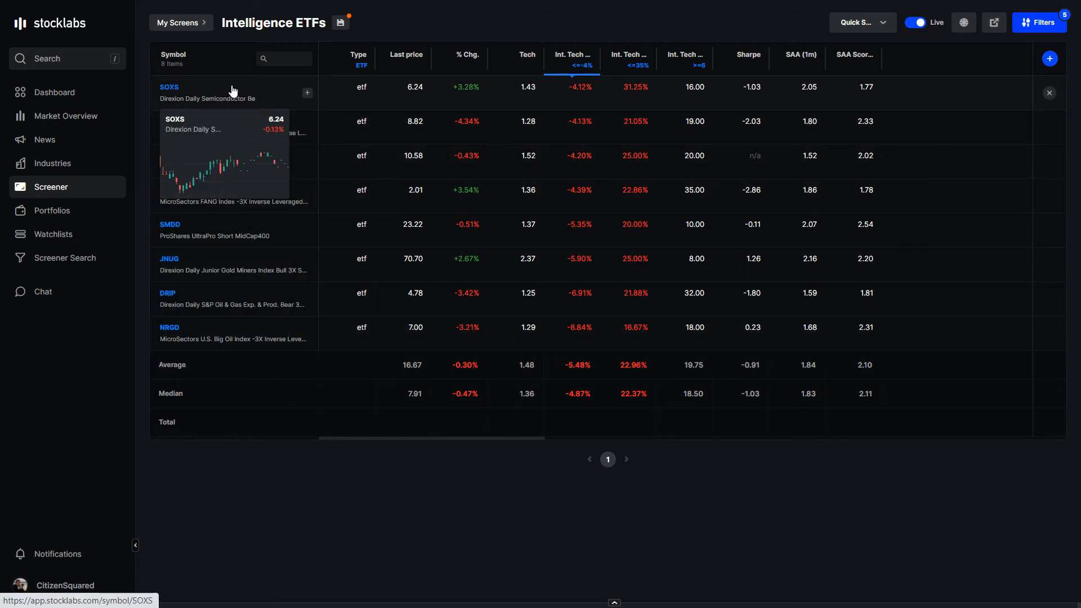
{"action": "mouse_move", "coordinate": [253, 167]}
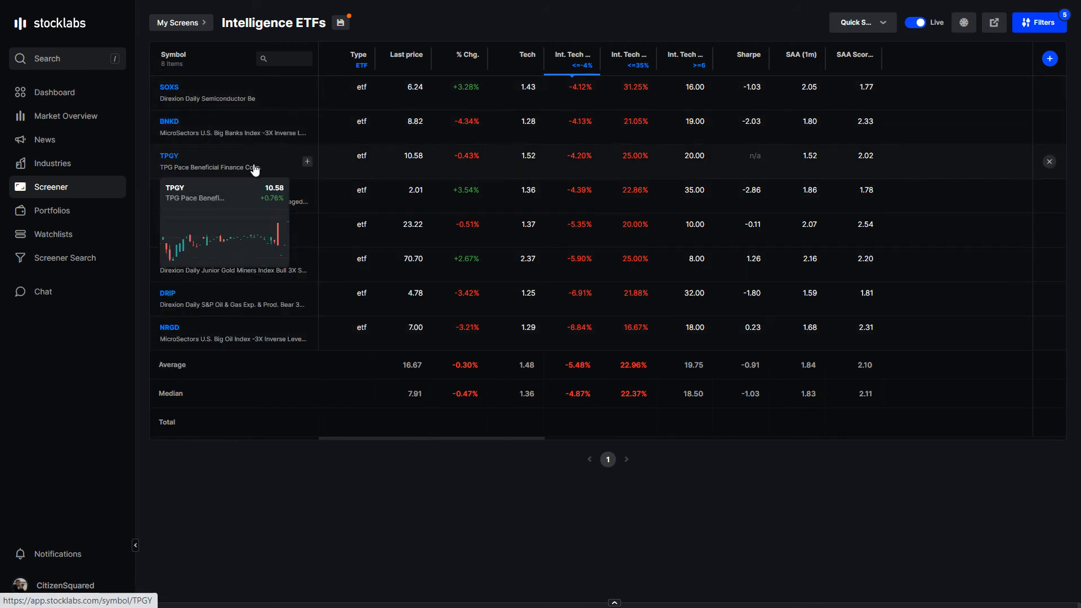
{"action": "mouse_move", "coordinate": [376, 178]}
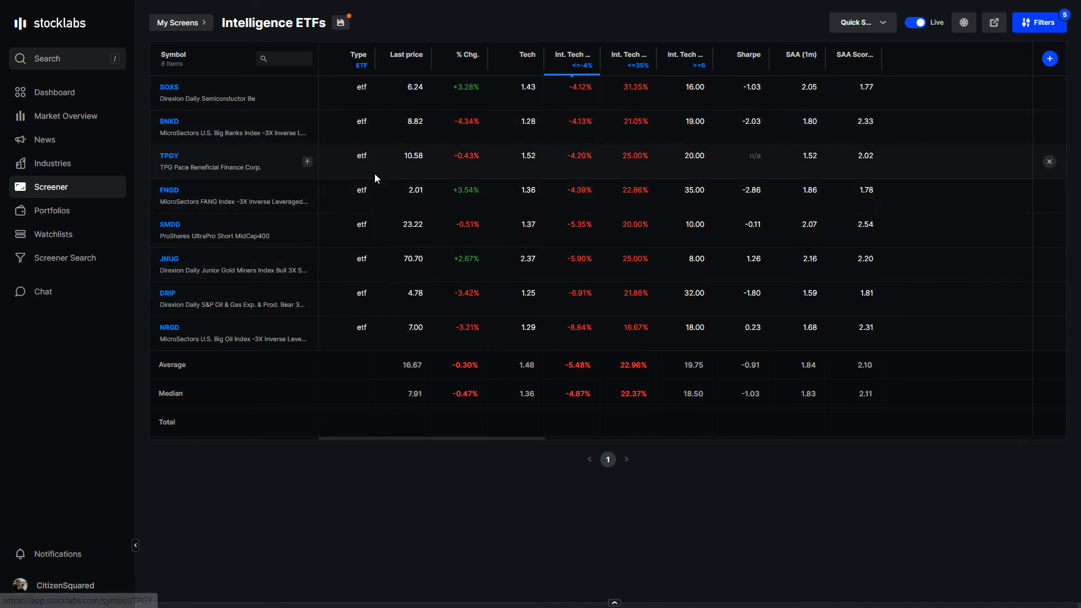
{"action": "mouse_move", "coordinate": [280, 422]}
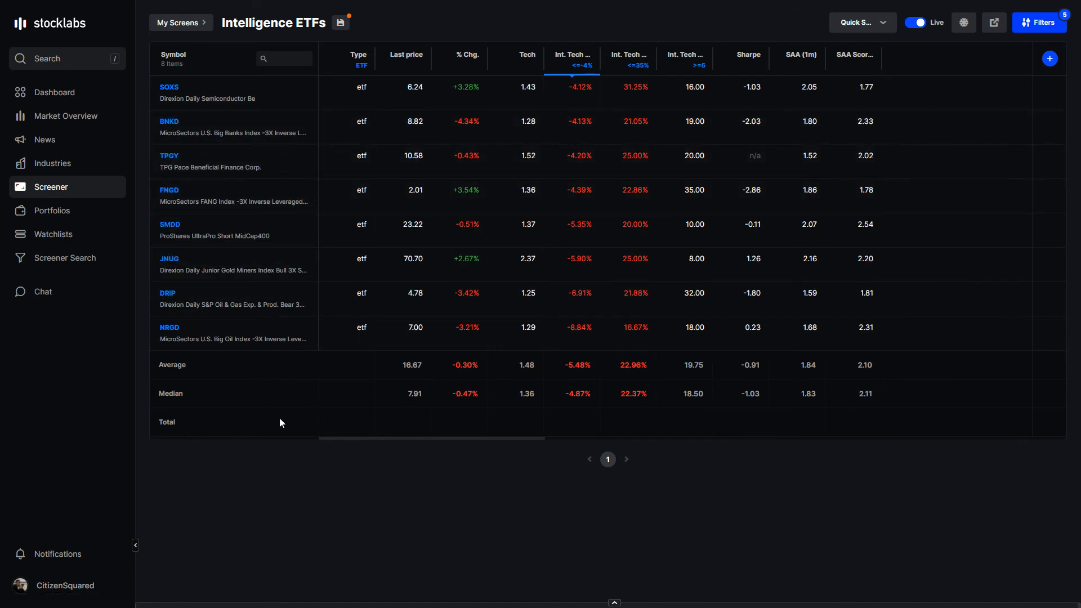
{"action": "mouse_move", "coordinate": [281, 397]}
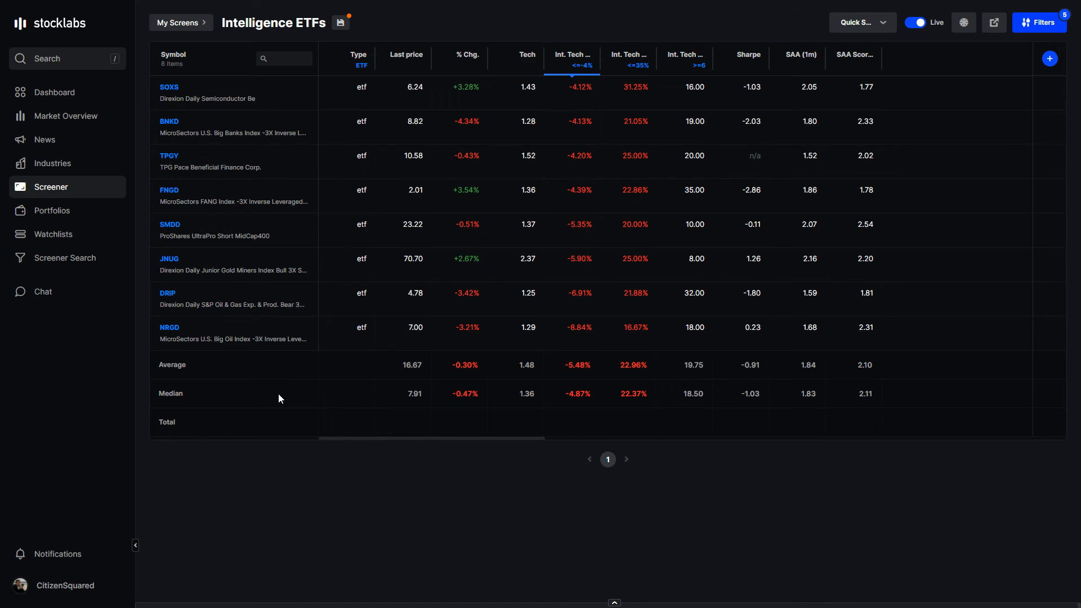
{"action": "mouse_move", "coordinate": [612, 119]}
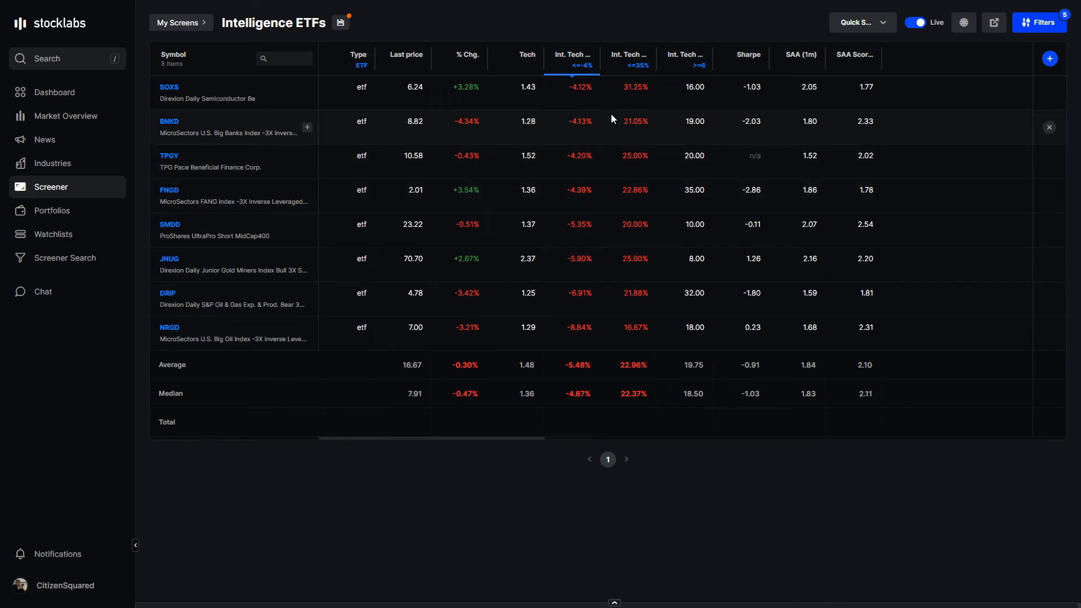
{"action": "mouse_move", "coordinate": [84, 177]}
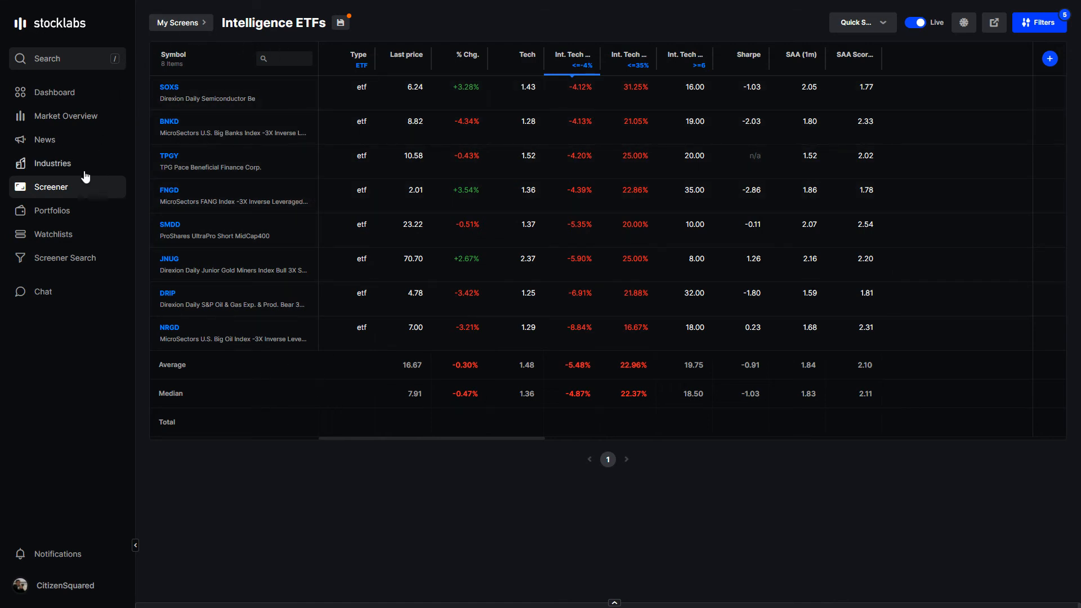
{"action": "mouse_move", "coordinate": [66, 116]}
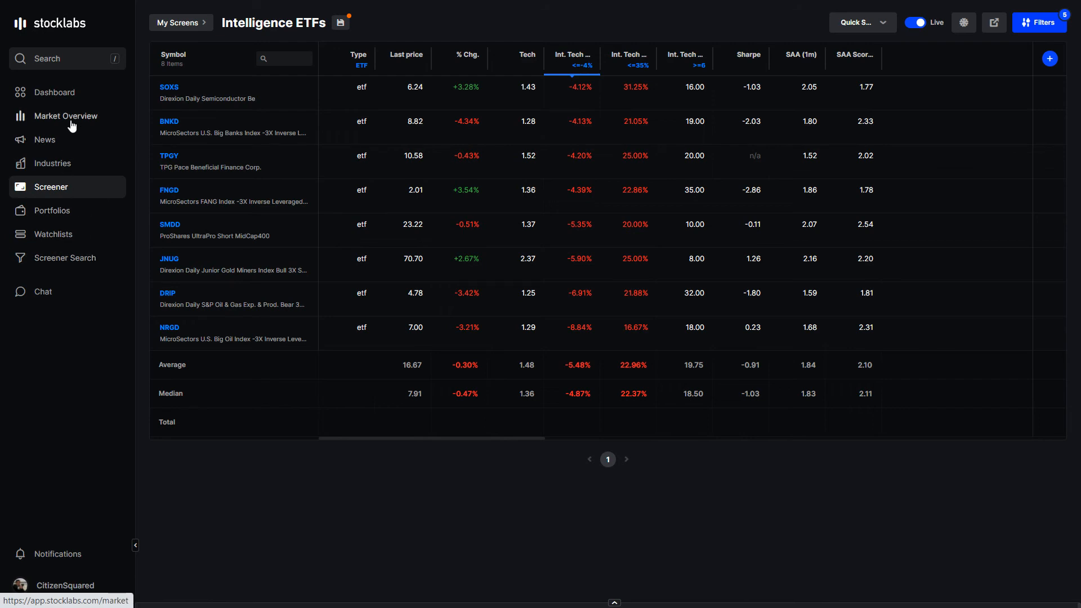
{"action": "left_click", "coordinate": [67, 116]}
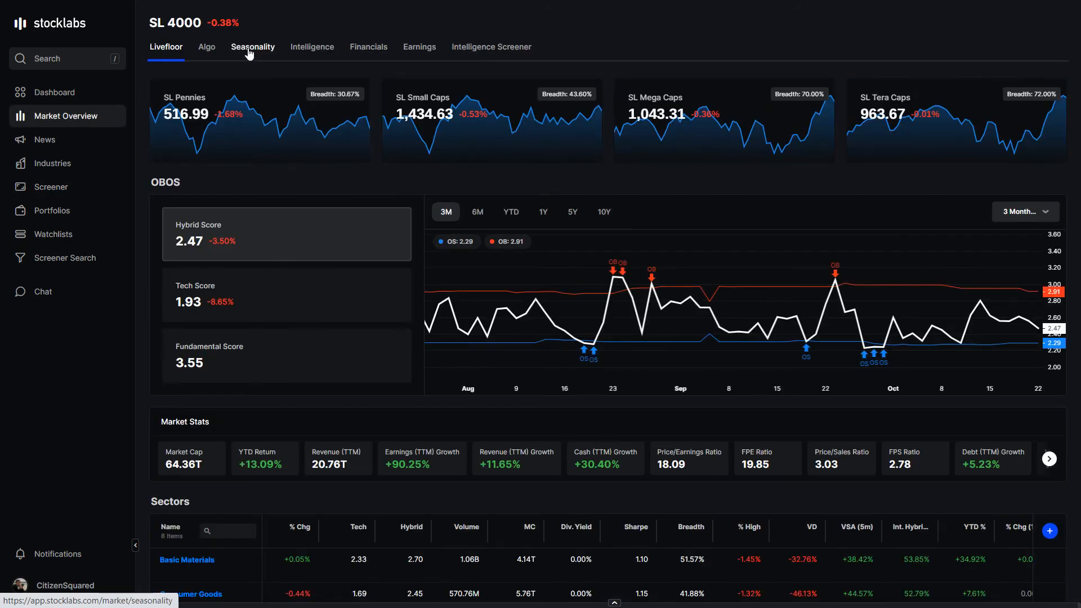
{"action": "left_click", "coordinate": [252, 46]}
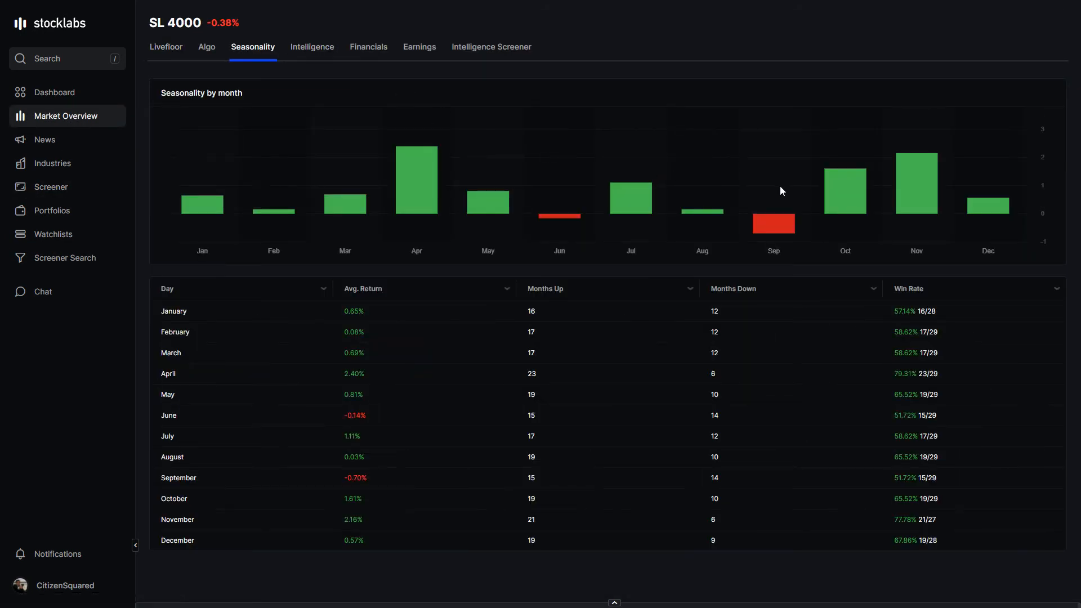
{"action": "mouse_move", "coordinate": [845, 192]}
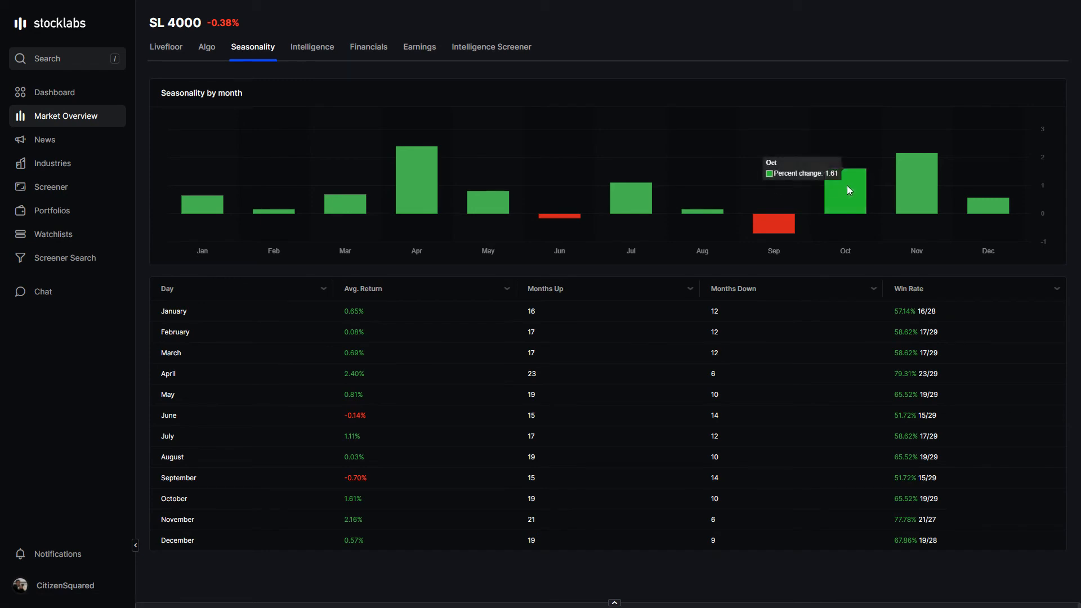
{"action": "mouse_move", "coordinate": [844, 192]}
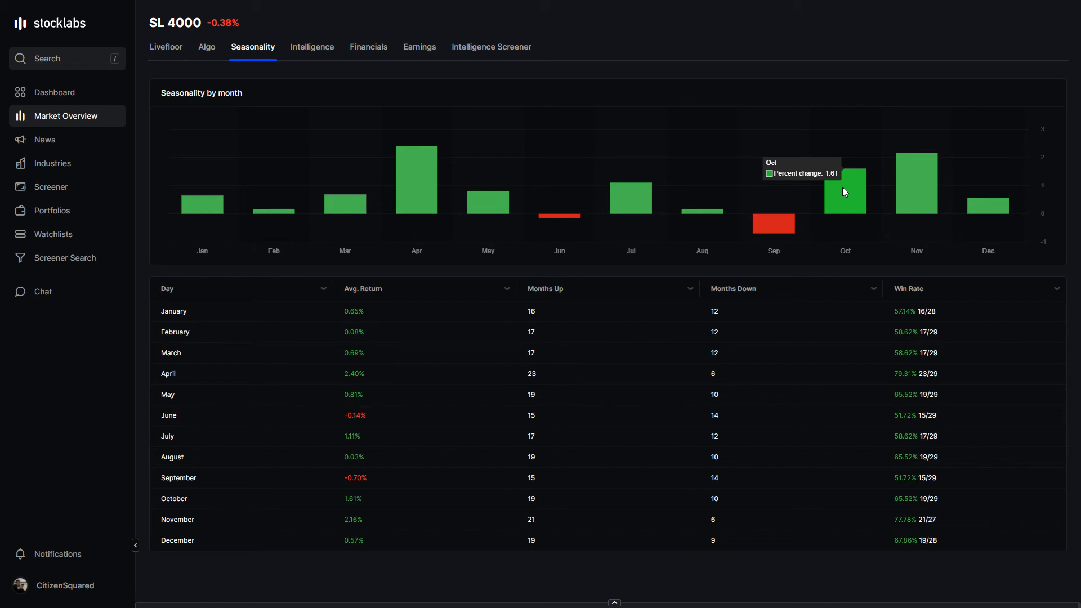
{"action": "mouse_move", "coordinate": [841, 213]}
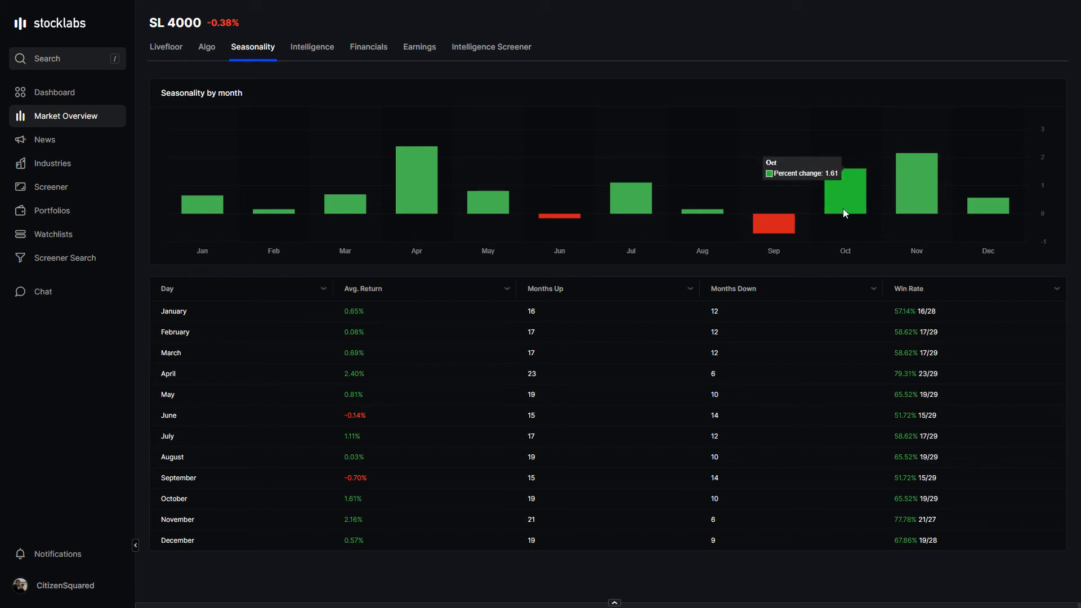
{"action": "mouse_move", "coordinate": [838, 226]}
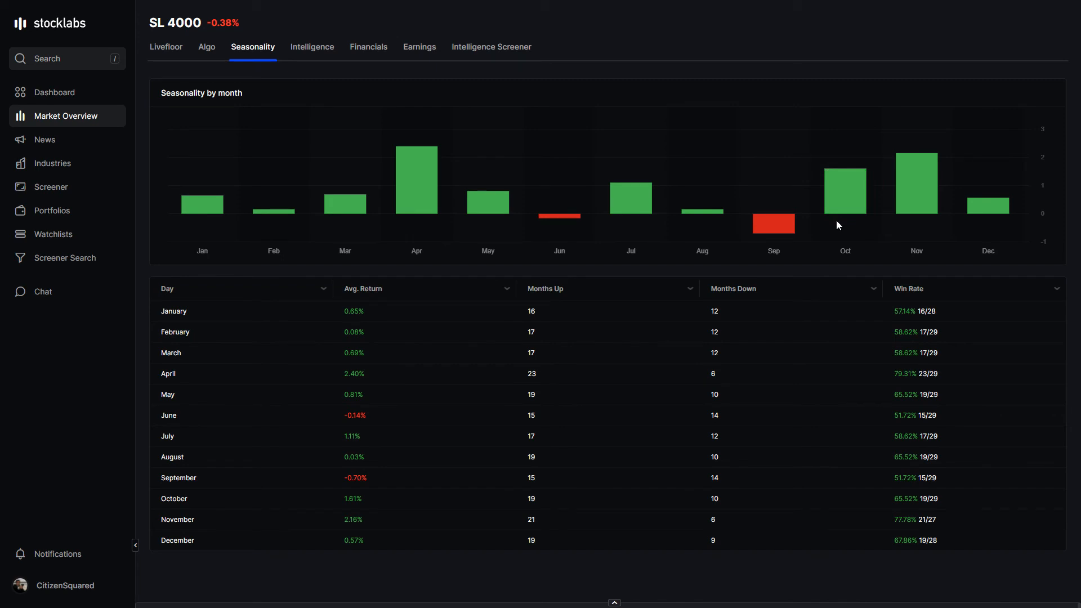
{"action": "mouse_move", "coordinate": [838, 222]}
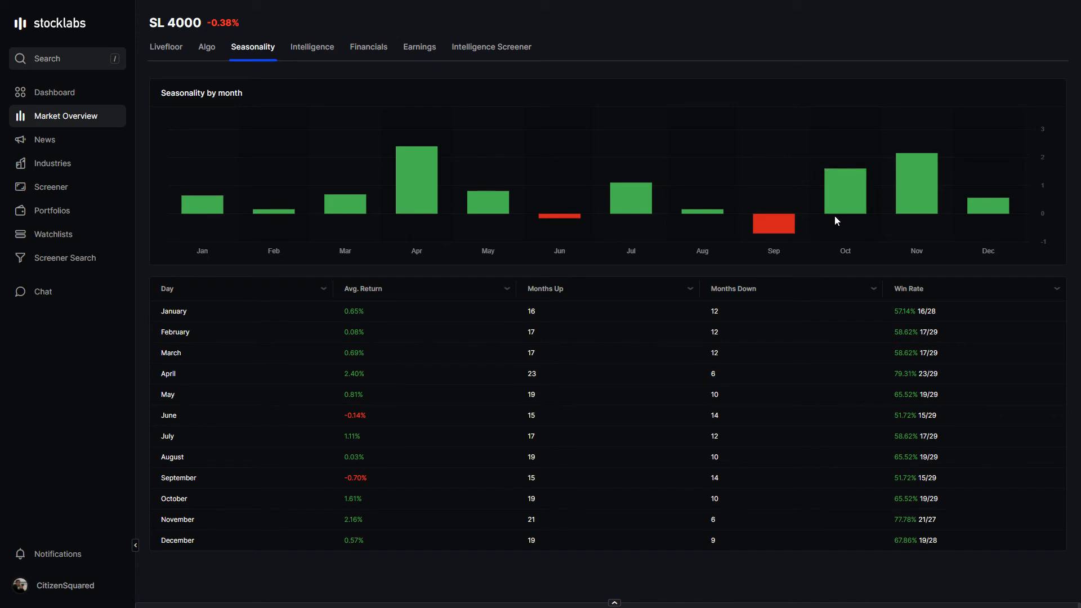
{"action": "mouse_move", "coordinate": [843, 193]}
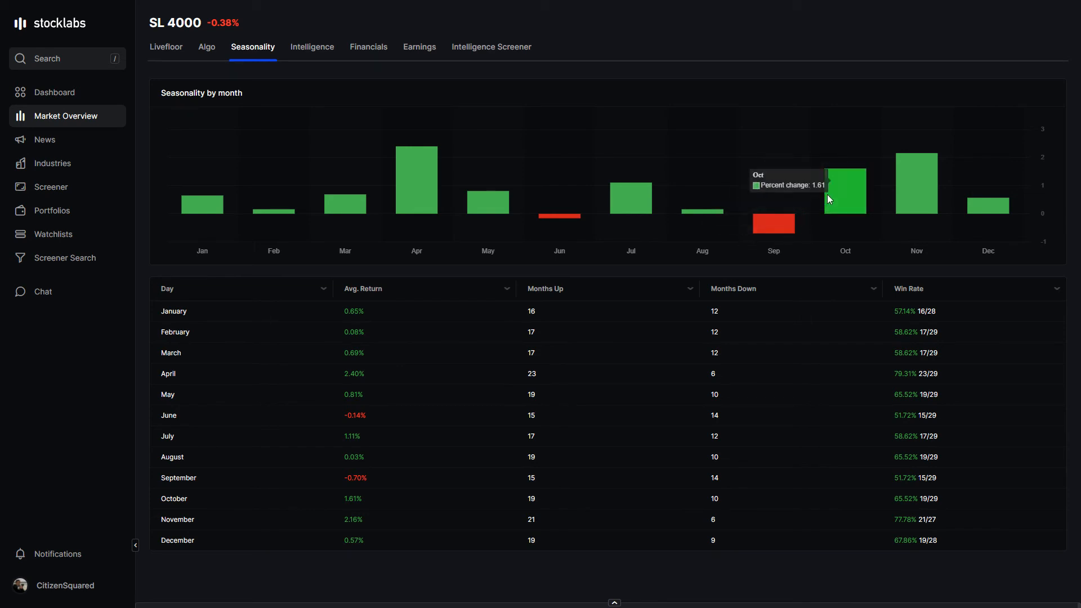
{"action": "mouse_move", "coordinate": [839, 188]}
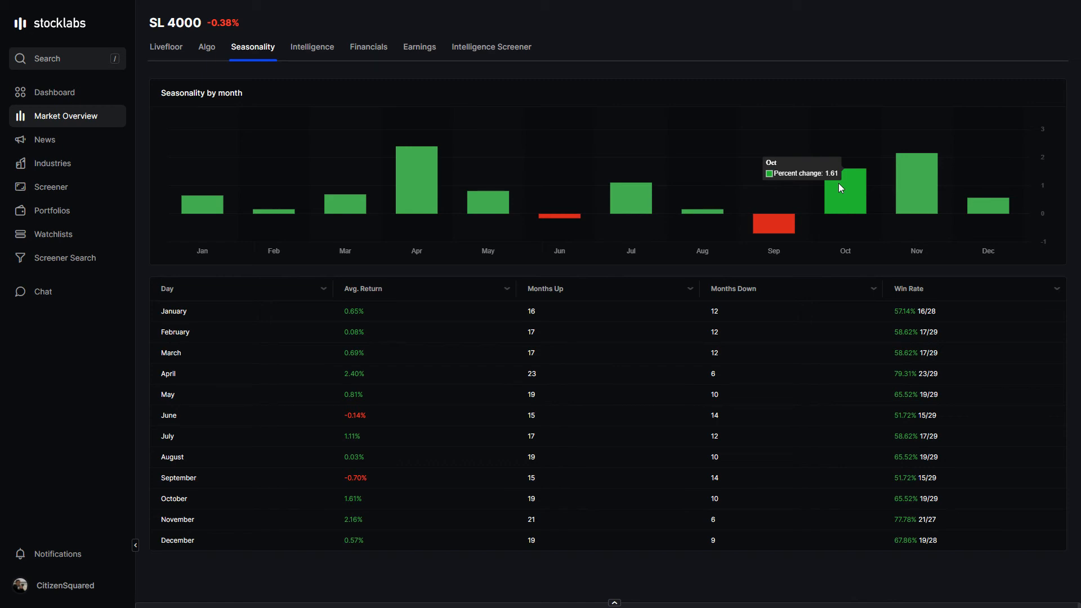
{"action": "mouse_move", "coordinate": [826, 251]}
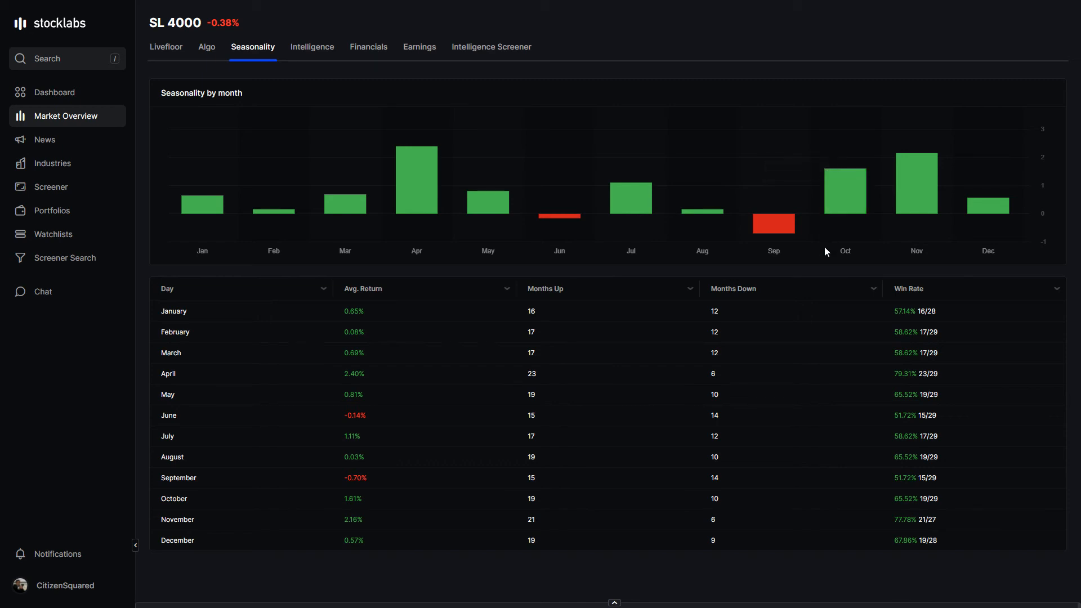
{"action": "mouse_move", "coordinate": [419, 270]}
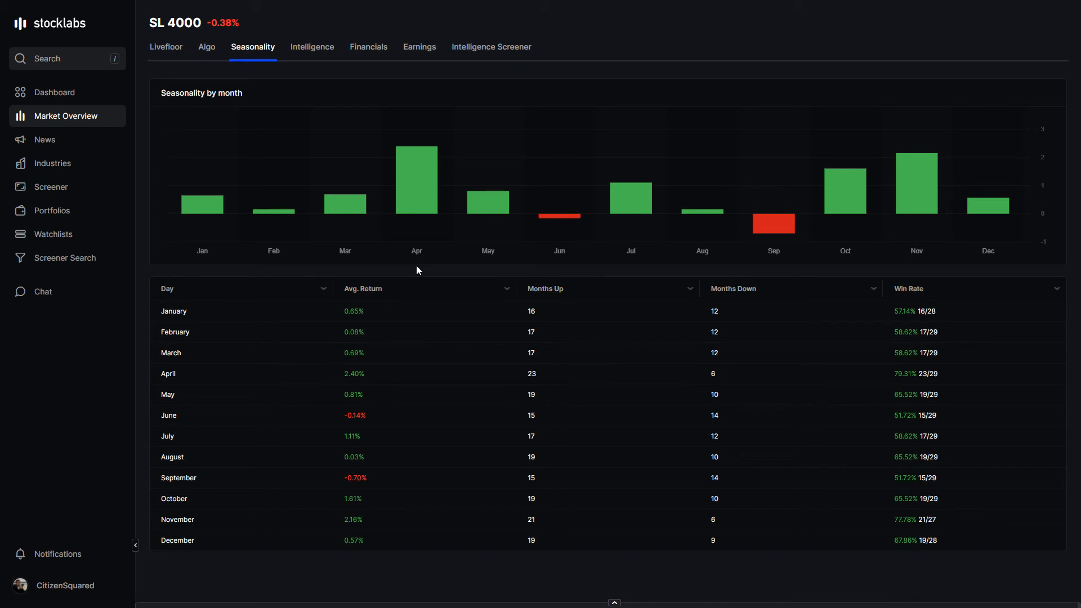
{"action": "mouse_move", "coordinate": [517, 266]}
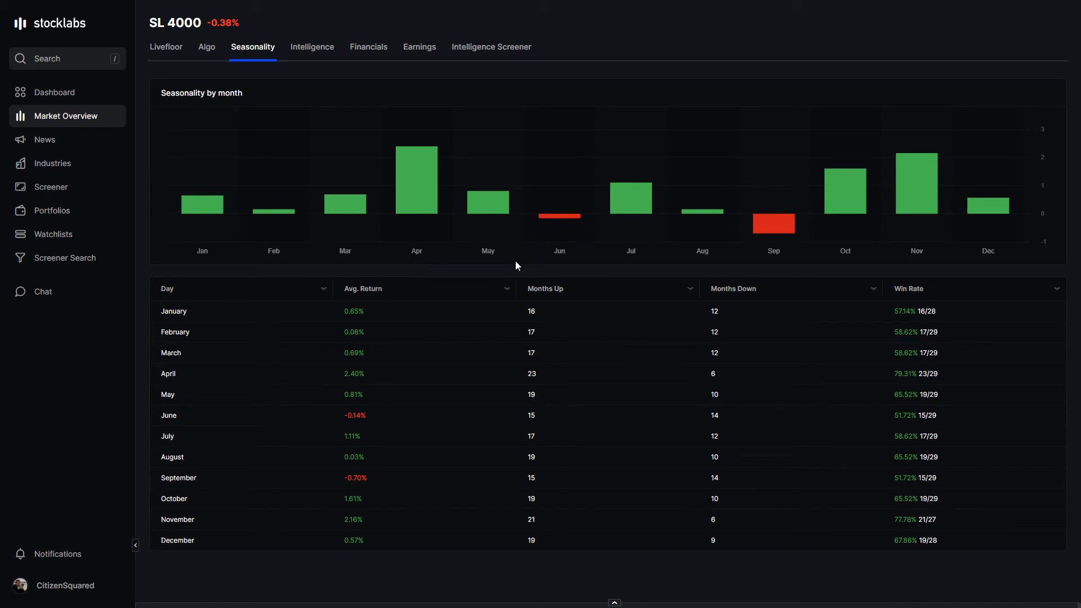
{"action": "mouse_move", "coordinate": [519, 249]}
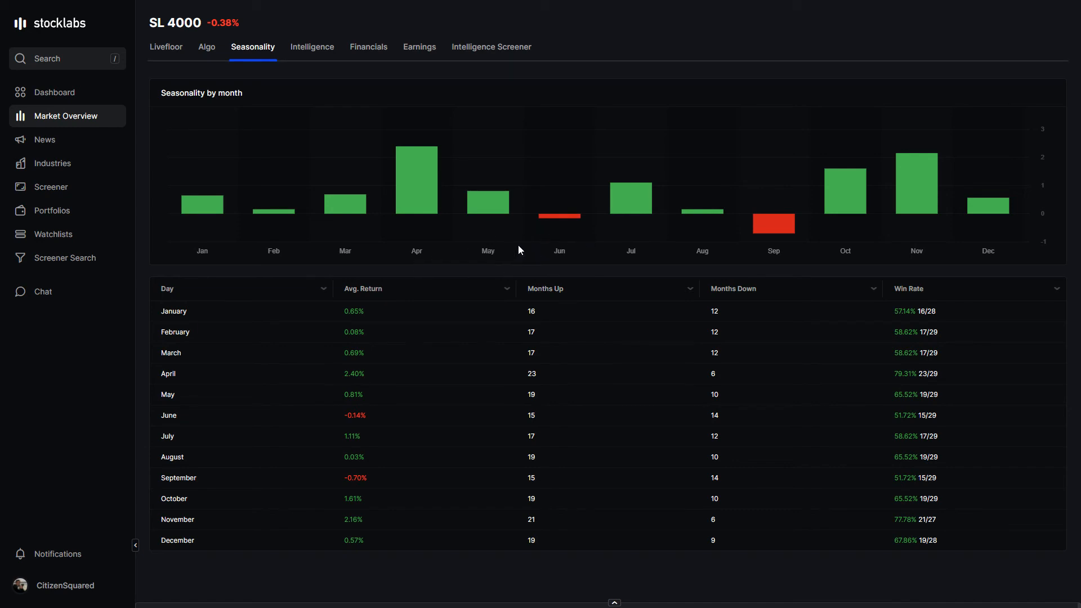
{"action": "mouse_move", "coordinate": [844, 214]}
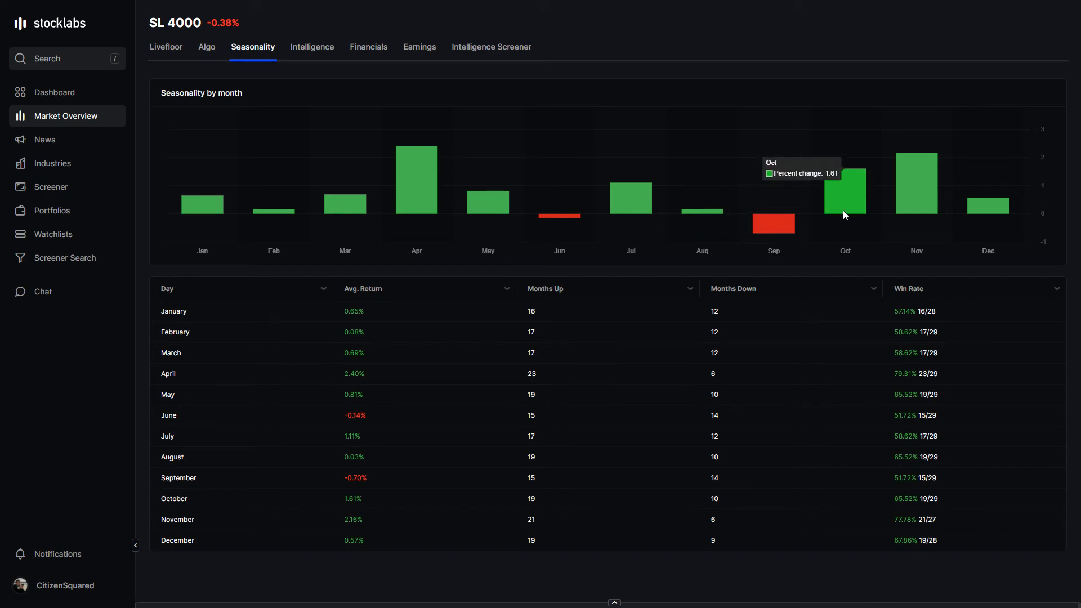
{"action": "mouse_move", "coordinate": [763, 257]}
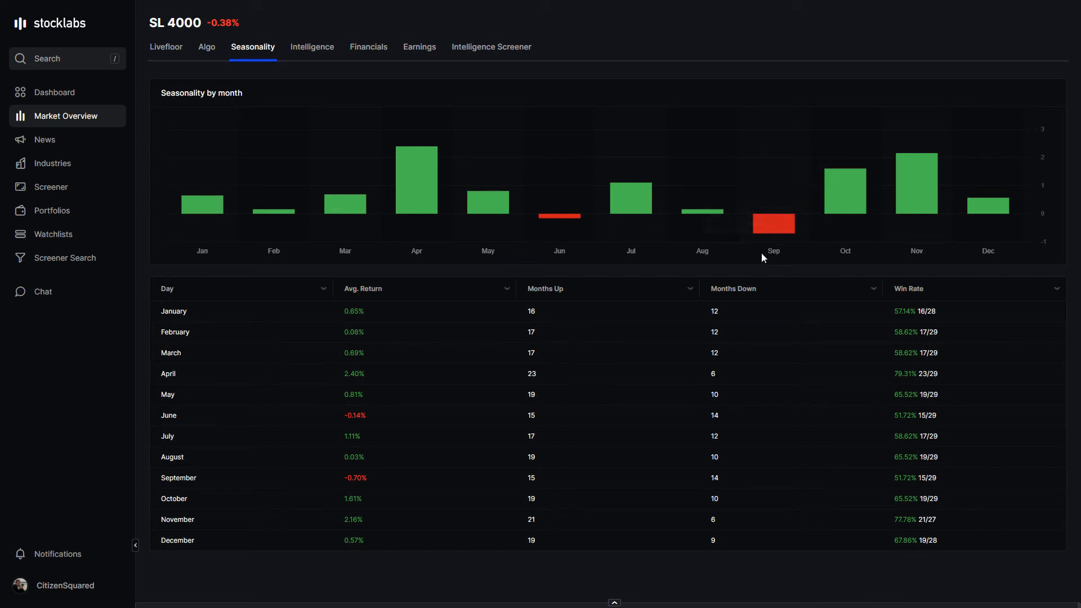
{"action": "mouse_move", "coordinate": [659, 270]}
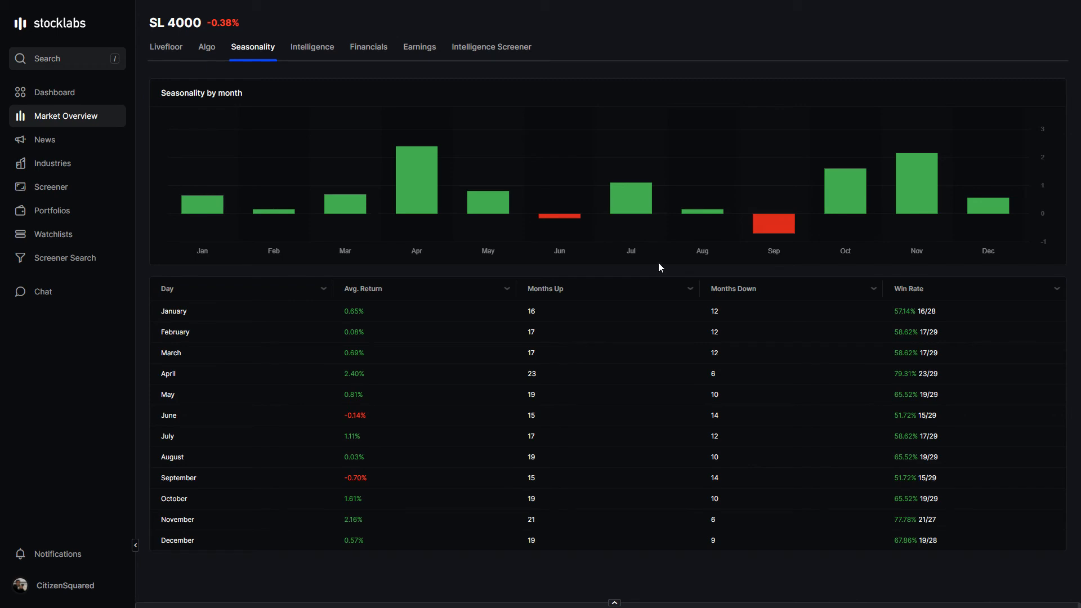
{"action": "mouse_move", "coordinate": [845, 192]}
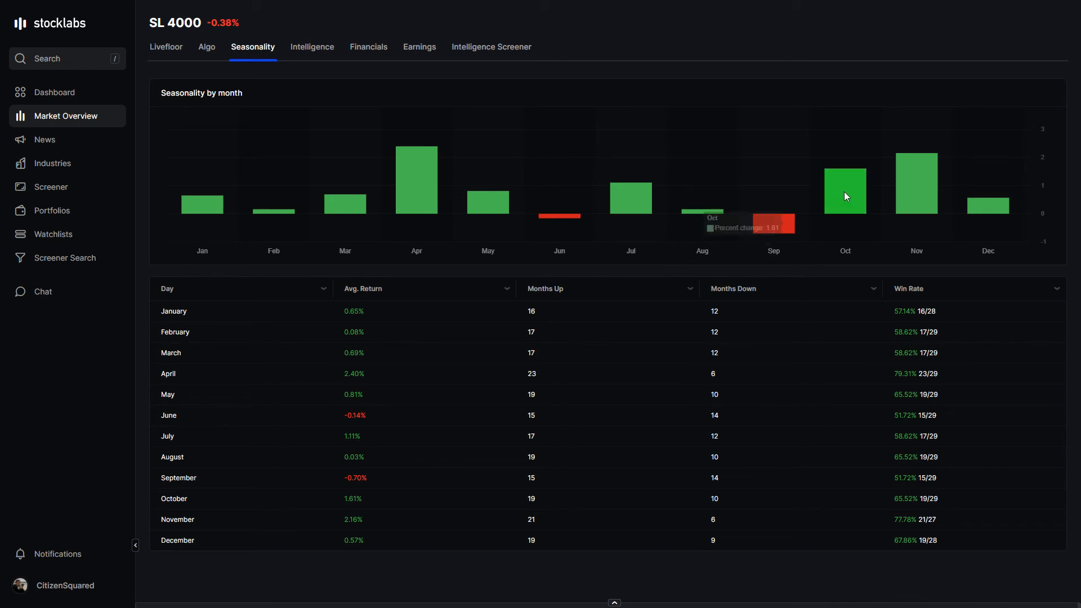
{"action": "mouse_move", "coordinate": [845, 196]}
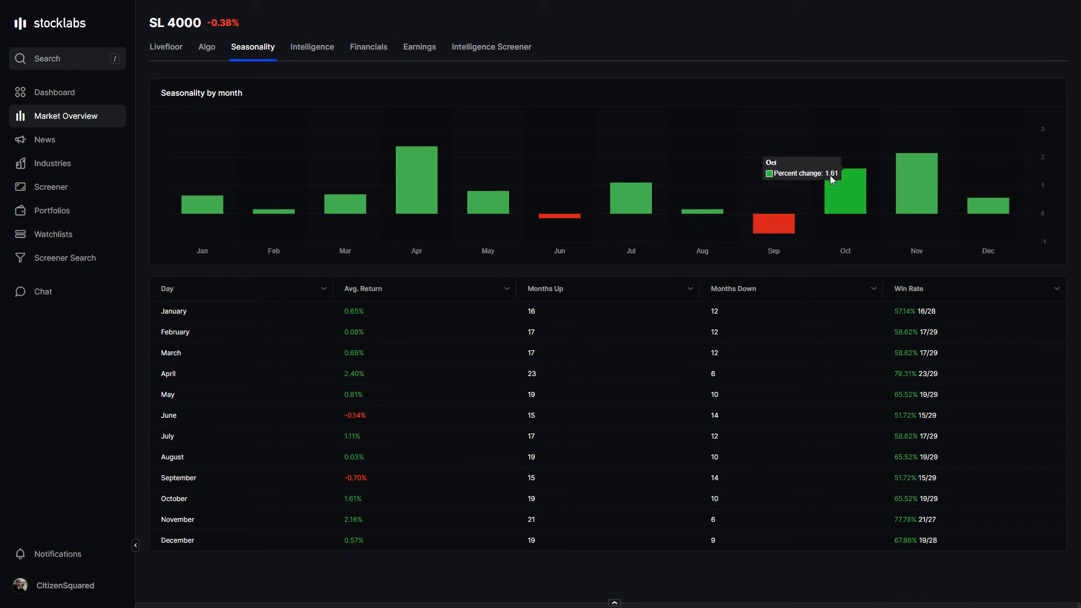
{"action": "mouse_move", "coordinate": [842, 197]}
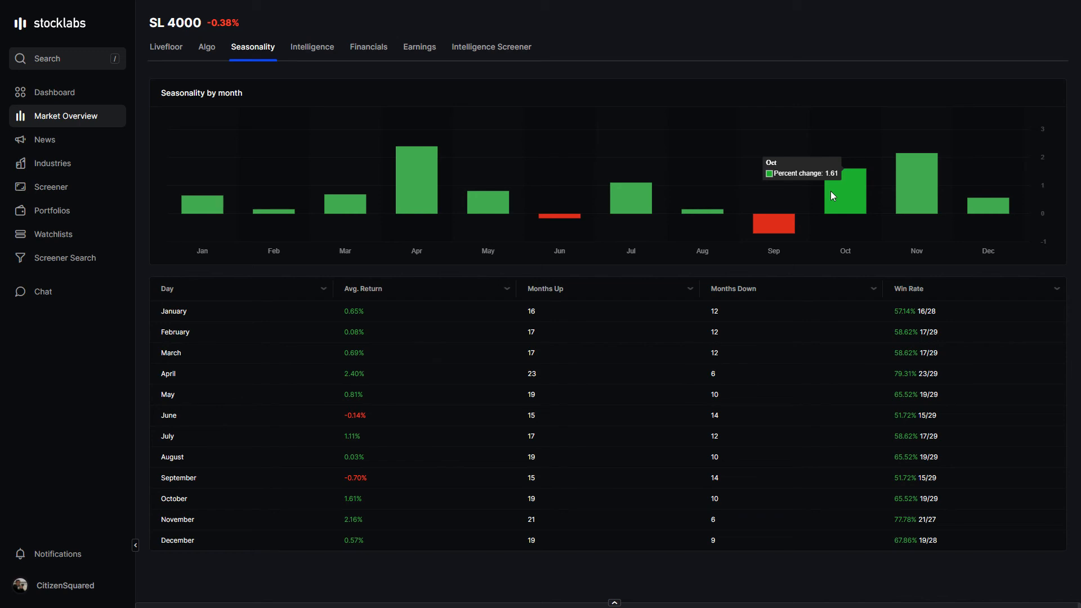
{"action": "mouse_move", "coordinate": [764, 262]}
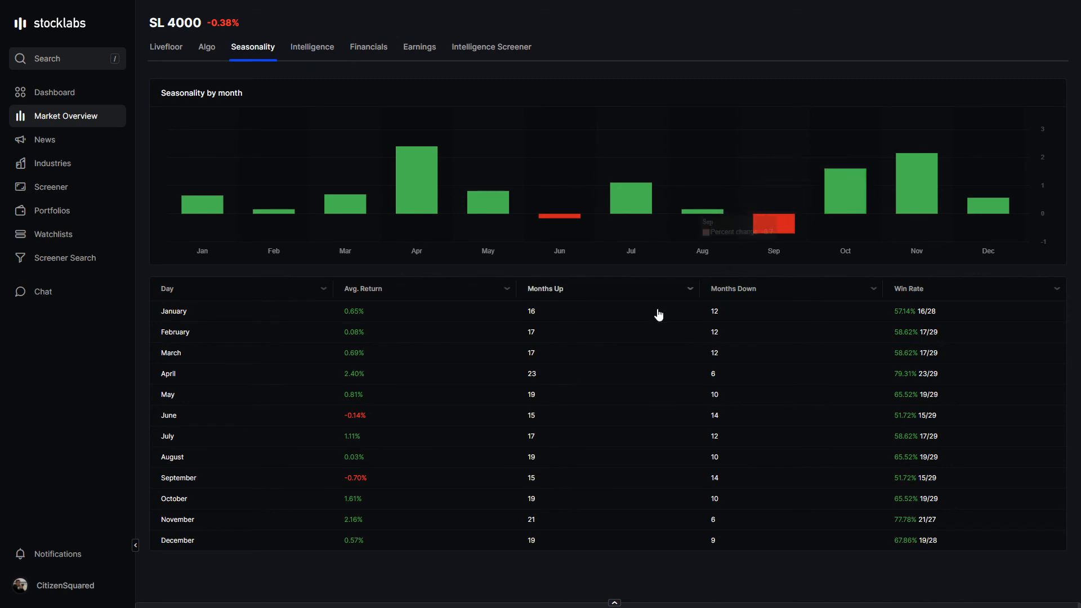
{"action": "mouse_move", "coordinate": [403, 349]}
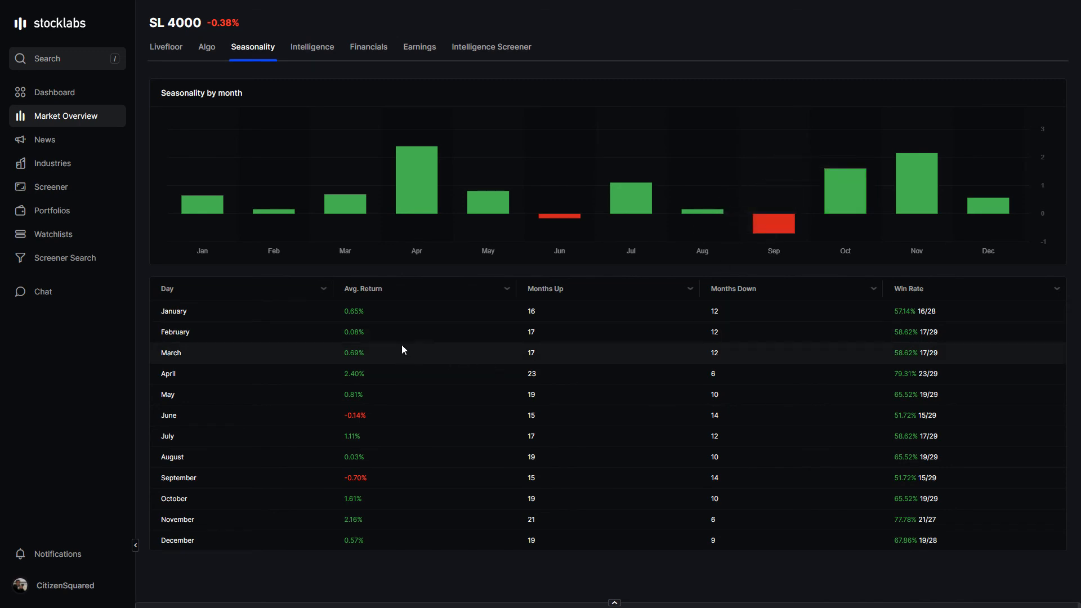
{"action": "mouse_move", "coordinate": [715, 499]}
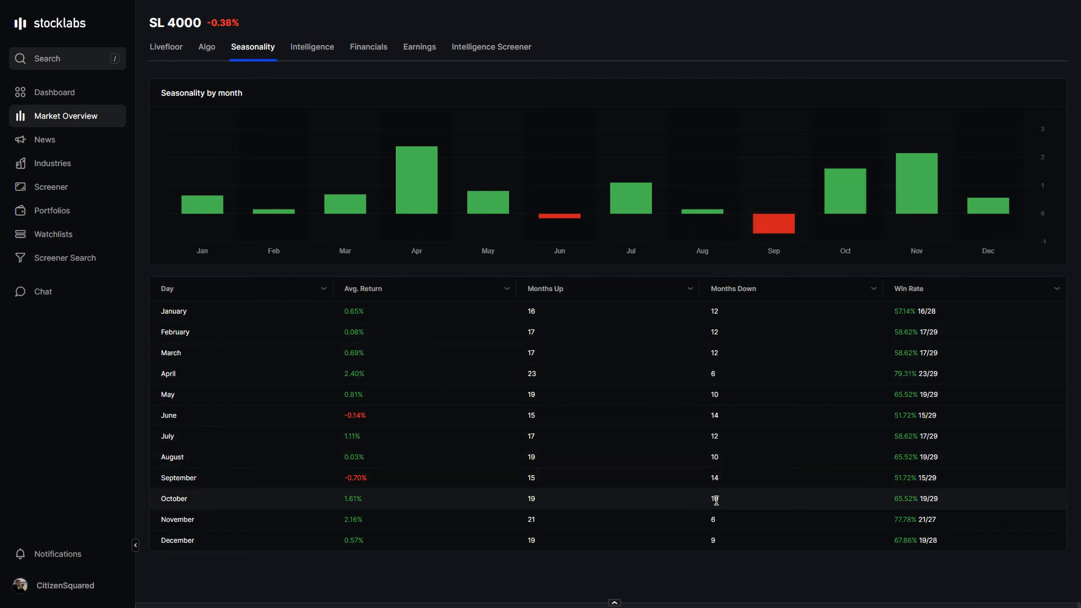
{"action": "mouse_move", "coordinate": [533, 409]}
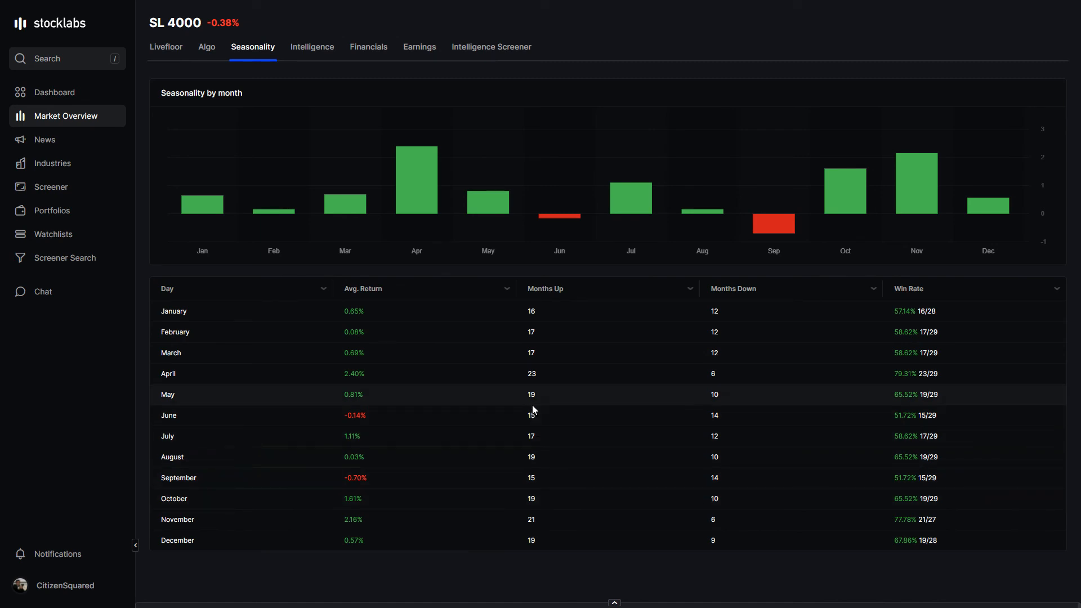
{"action": "mouse_move", "coordinate": [715, 328]}
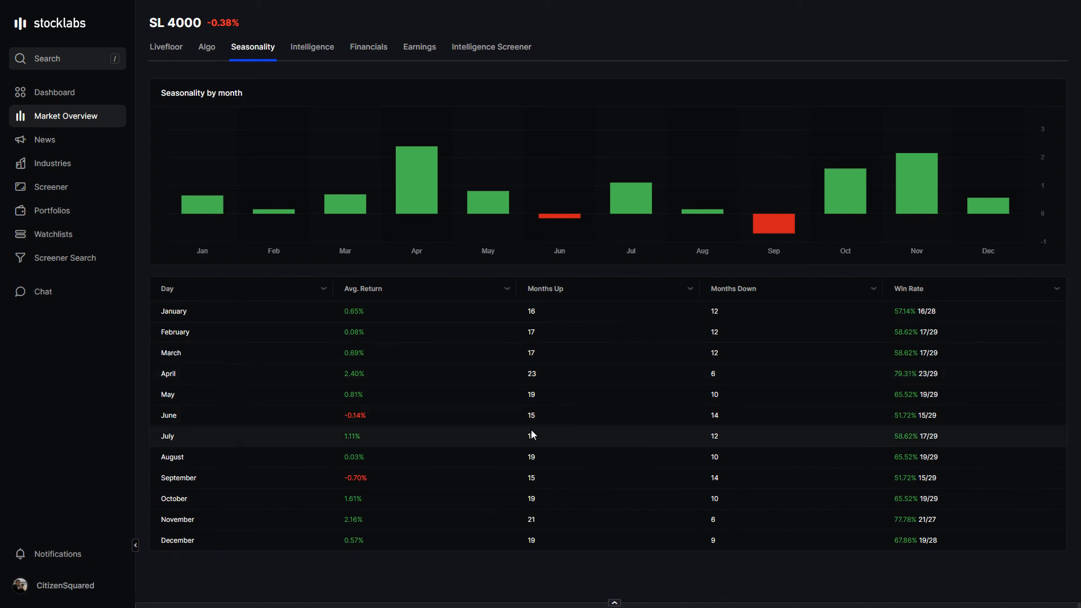
{"action": "mouse_move", "coordinate": [329, 247]}
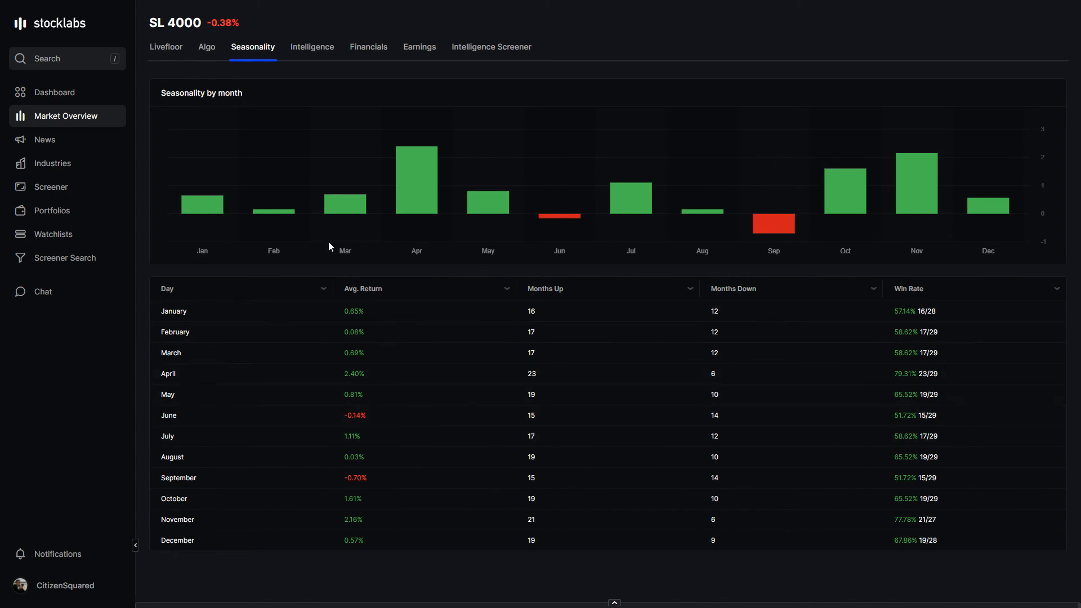
{"action": "mouse_move", "coordinate": [443, 517]}
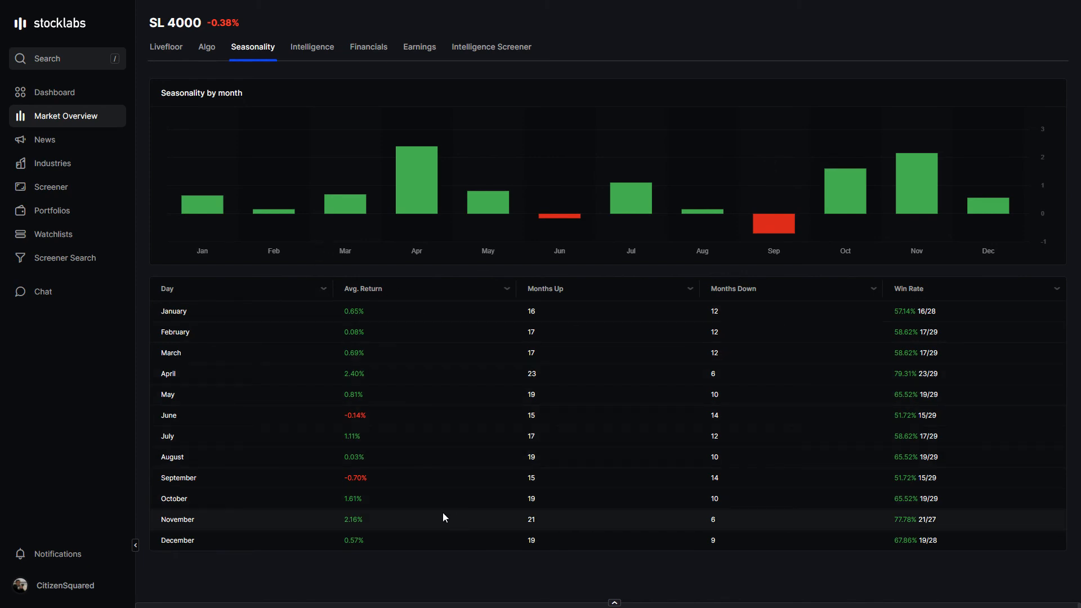
{"action": "mouse_move", "coordinate": [459, 183]}
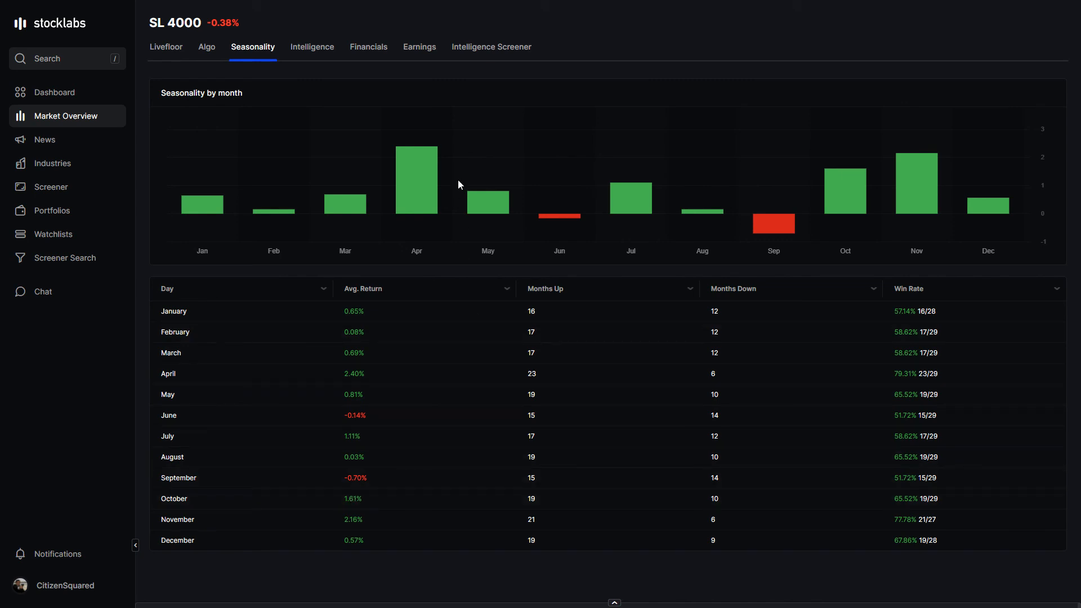
{"action": "mouse_move", "coordinate": [164, 90]}
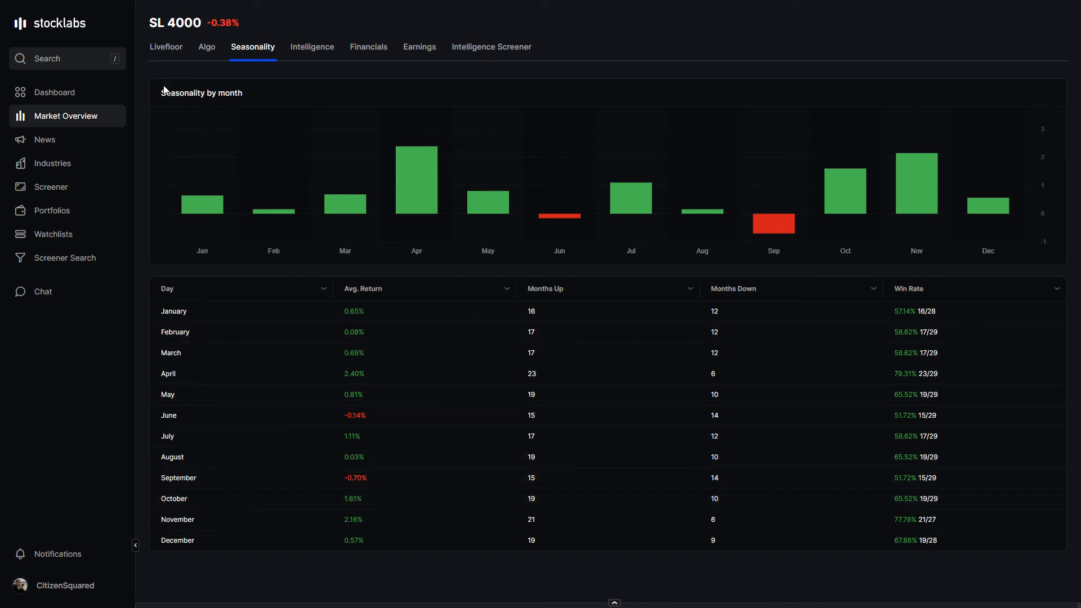
{"action": "mouse_move", "coordinate": [142, 113]}
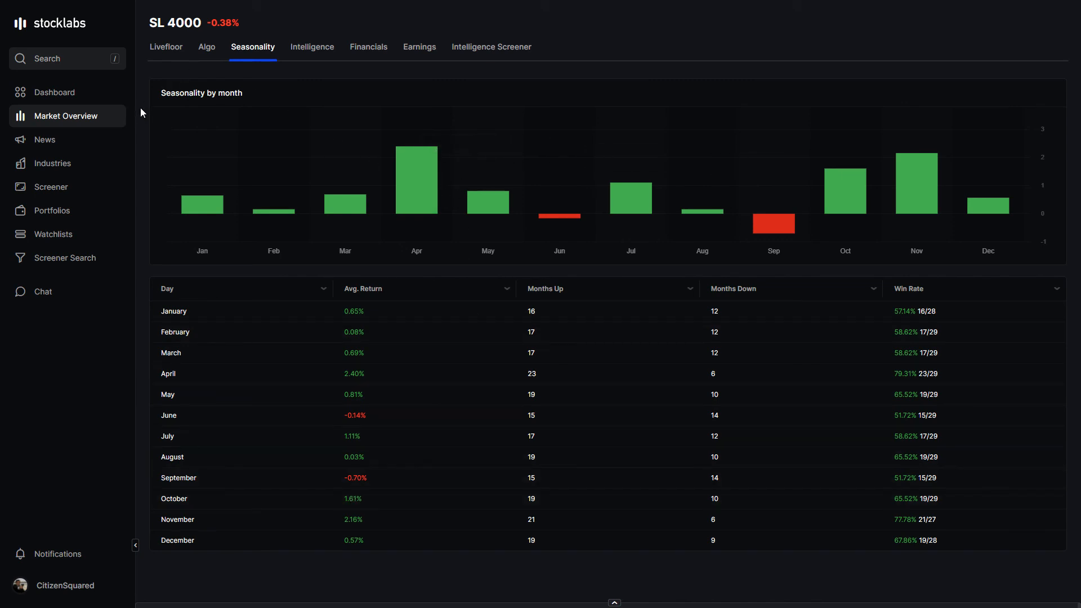
{"action": "mouse_move", "coordinate": [146, 226]}
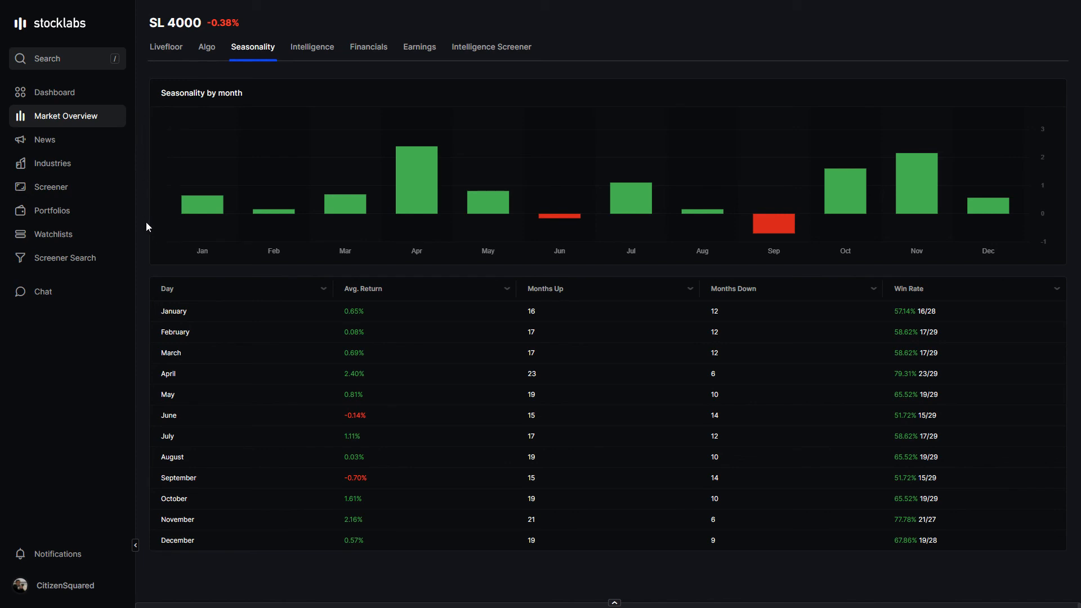
{"action": "mouse_move", "coordinate": [152, 230]}
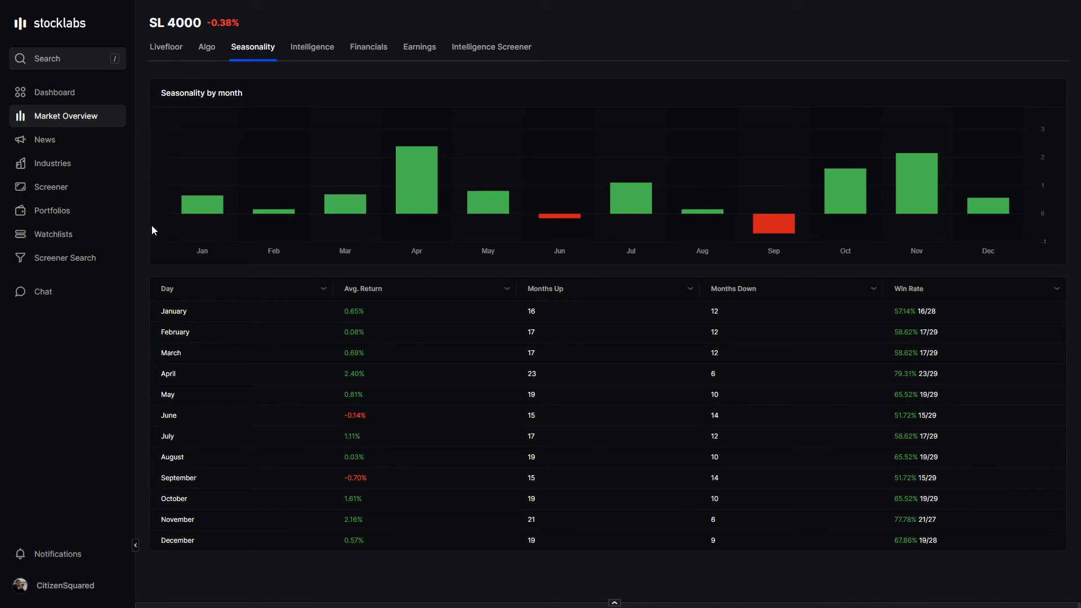
Load the COINTARDS crypto screen of 107 coins, then return to the Screener Library
{"action": "left_click", "coordinate": [51, 186]}
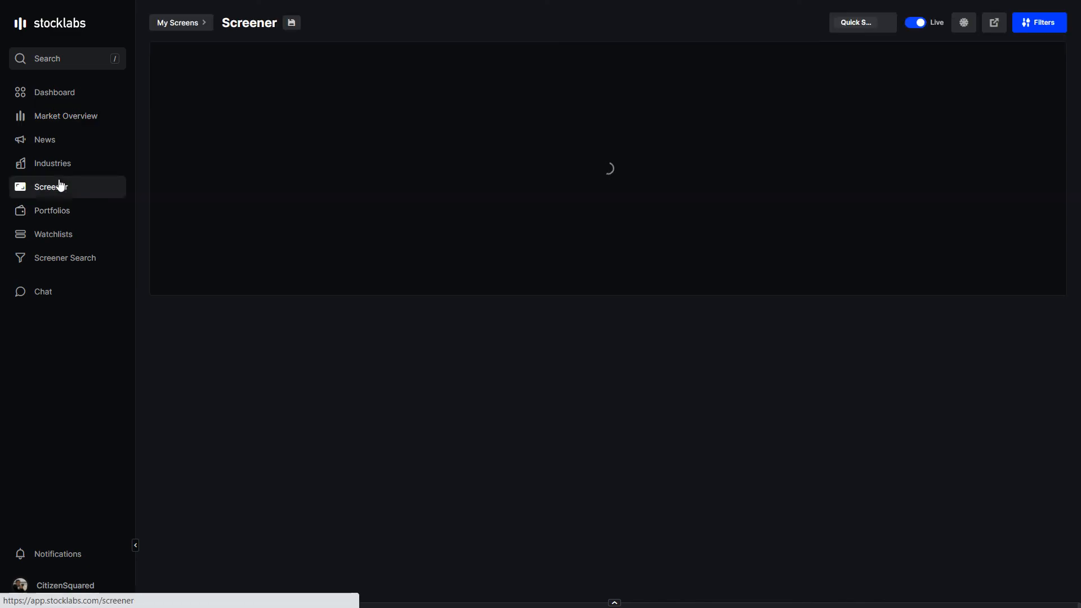
{"action": "left_click", "coordinate": [176, 22]}
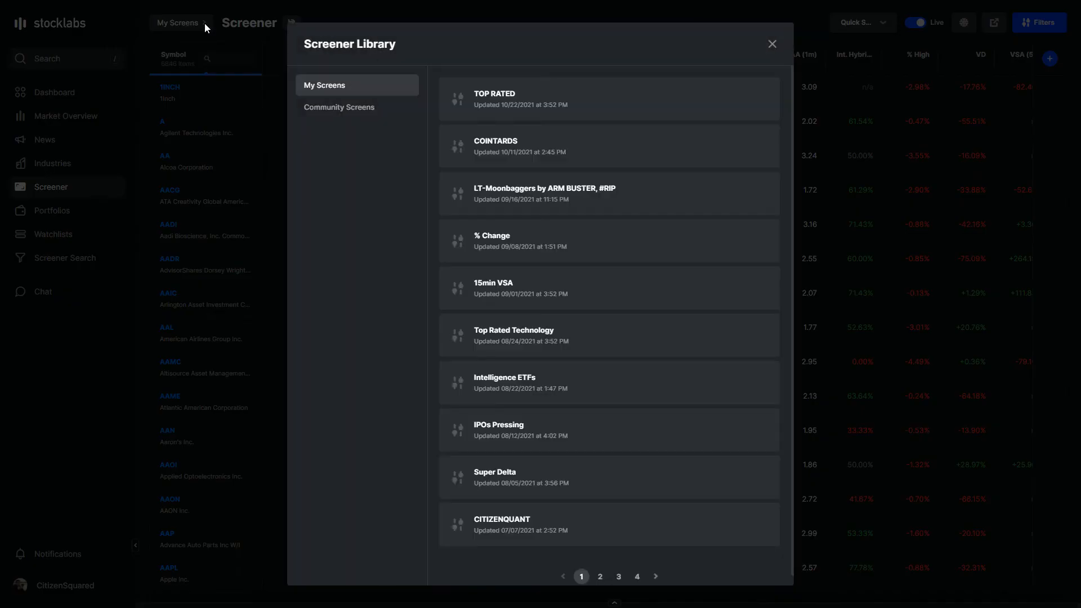
{"action": "left_click", "coordinate": [770, 44]}
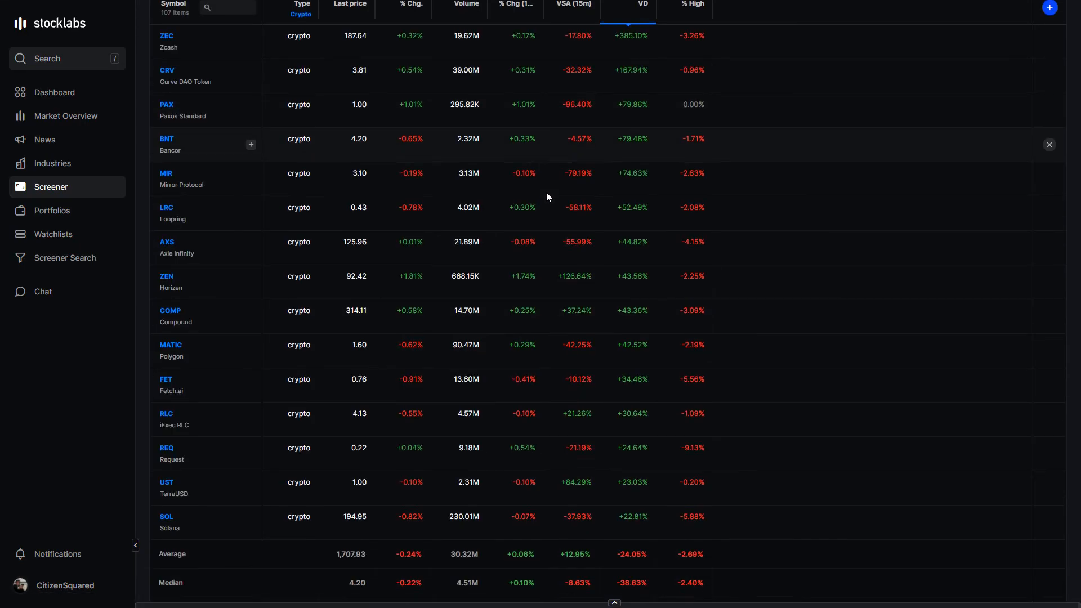
{"action": "scroll", "scroll_direction": "up", "scroll_amount": 3}
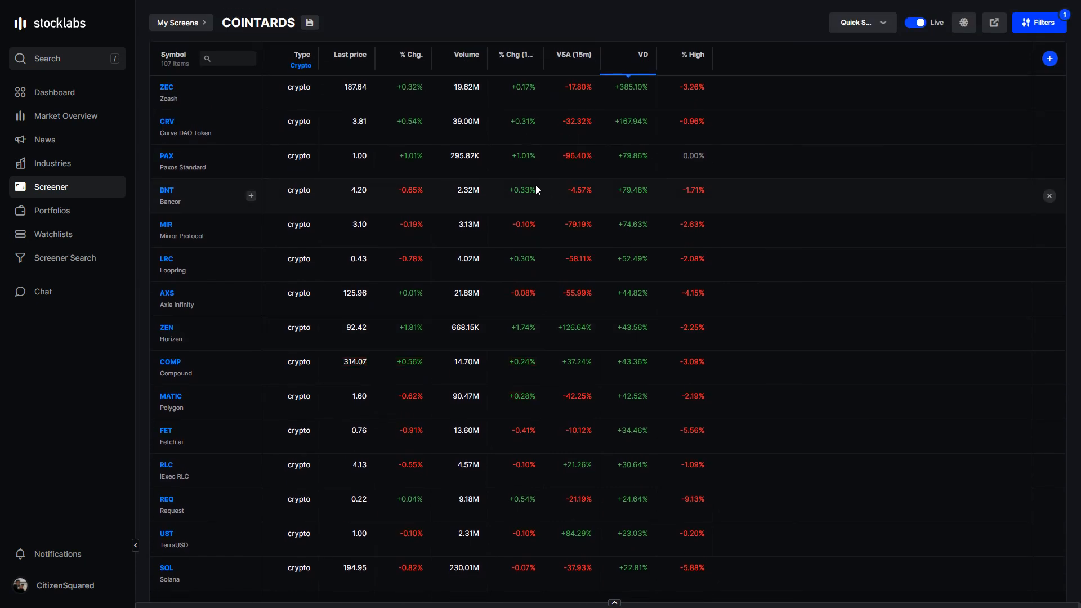
{"action": "mouse_move", "coordinate": [248, 40]}
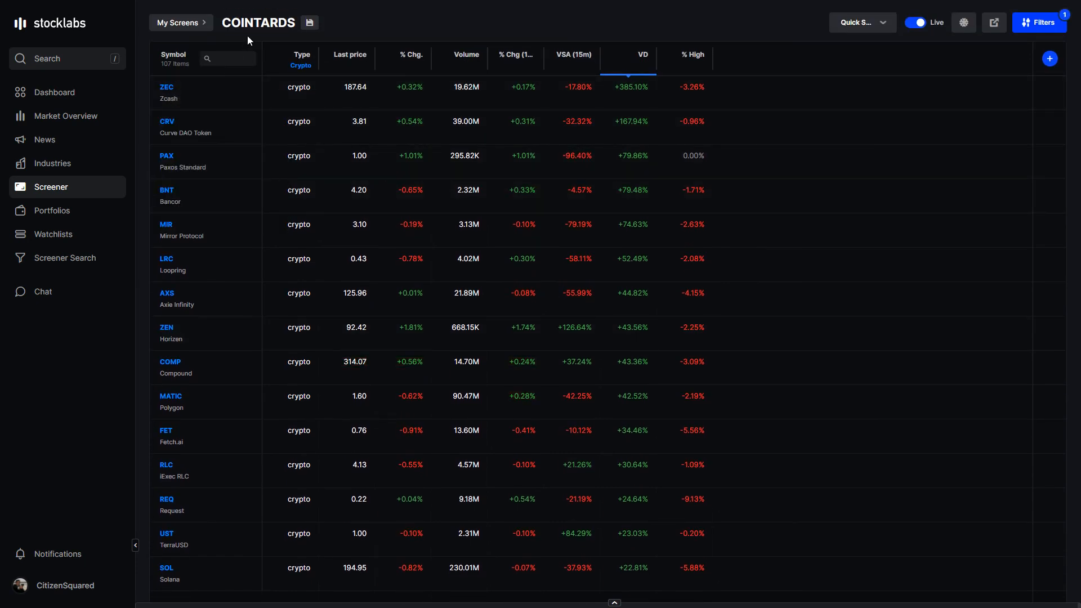
{"action": "mouse_move", "coordinate": [502, 174]}
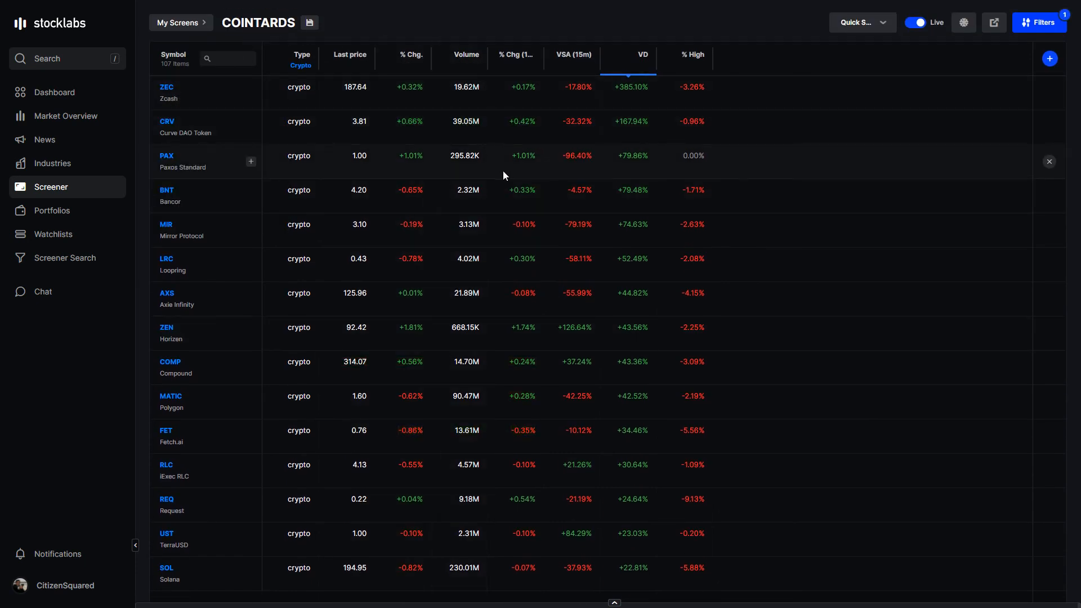
{"action": "mouse_move", "coordinate": [222, 246]}
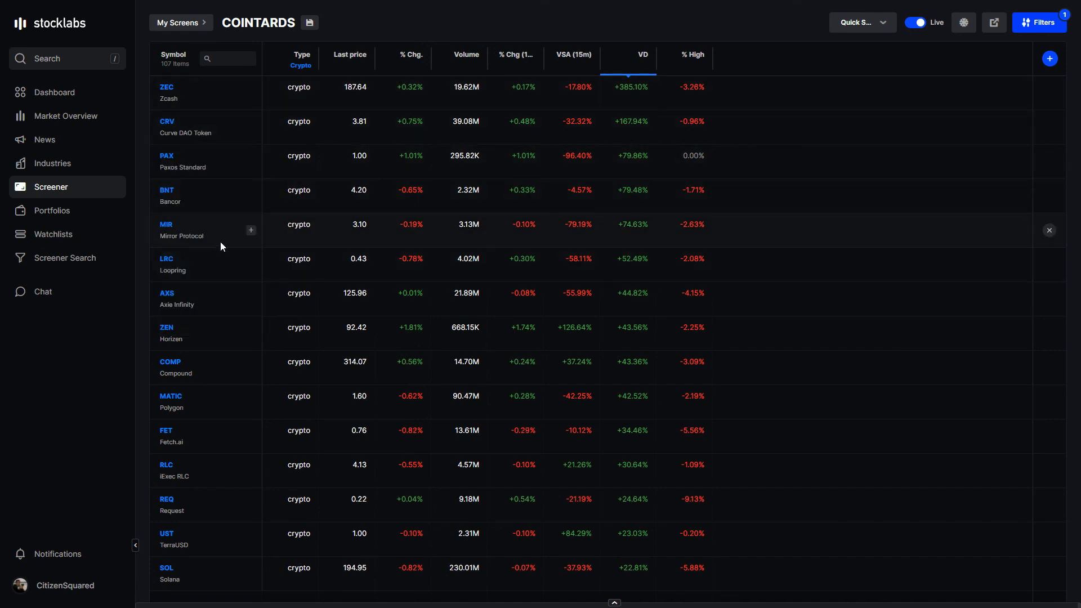
{"action": "mouse_move", "coordinate": [524, 236]}
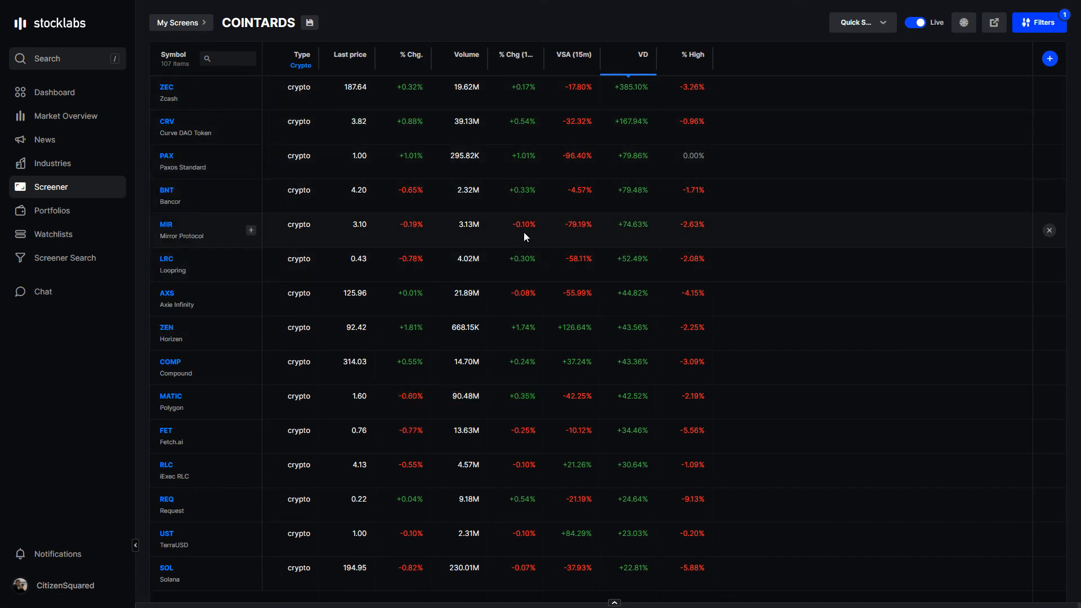
{"action": "mouse_move", "coordinate": [545, 61]}
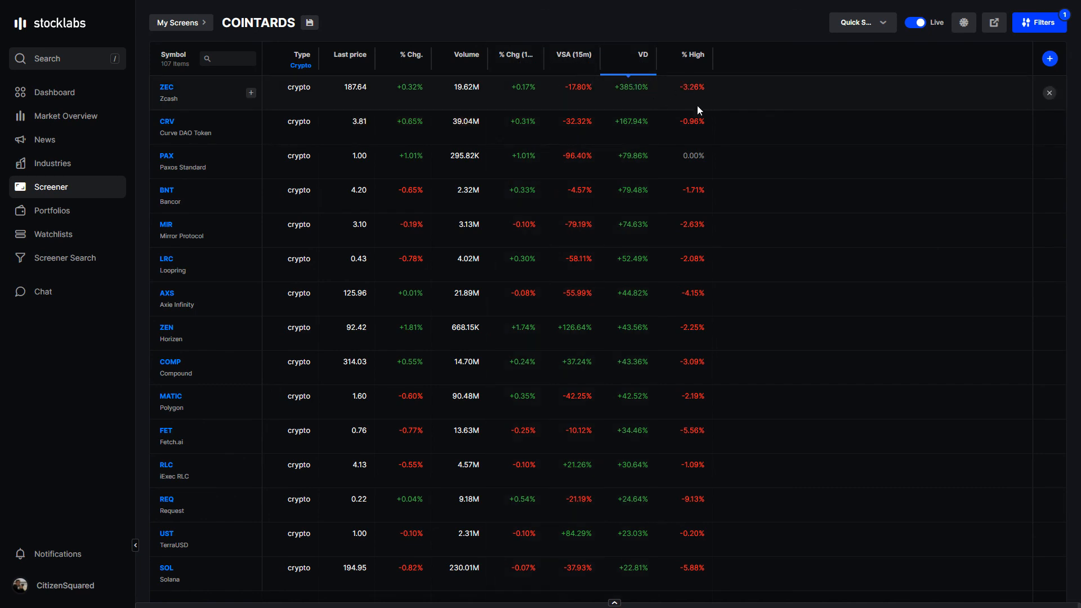
{"action": "mouse_move", "coordinate": [259, 269]}
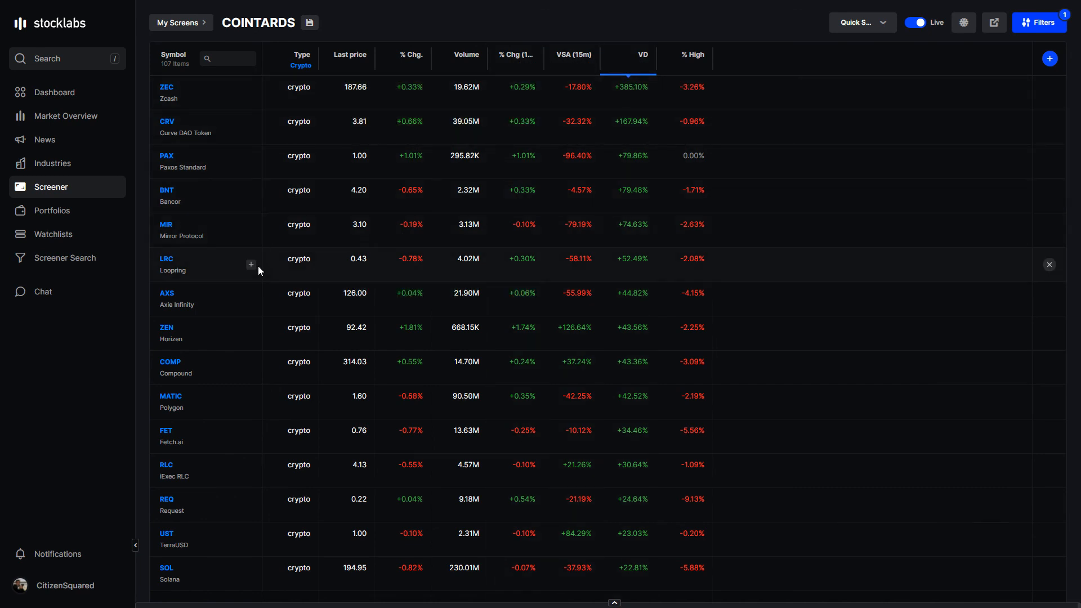
{"action": "mouse_move", "coordinate": [514, 278]}
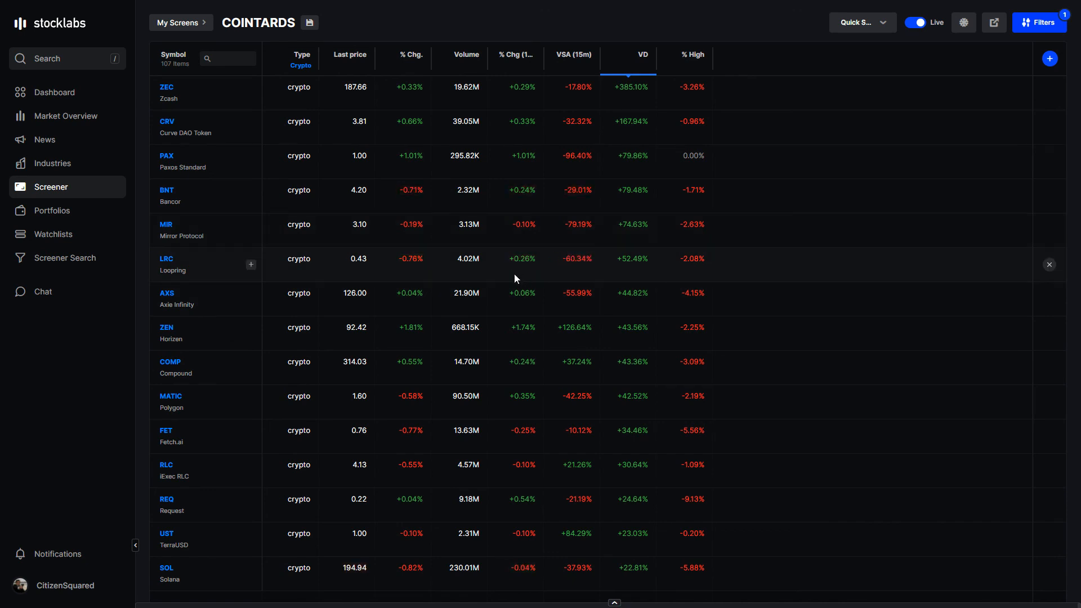
{"action": "mouse_move", "coordinate": [468, 316]}
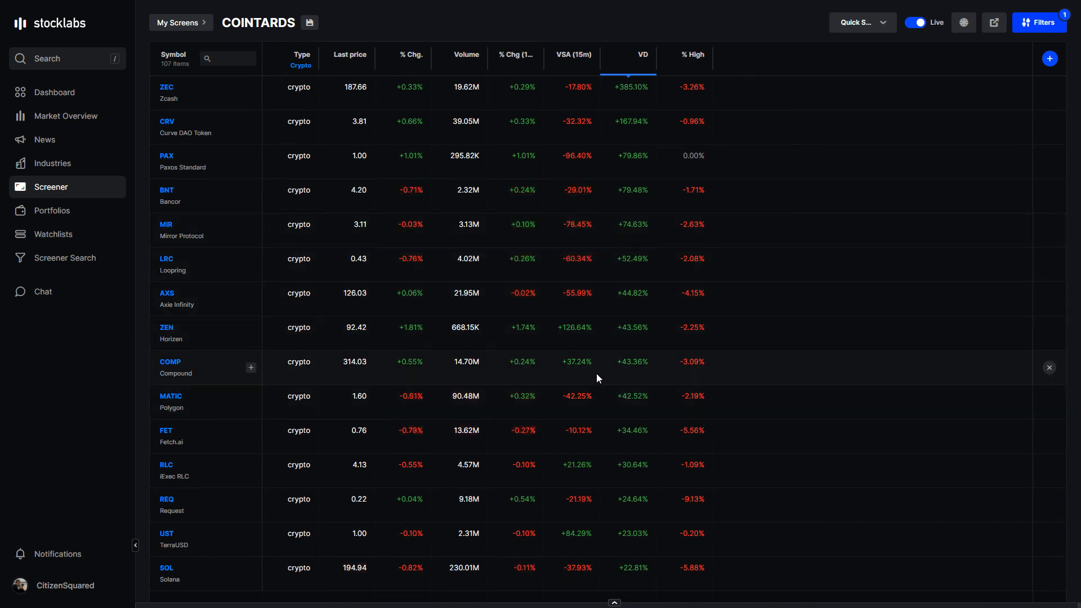
{"action": "mouse_move", "coordinate": [570, 361]}
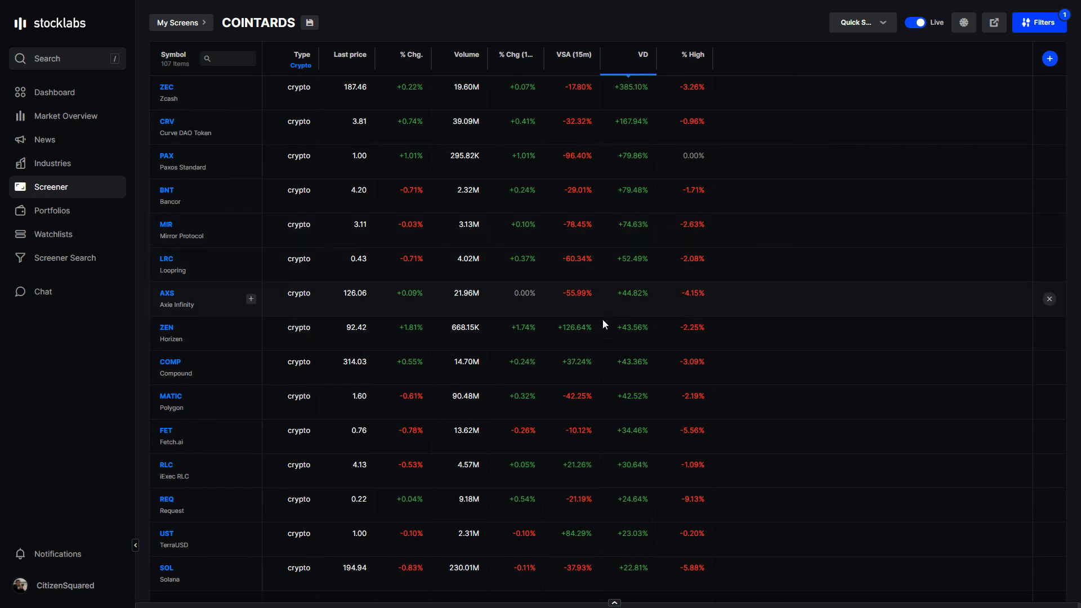
{"action": "mouse_move", "coordinate": [325, 309]}
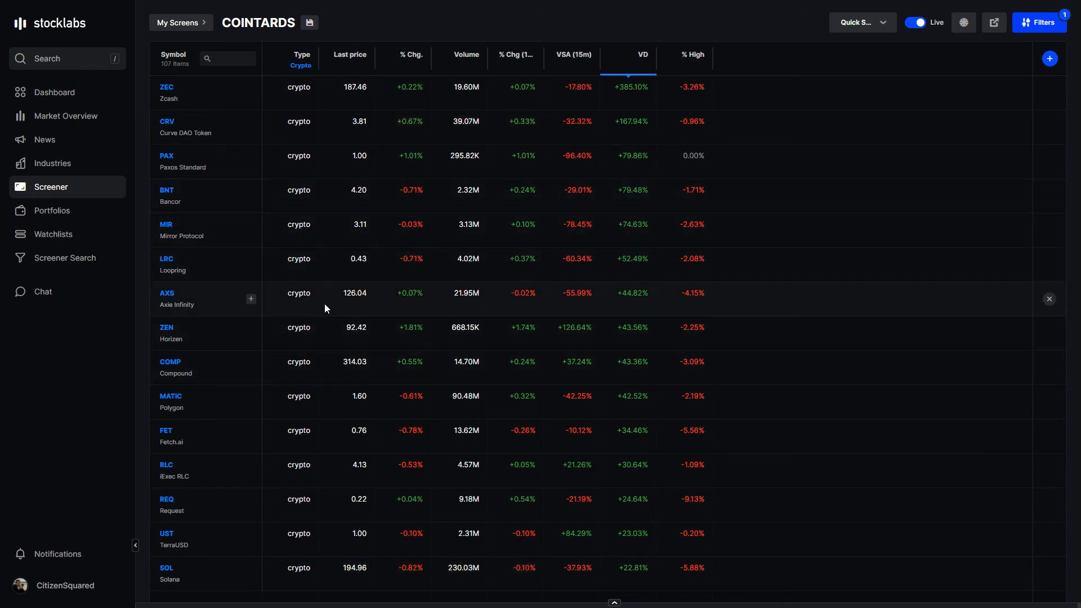
{"action": "left_click", "coordinate": [176, 22]}
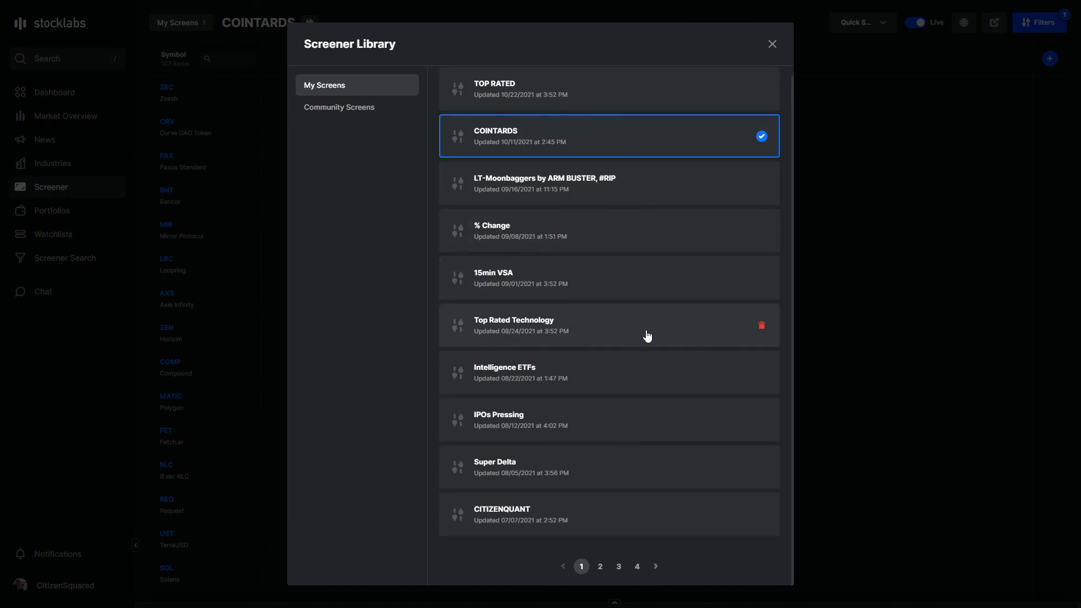
{"action": "mouse_move", "coordinate": [603, 500]}
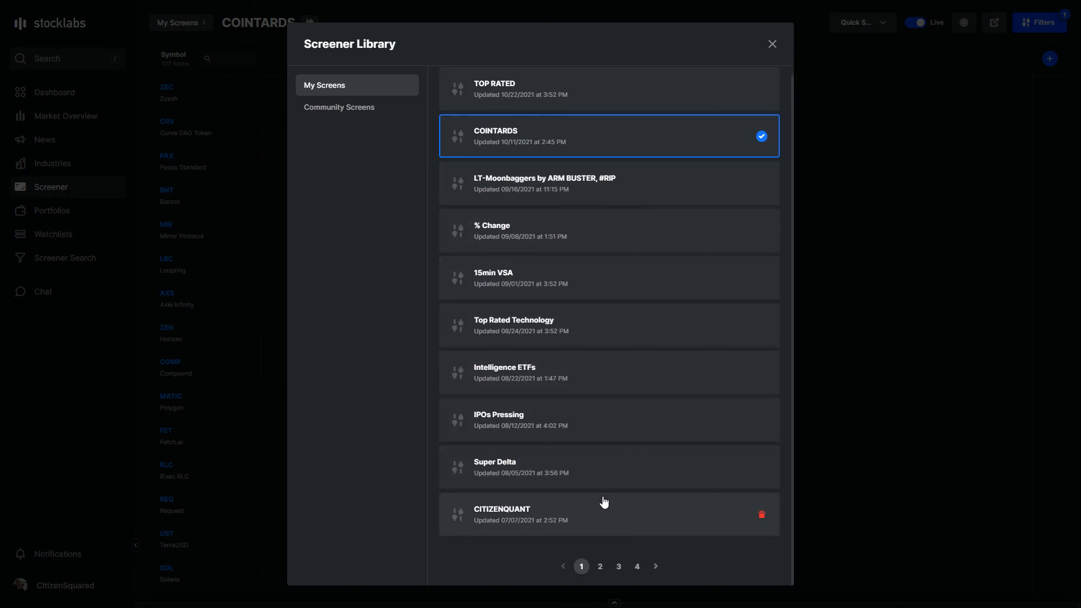
Return to the SL 4000 Market Overview to review its OBOS oscillator chart
{"action": "left_click", "coordinate": [771, 44]}
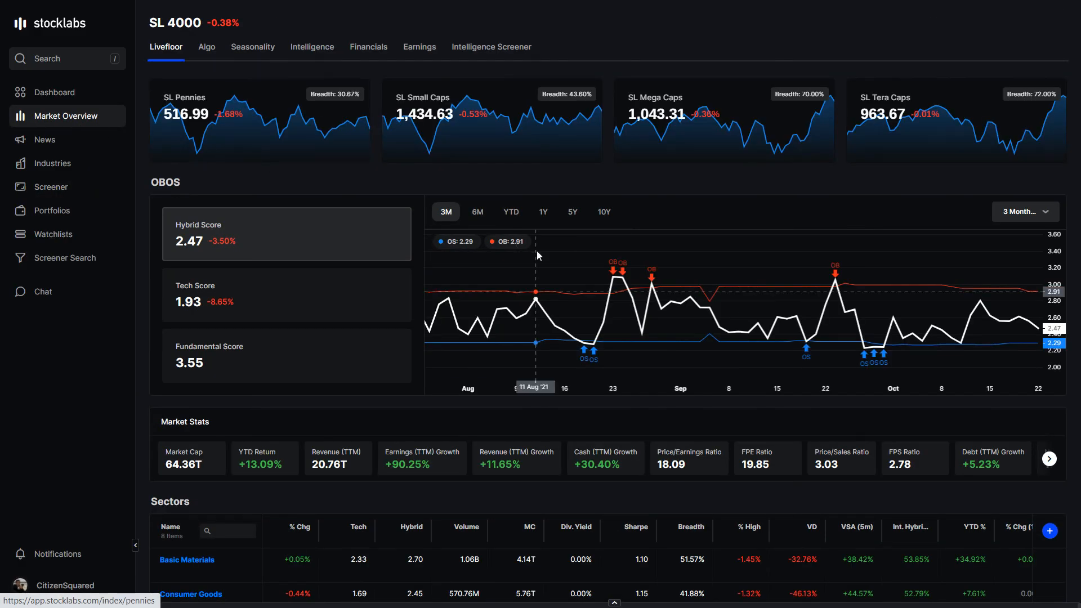
{"action": "mouse_move", "coordinate": [913, 283]}
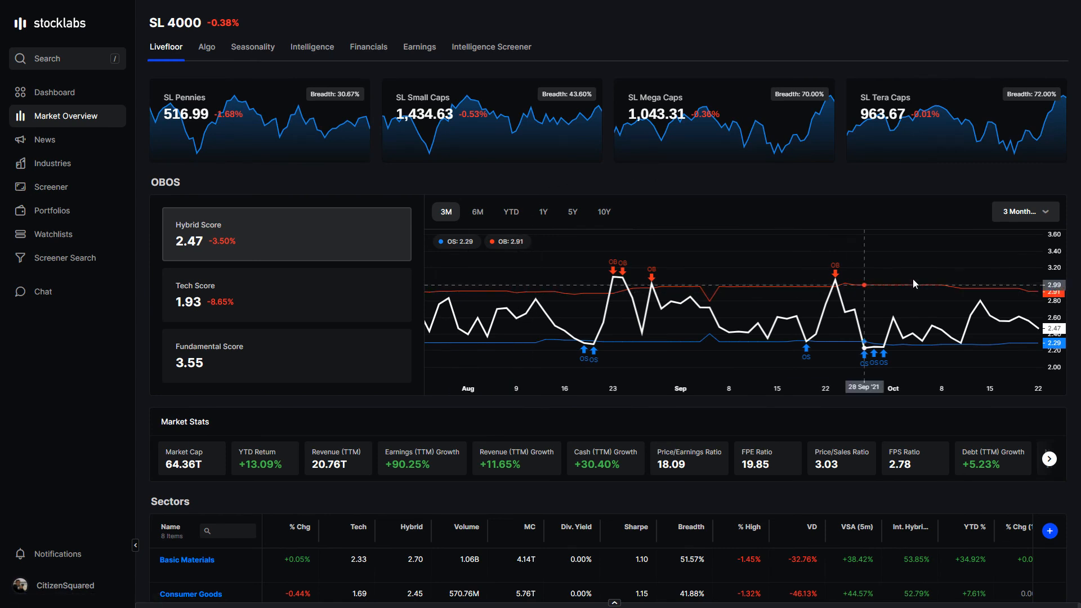
{"action": "mouse_move", "coordinate": [1024, 322]}
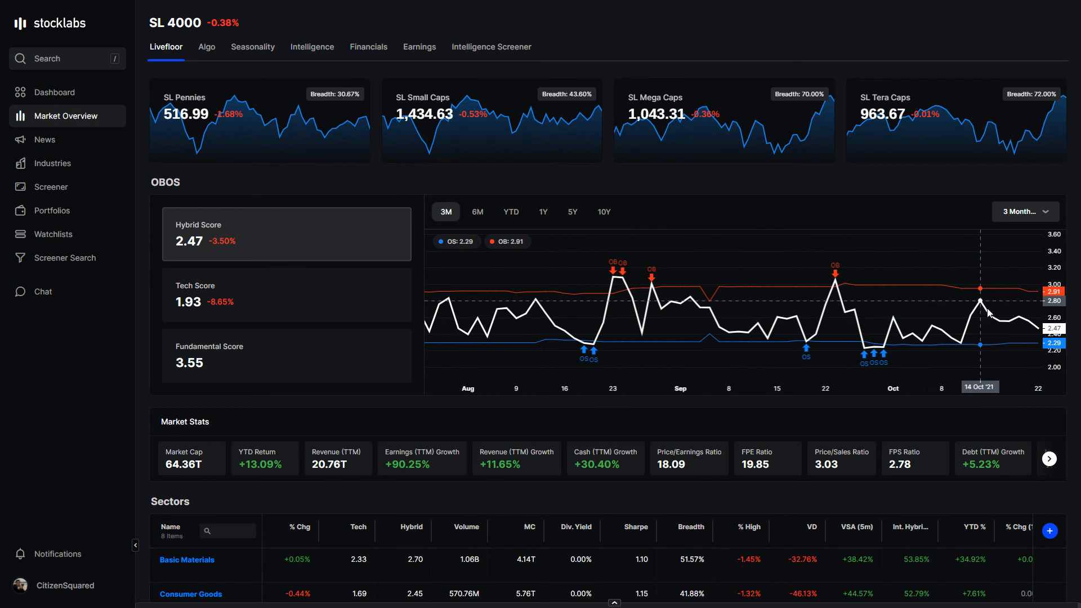
{"action": "mouse_move", "coordinate": [986, 312]}
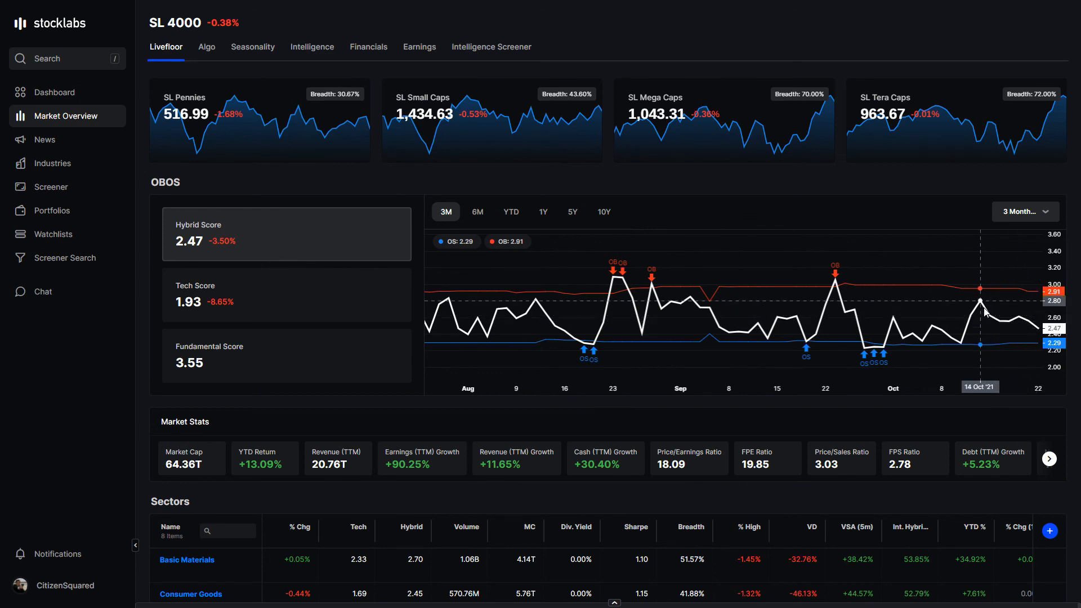
{"action": "mouse_move", "coordinate": [1032, 333]}
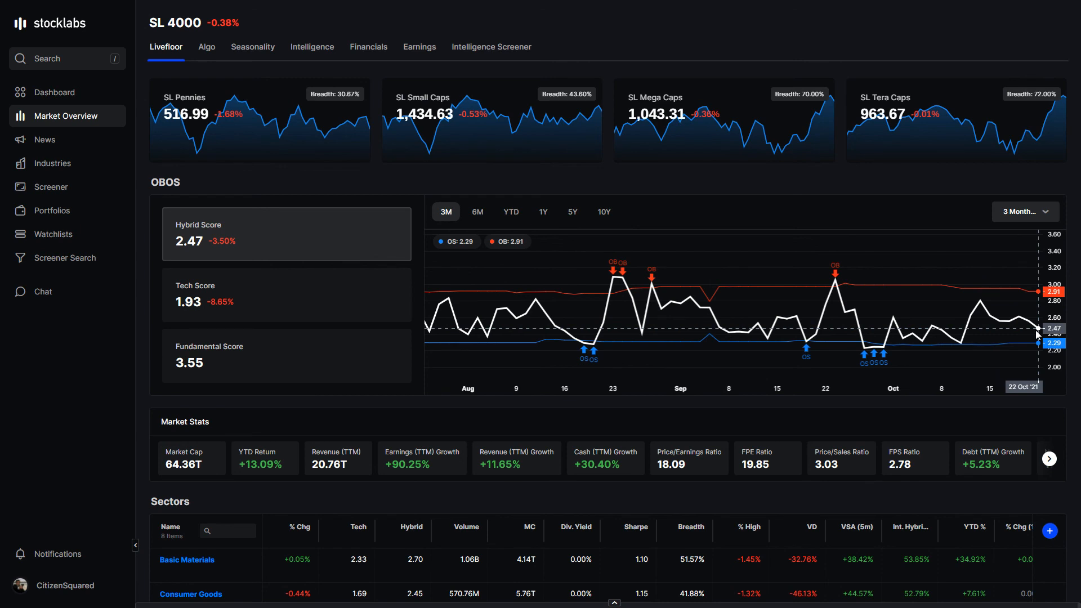
{"action": "mouse_move", "coordinate": [1011, 326]}
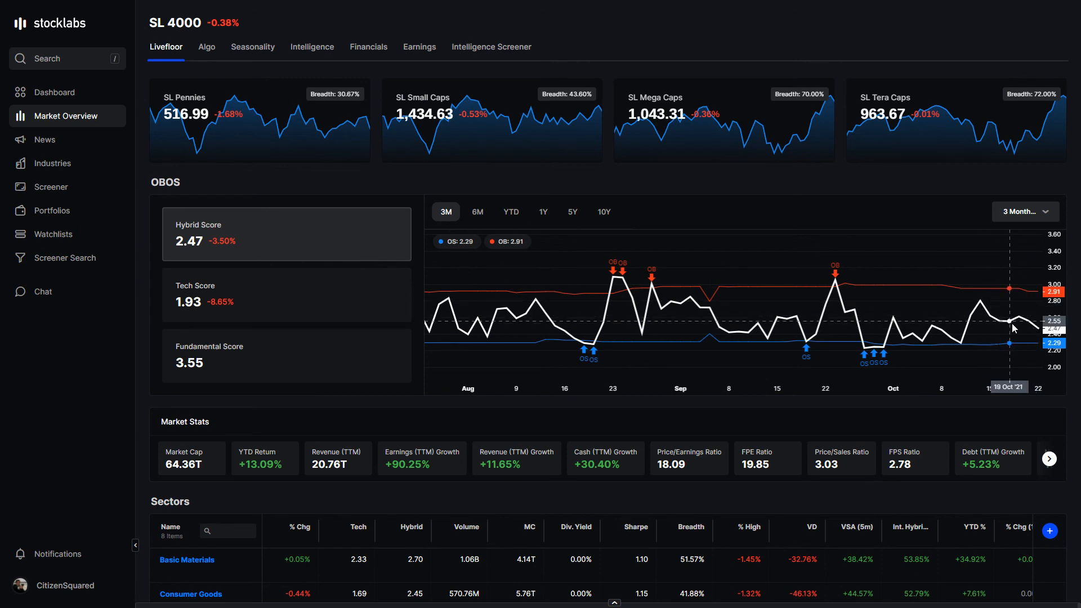
{"action": "mouse_move", "coordinate": [1020, 327]}
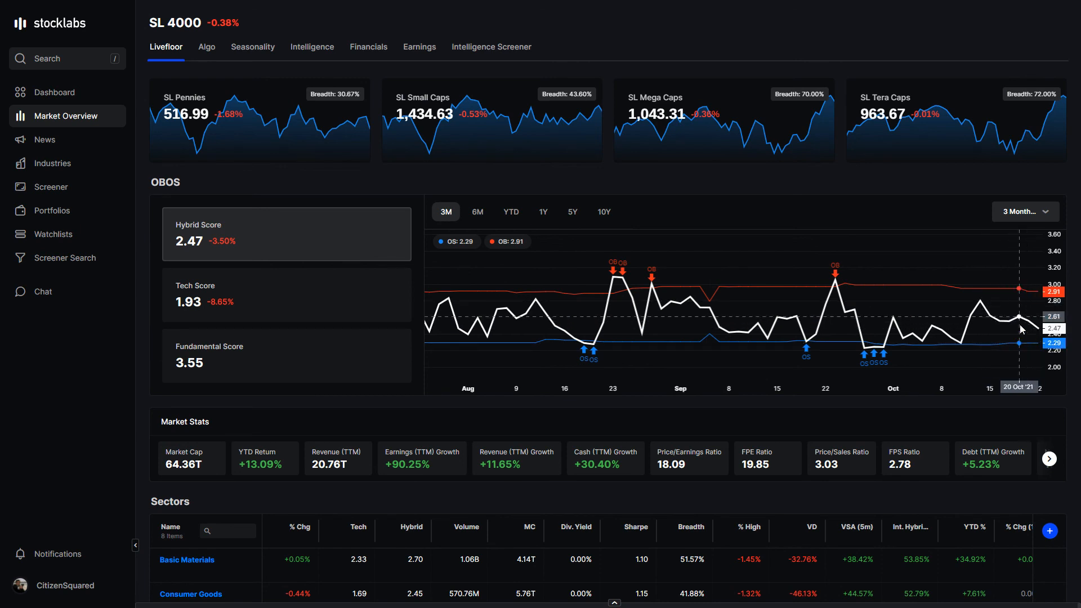
{"action": "mouse_move", "coordinate": [971, 314]}
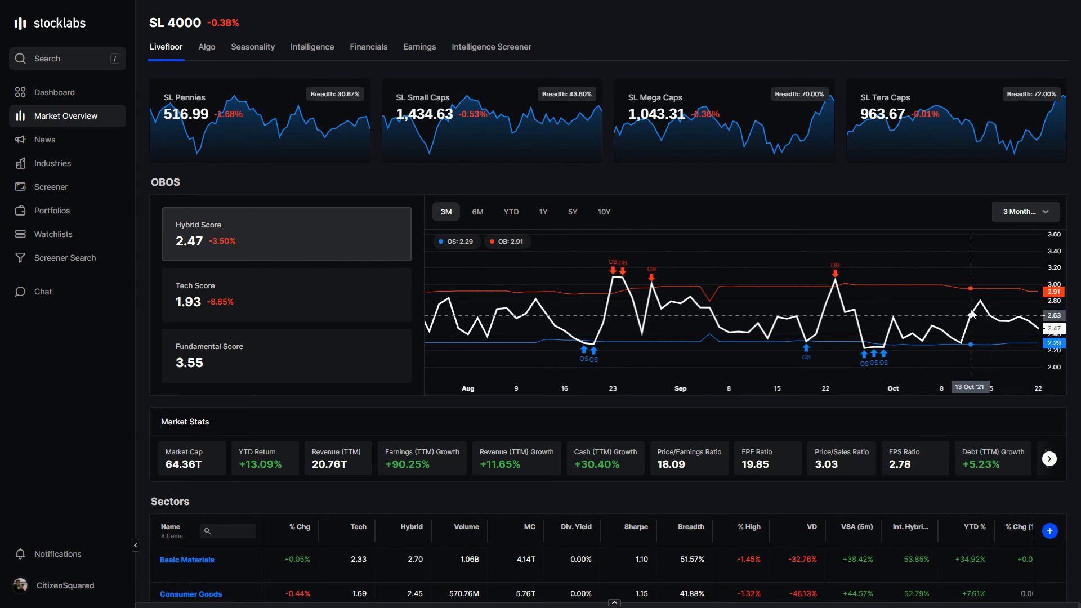
{"action": "mouse_move", "coordinate": [957, 303]}
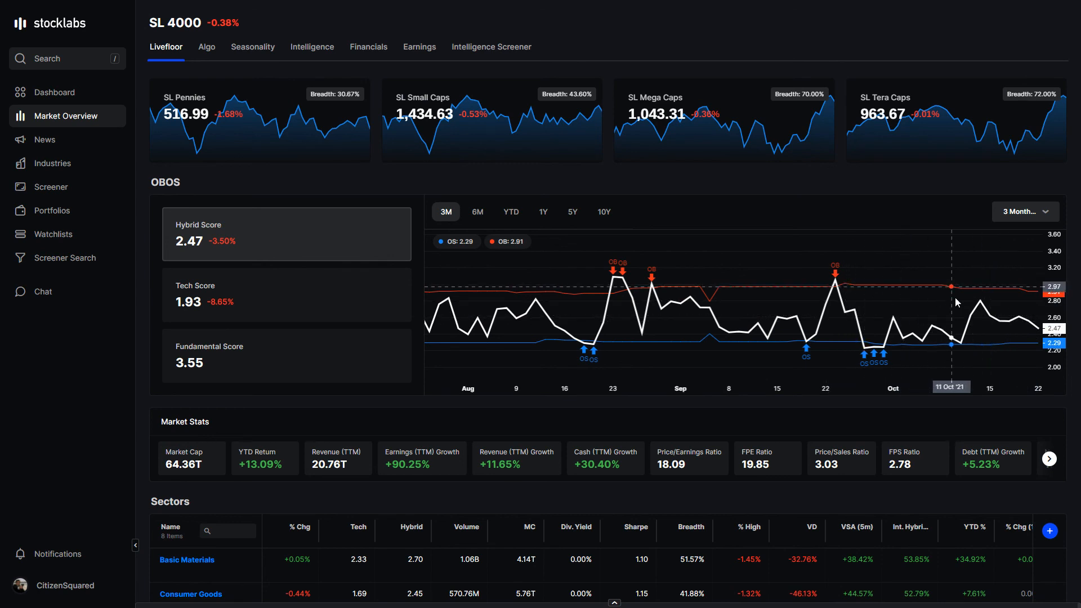
{"action": "mouse_move", "coordinate": [923, 220]}
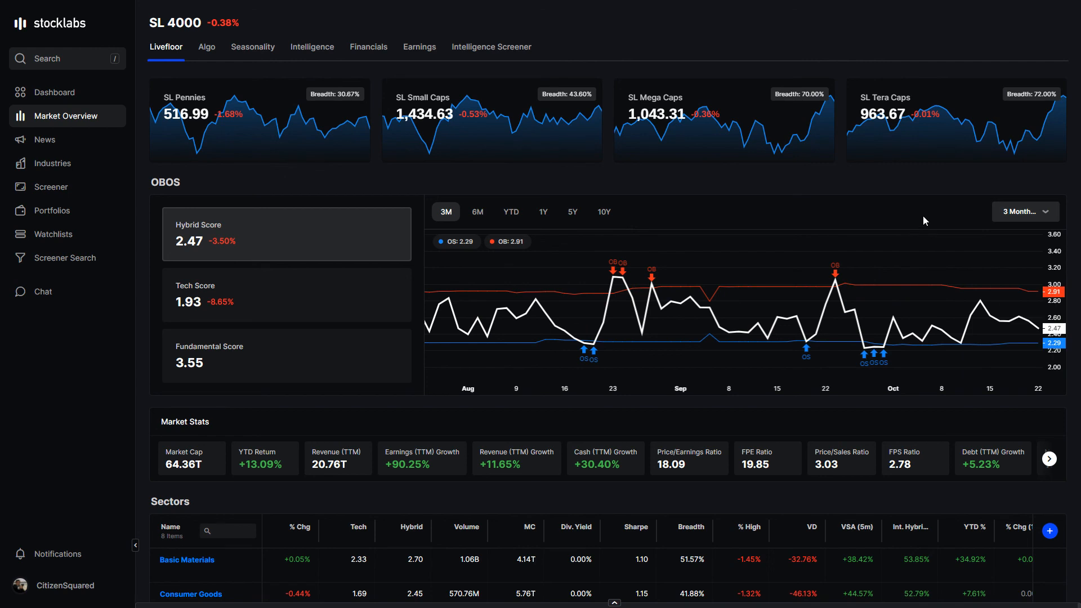
{"action": "mouse_move", "coordinate": [1036, 344]}
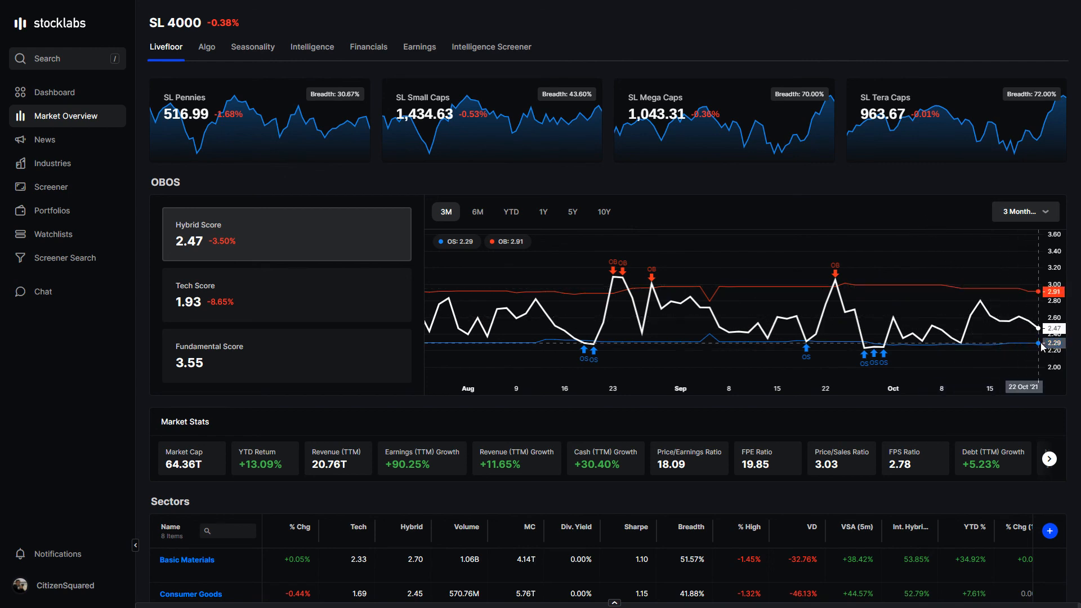
{"action": "mouse_move", "coordinate": [488, 284]}
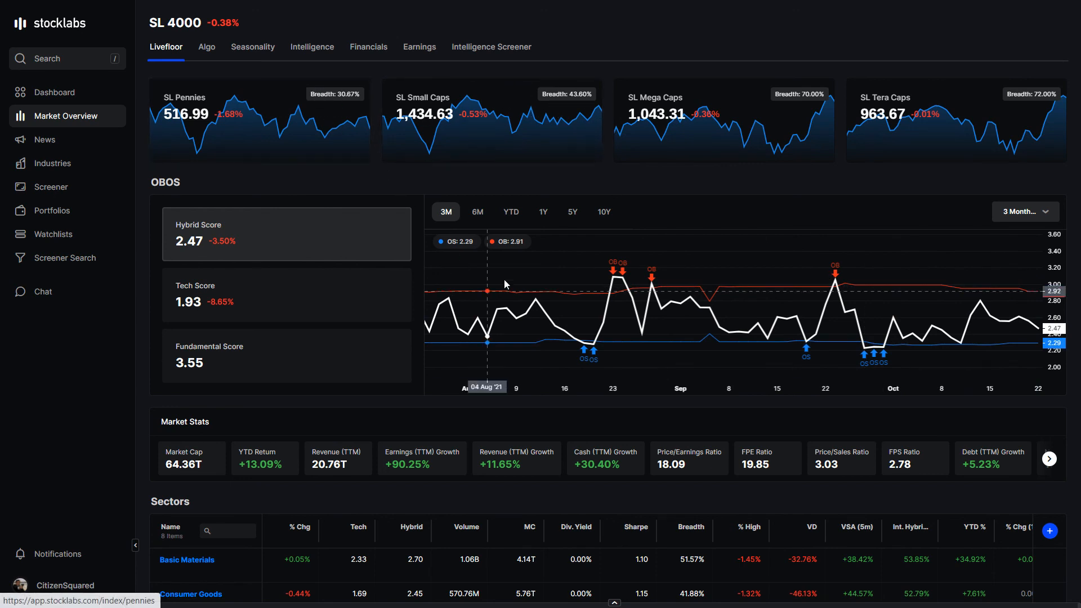
{"action": "mouse_move", "coordinate": [574, 287]}
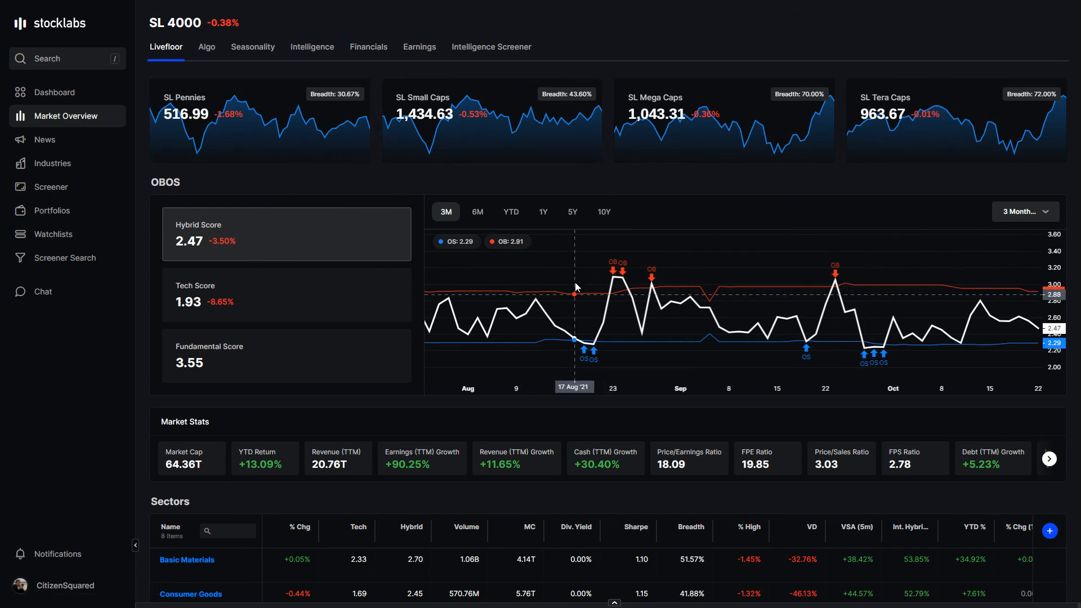
{"action": "mouse_move", "coordinate": [539, 409]}
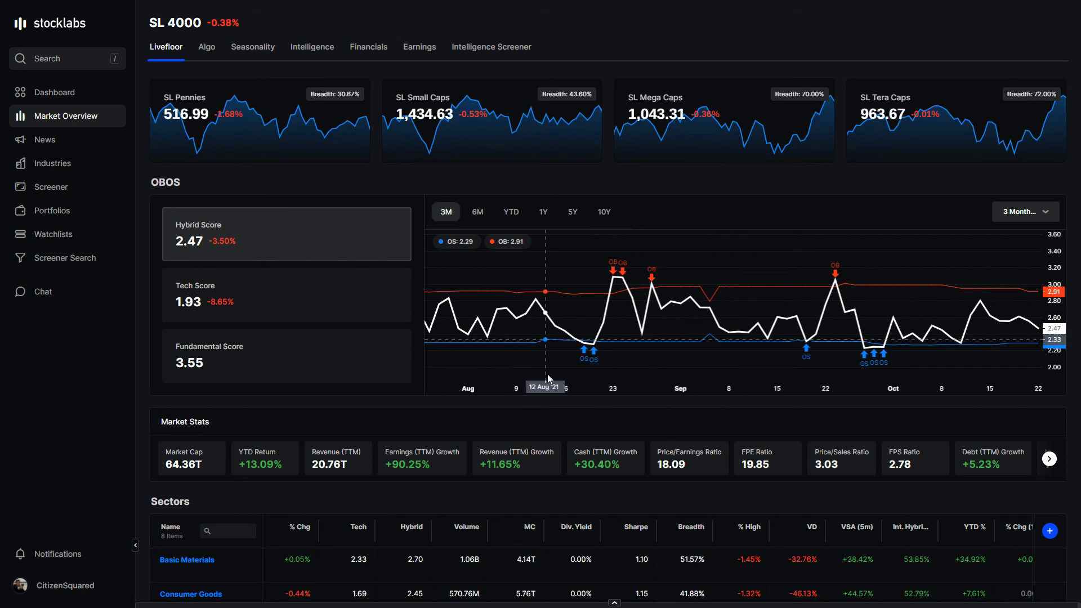
{"action": "mouse_move", "coordinate": [575, 417]}
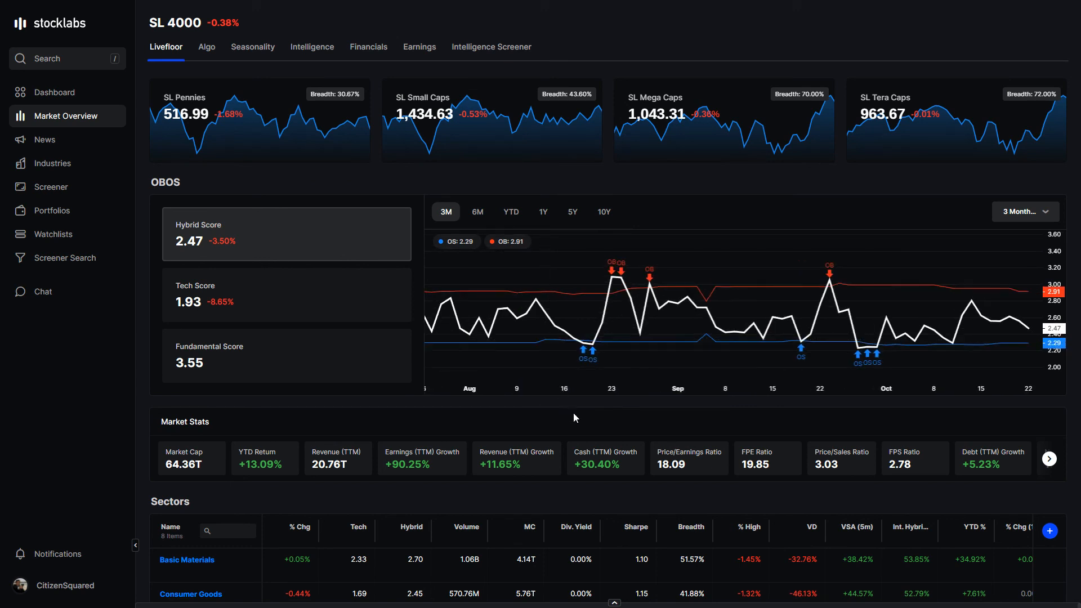